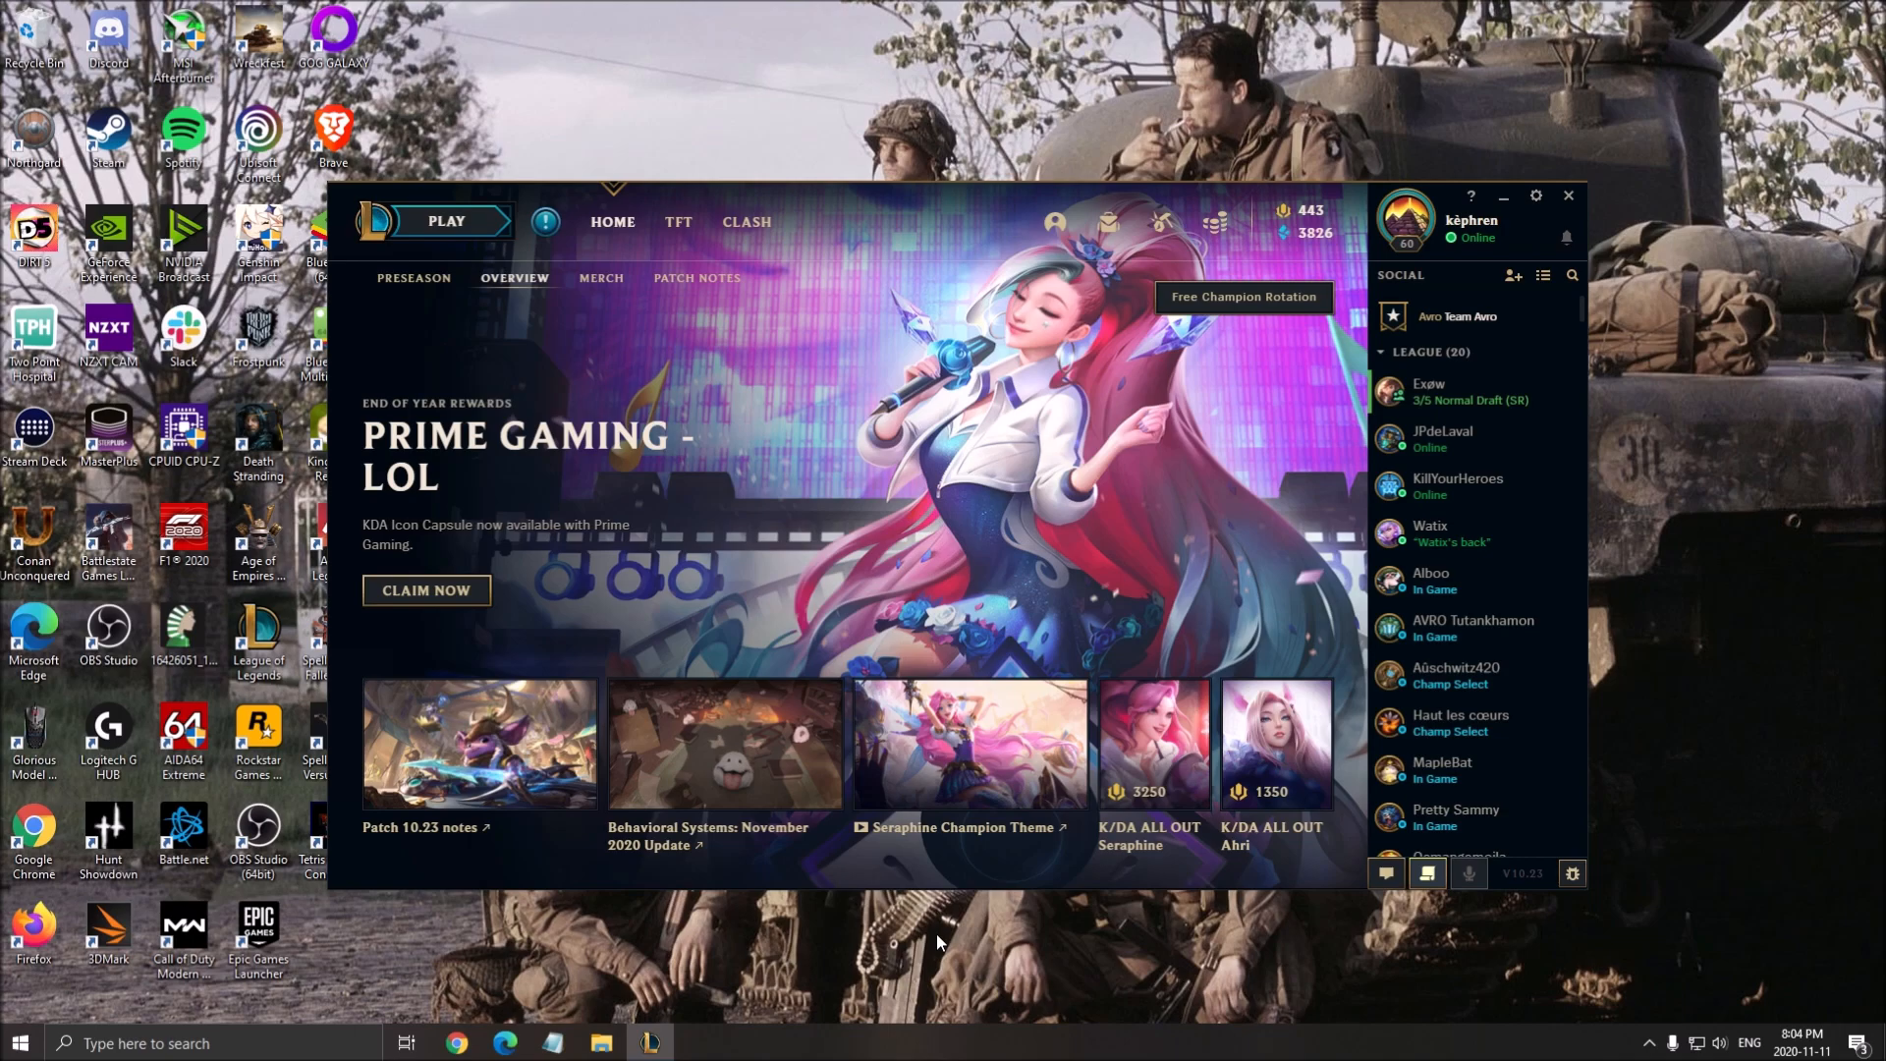
pyautogui.moveTo(379, 222)
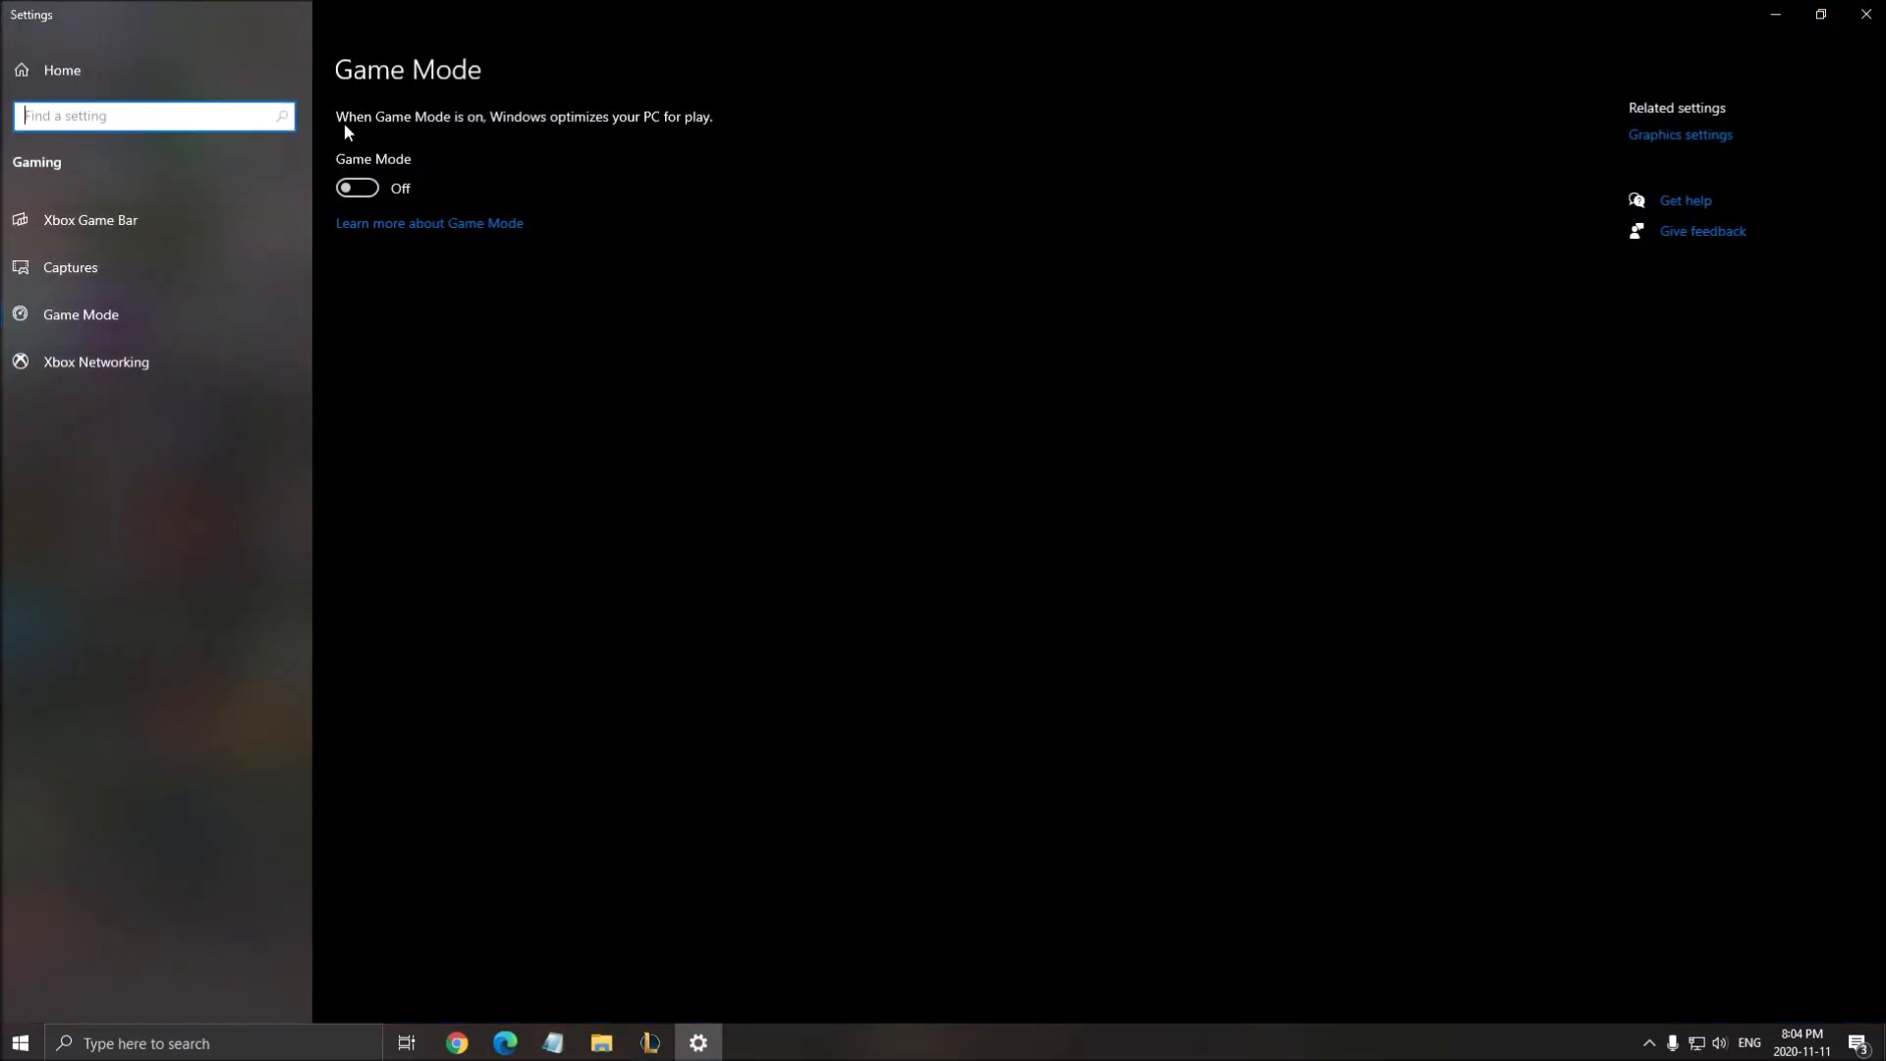
pyautogui.moveTo(829, 450)
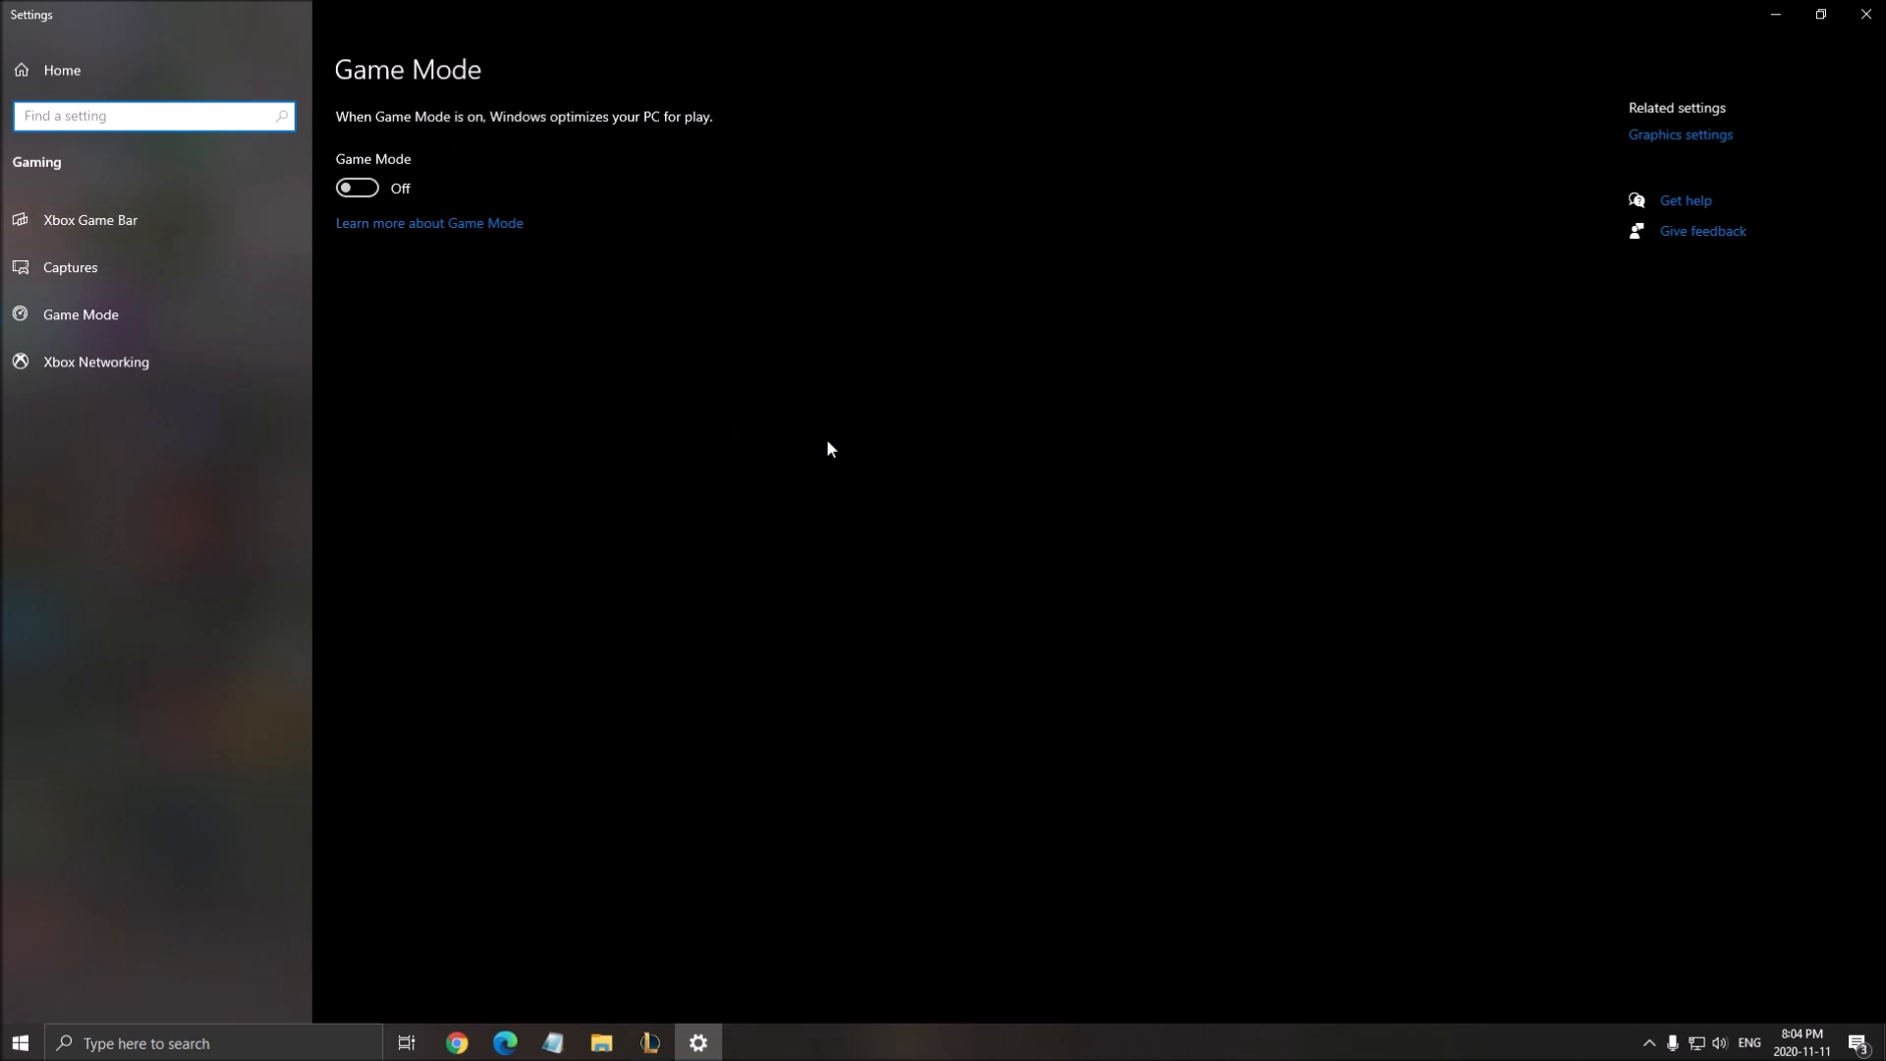
pyautogui.moveTo(881, 423)
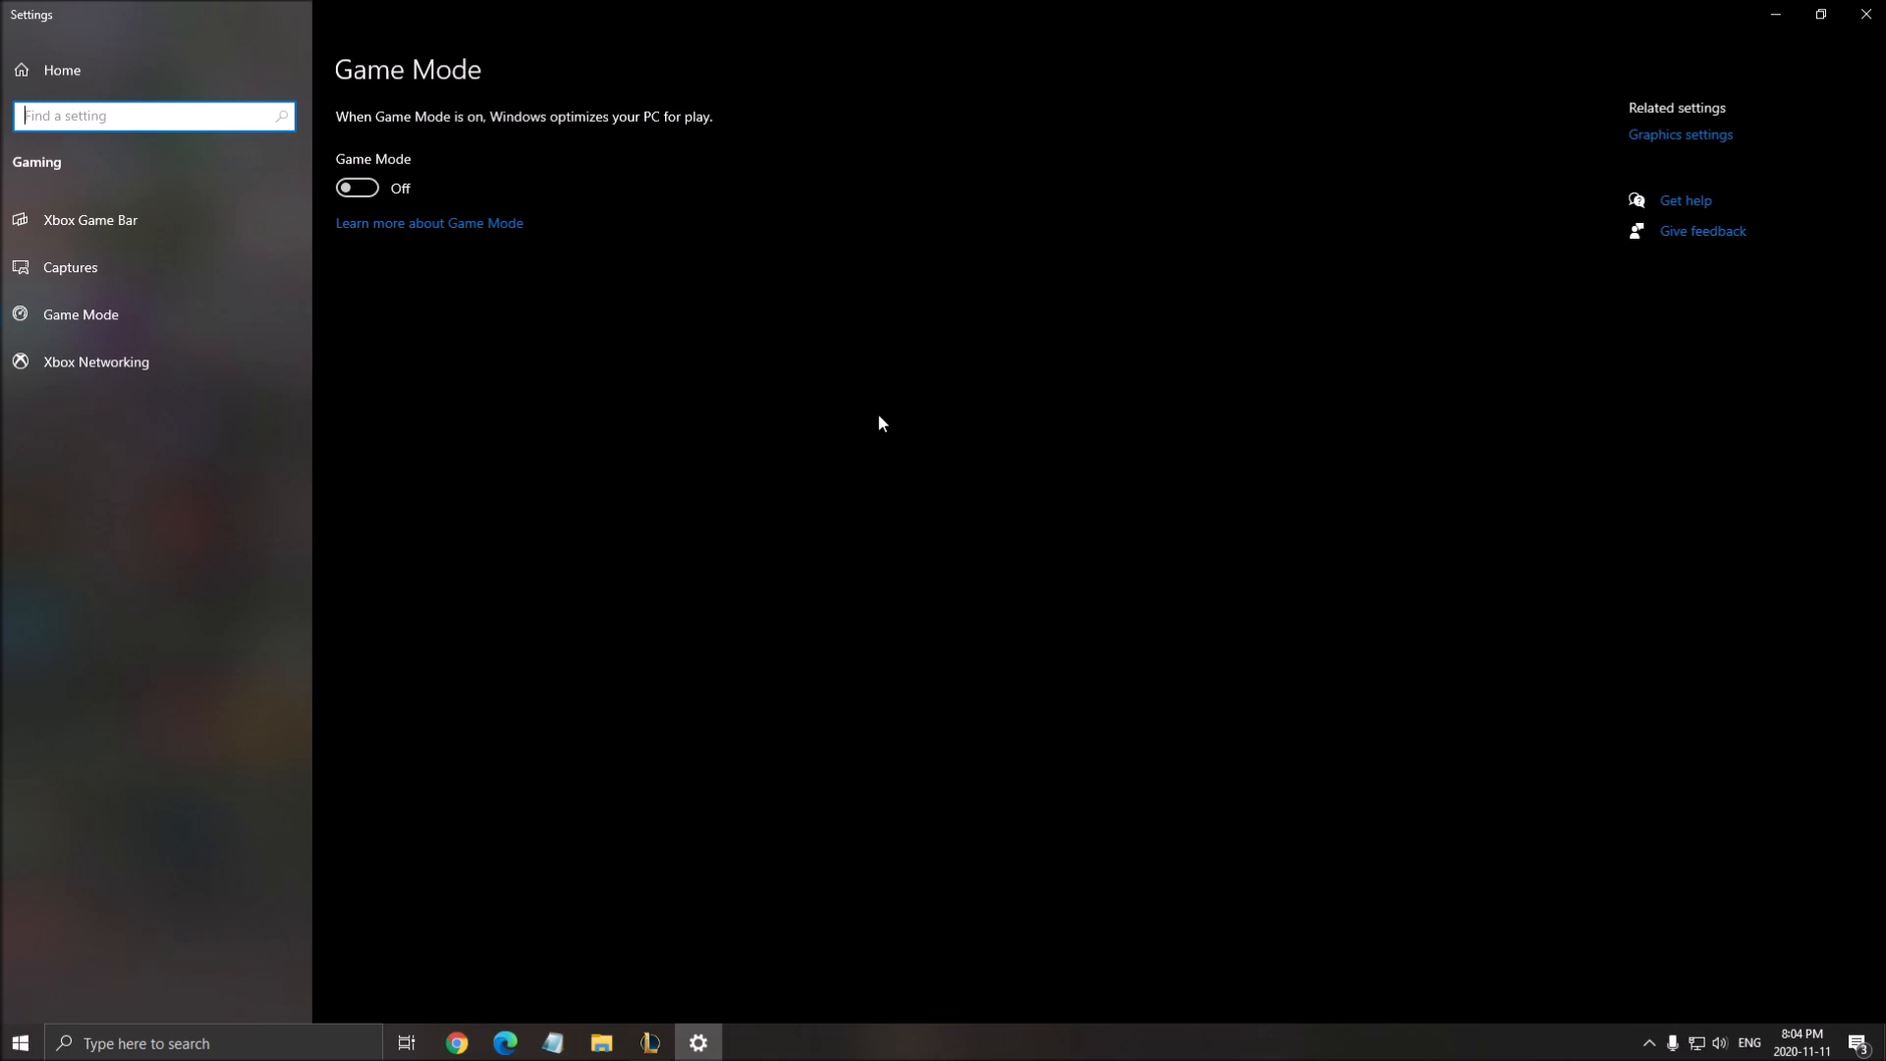
pyautogui.moveTo(1022, 523)
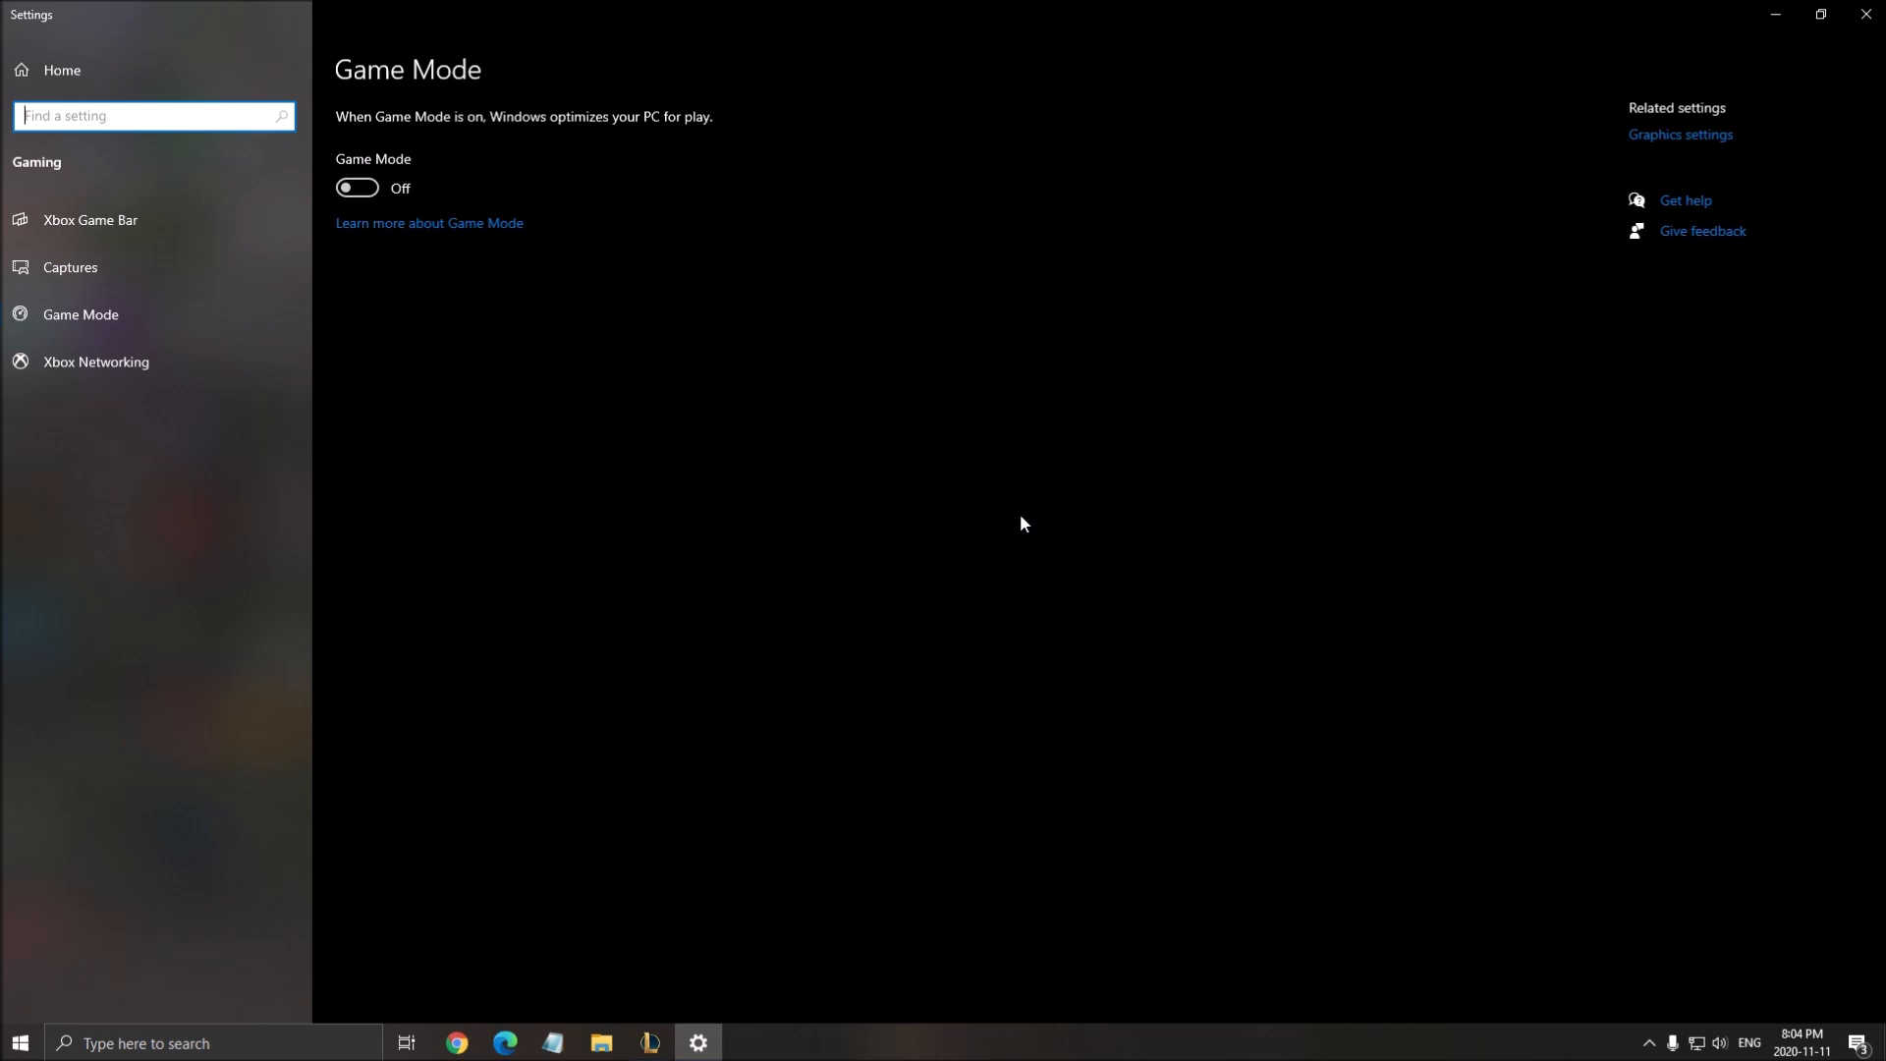
pyautogui.moveTo(990, 485)
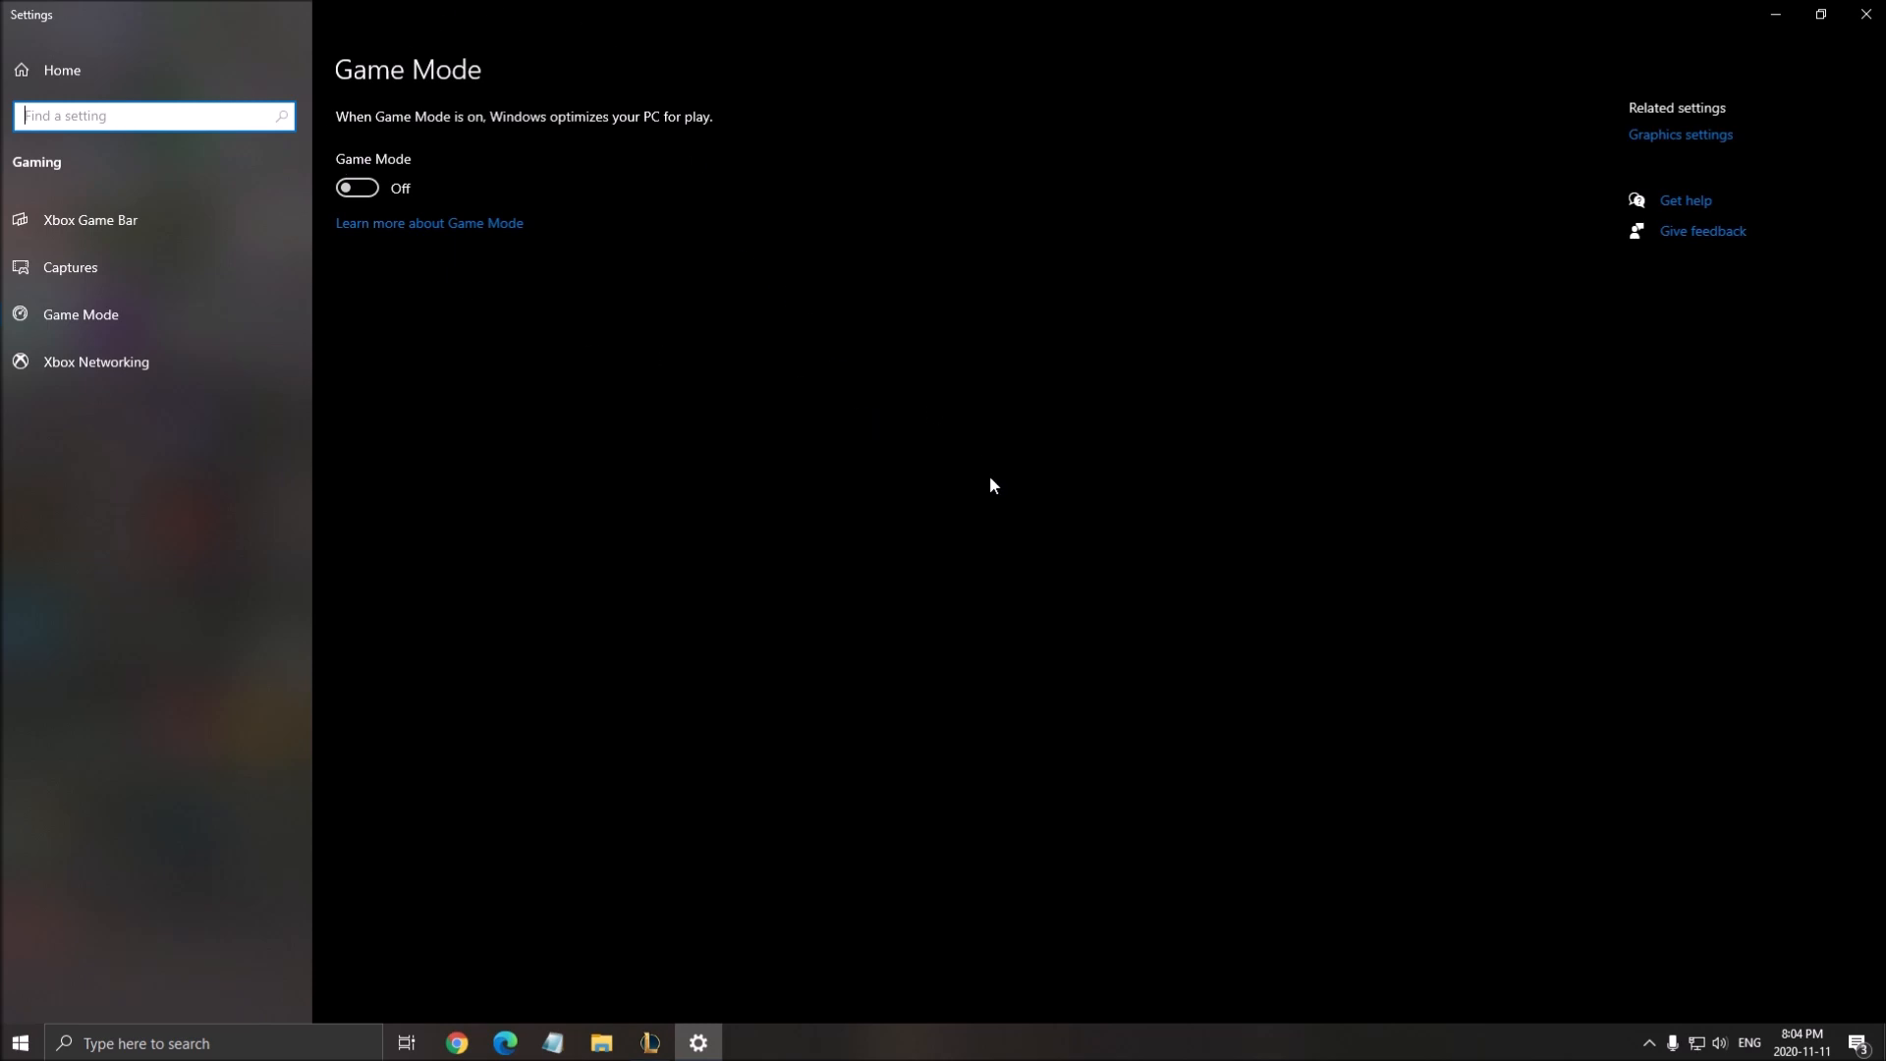
pyautogui.moveTo(607, 566)
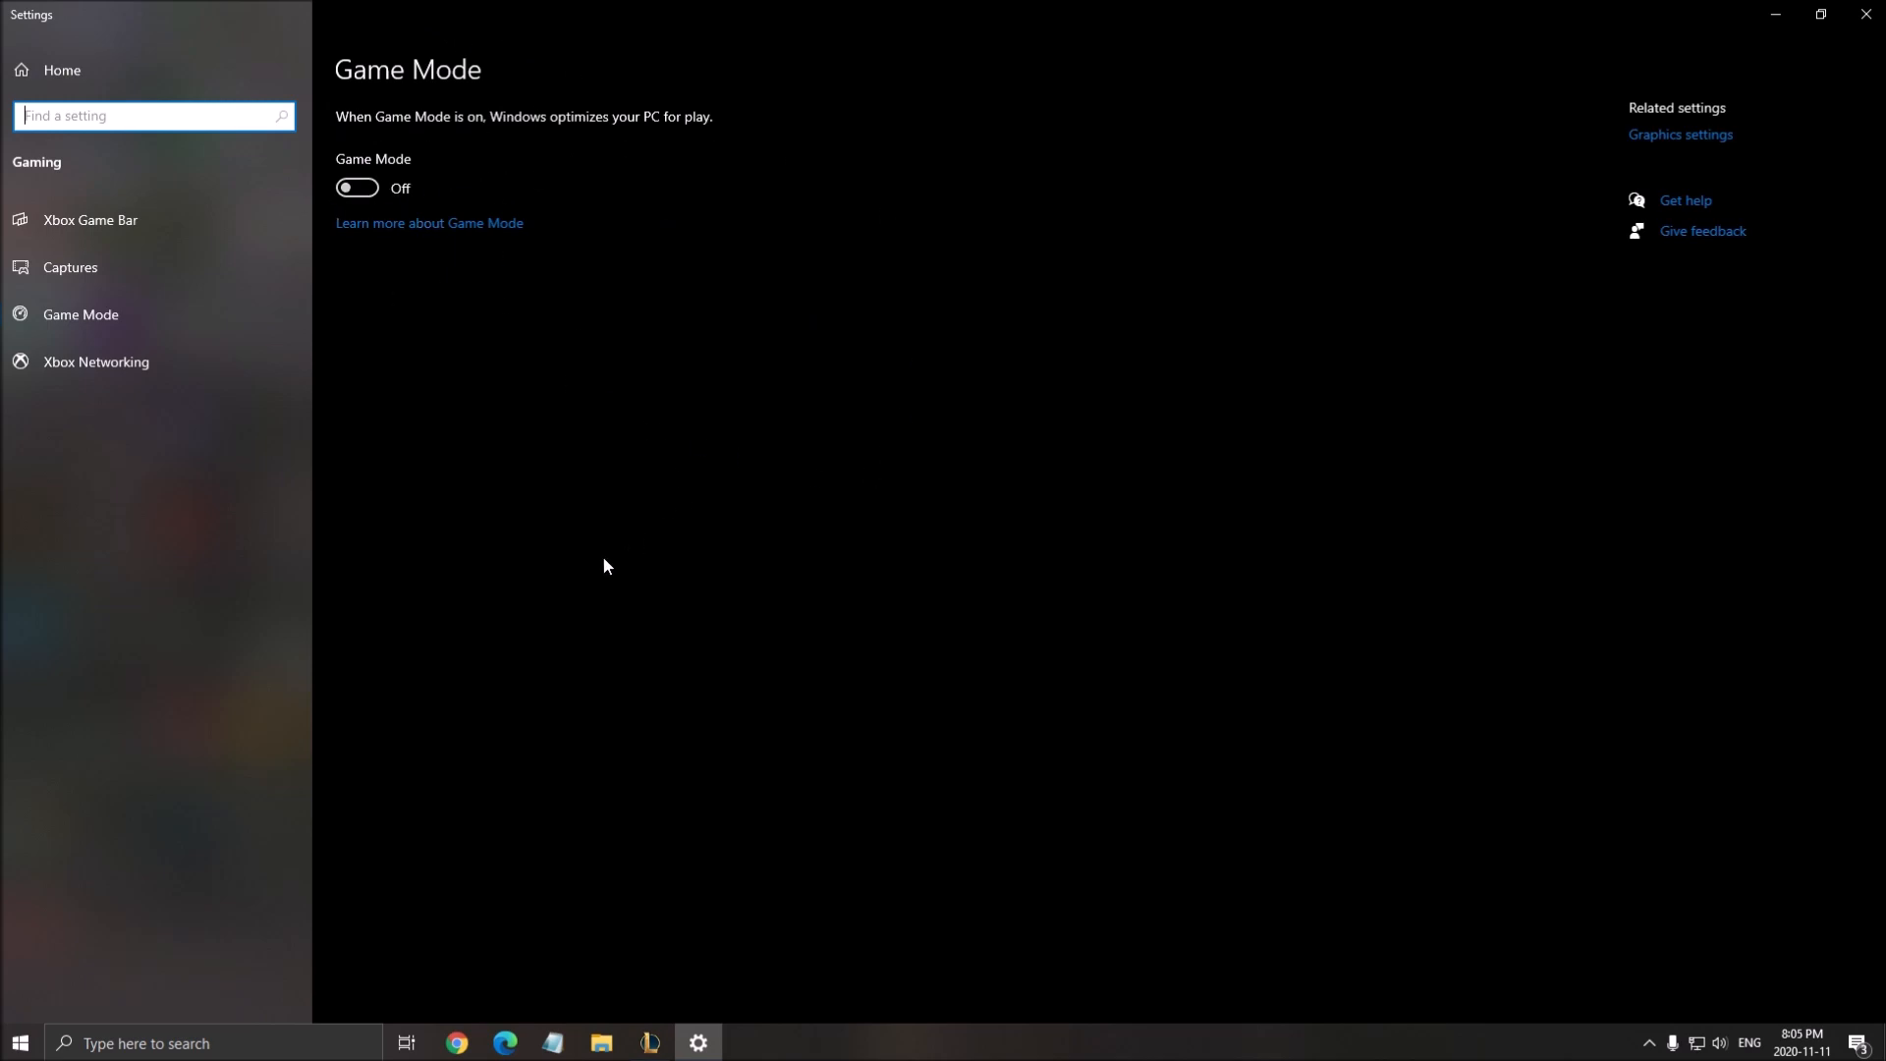
# Step: Confirm Xbox Game Bar is Off and check background recording and recorded audio are Off under Captures
pyautogui.click(91, 219)
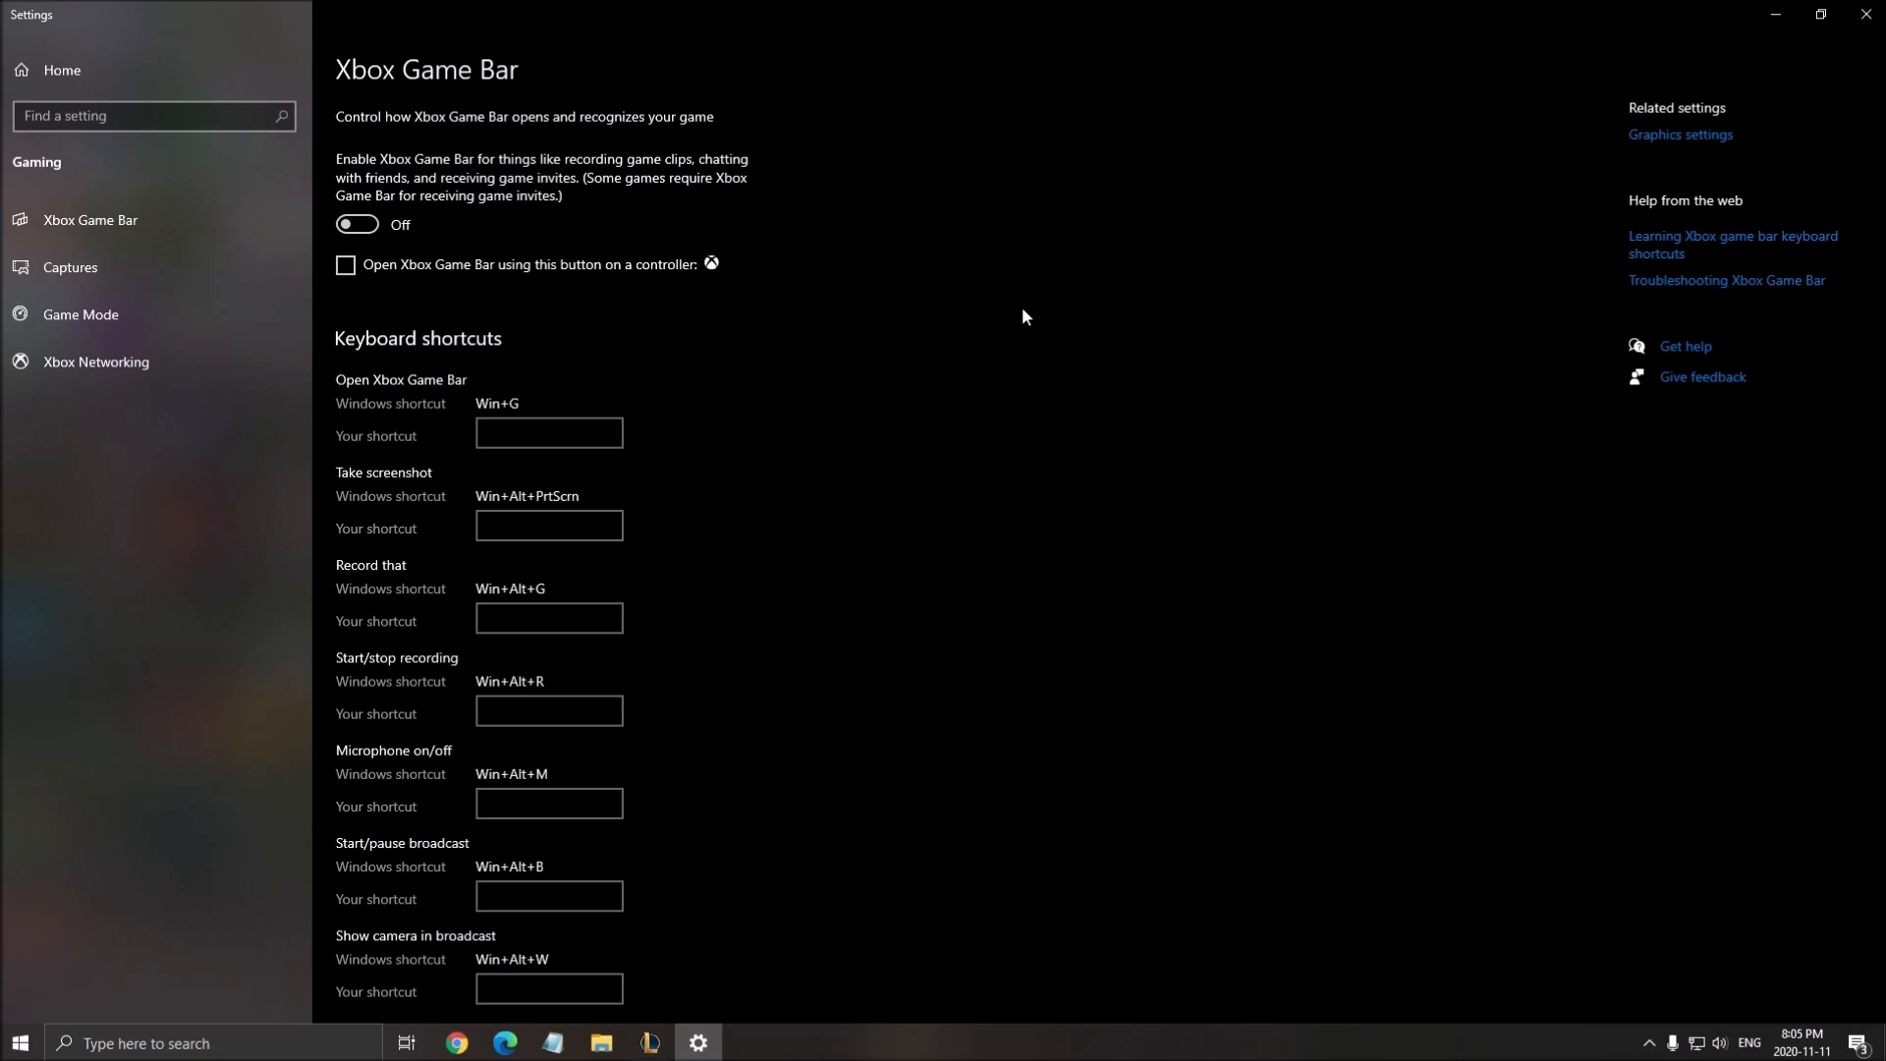
pyautogui.moveTo(102, 314)
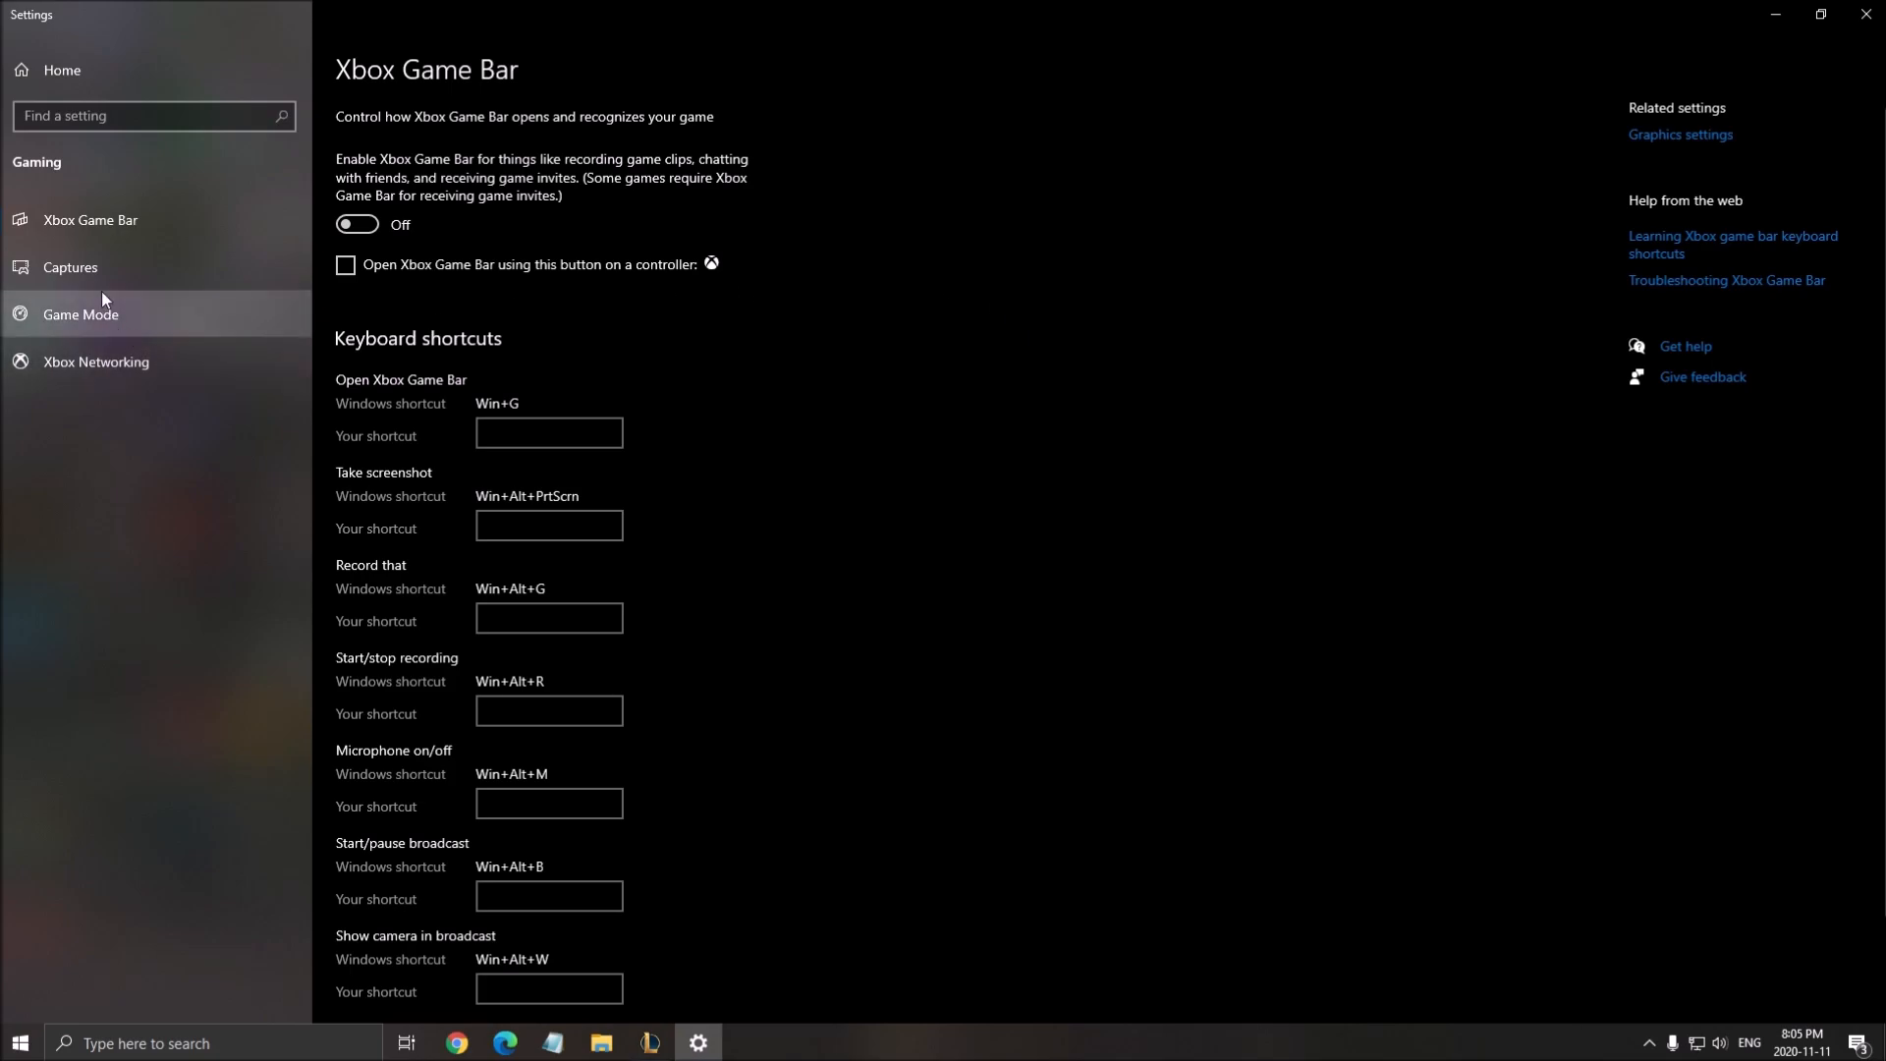
pyautogui.click(71, 265)
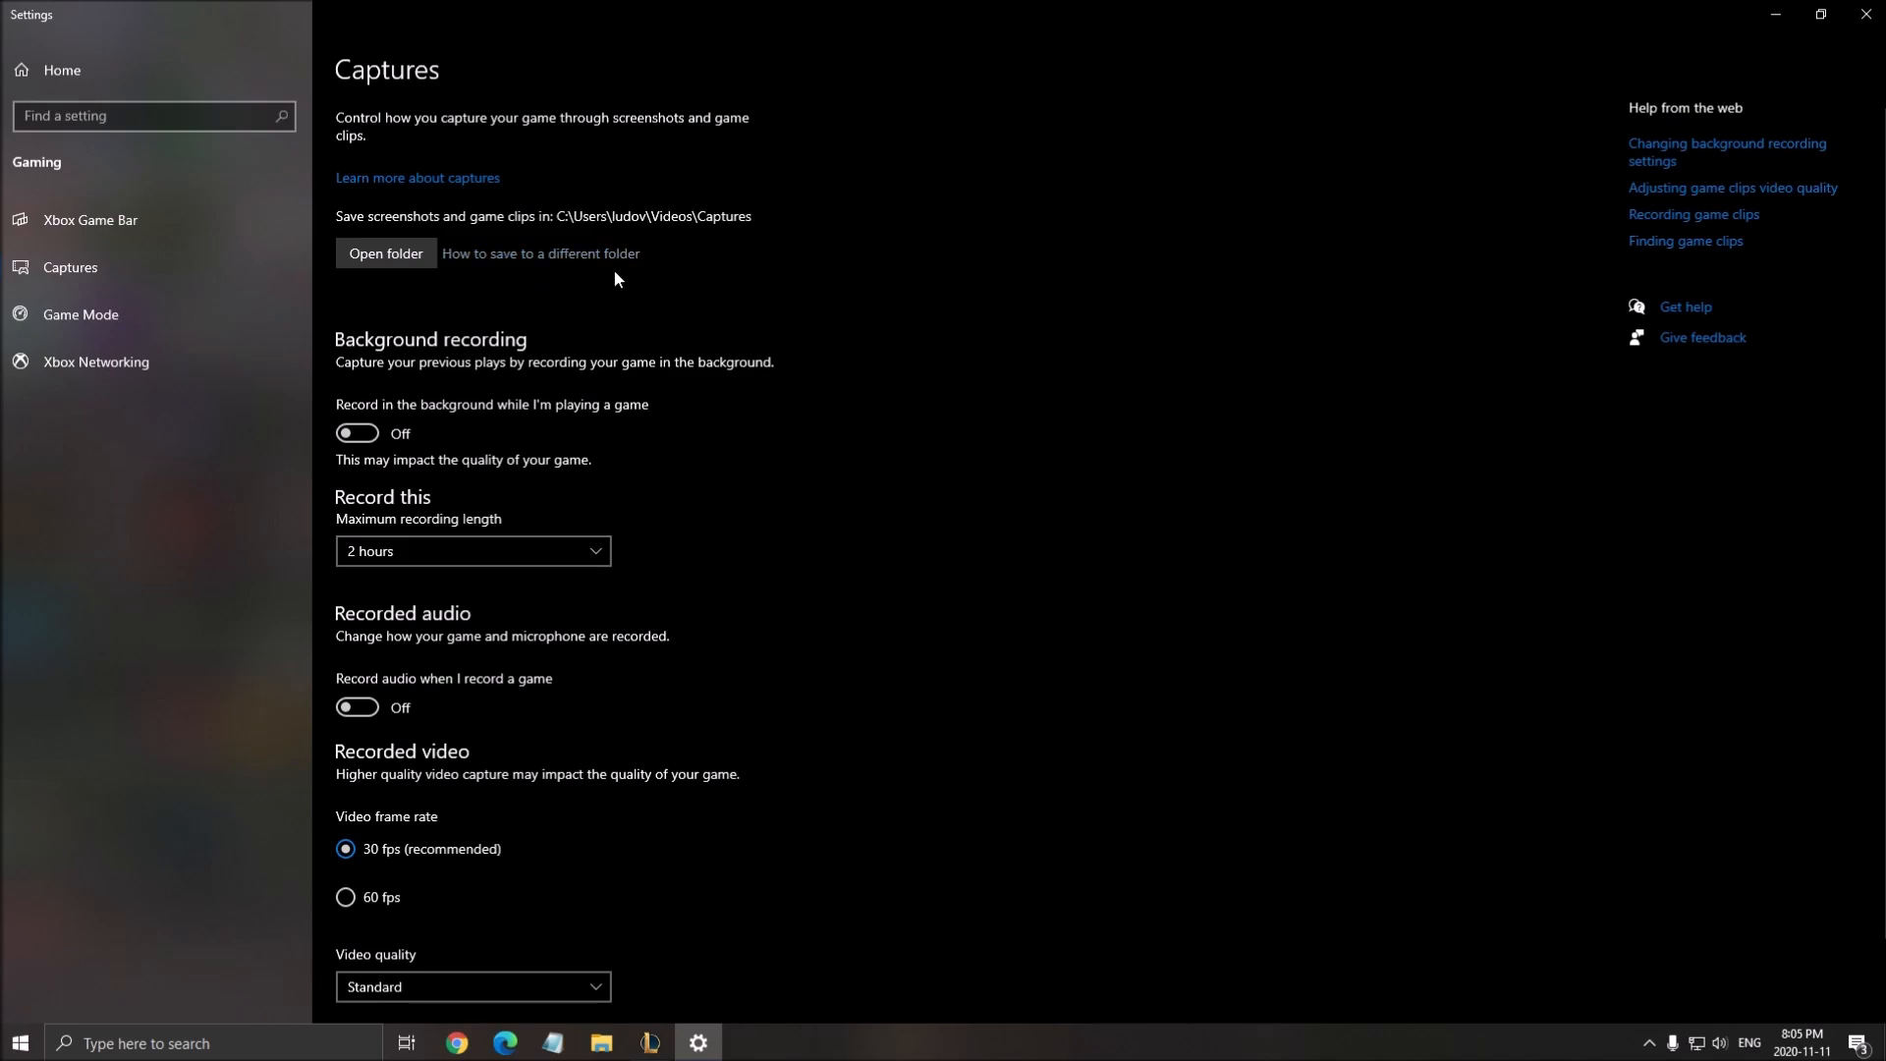
pyautogui.scroll(-3)
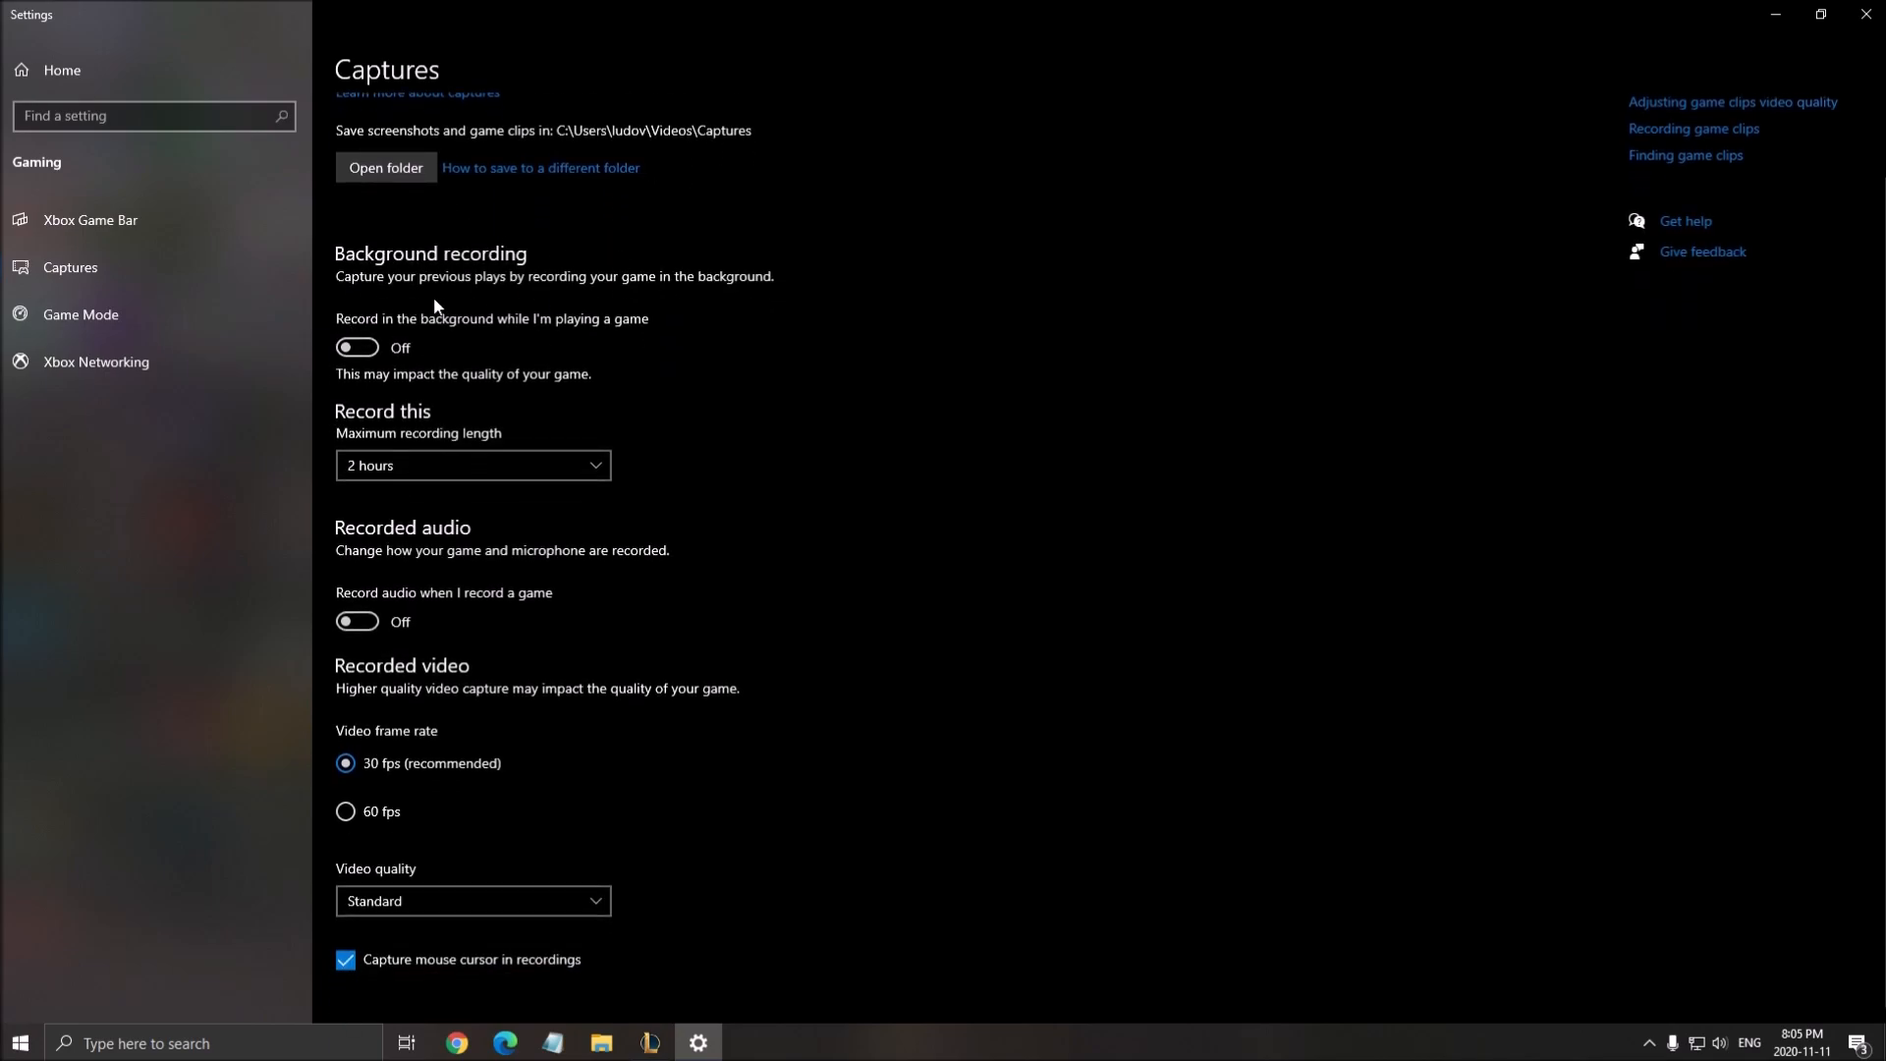
pyautogui.moveTo(470, 490)
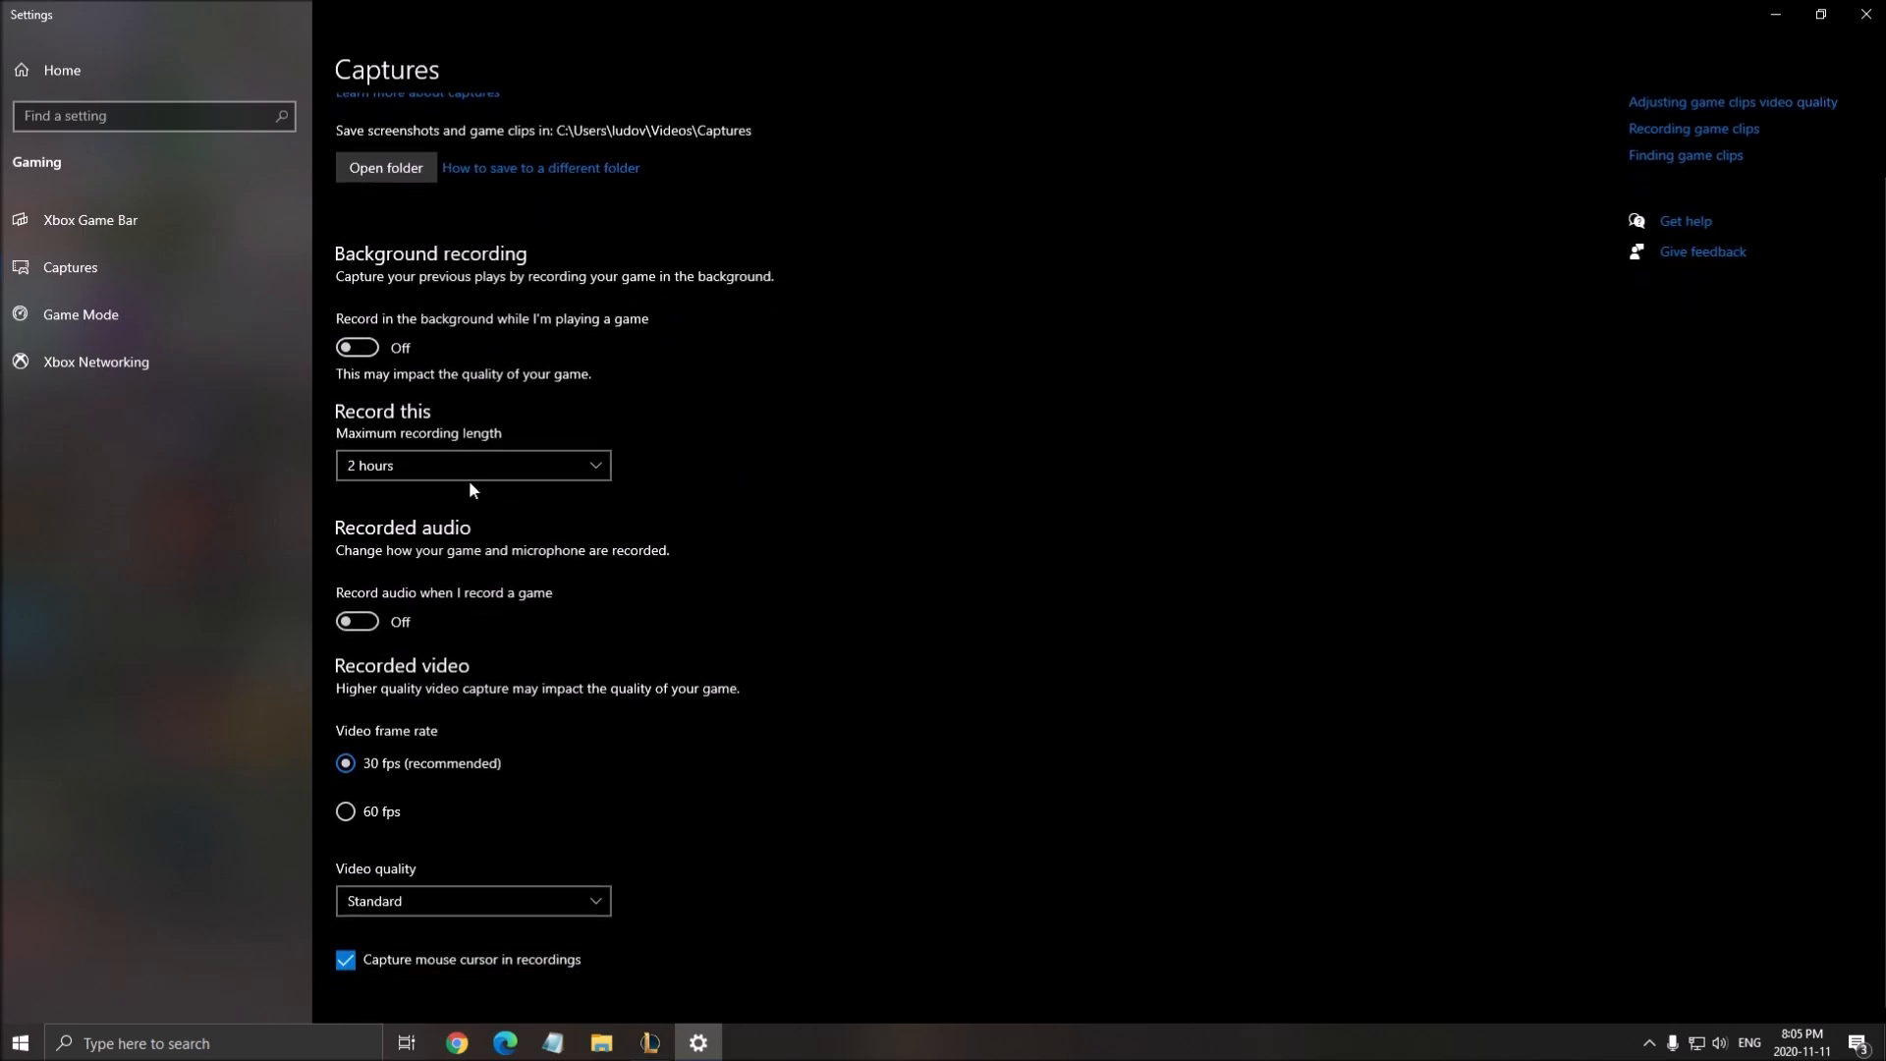
pyautogui.moveTo(1670, 212)
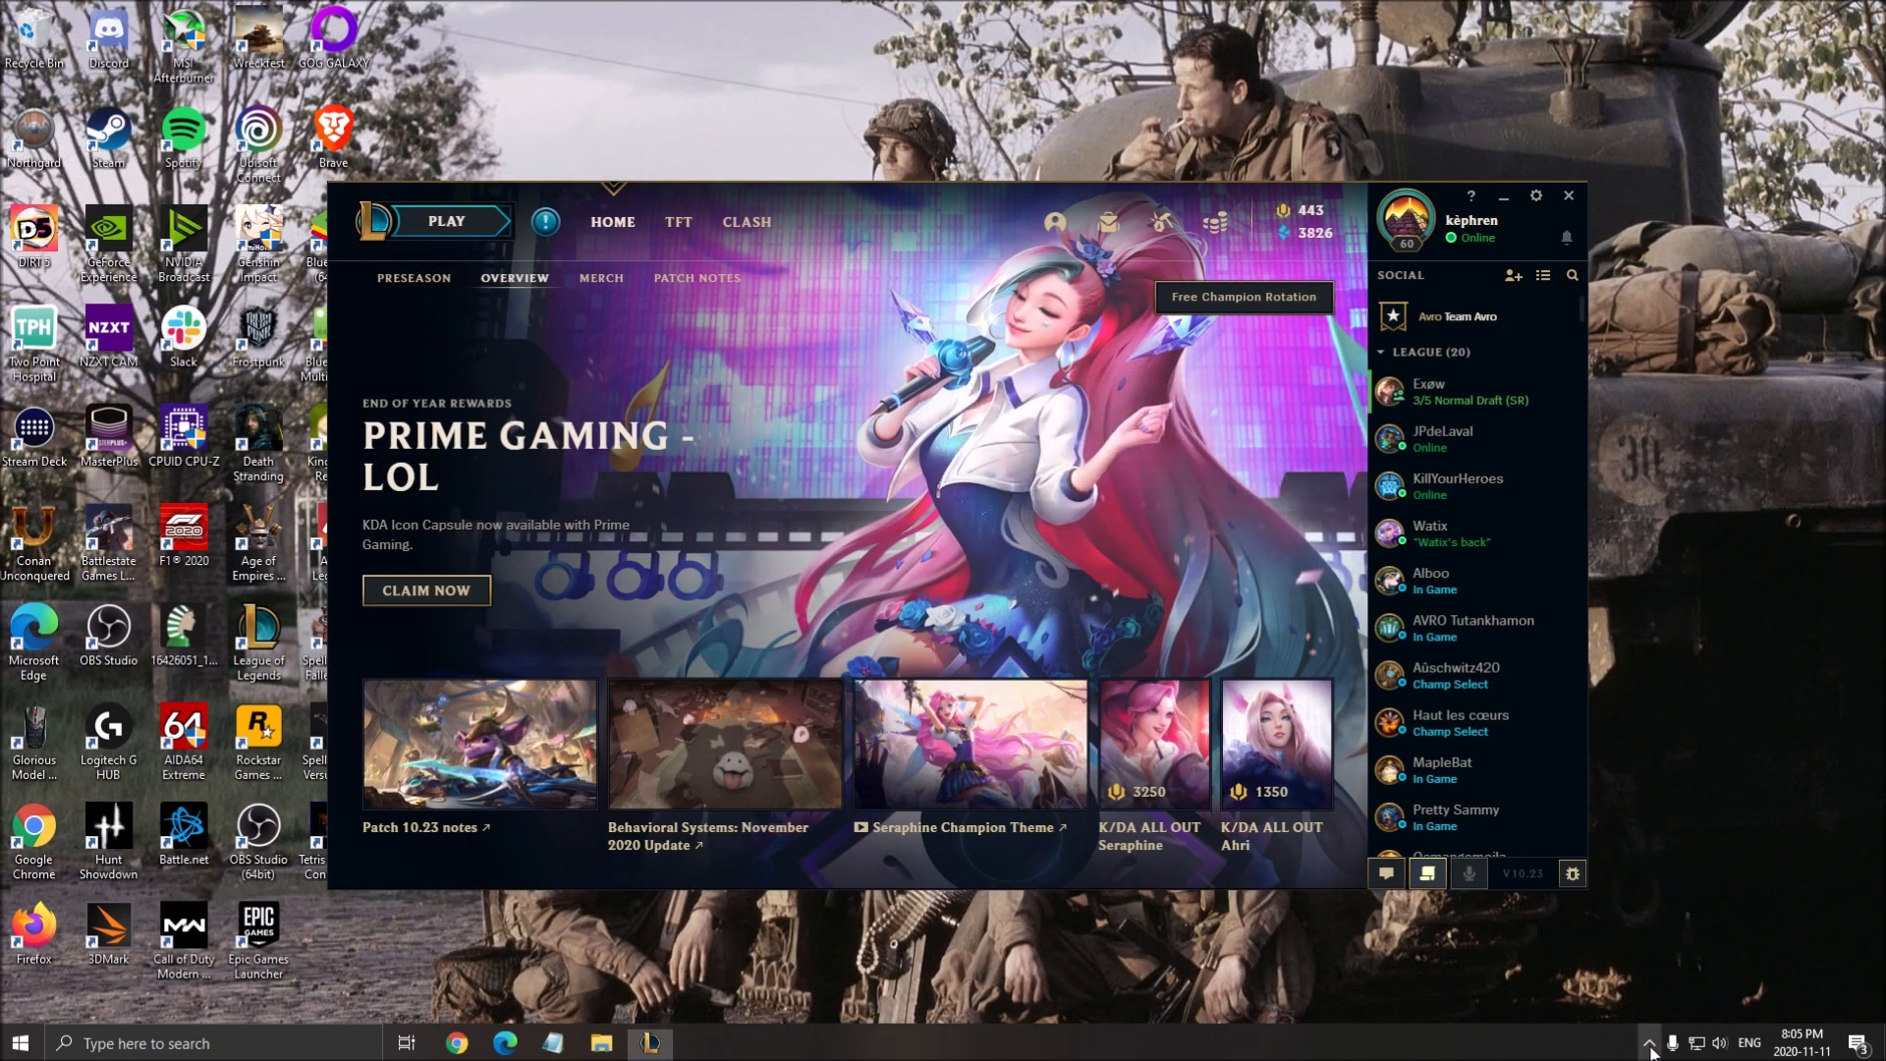
# Step: Return focus to the League client home page before searching Windows
pyautogui.click(1648, 1043)
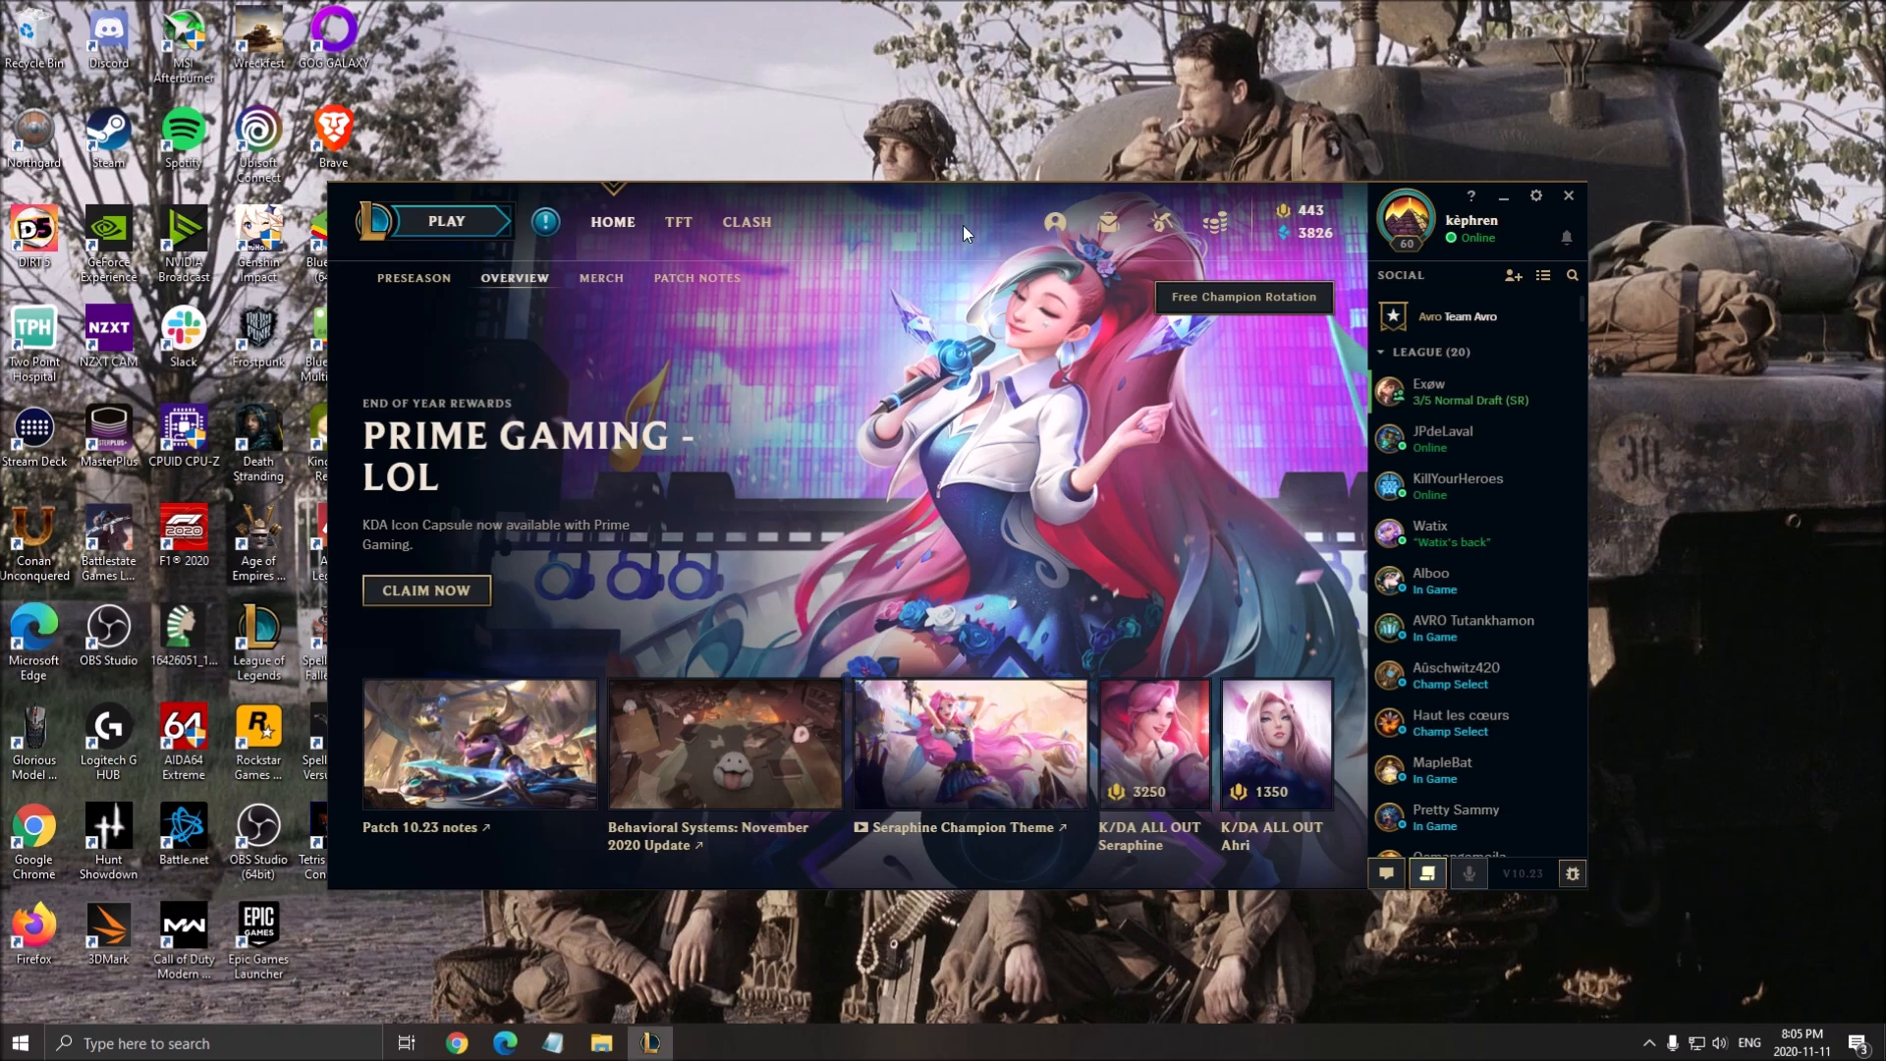
pyautogui.moveTo(1027, 370)
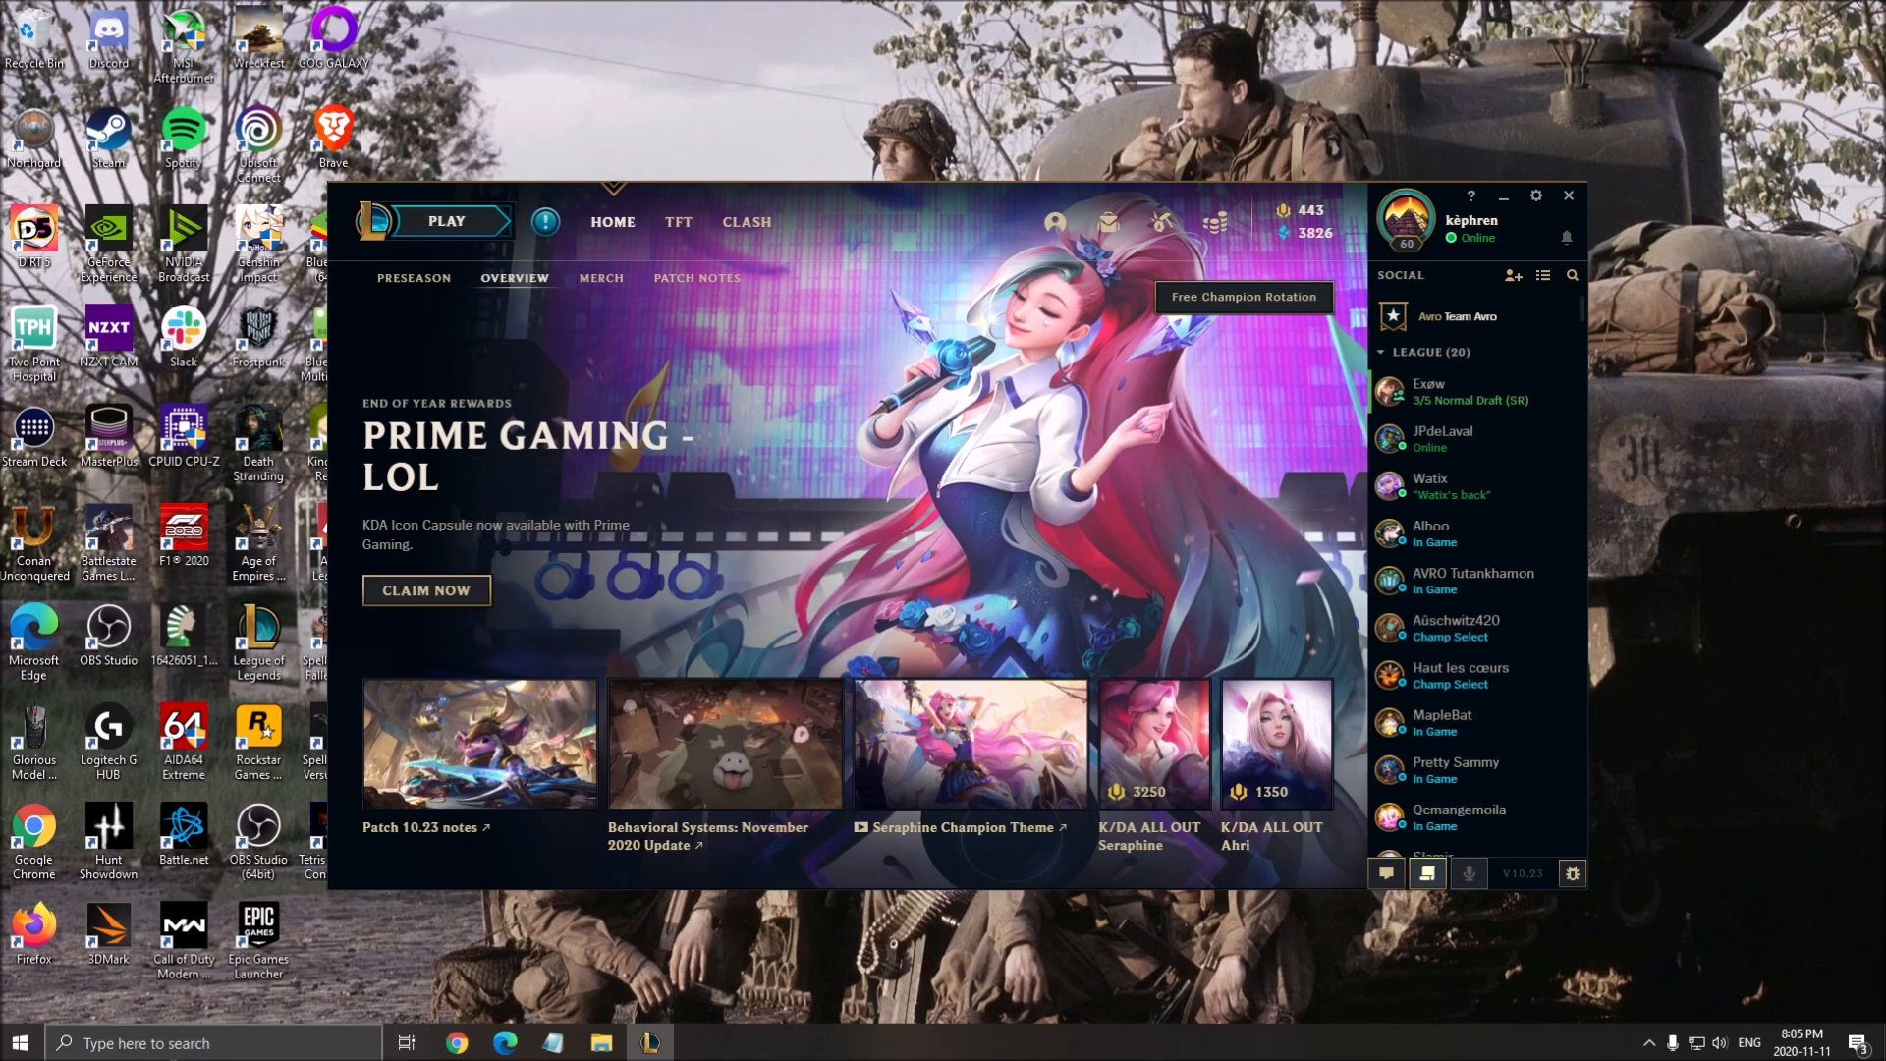
pyautogui.moveTo(725, 743)
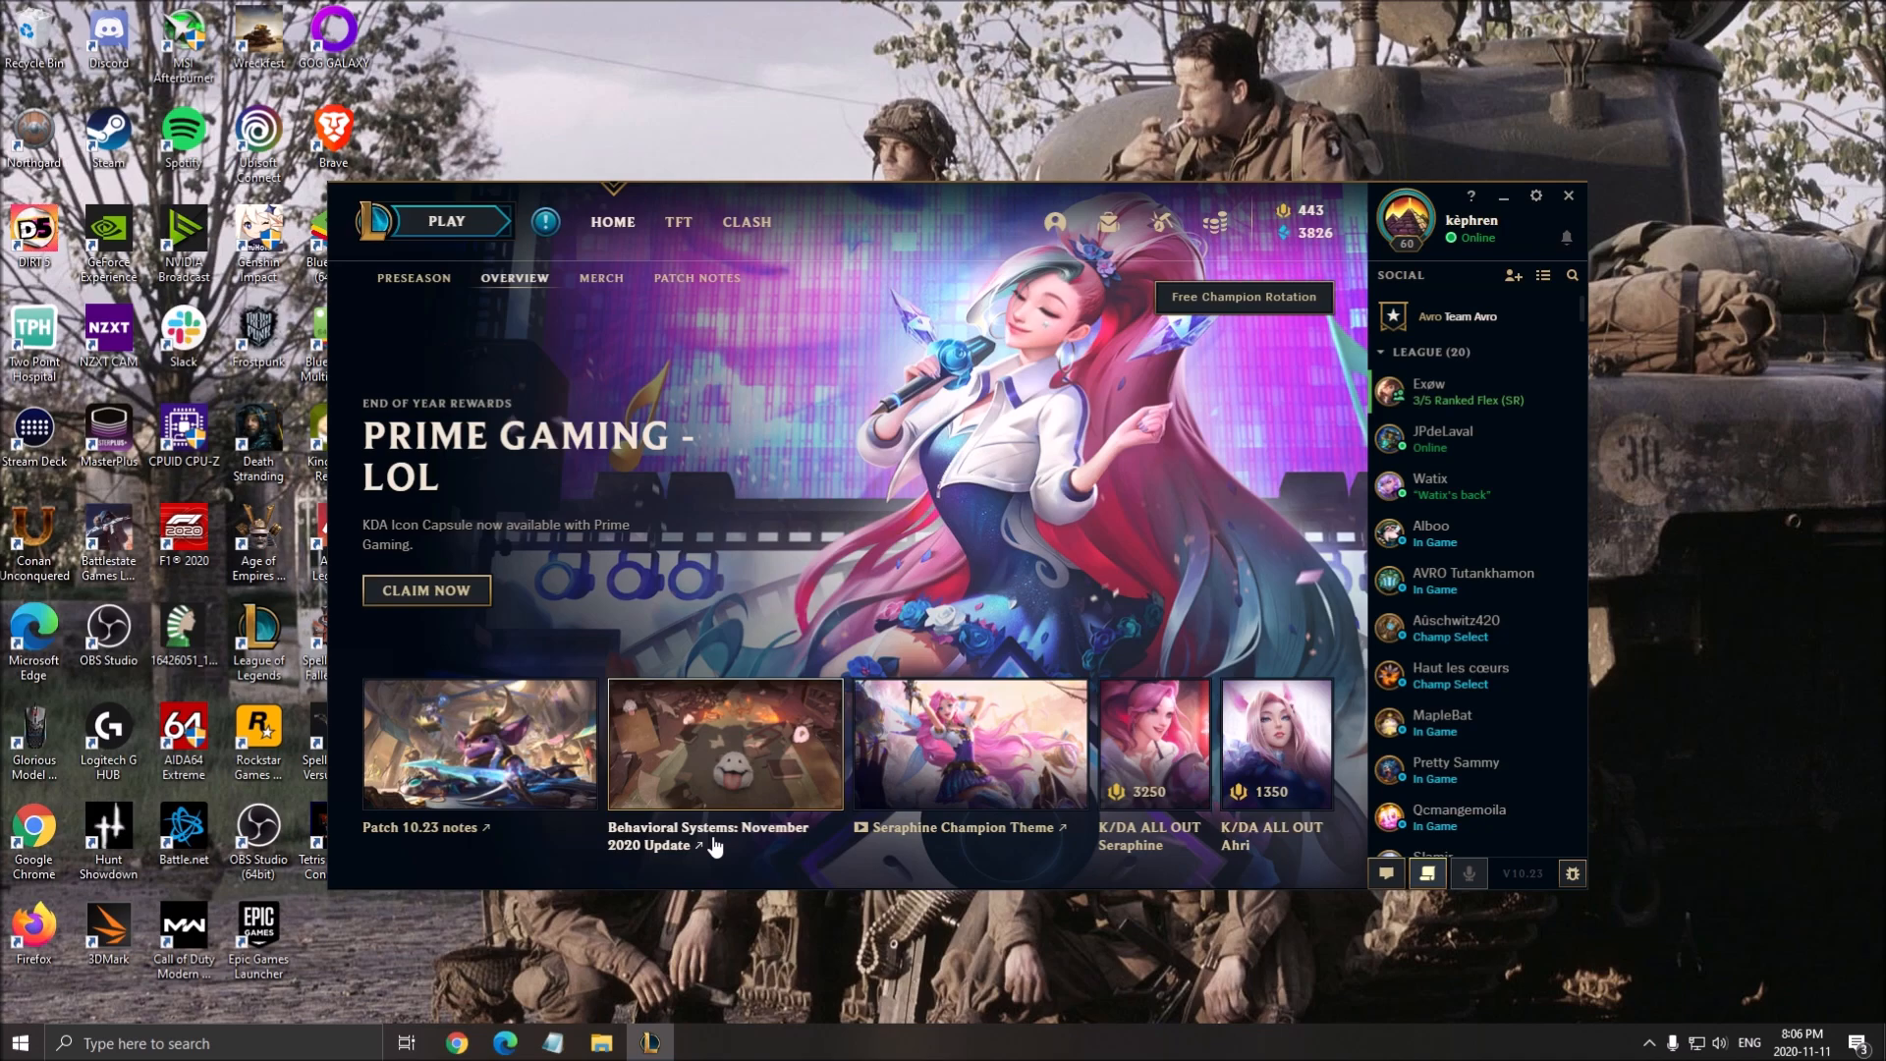
pyautogui.moveTo(814, 513)
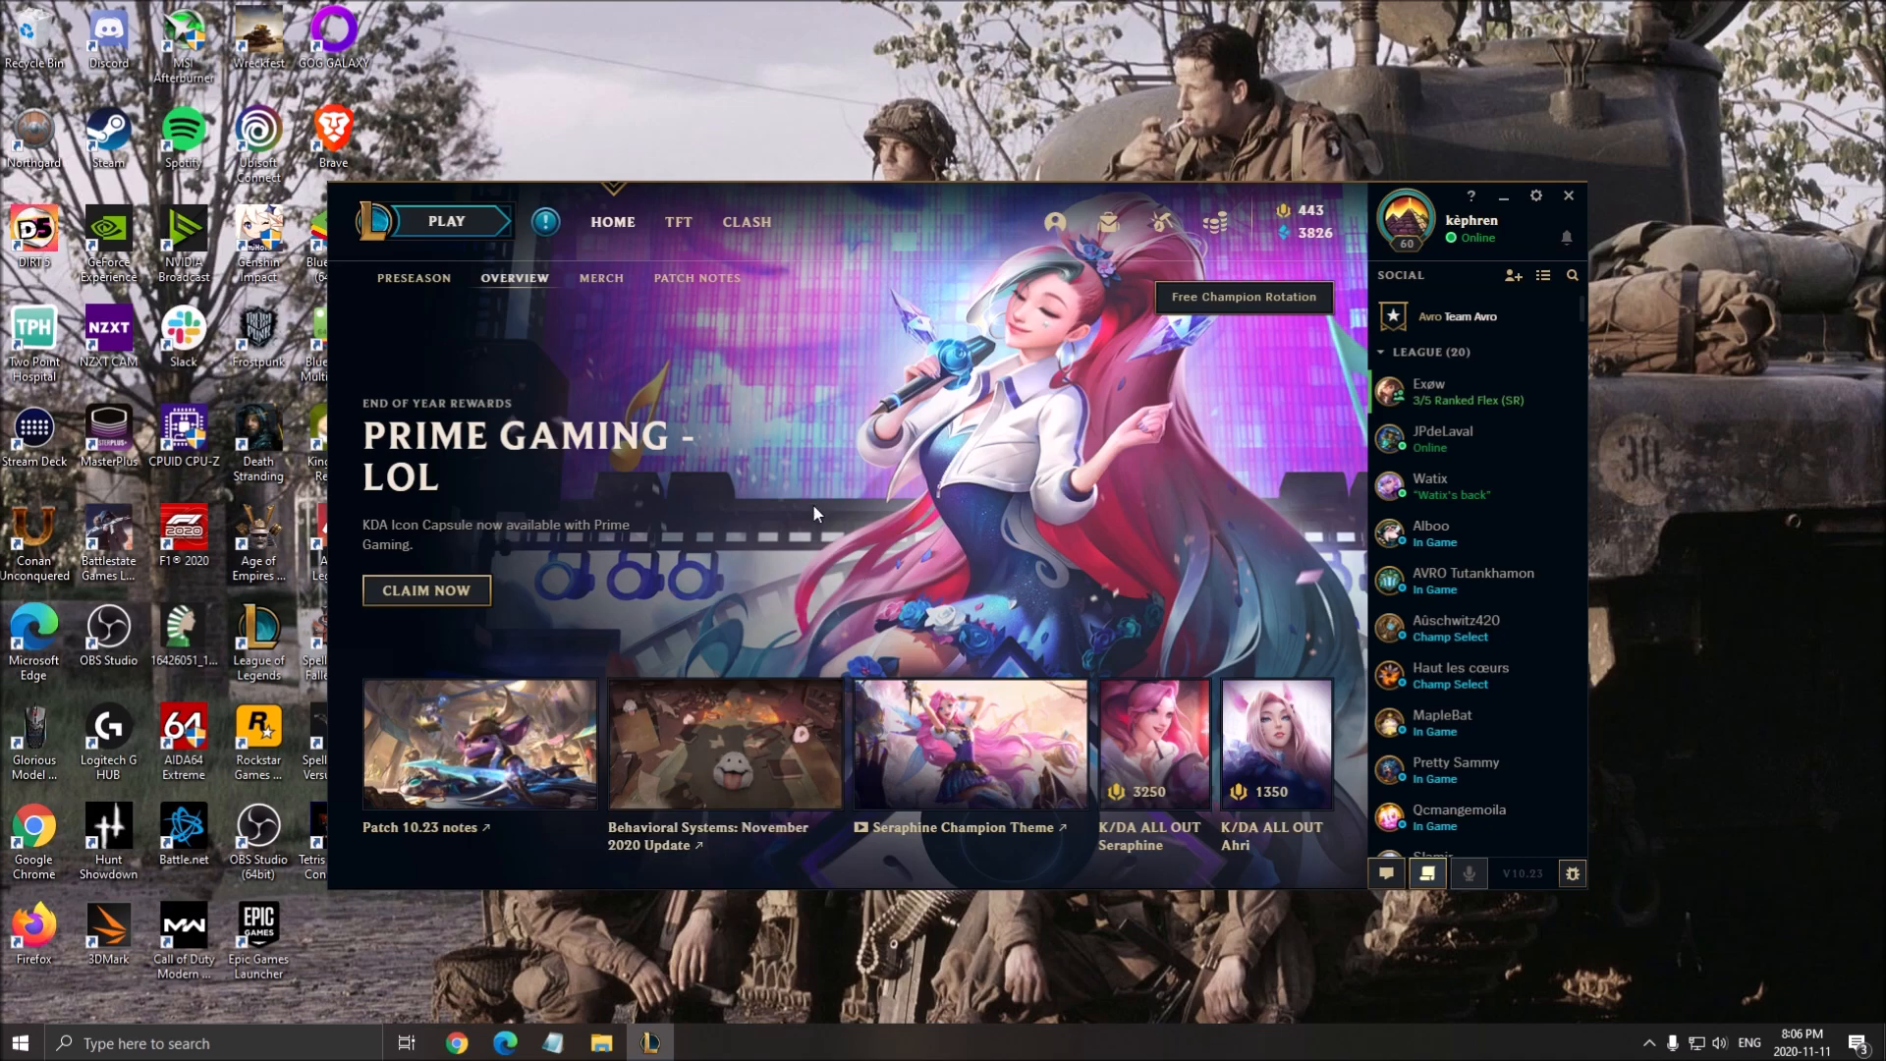
pyautogui.moveTo(499, 851)
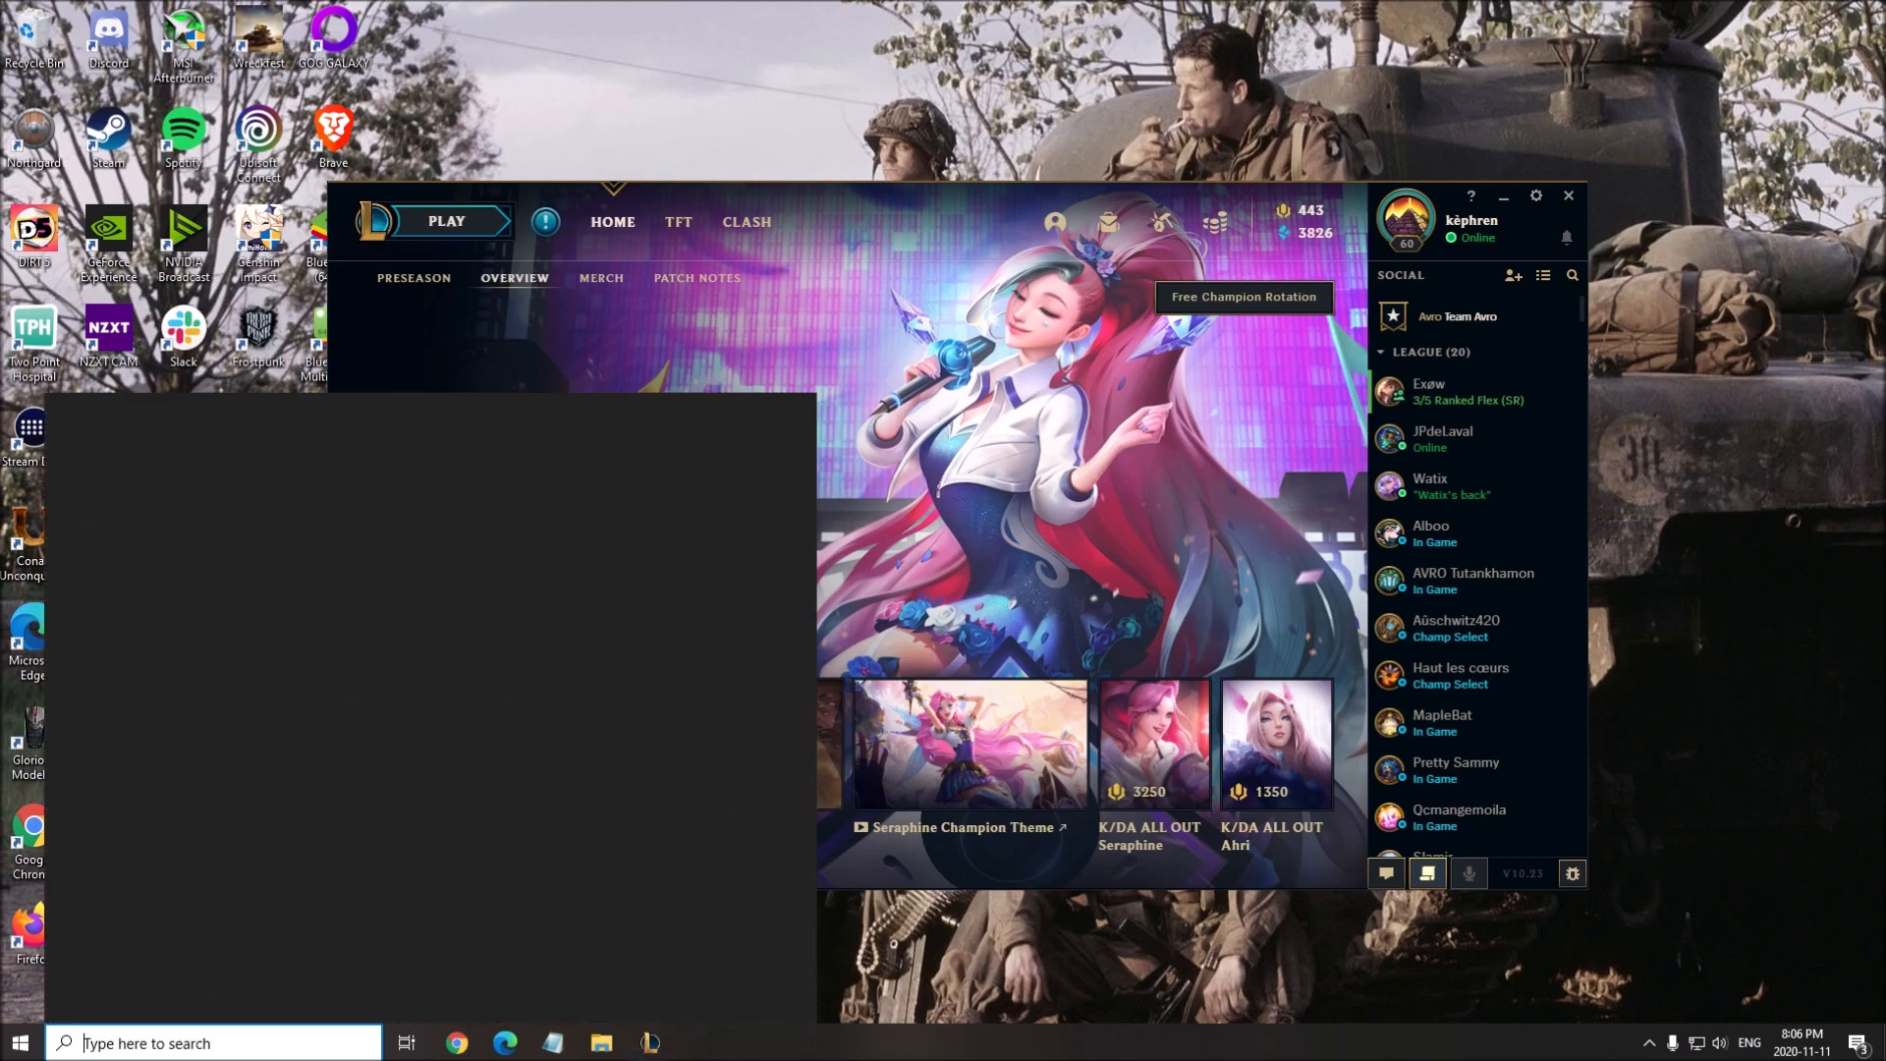
# Step: Search 'gpu' and reach Graphics settings to turn hardware-accelerated GPU scheduling On
pyautogui.write('gpu')
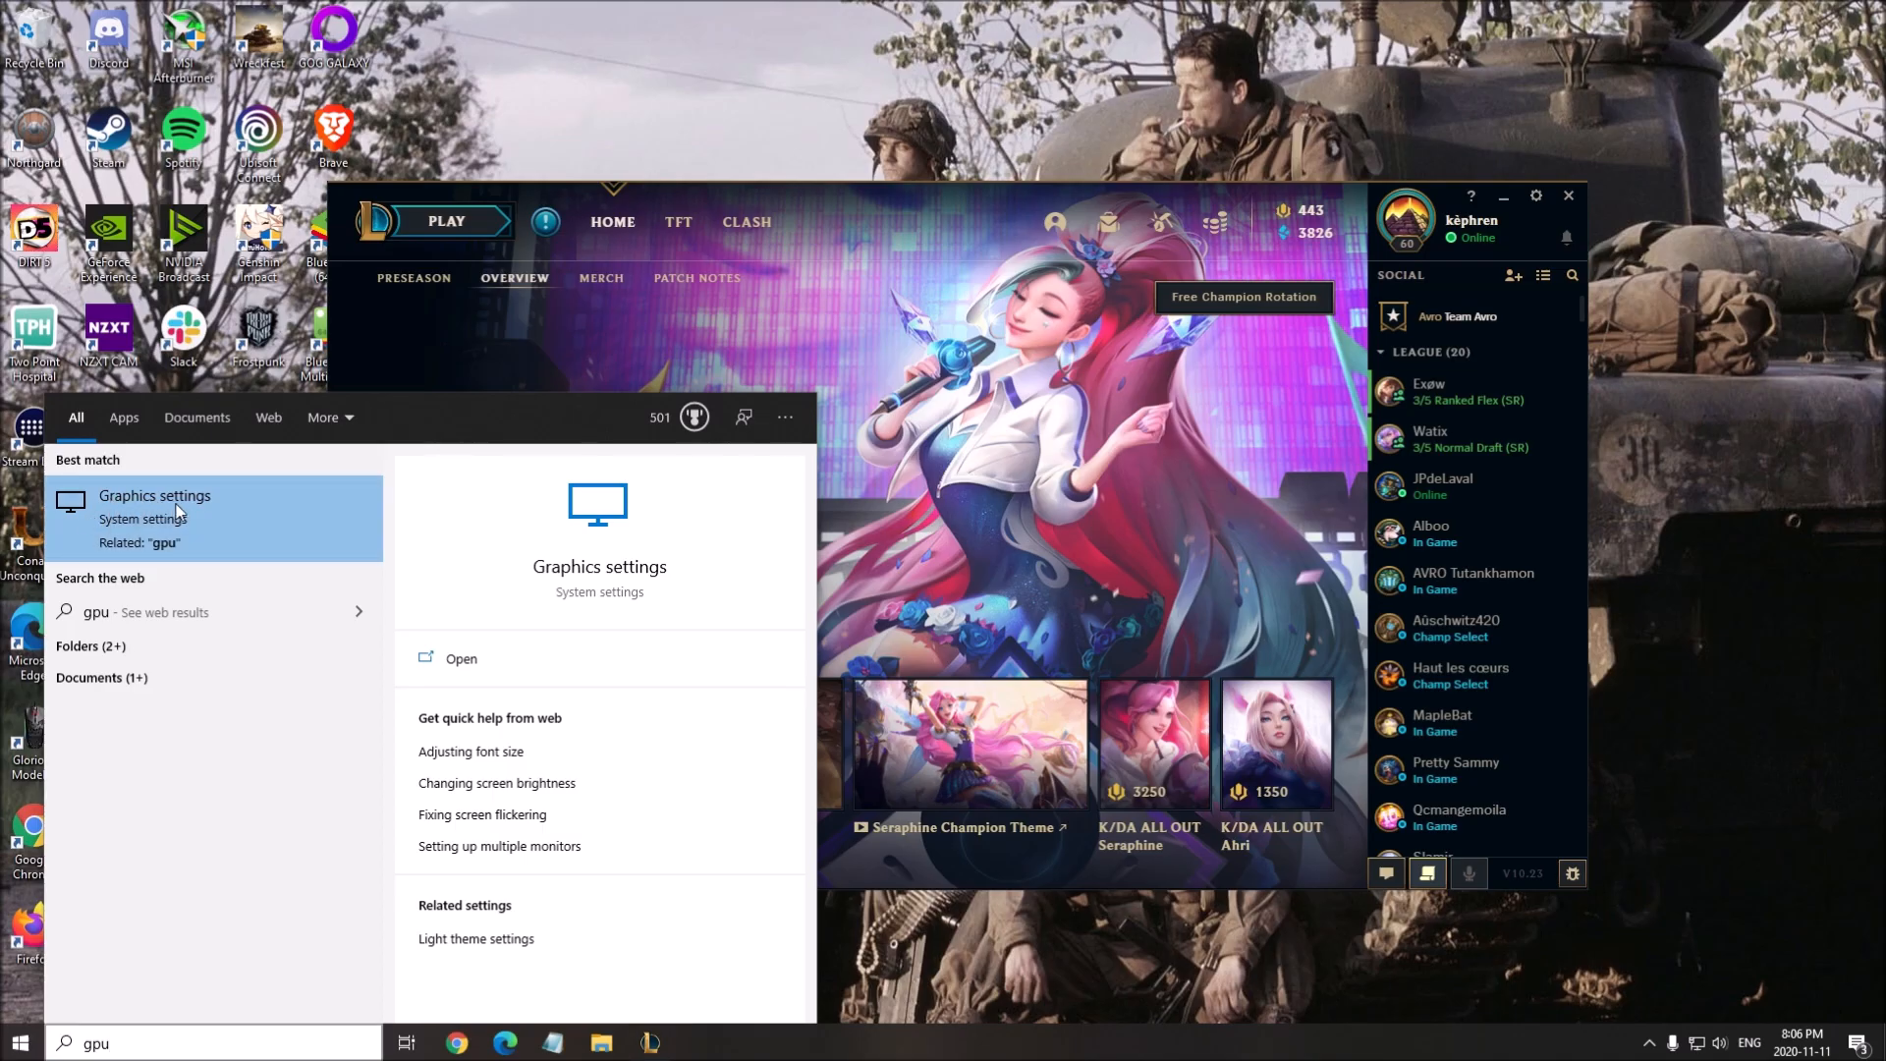
pyautogui.click(154, 495)
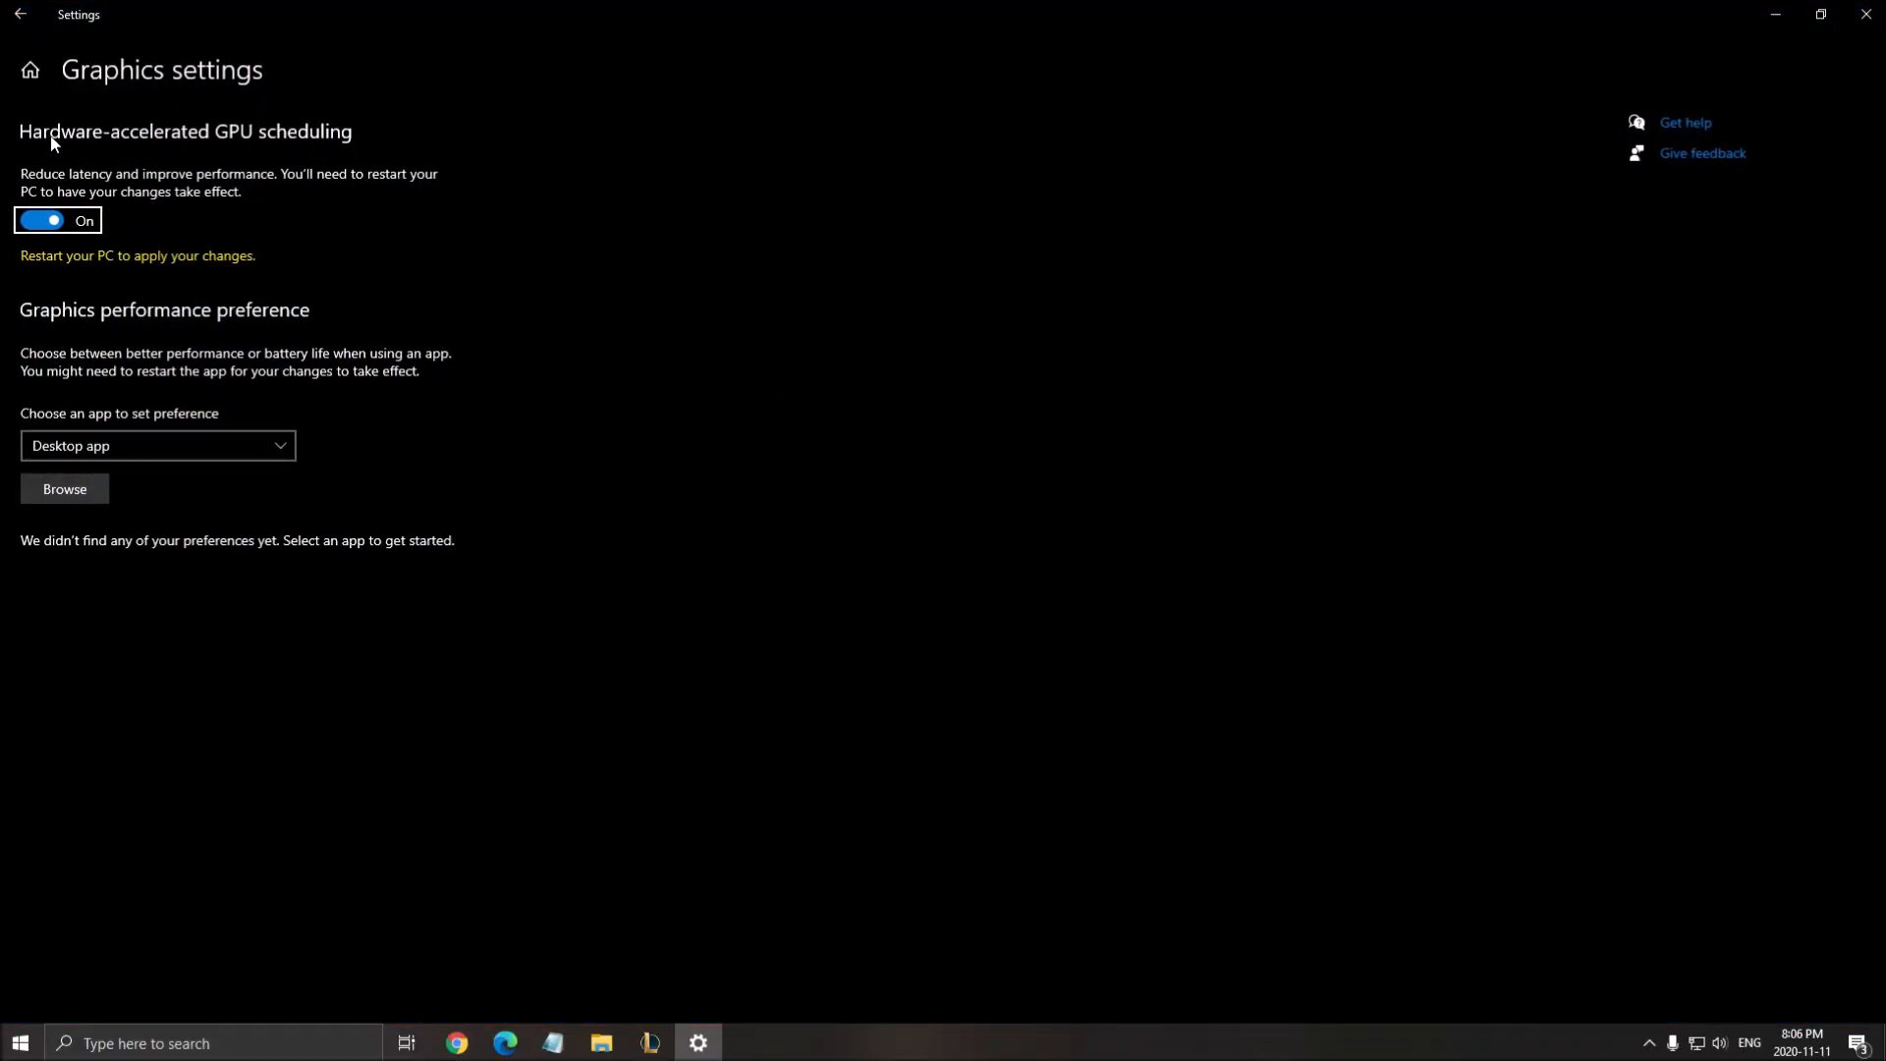
pyautogui.moveTo(316, 141)
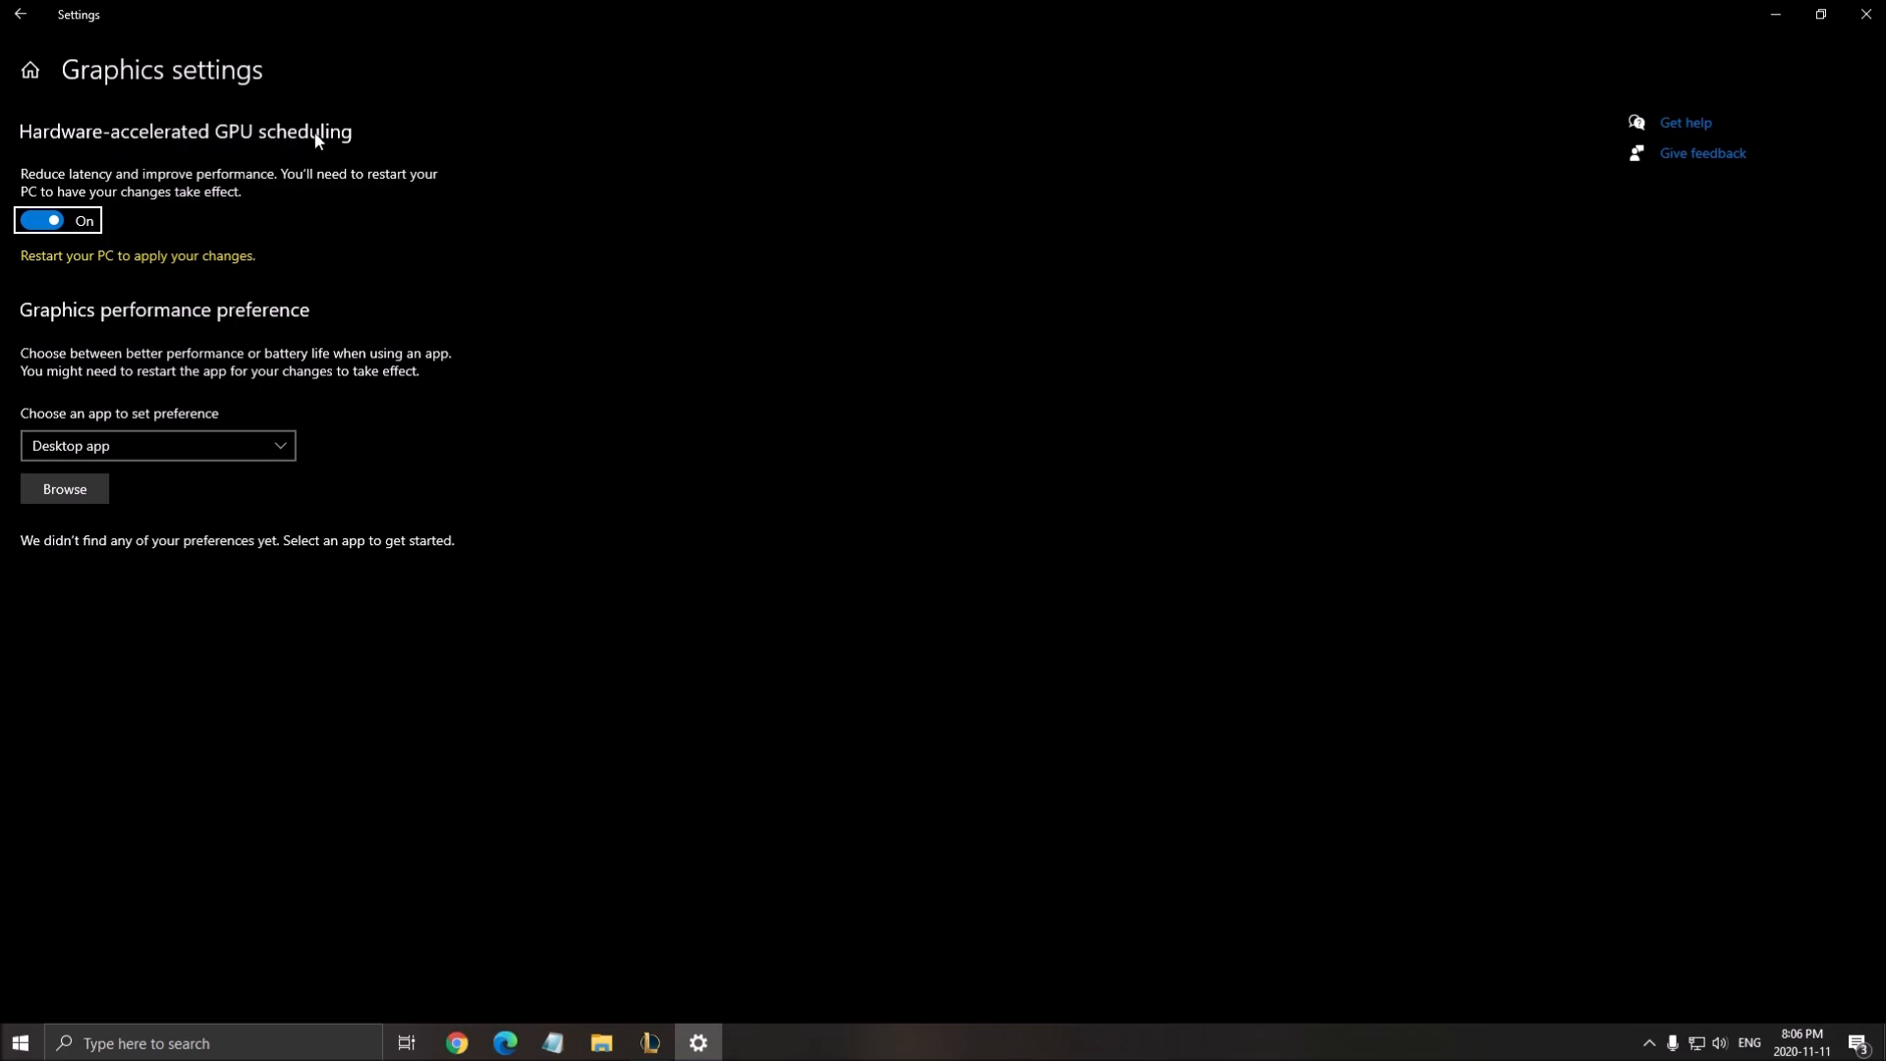
pyautogui.moveTo(104, 275)
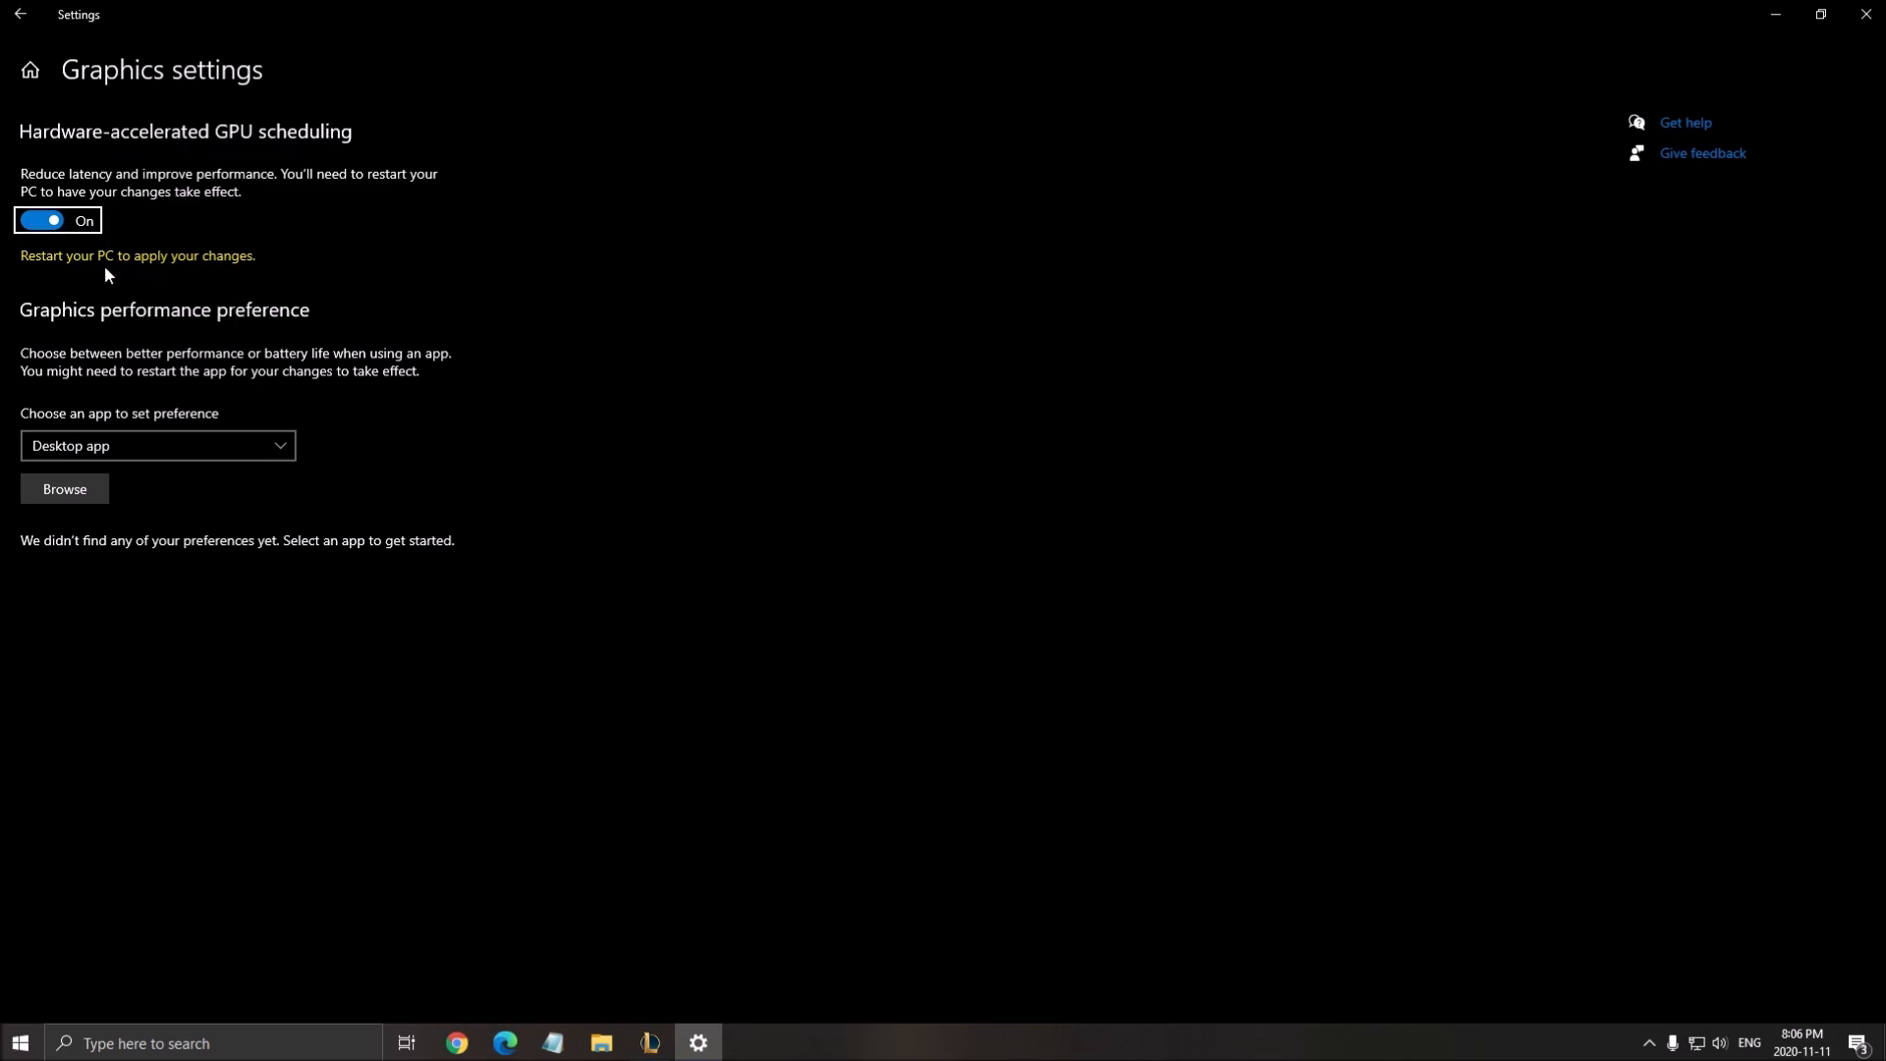
pyautogui.moveTo(28, 279)
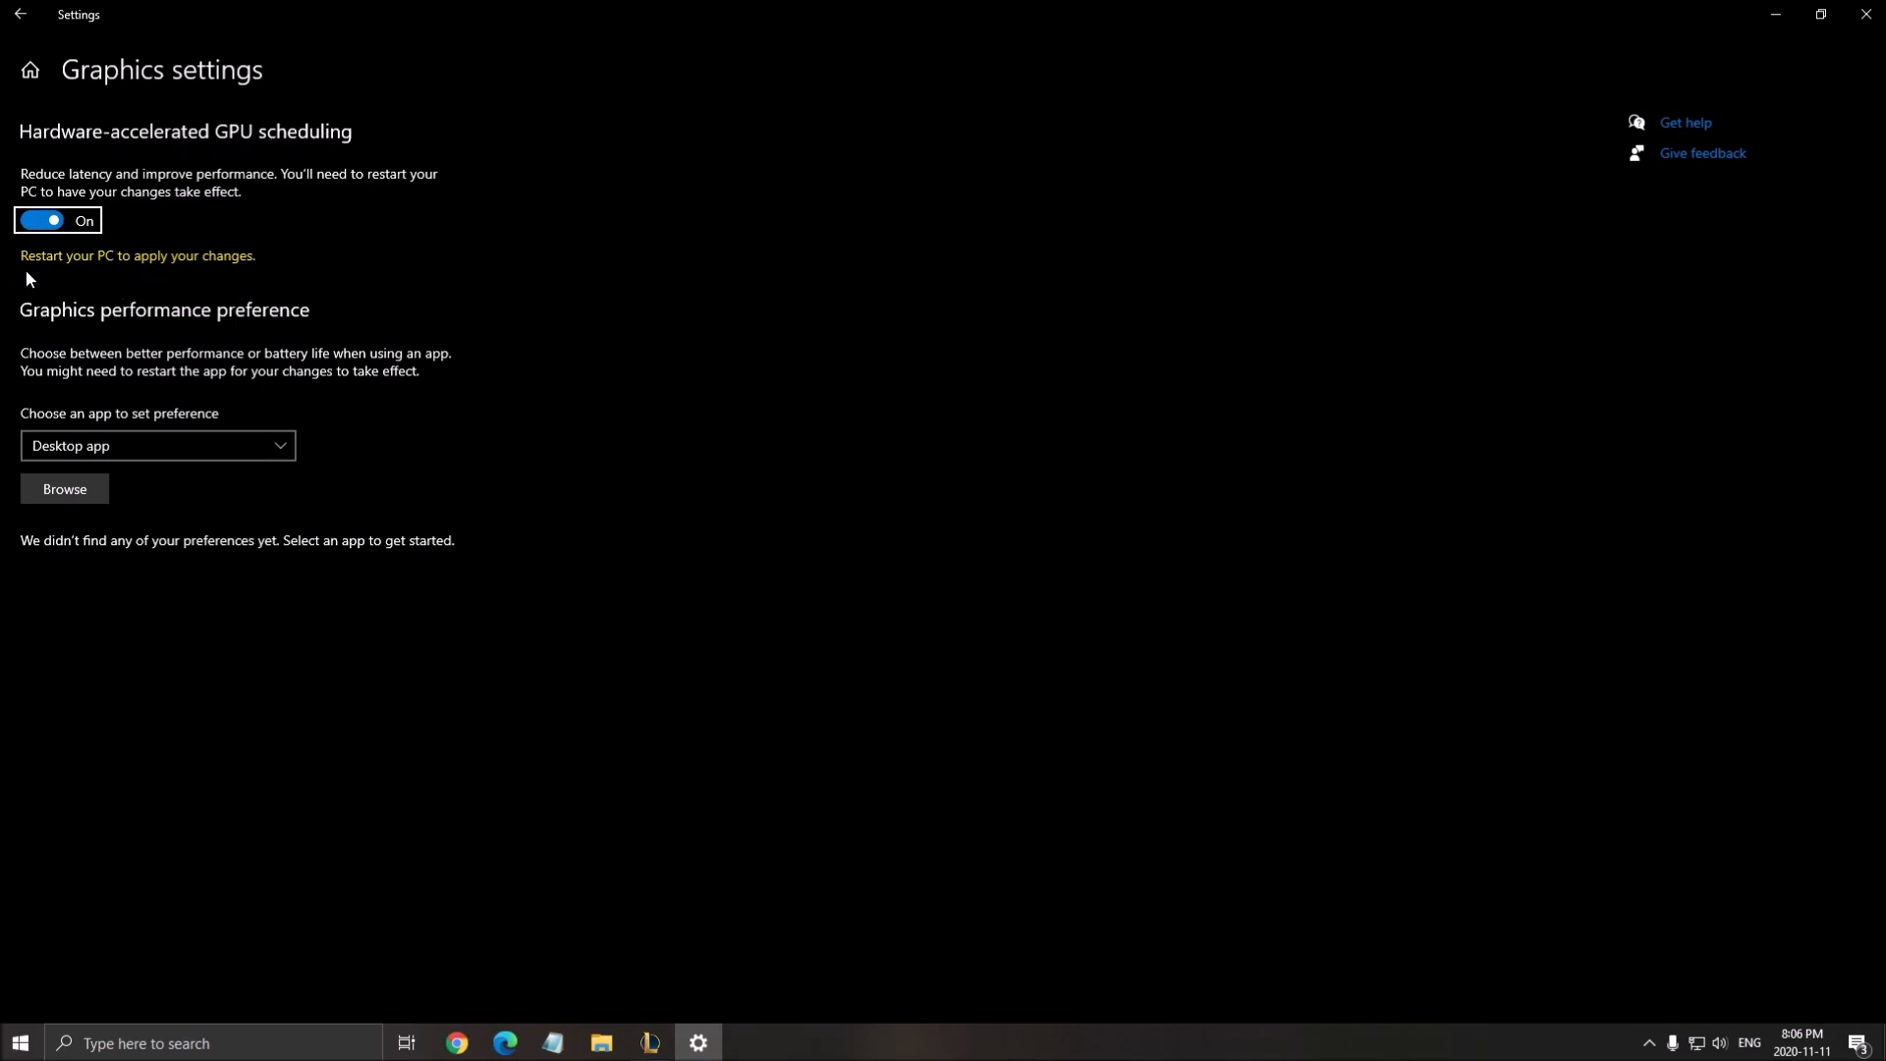
pyautogui.moveTo(790, 322)
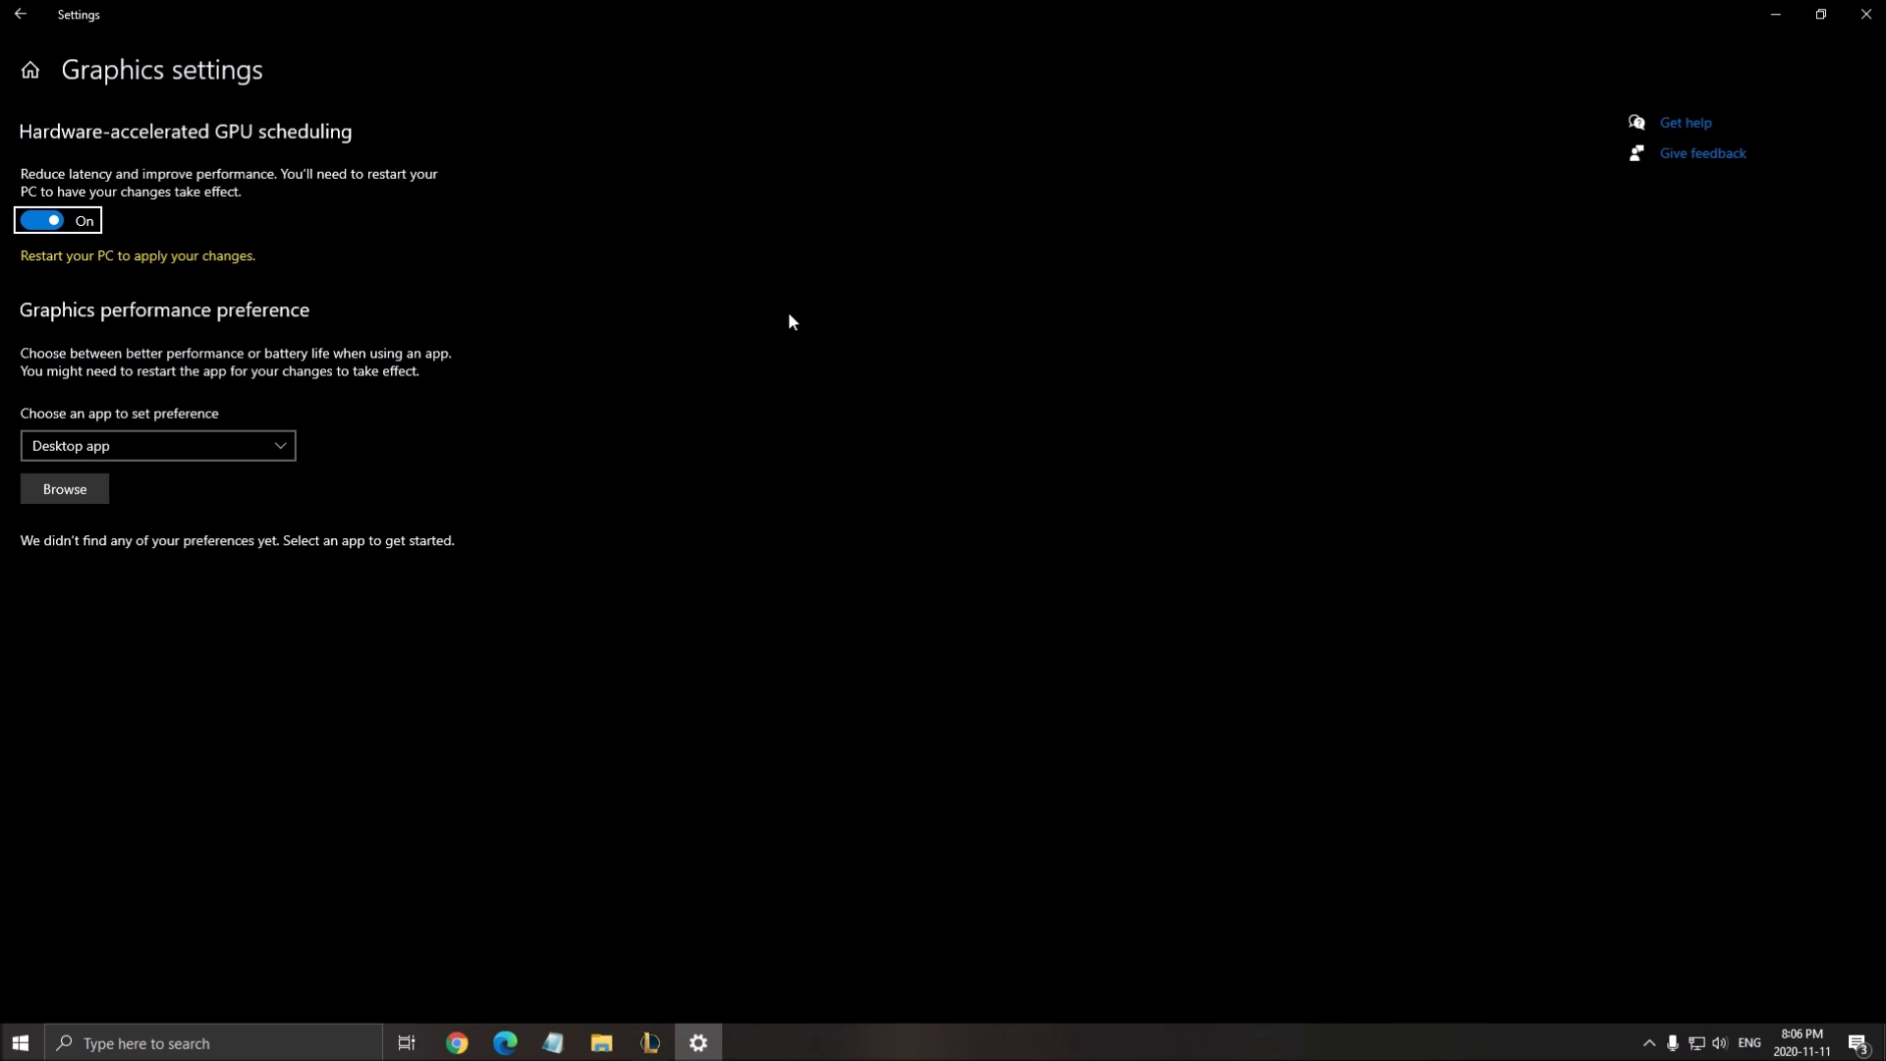
pyautogui.moveTo(880, 287)
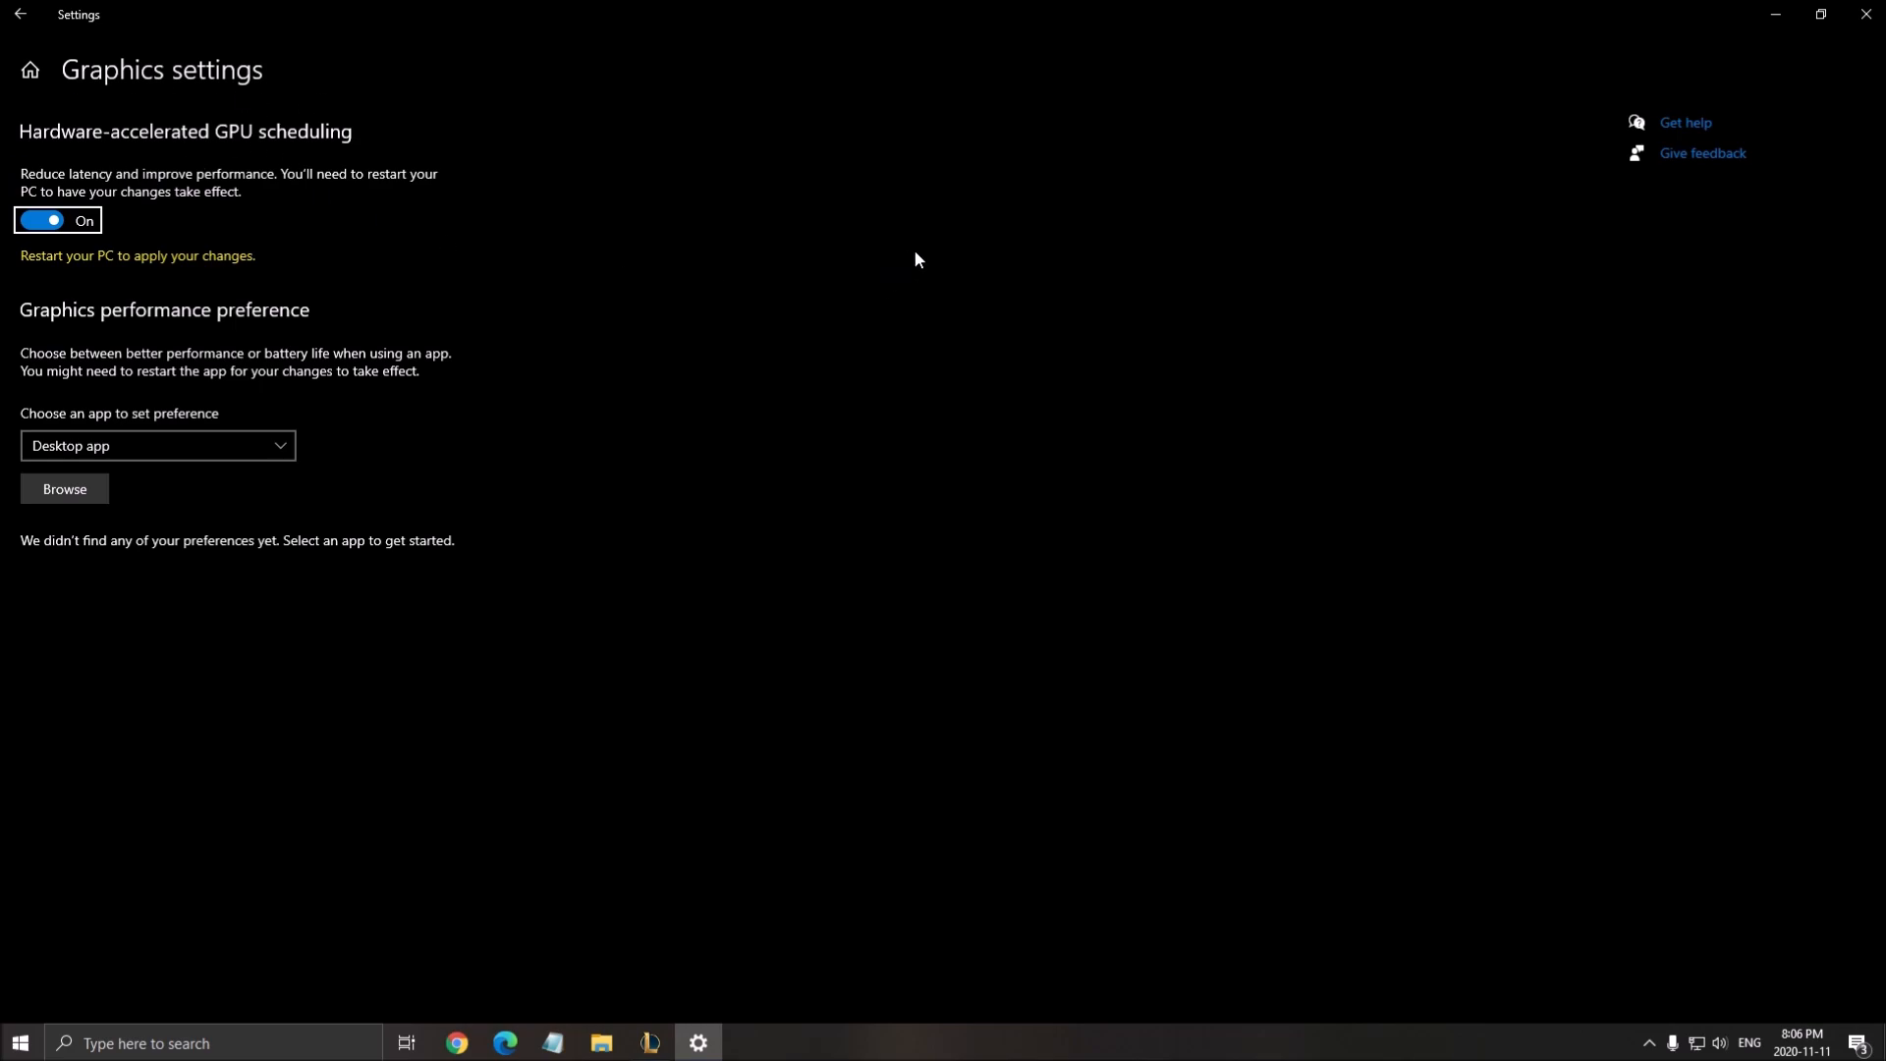
pyautogui.moveTo(377, 143)
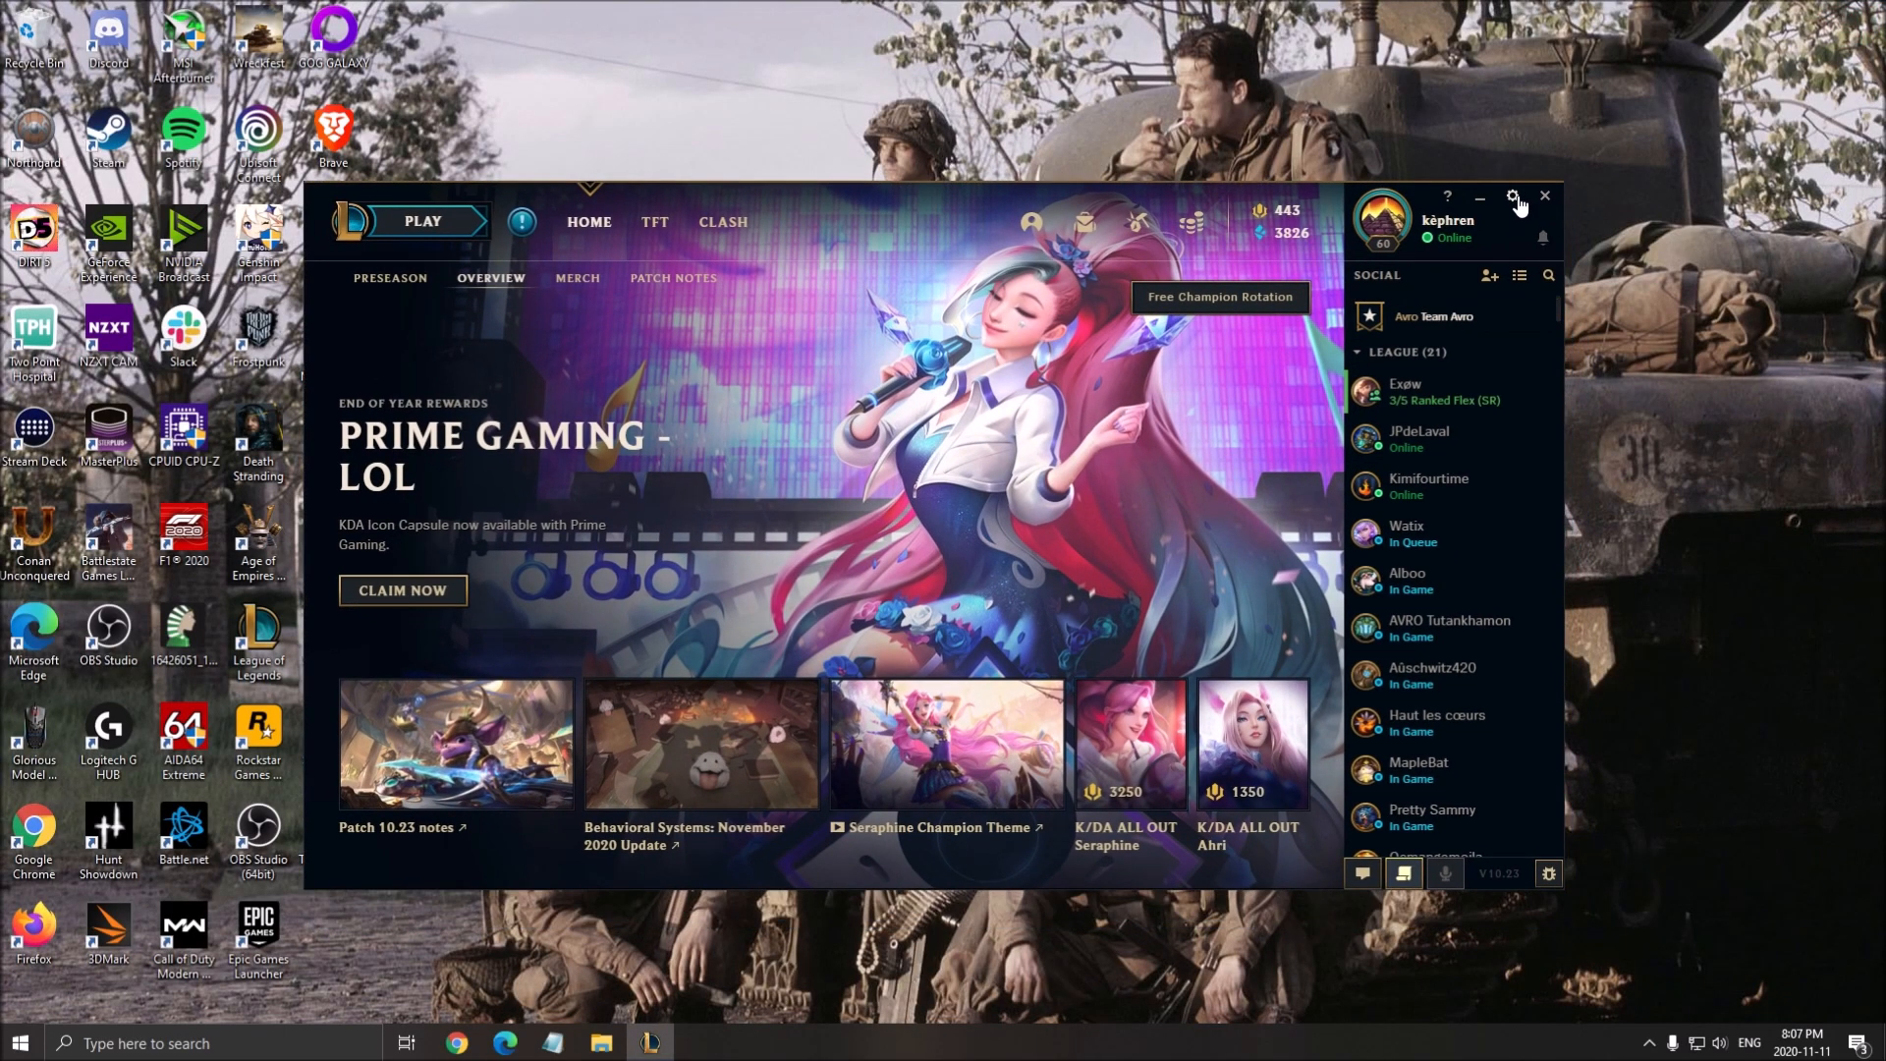
# Step: Reach the client's General settings where Low Spec Mode and Close client during game are enabled
pyautogui.click(1512, 197)
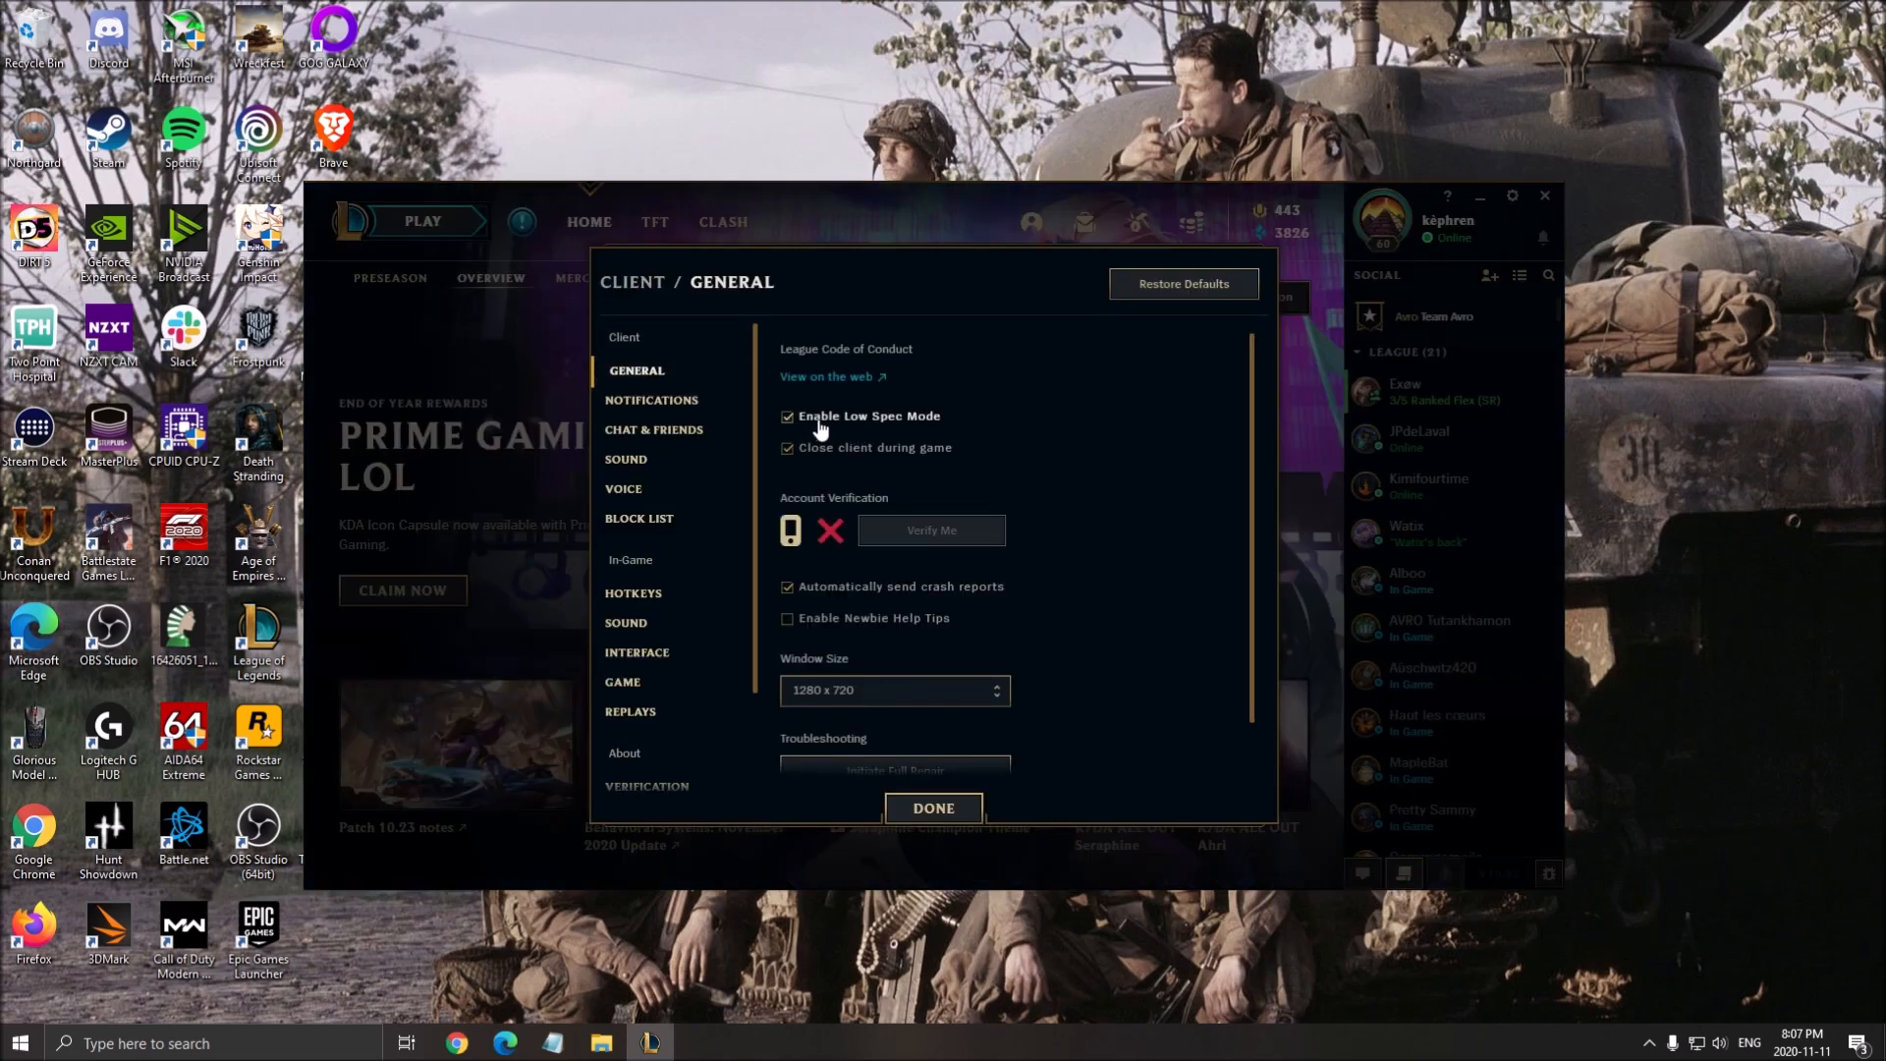
pyautogui.moveTo(793, 426)
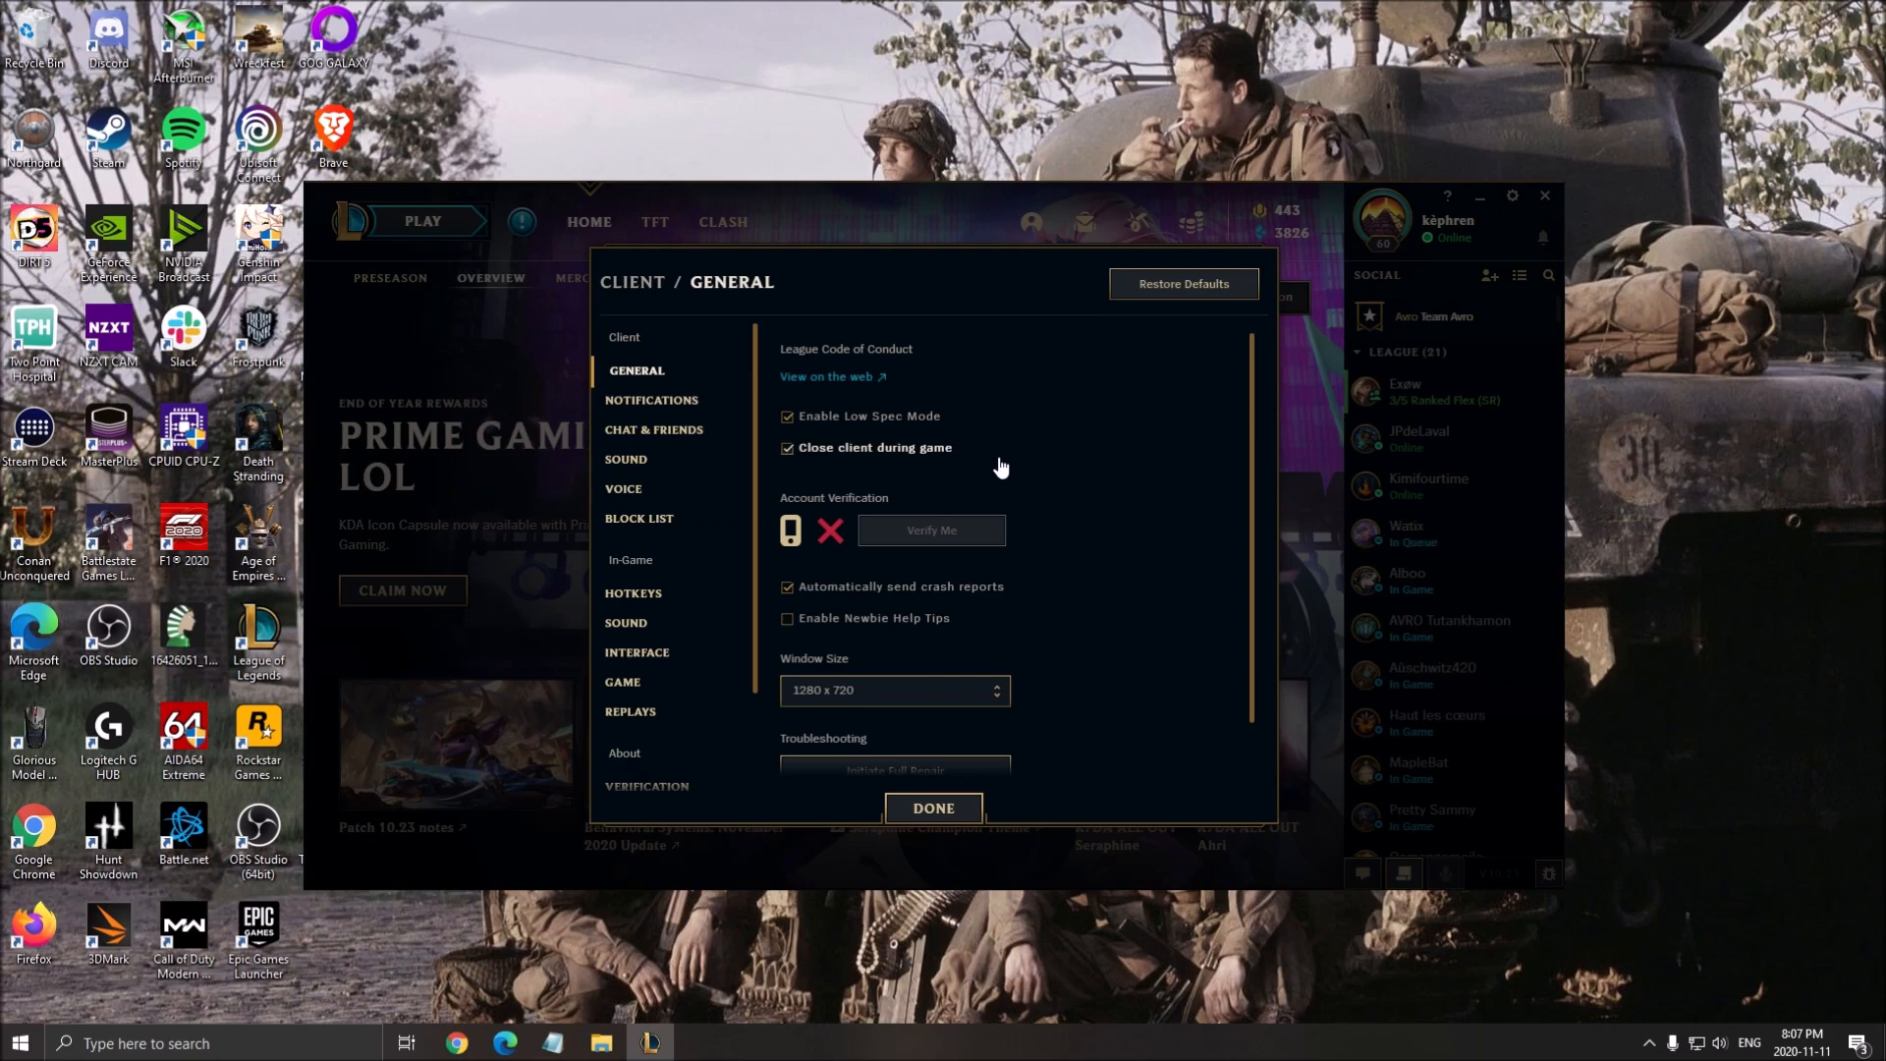
pyautogui.moveTo(986, 540)
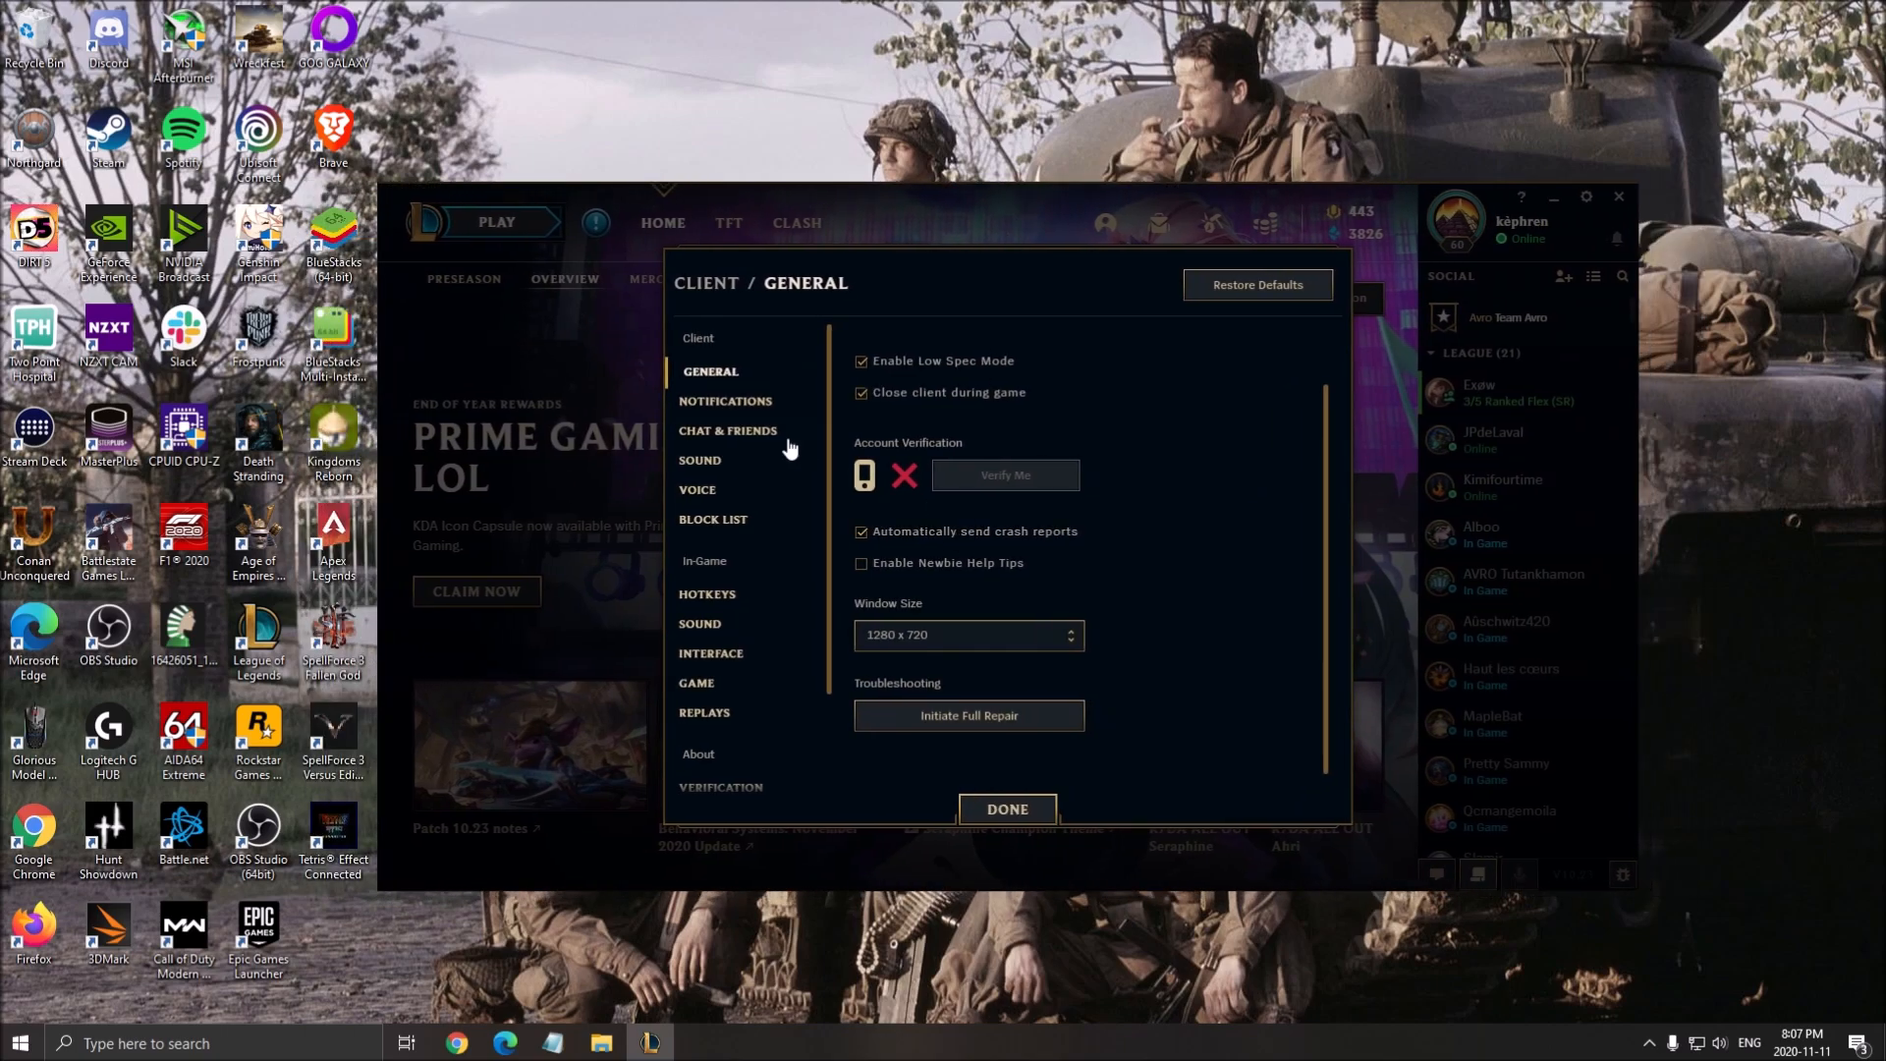
# Step: Review Notifications with Esports notifications disabled, then the In-Game Interface settings
pyautogui.click(725, 400)
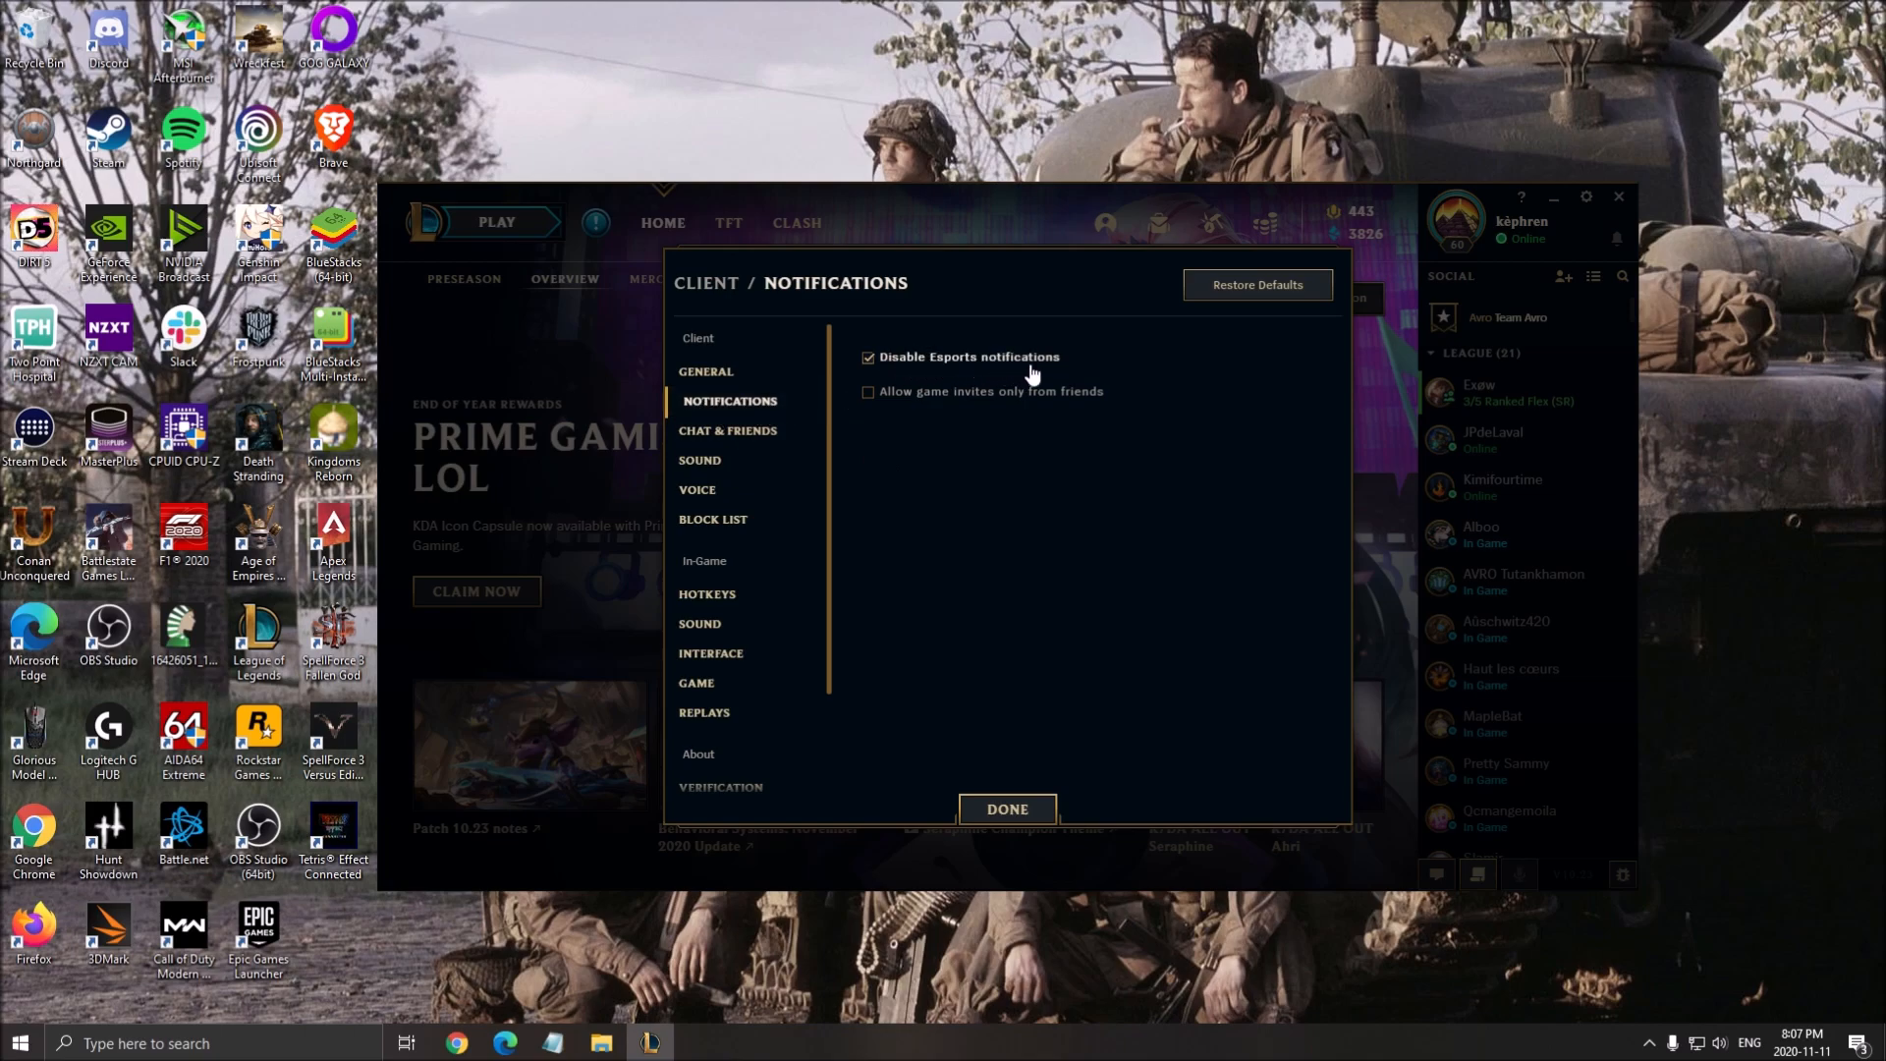
pyautogui.moveTo(715, 487)
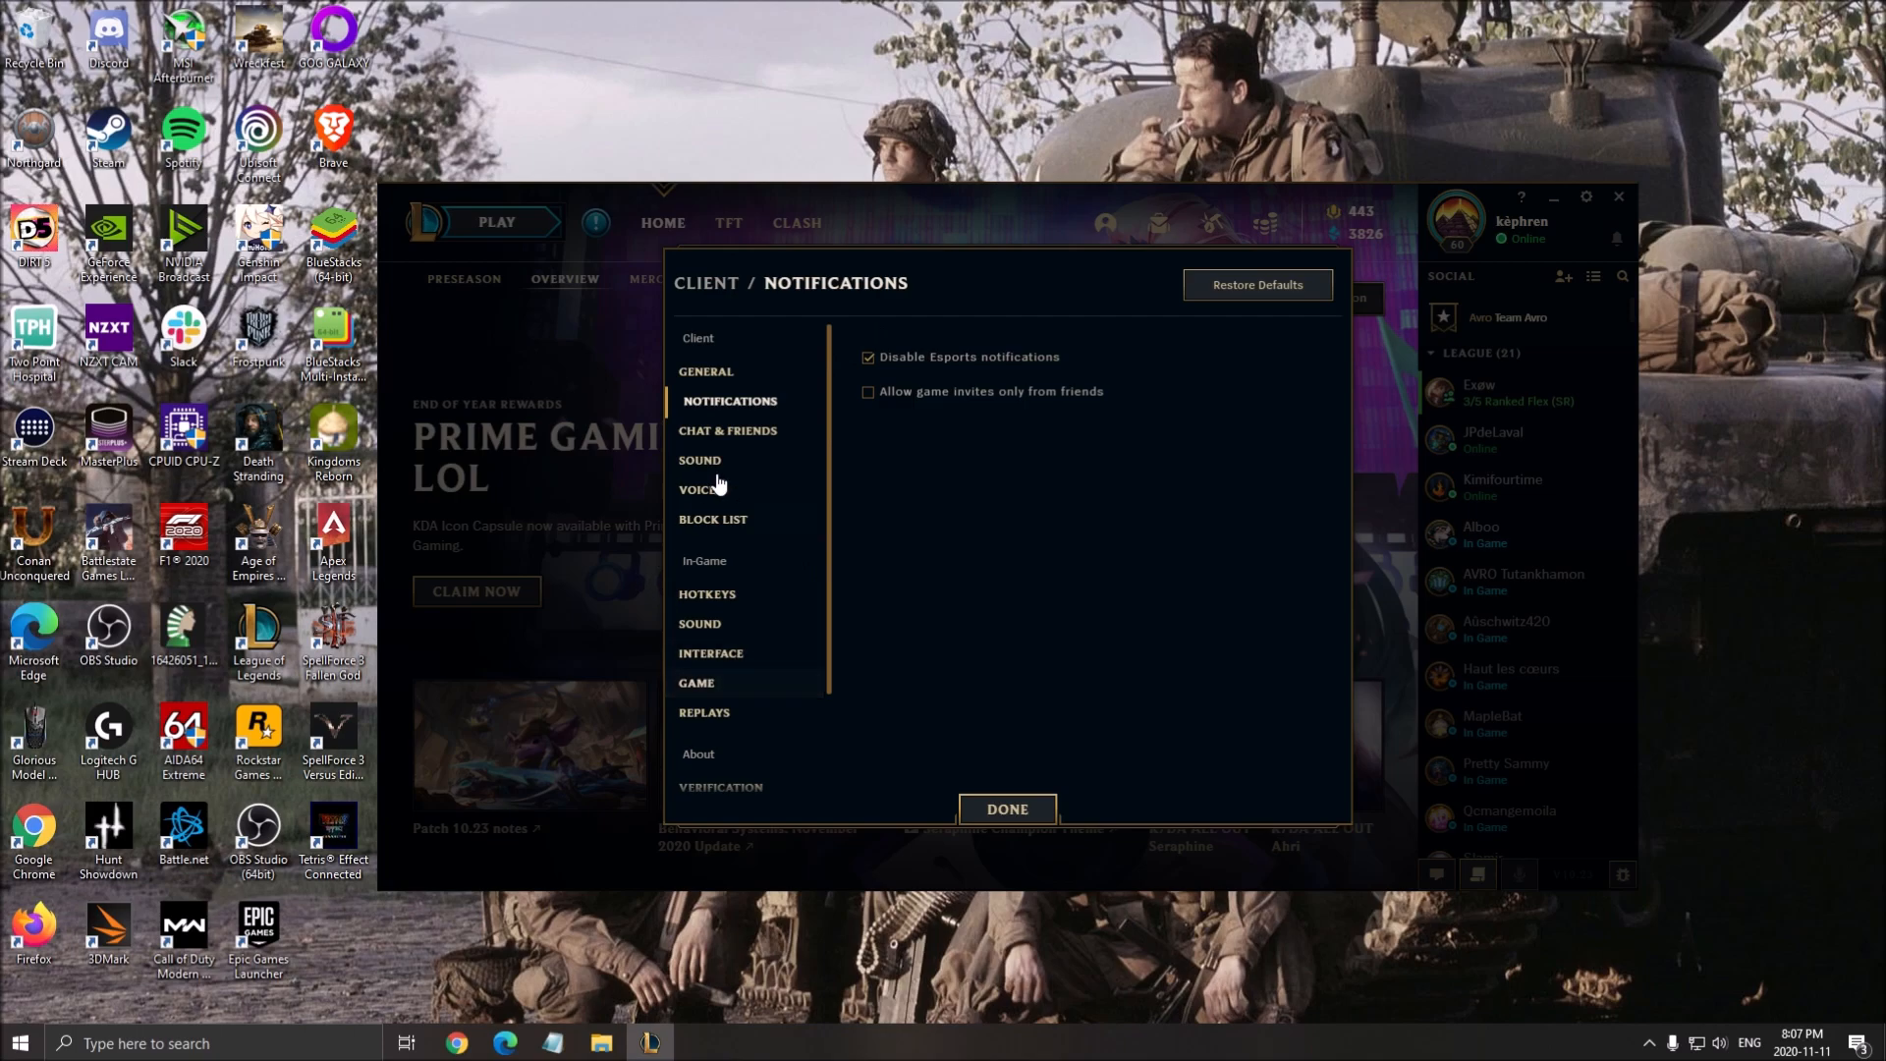
pyautogui.moveTo(835, 566)
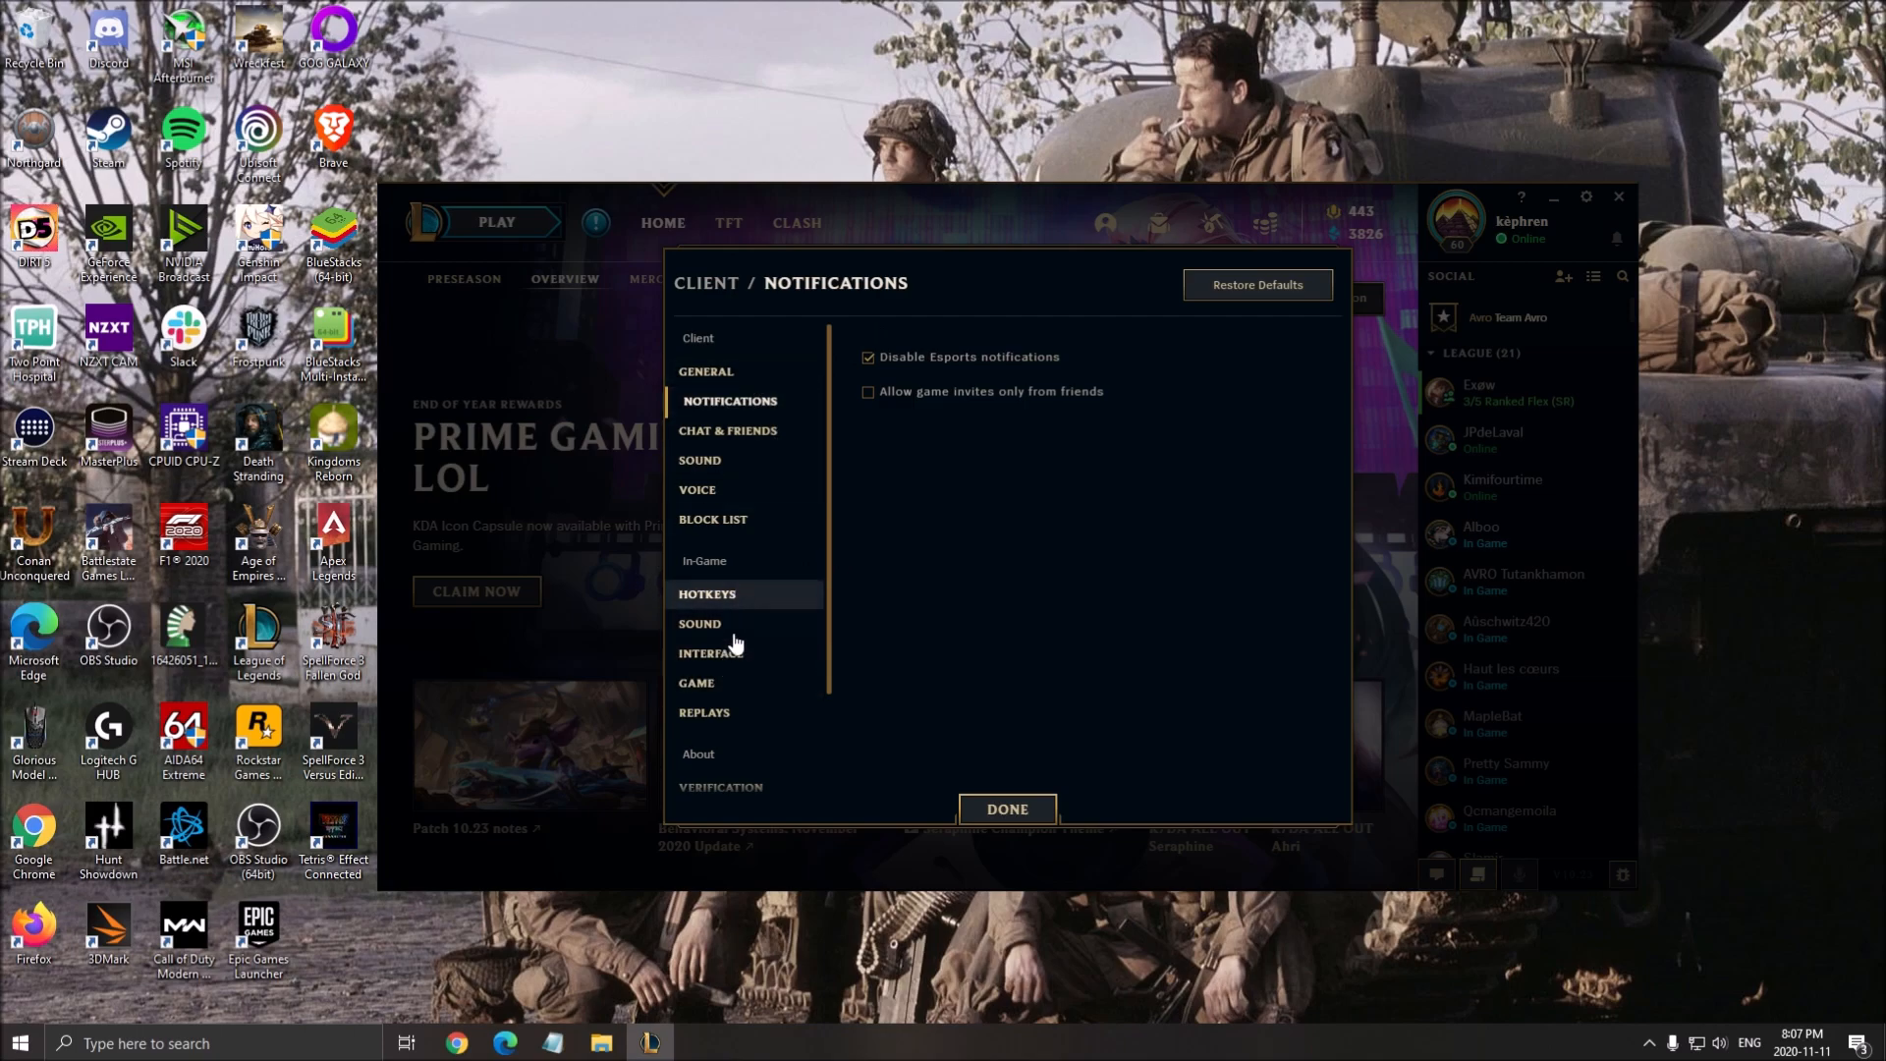
pyautogui.click(715, 652)
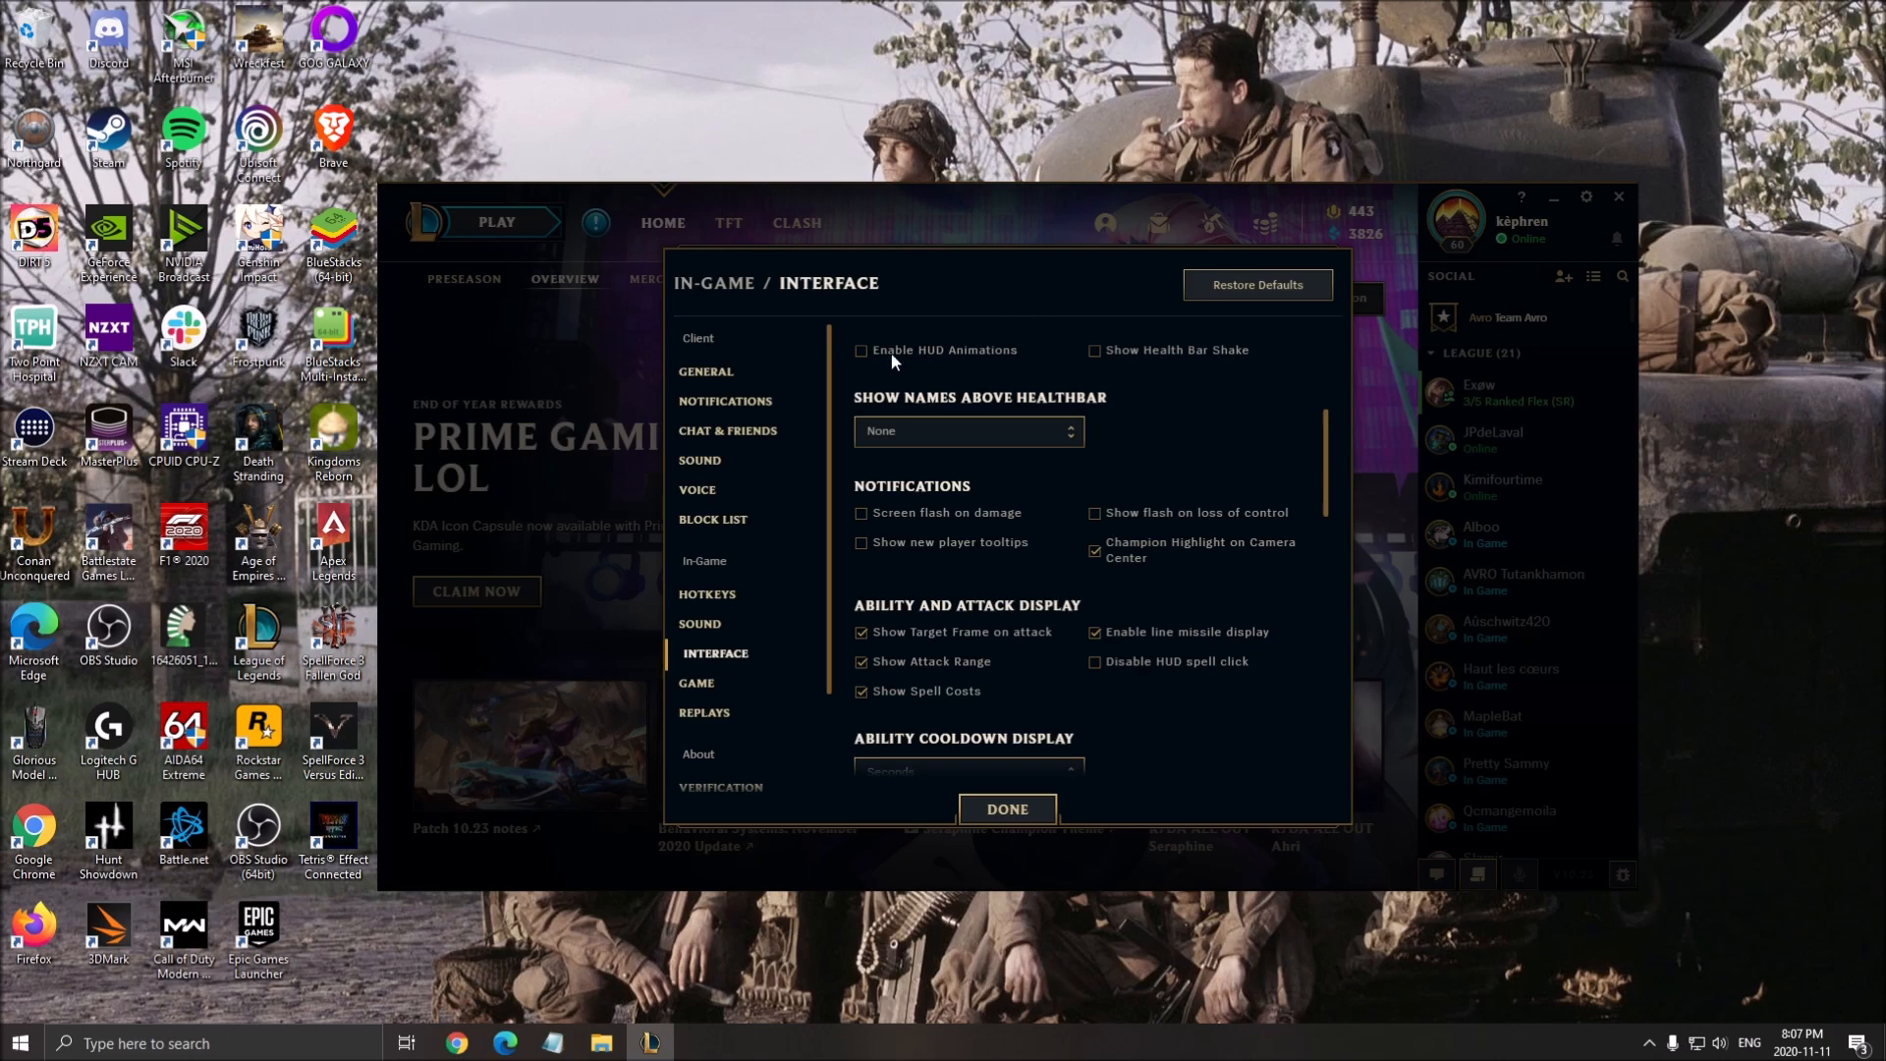
pyautogui.moveTo(719, 682)
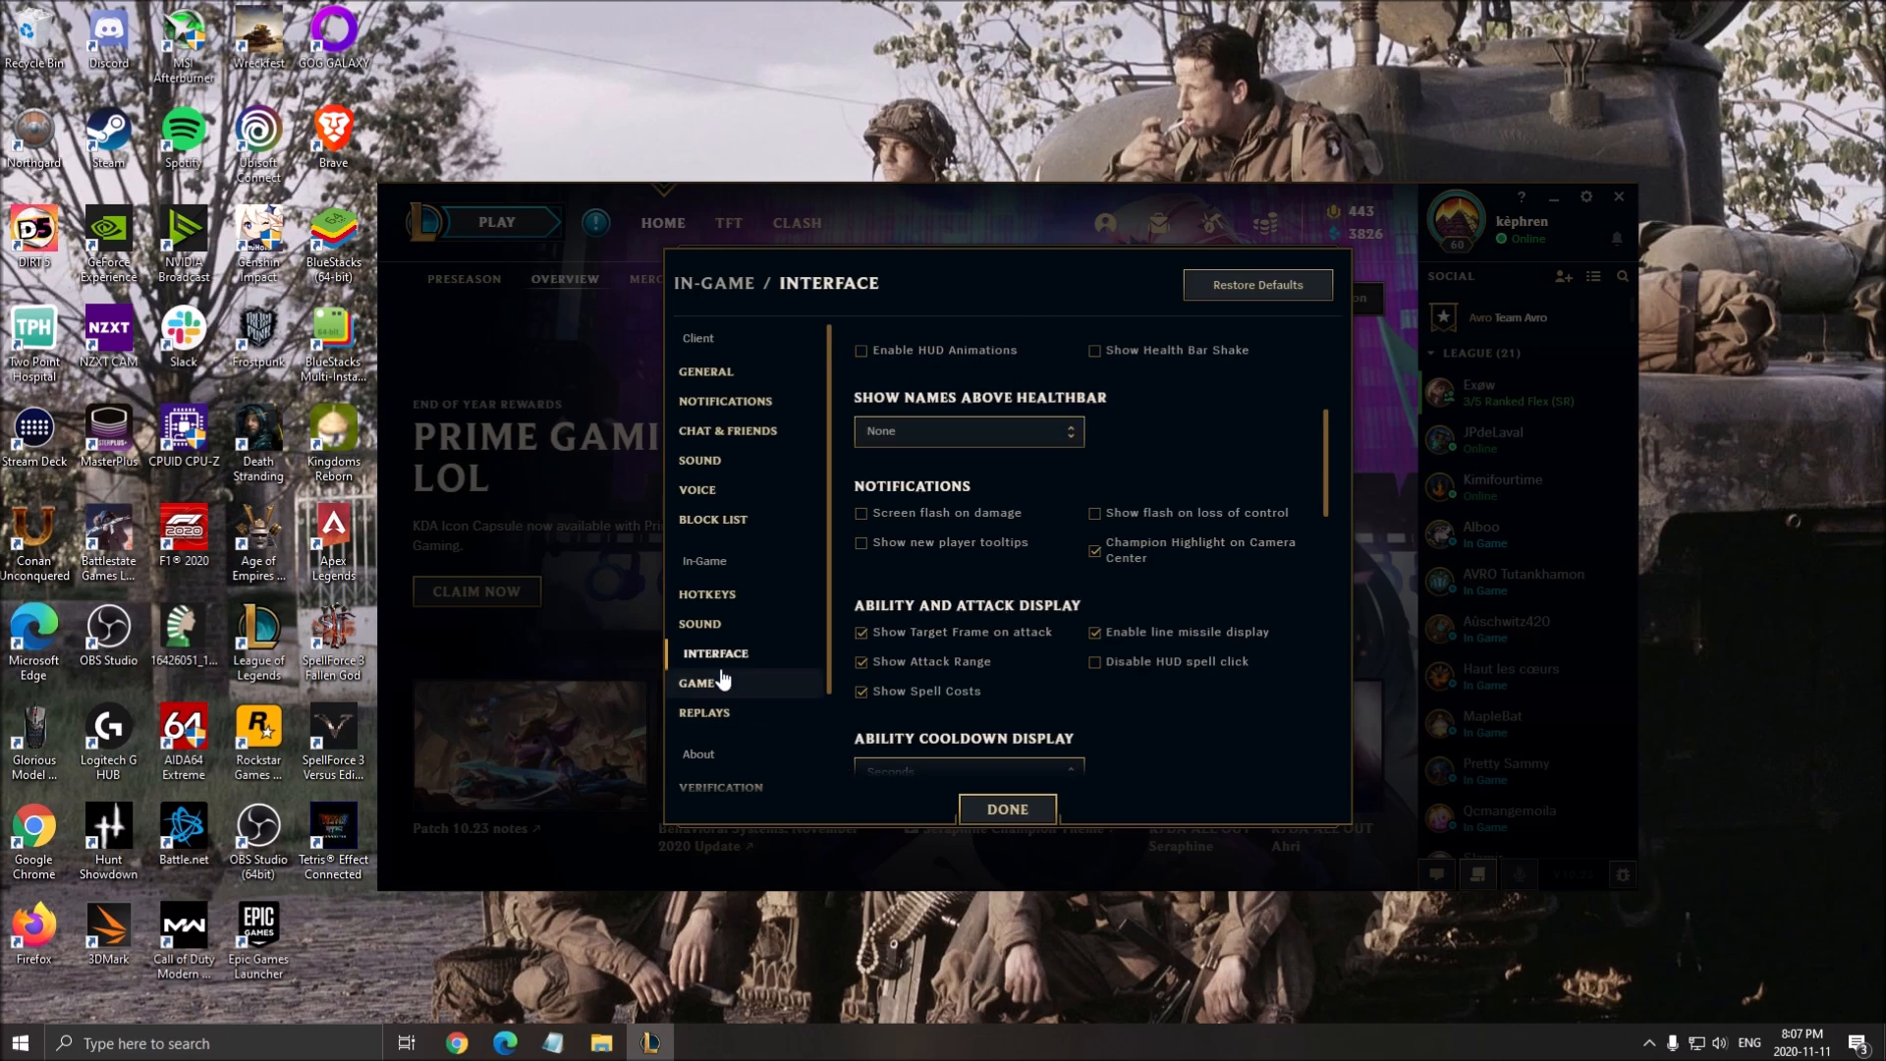
# Step: Show the In-Game Game settings with Prefer DX9 Legacy Mode ticked and mouse speed 45
pyautogui.click(702, 684)
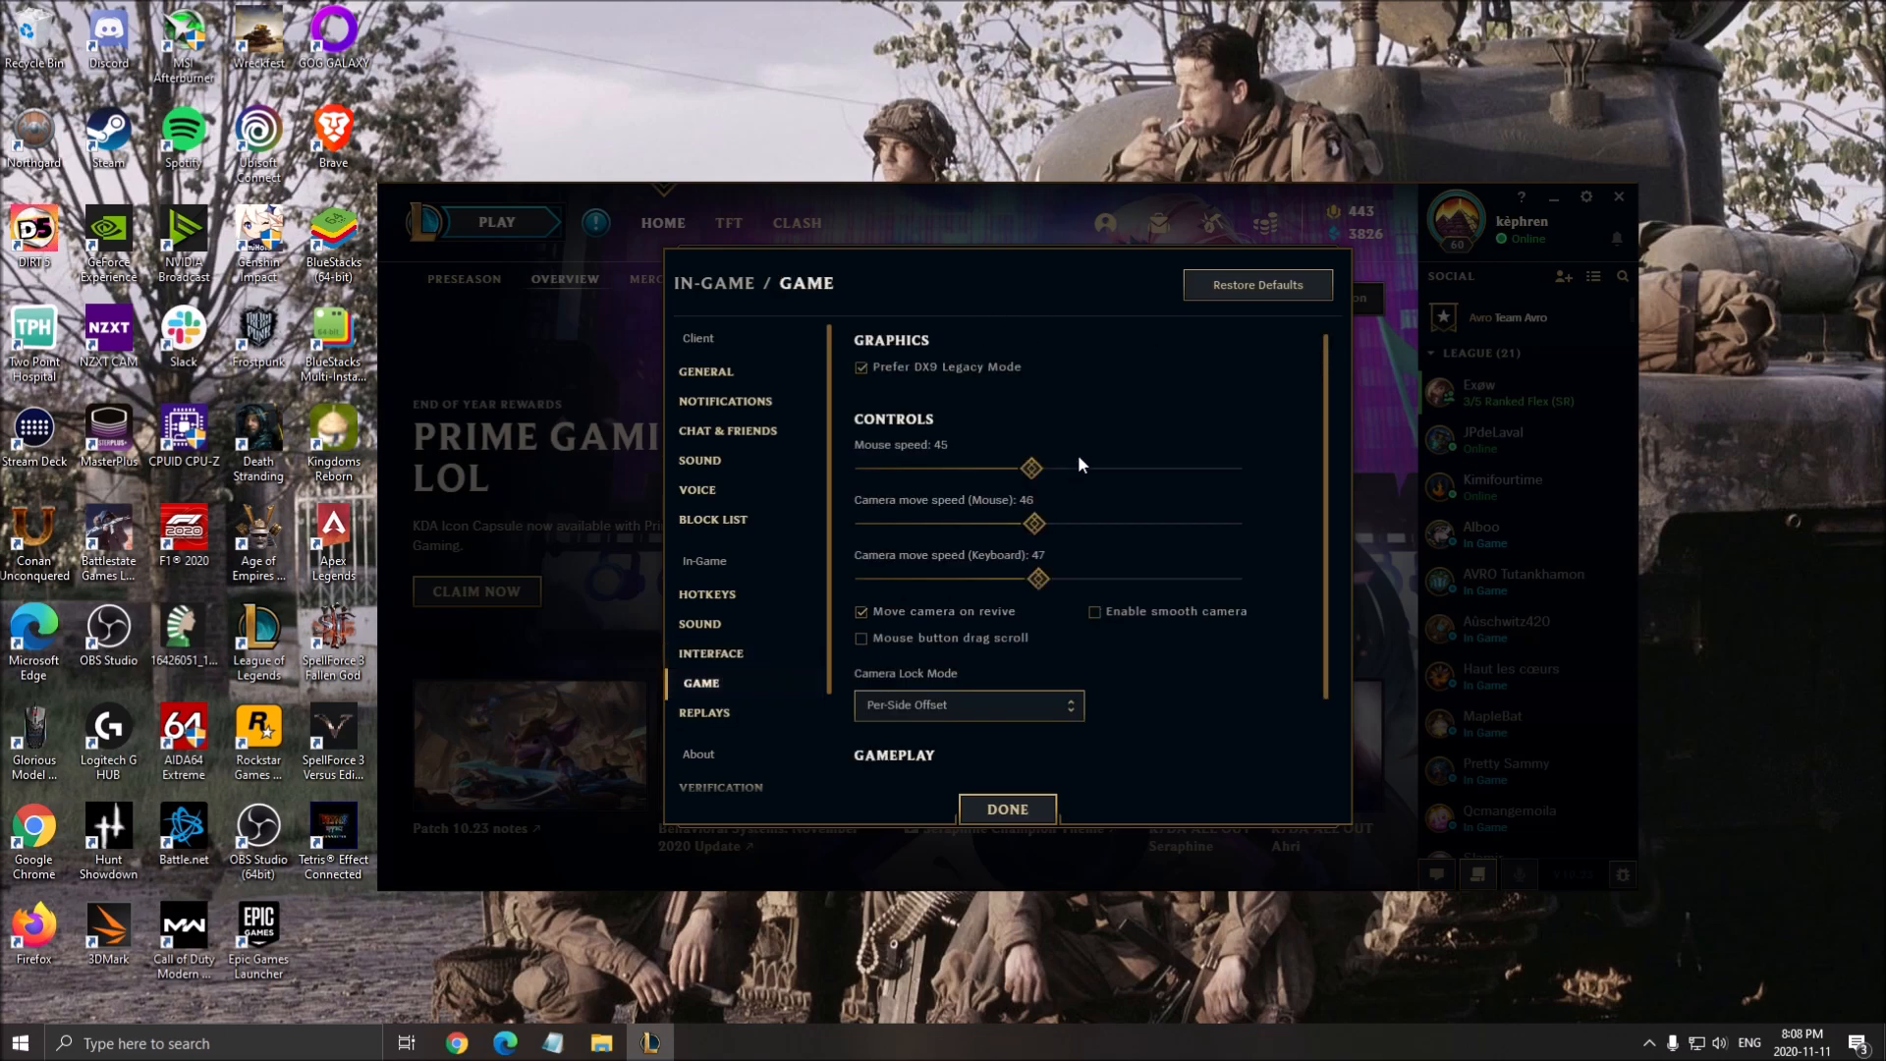
pyautogui.moveTo(874, 334)
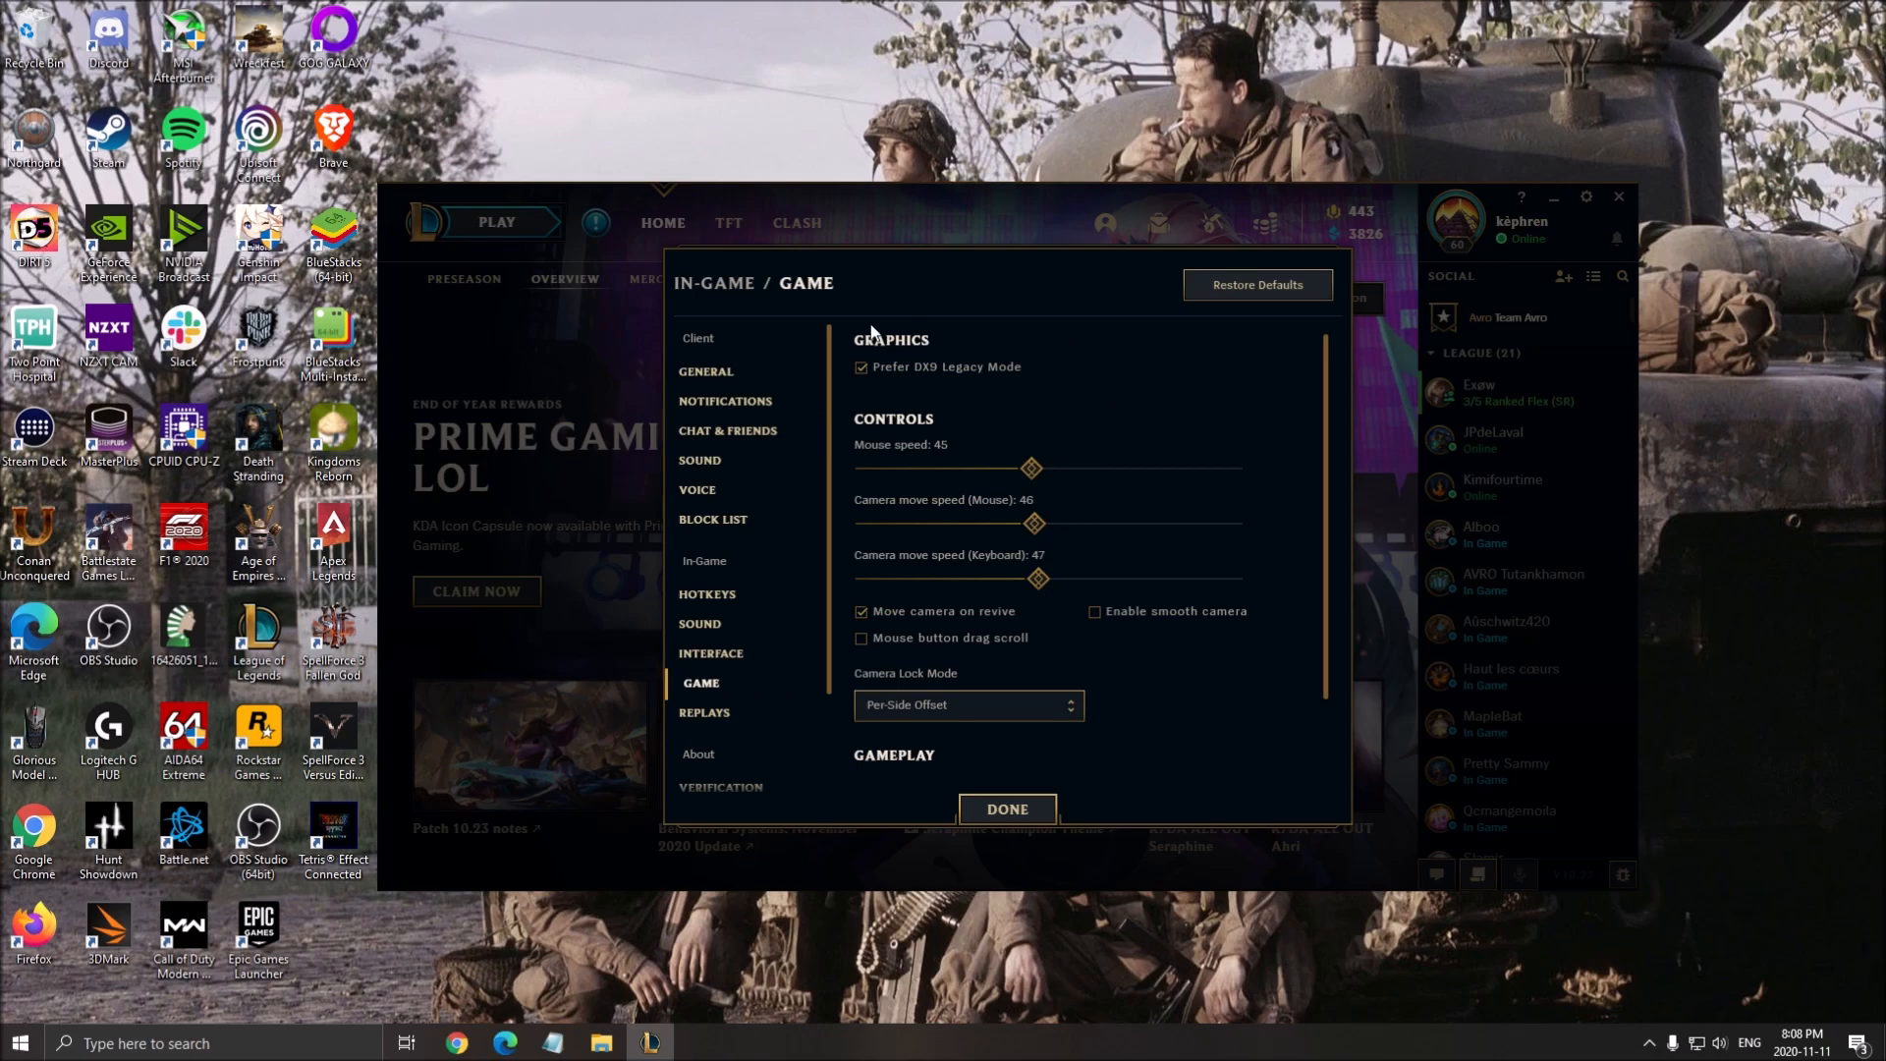
pyautogui.moveTo(935, 395)
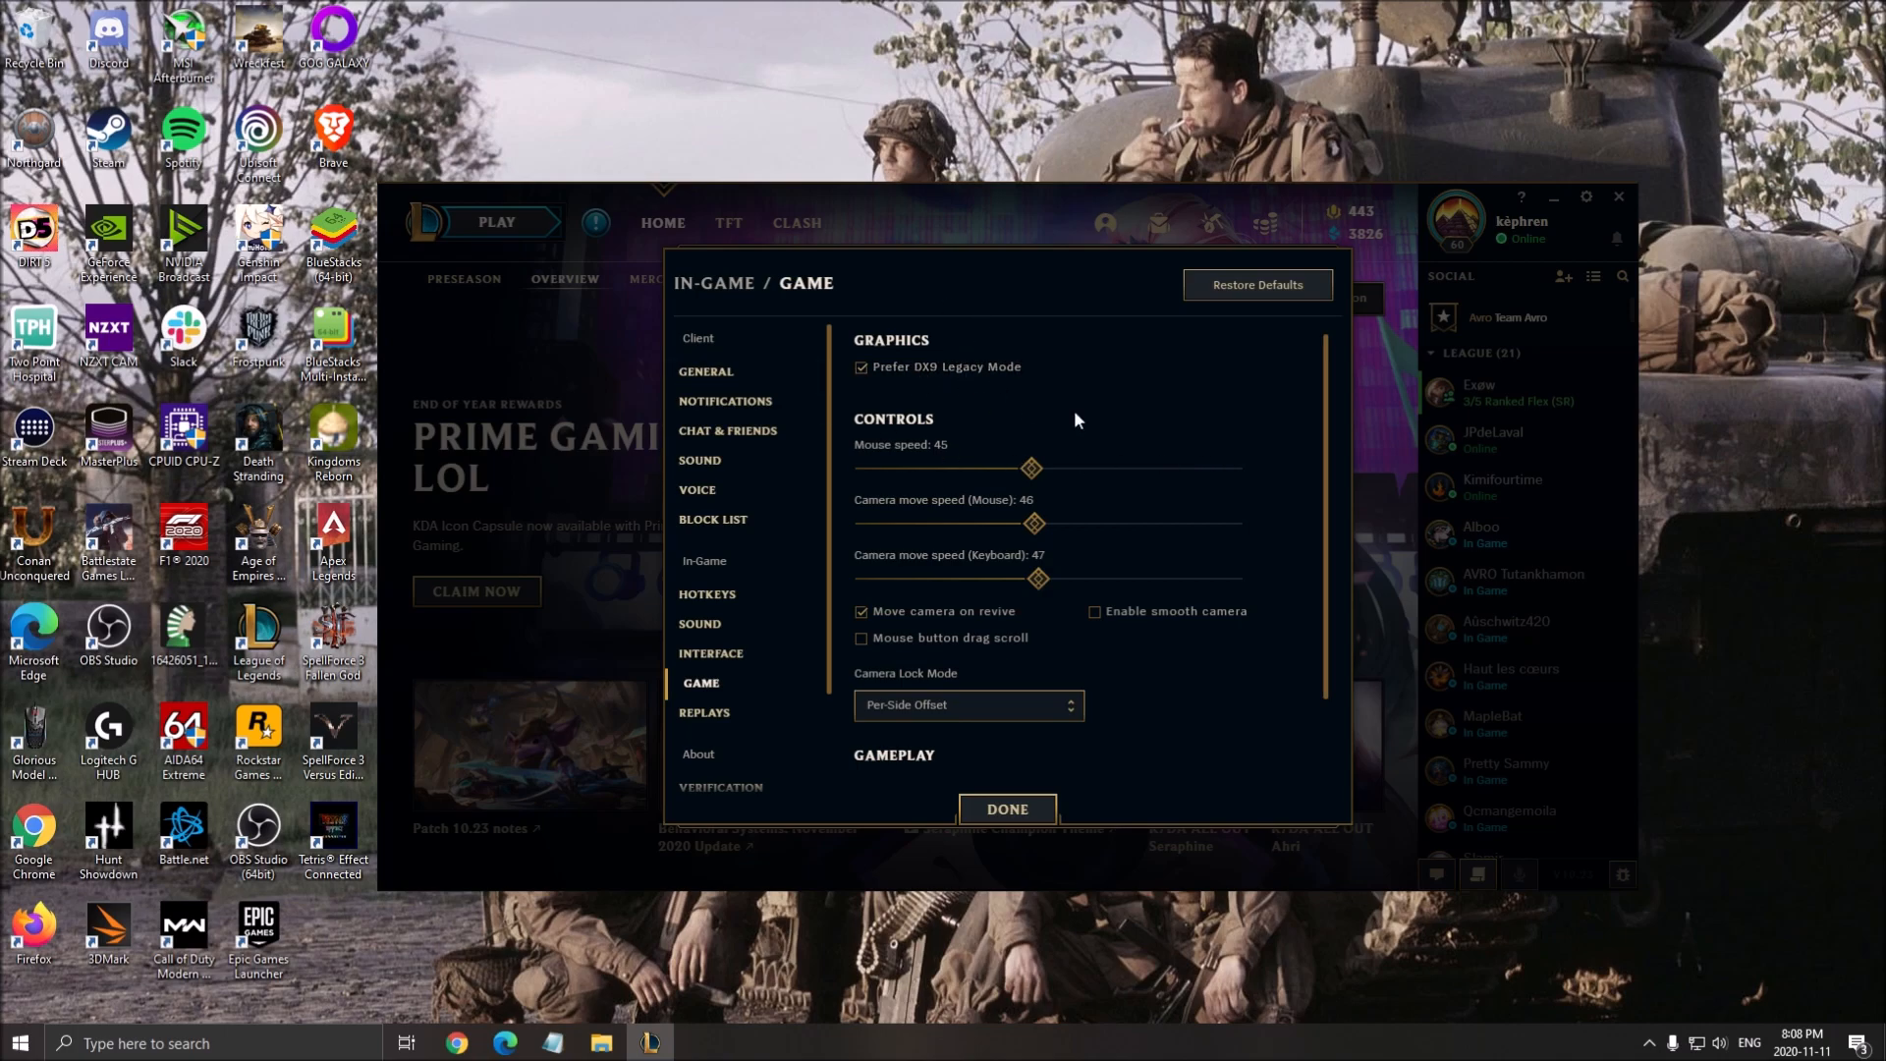
pyautogui.moveTo(1308, 454)
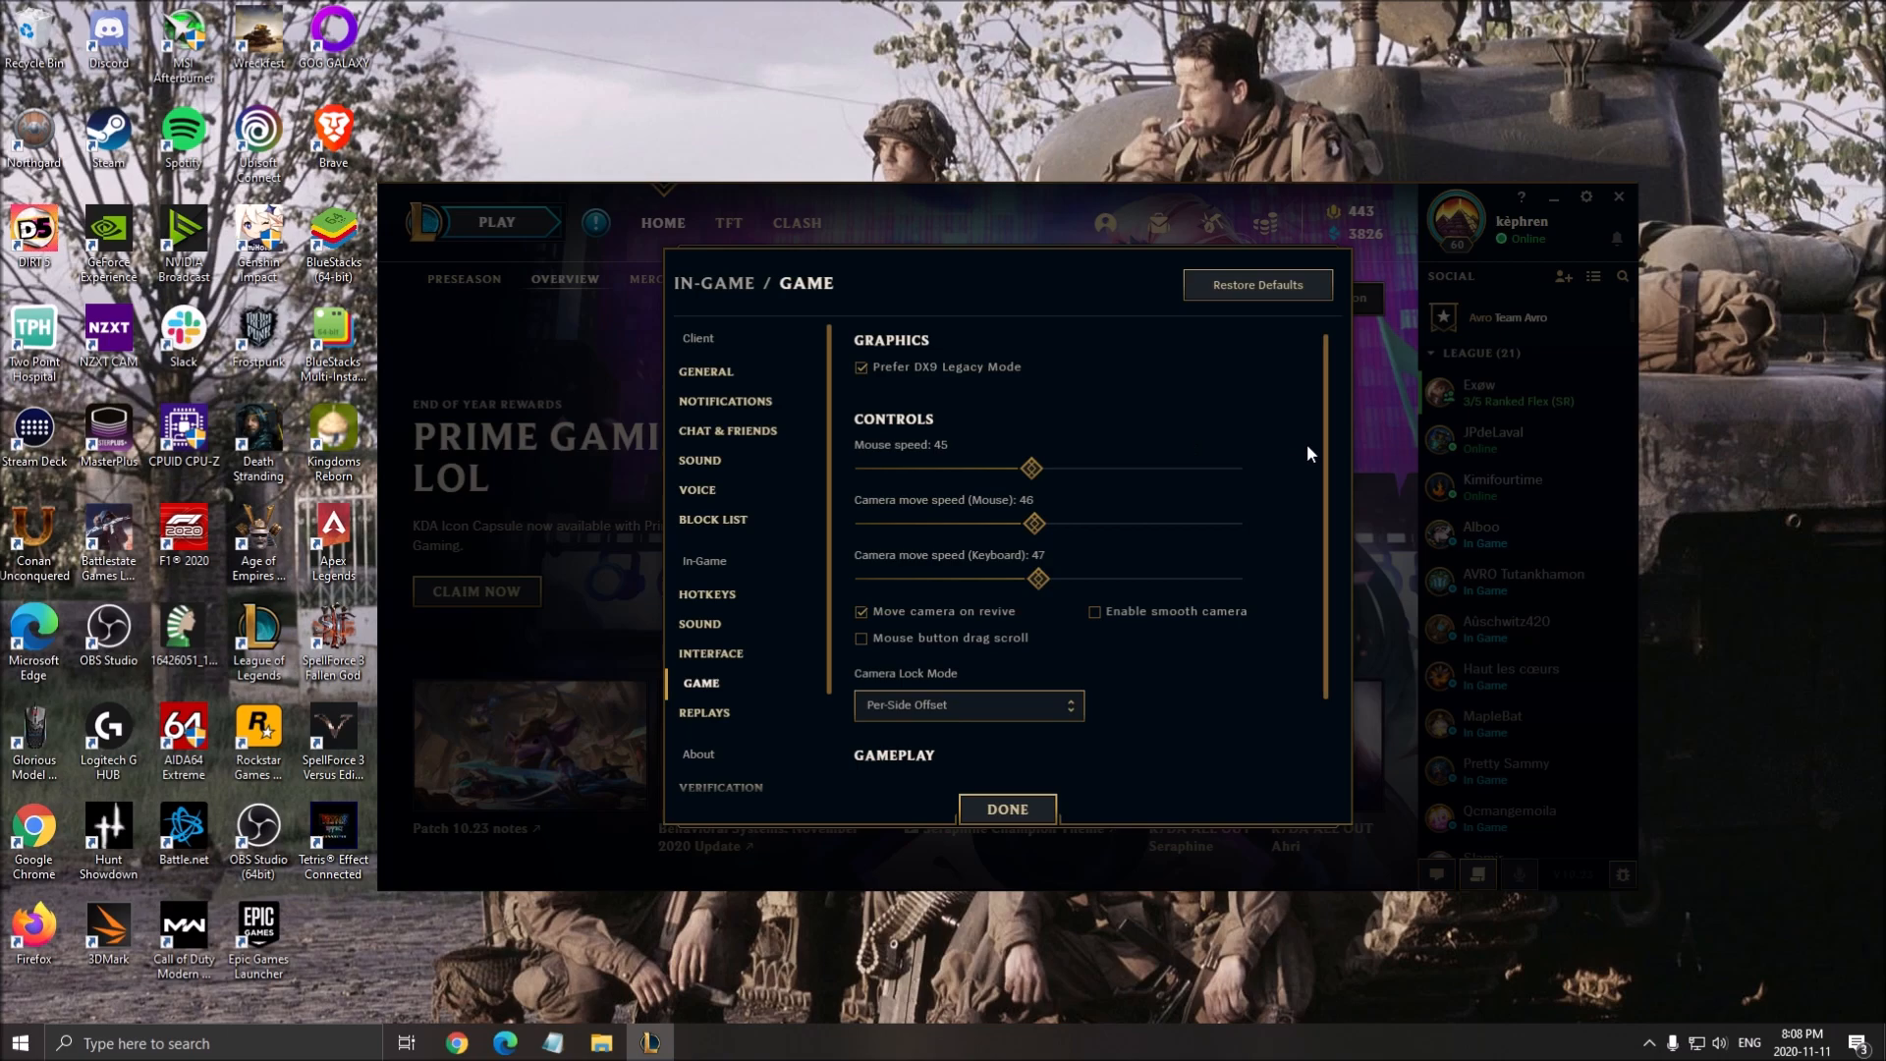
pyautogui.moveTo(1135, 414)
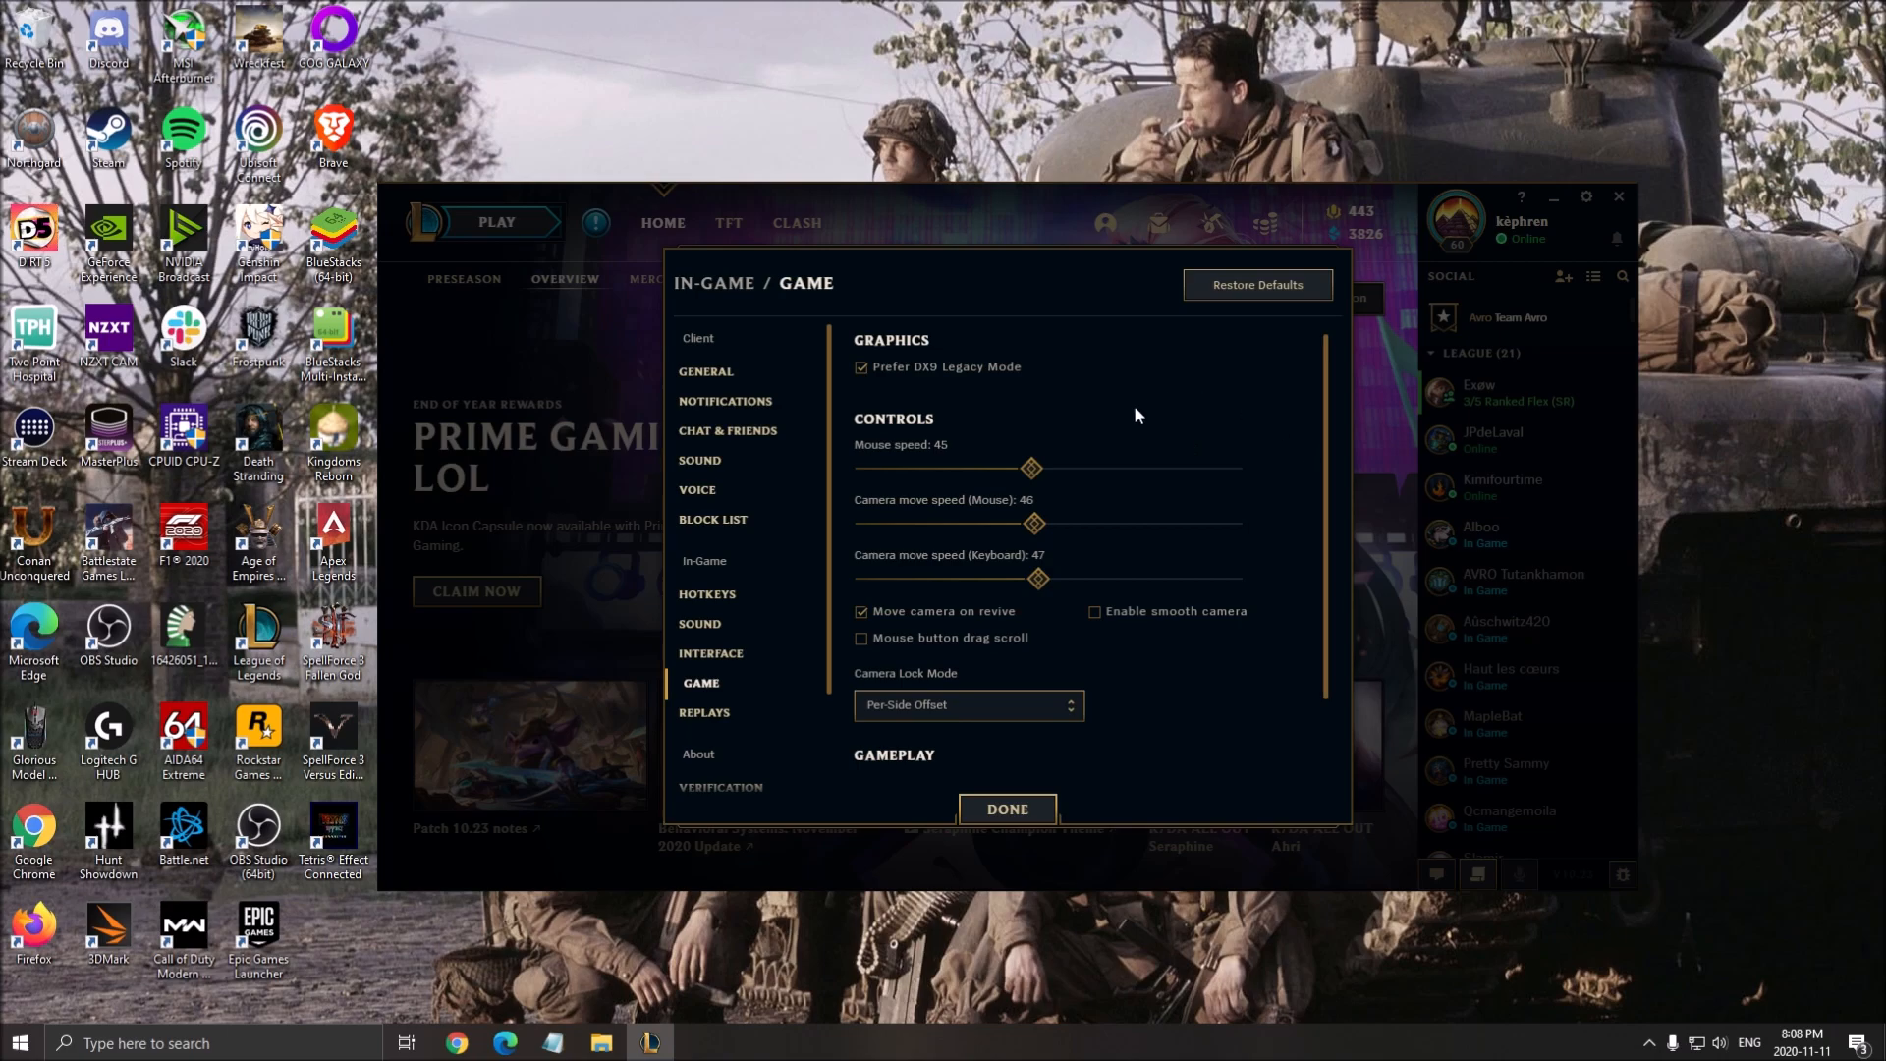
pyautogui.moveTo(1106, 512)
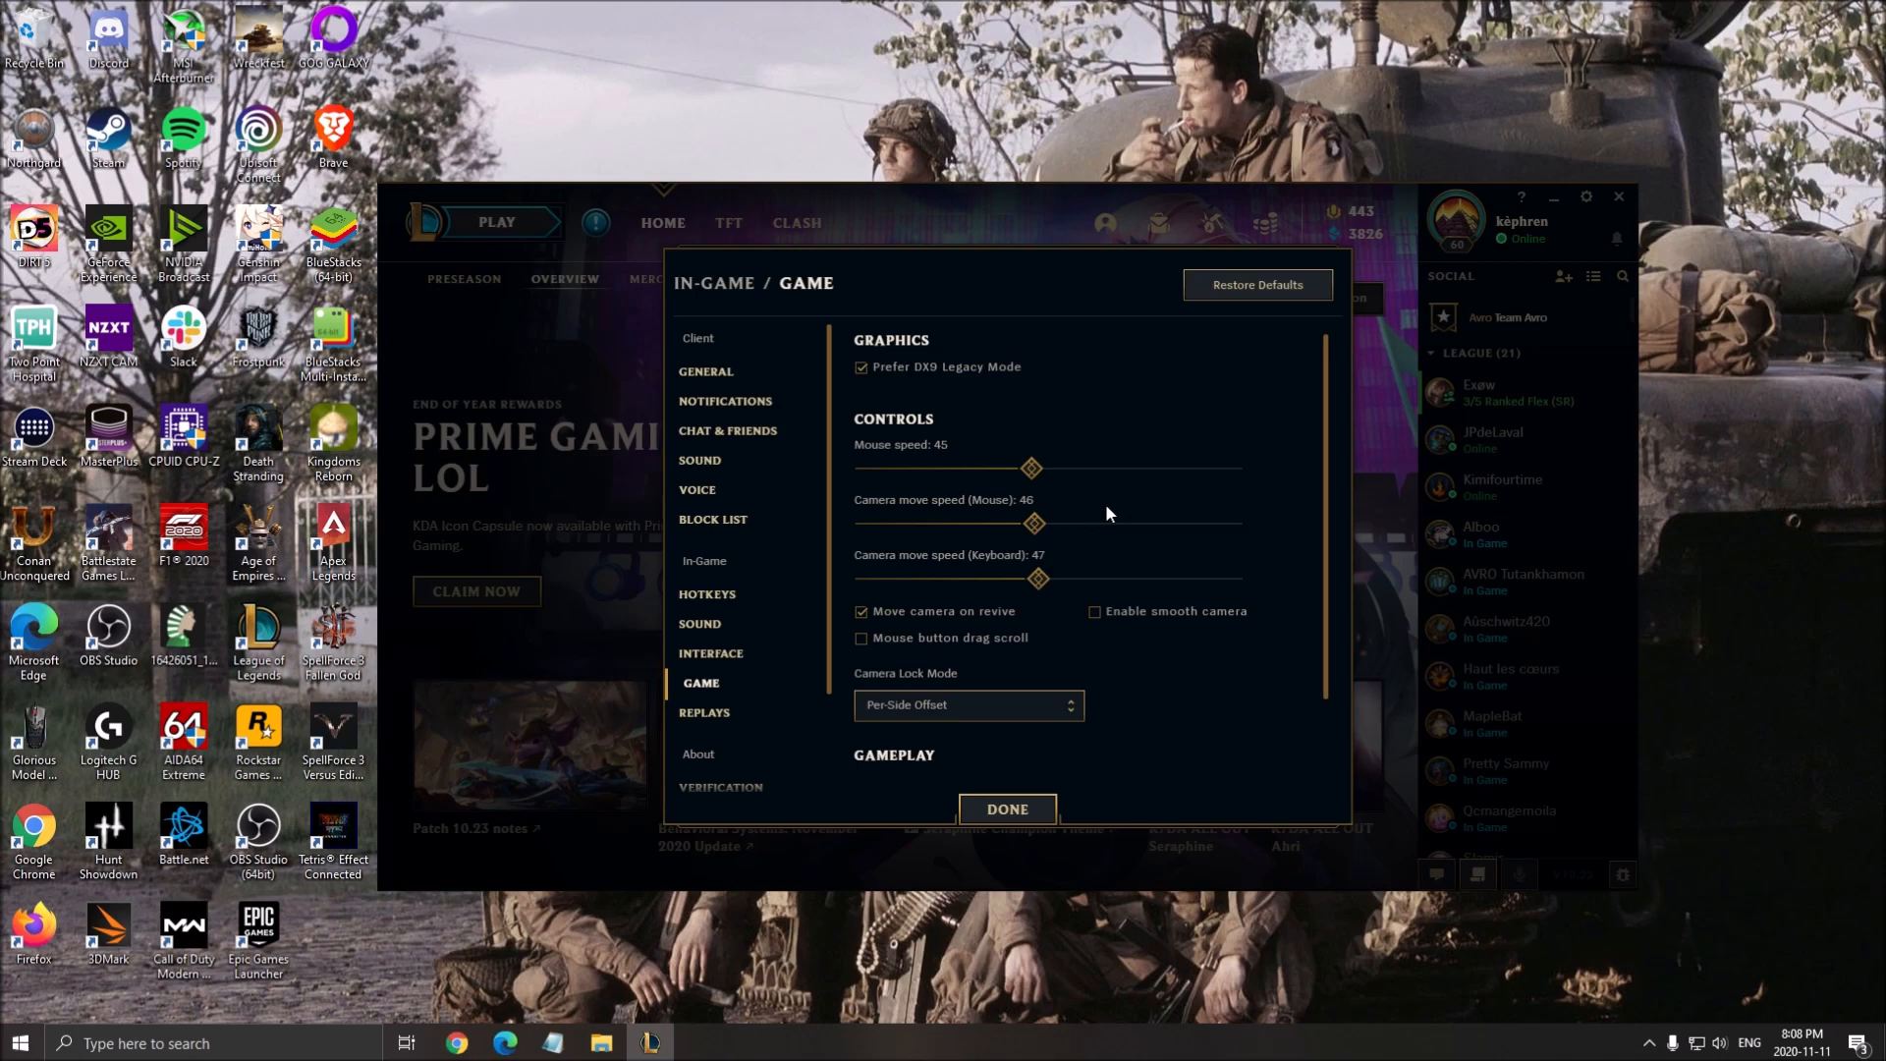
pyautogui.moveTo(837, 313)
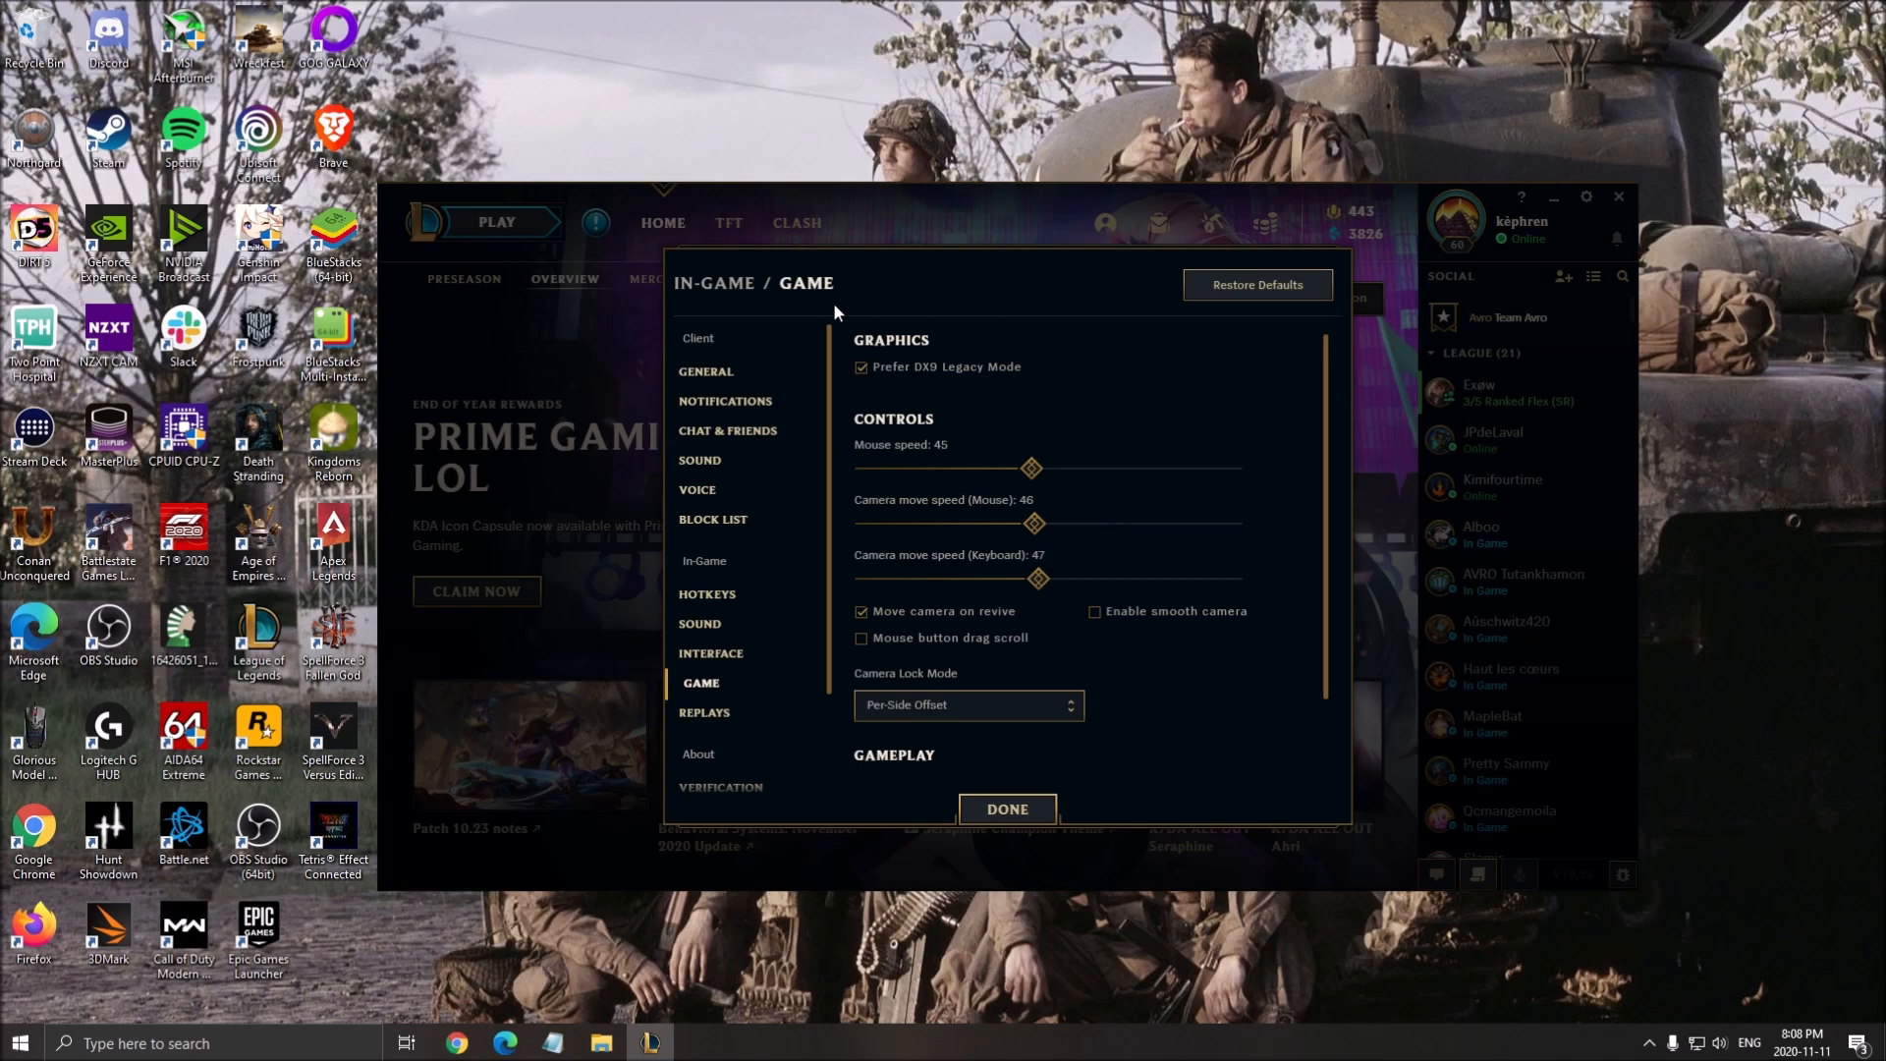
pyautogui.moveTo(1016, 389)
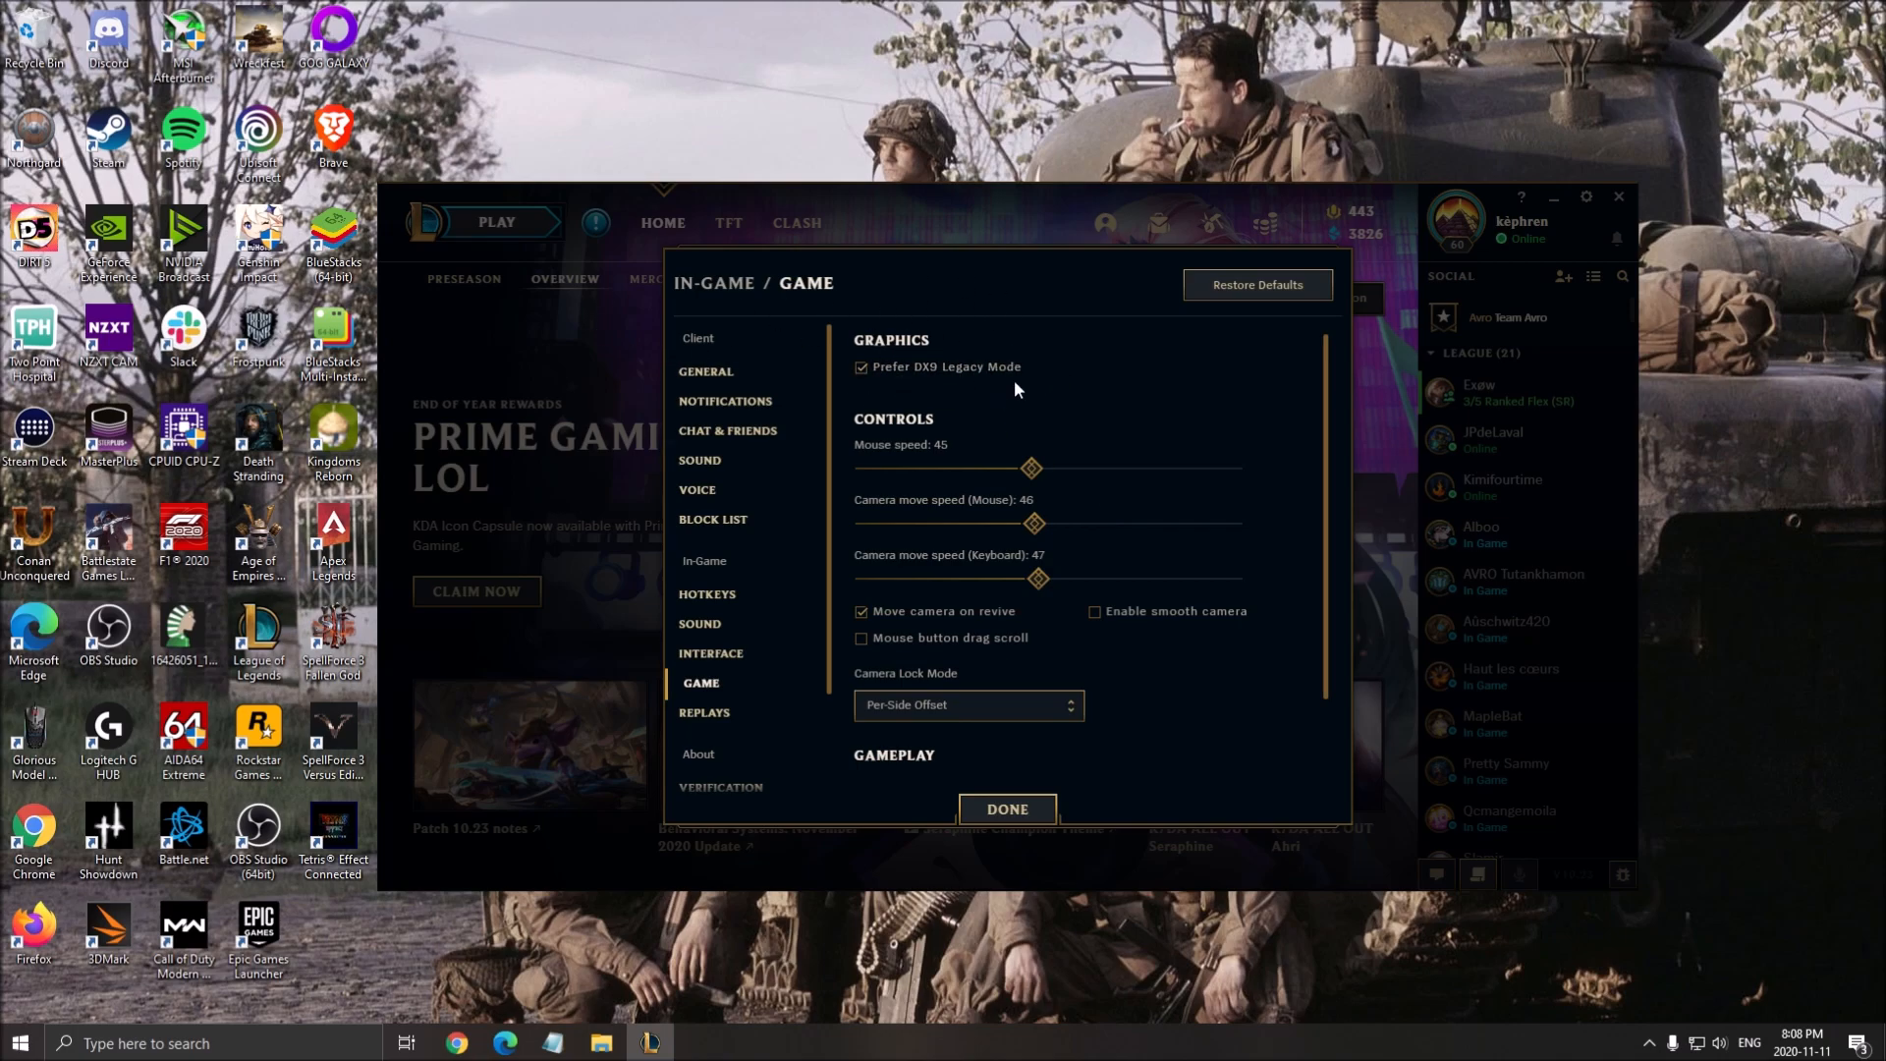
pyautogui.moveTo(980, 442)
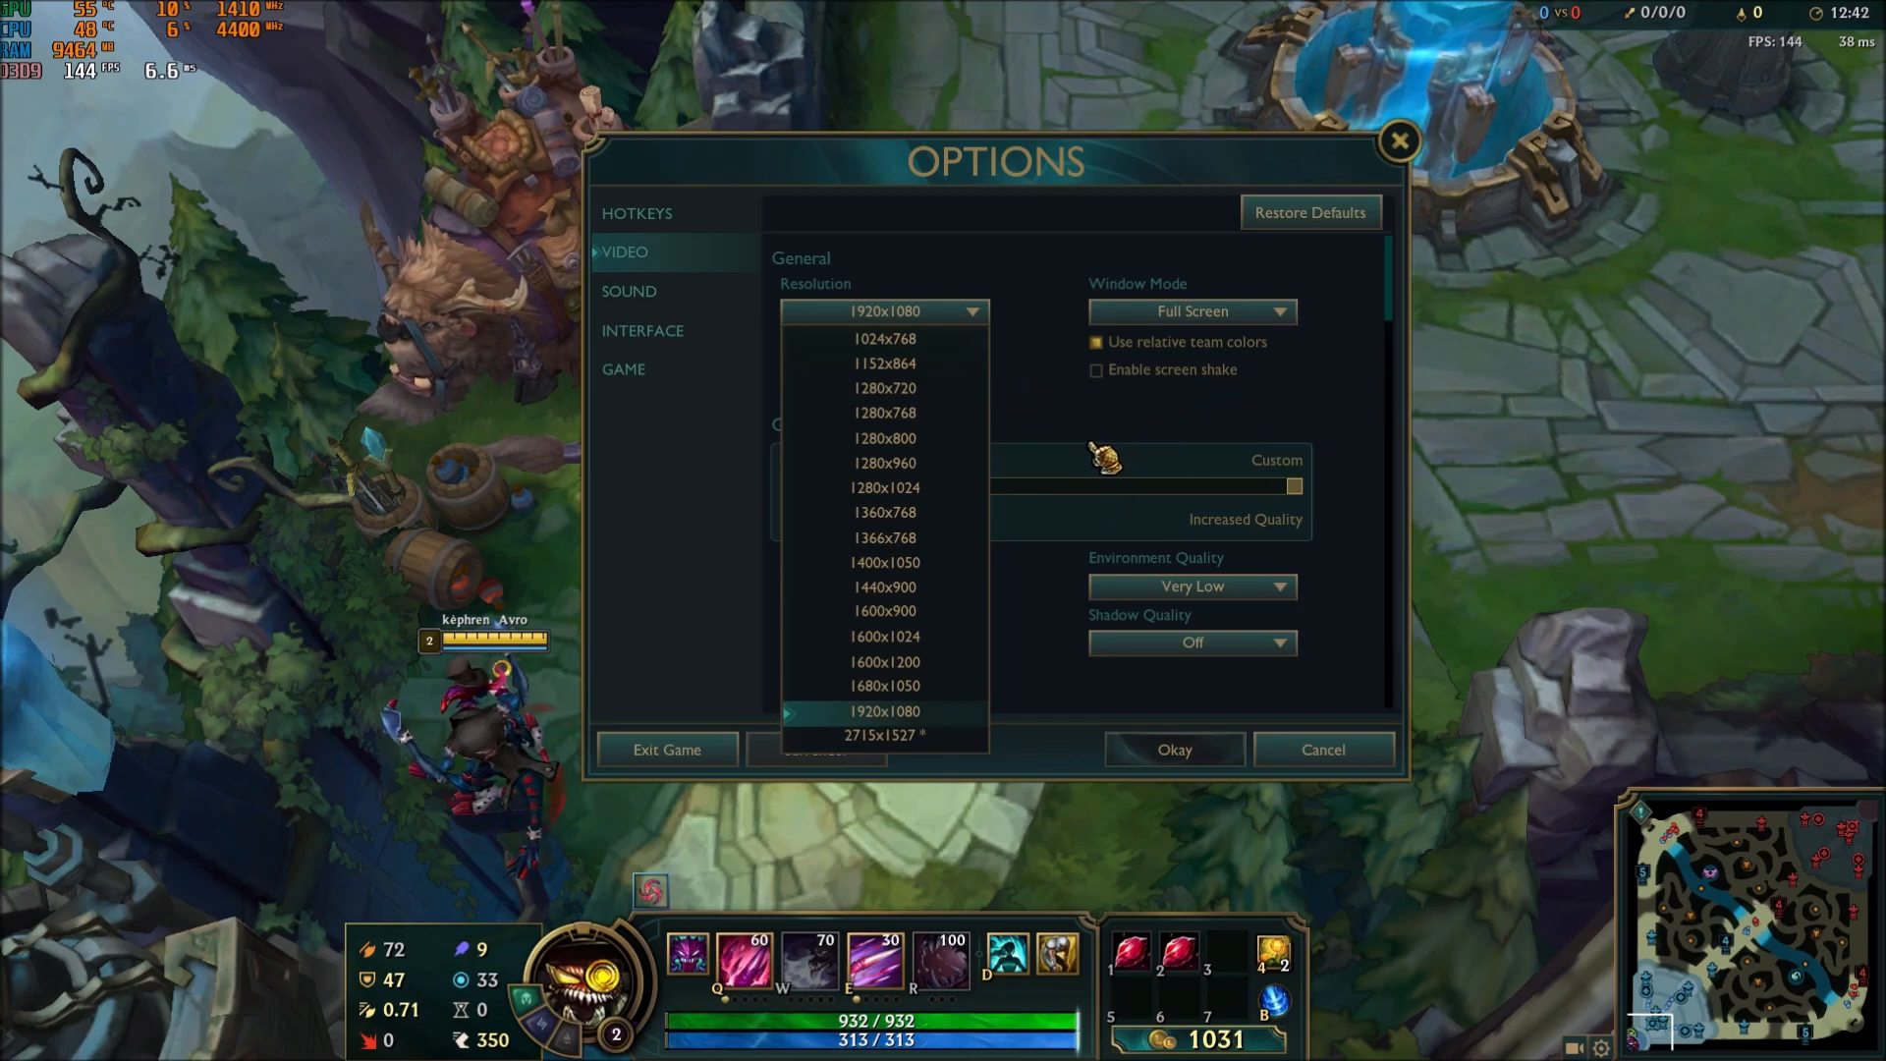
# Step: Keep the video resolution at 1920x1080 and the window mode on Full Screen
pyautogui.click(884, 712)
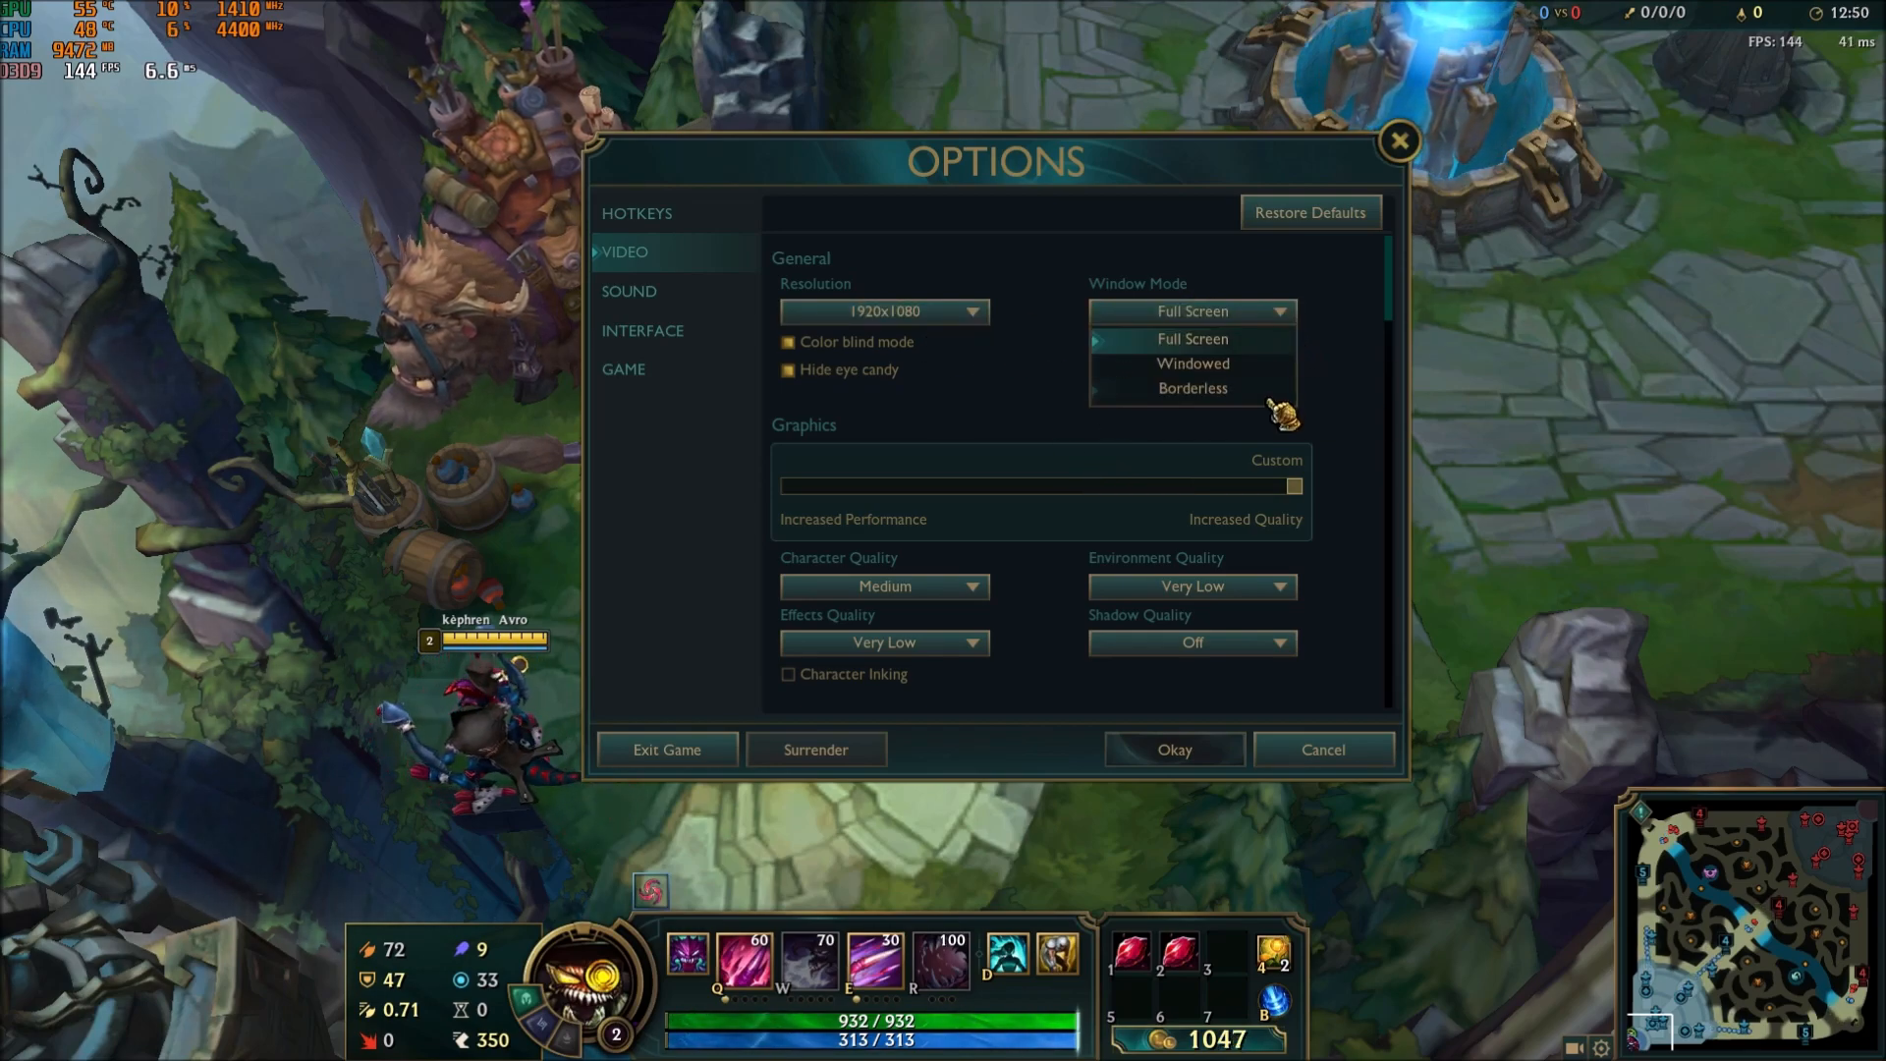
pyautogui.moveTo(1226, 356)
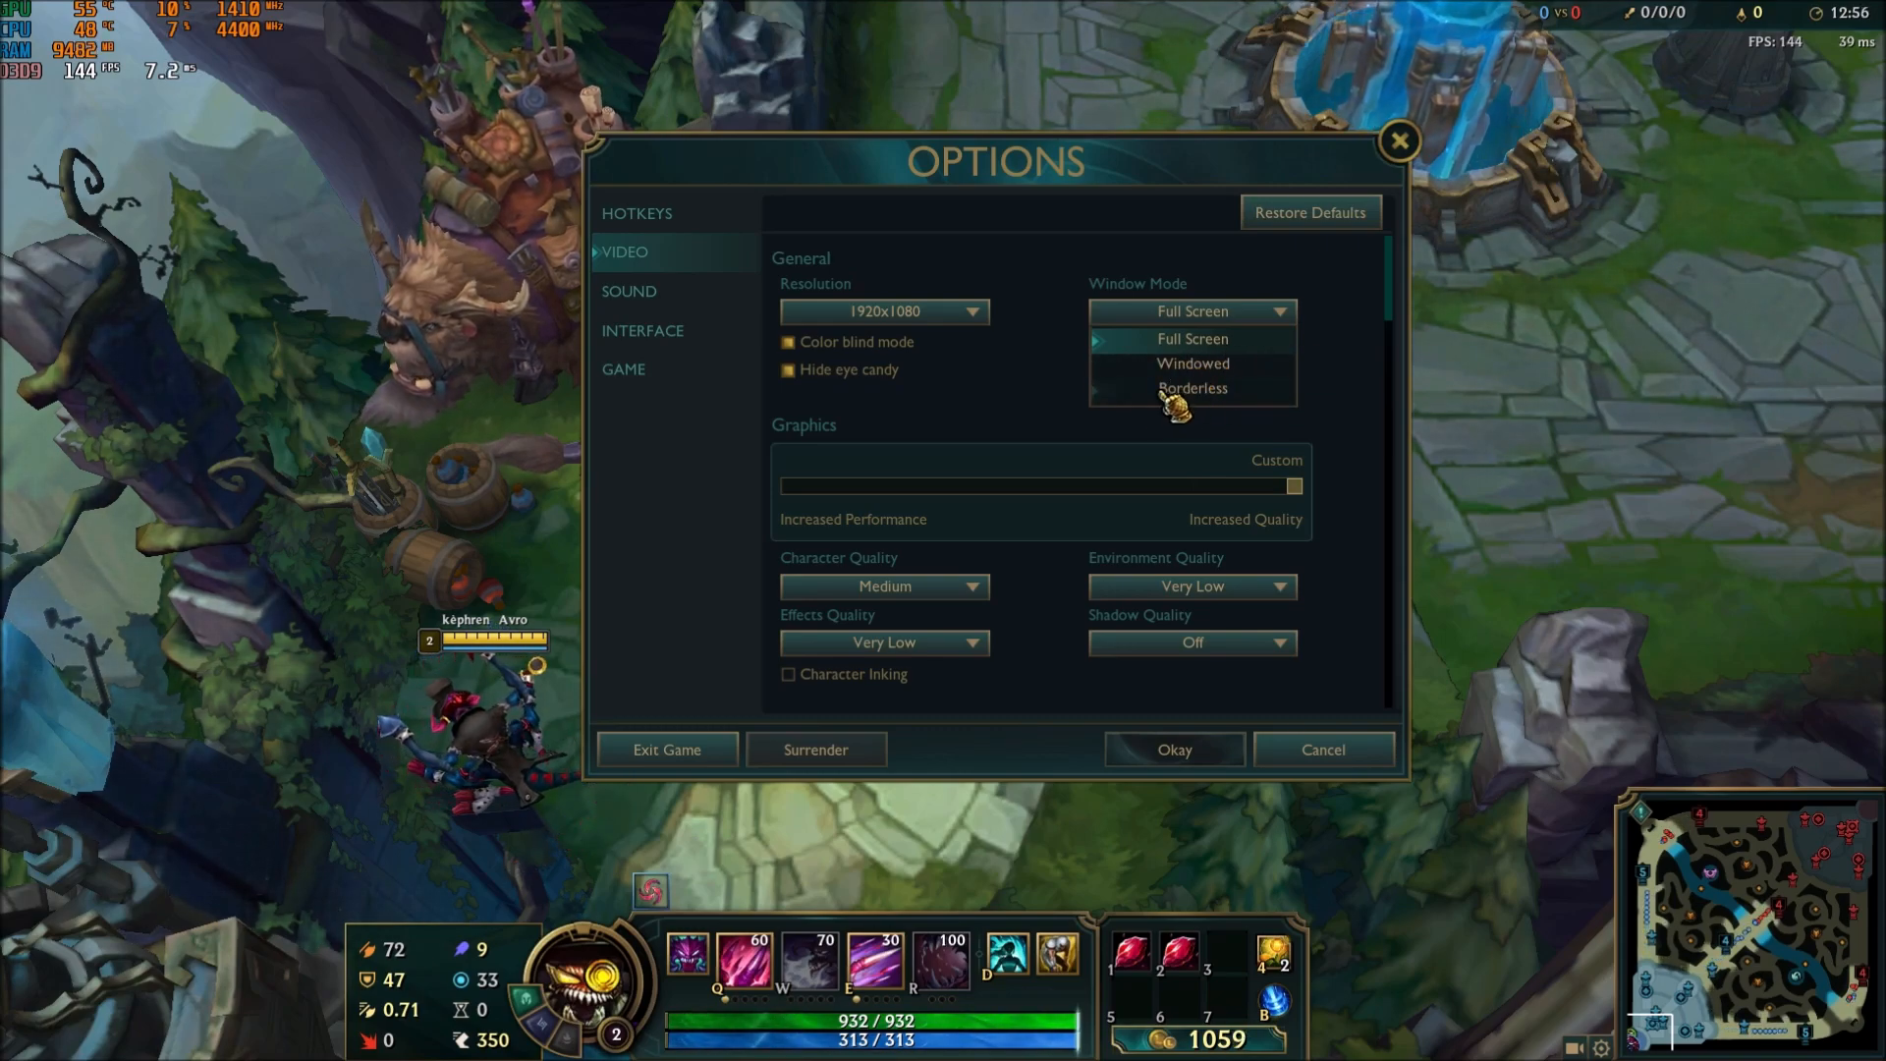
pyautogui.moveTo(1276, 430)
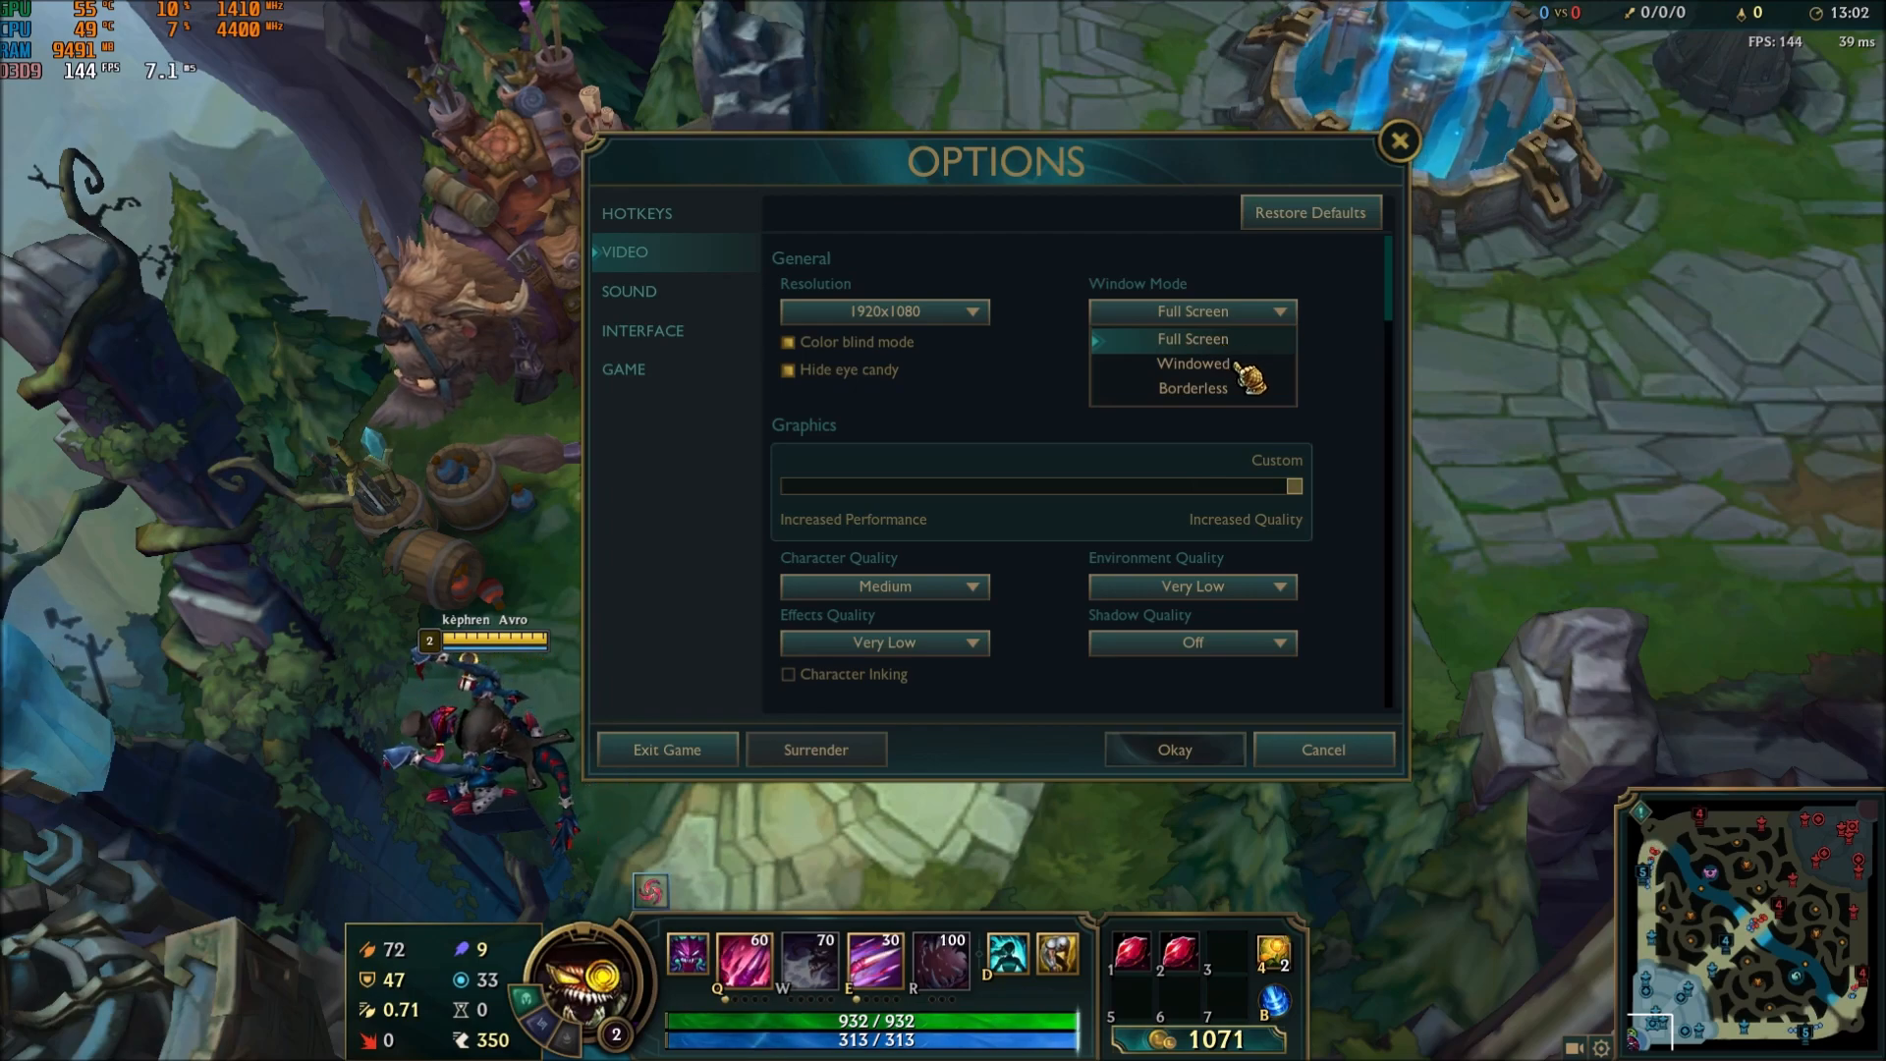
pyautogui.click(1191, 338)
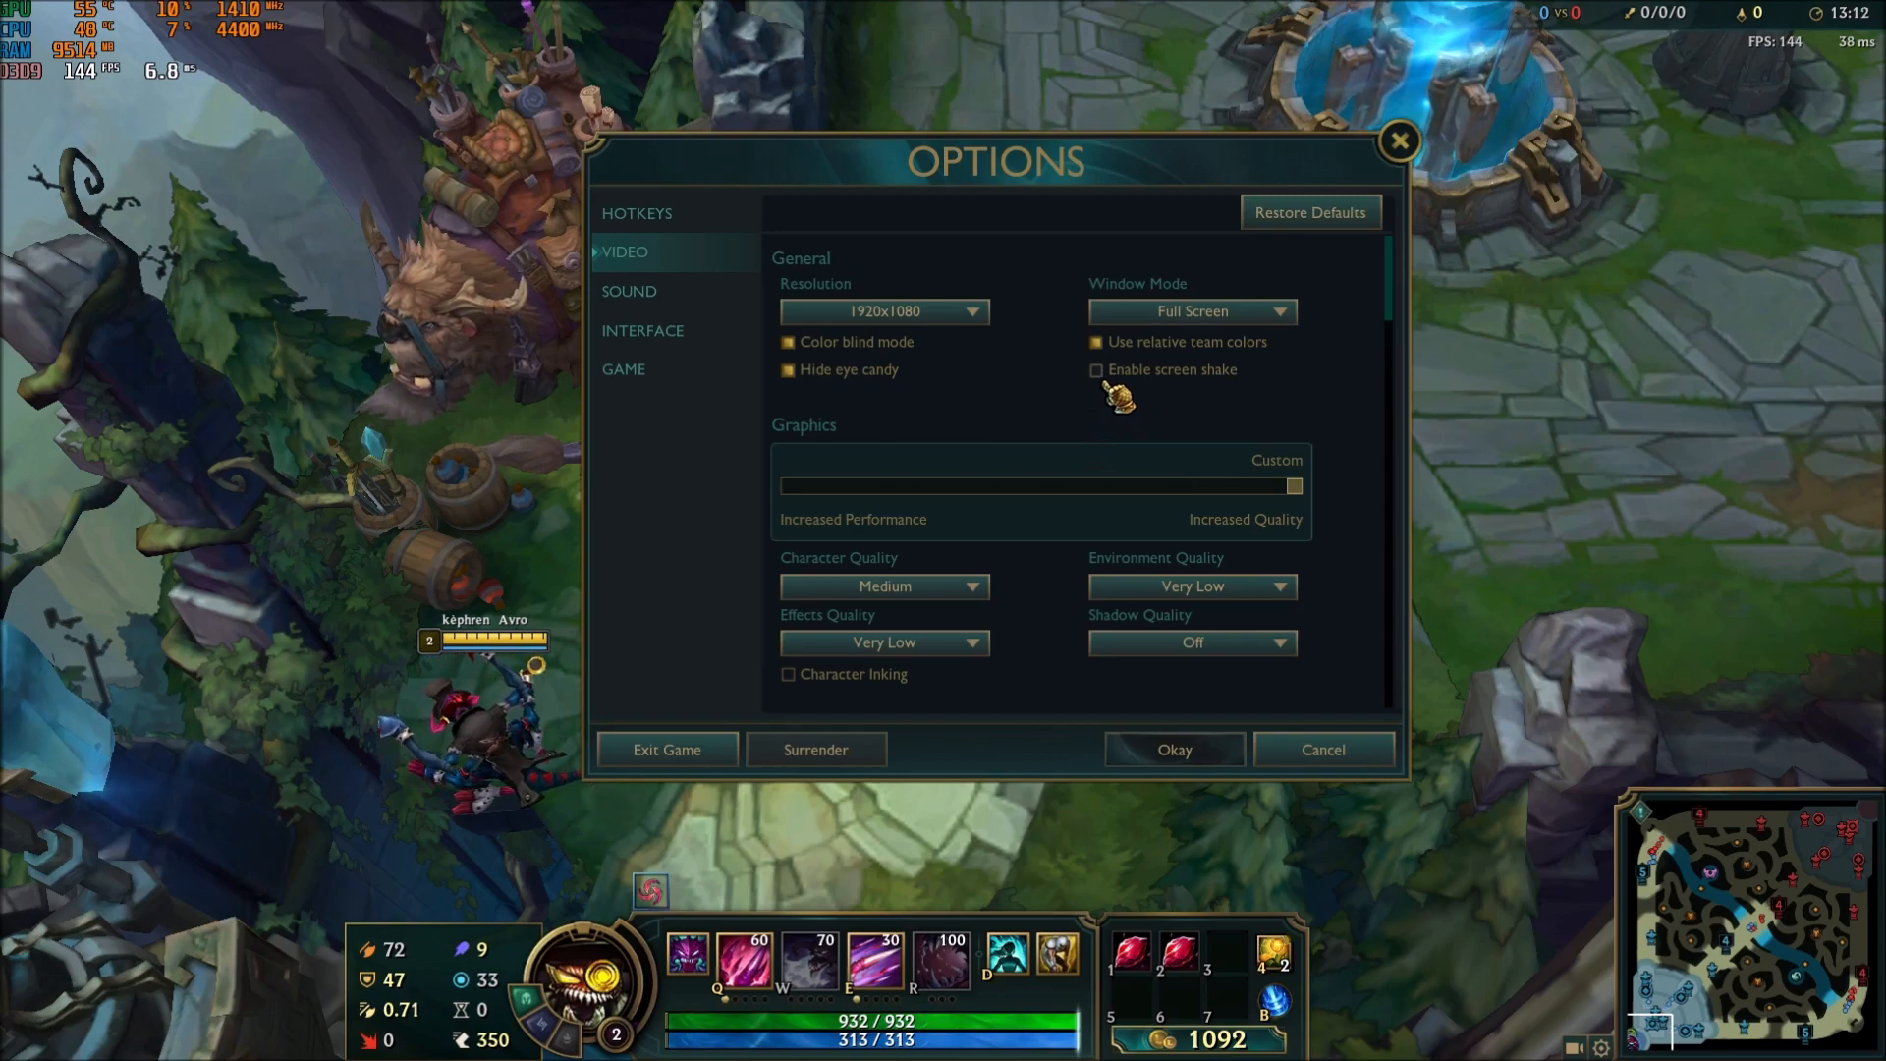
pyautogui.moveTo(1269, 403)
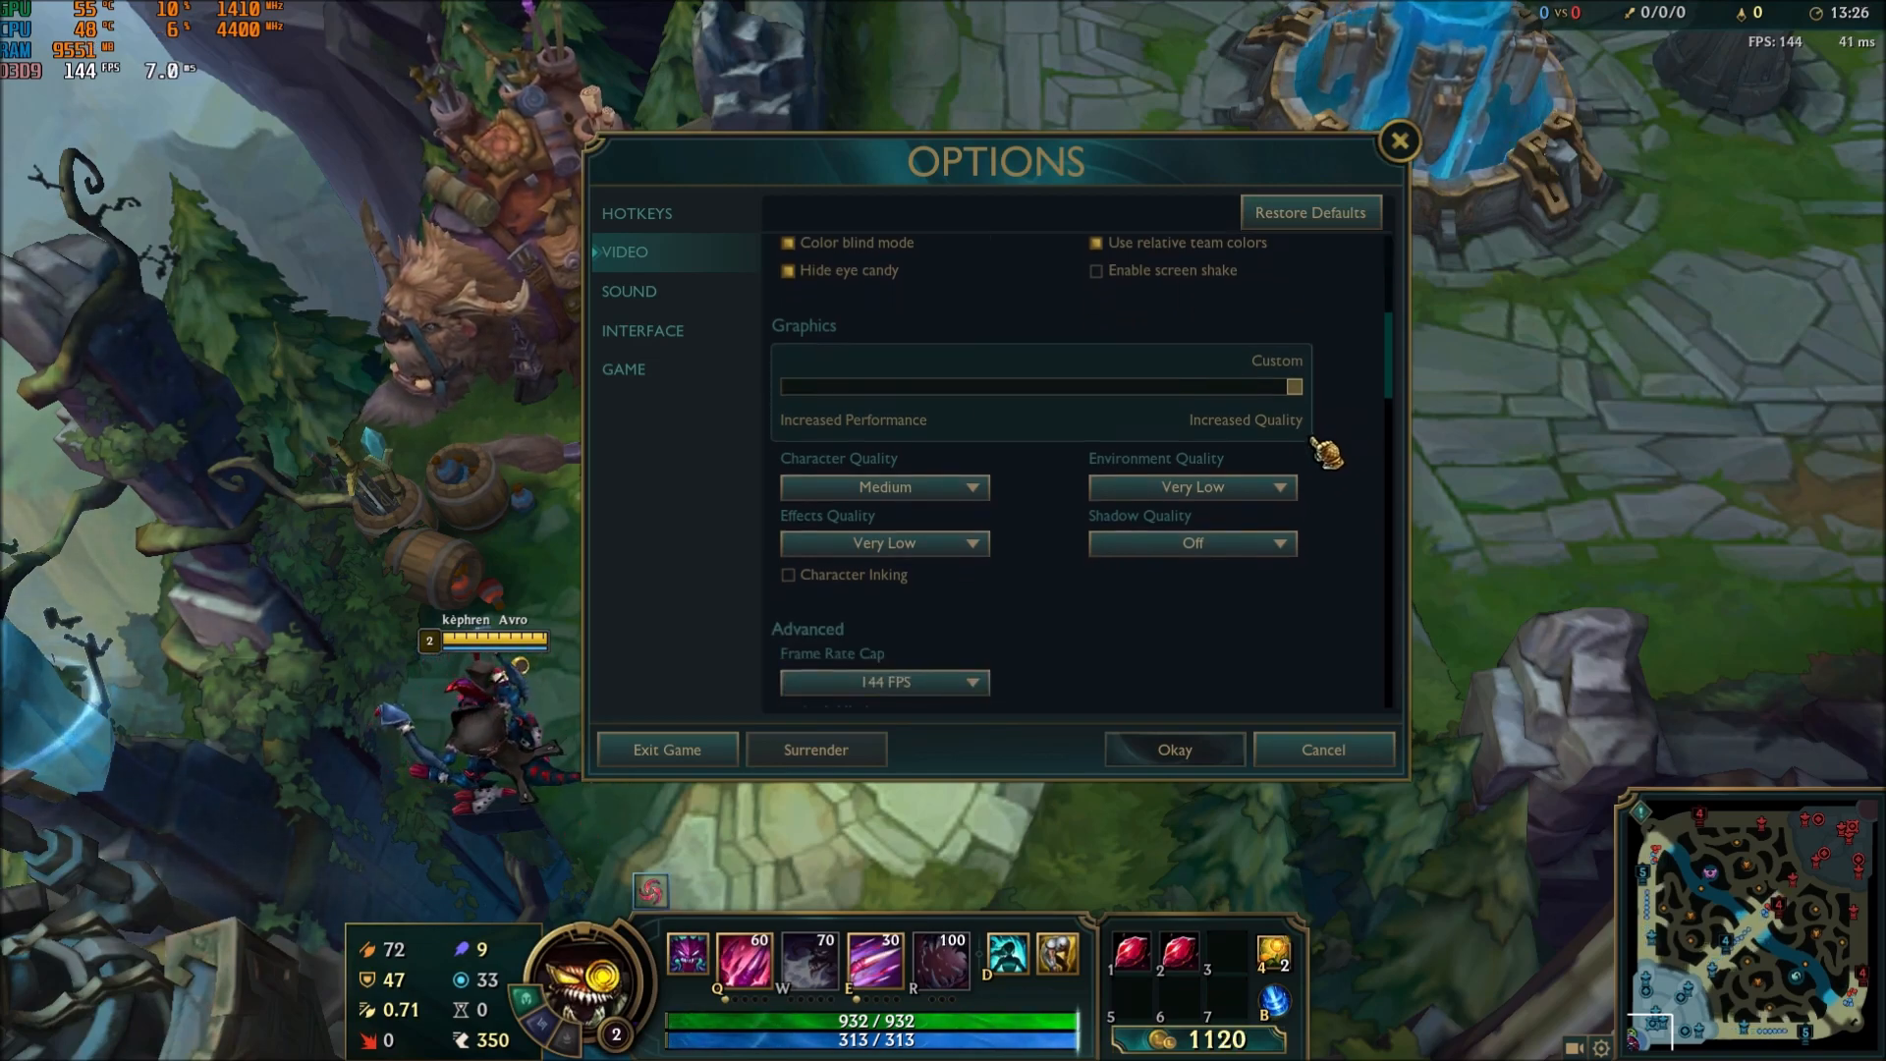
# Step: Set Character Quality to Medium, leaving Environment and Effects Very Low and Shadows Off
pyautogui.scroll(-3)
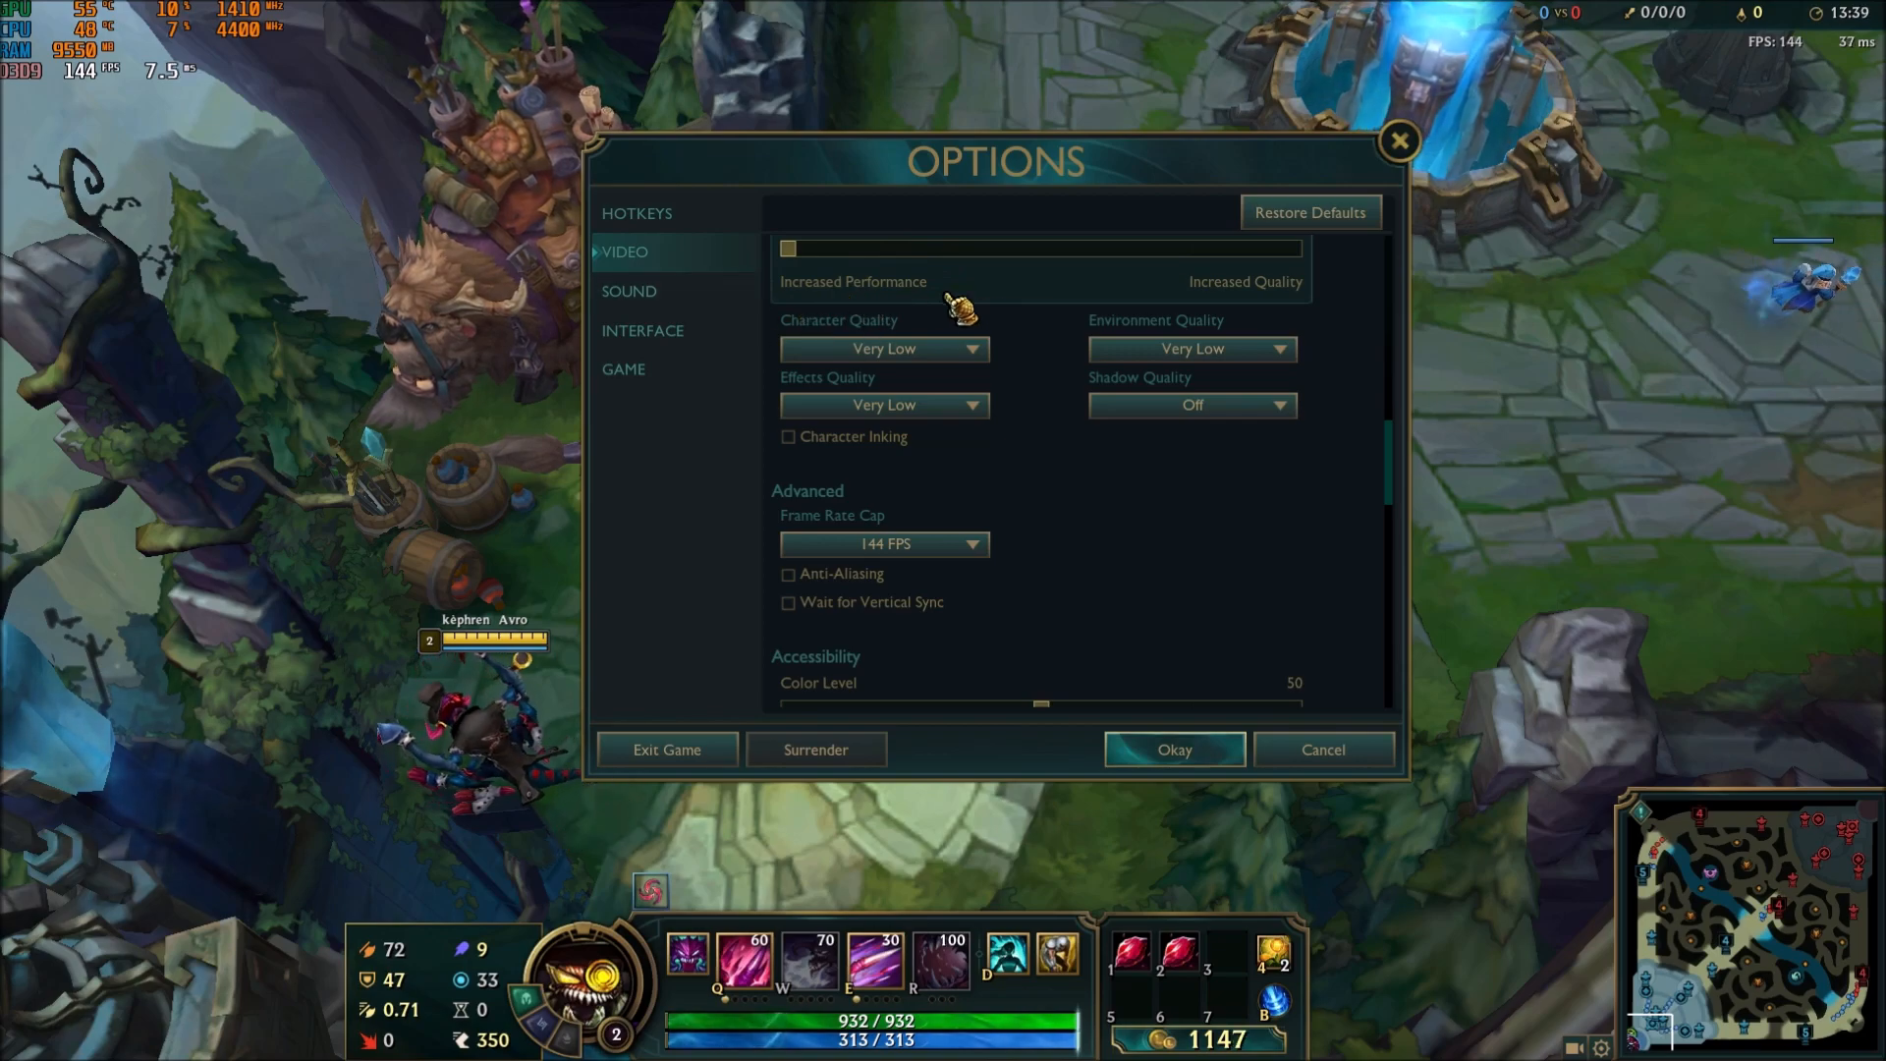
pyautogui.moveTo(1305, 475)
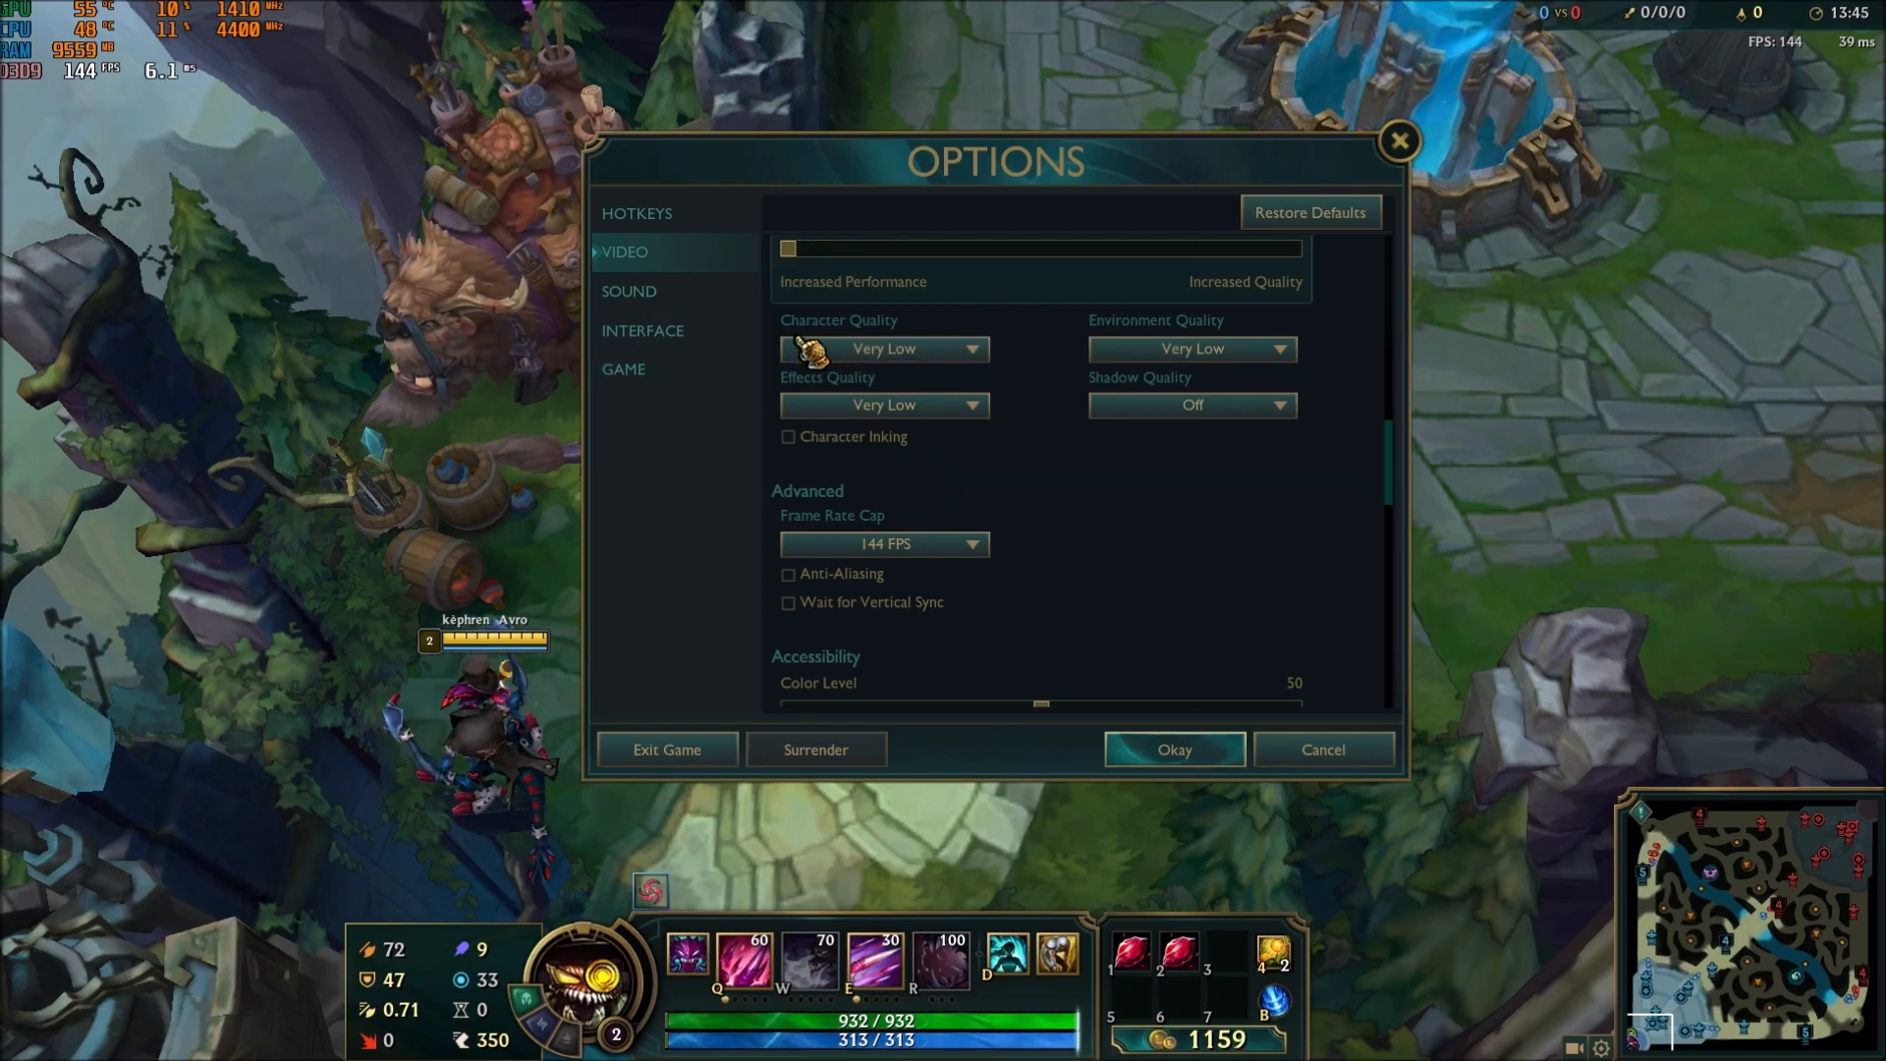
pyautogui.click(882, 350)
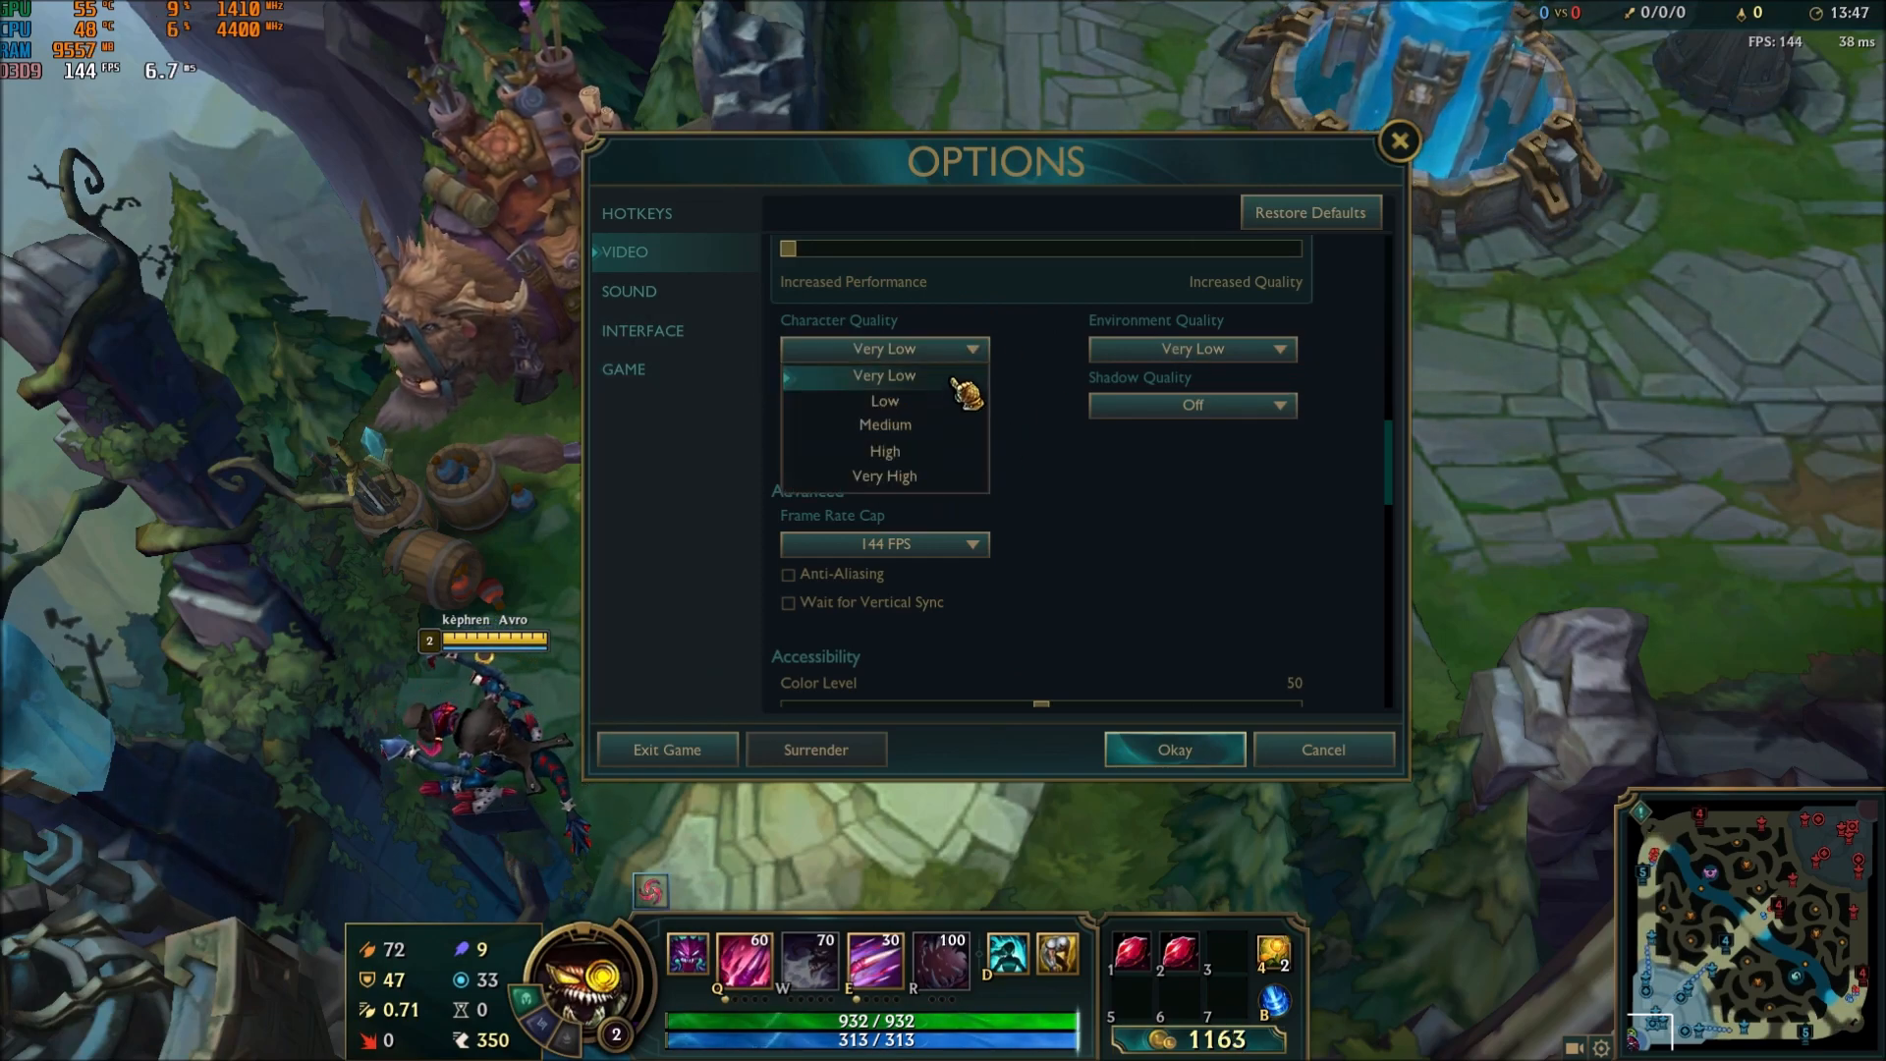
pyautogui.click(884, 425)
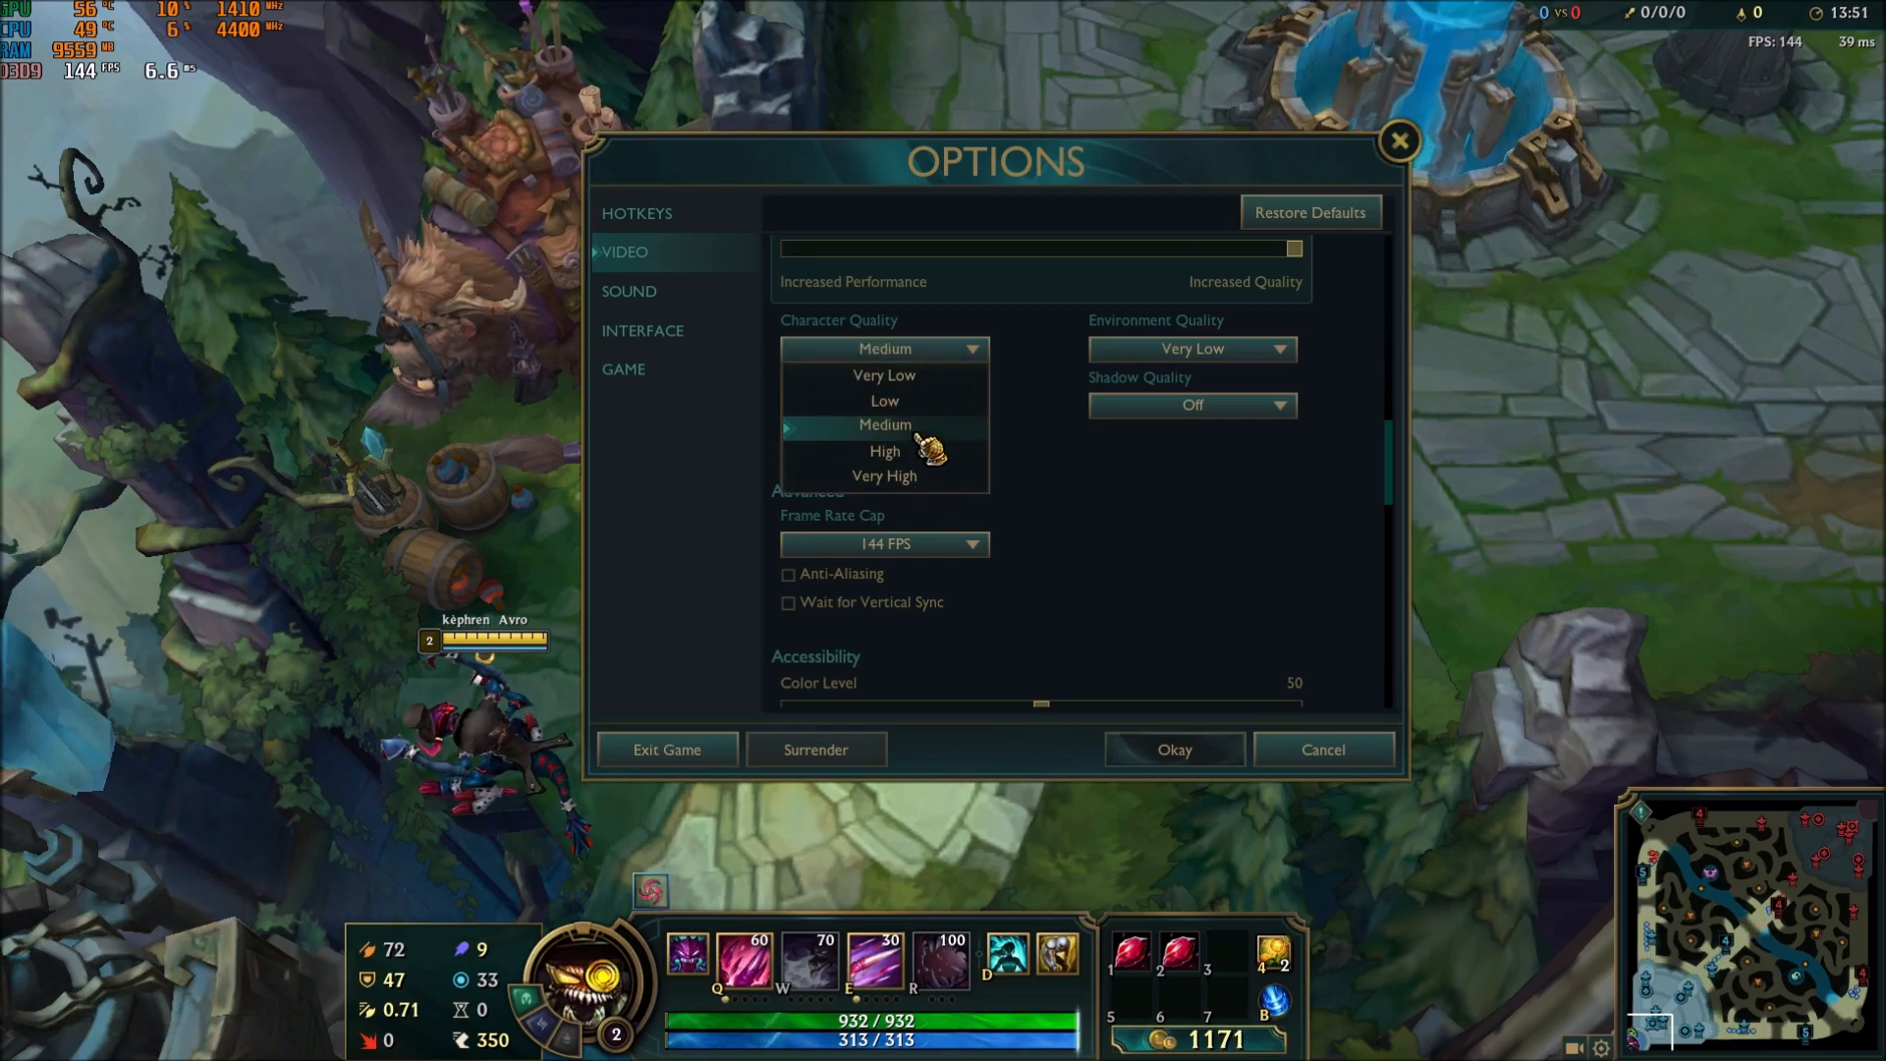
pyautogui.click(885, 425)
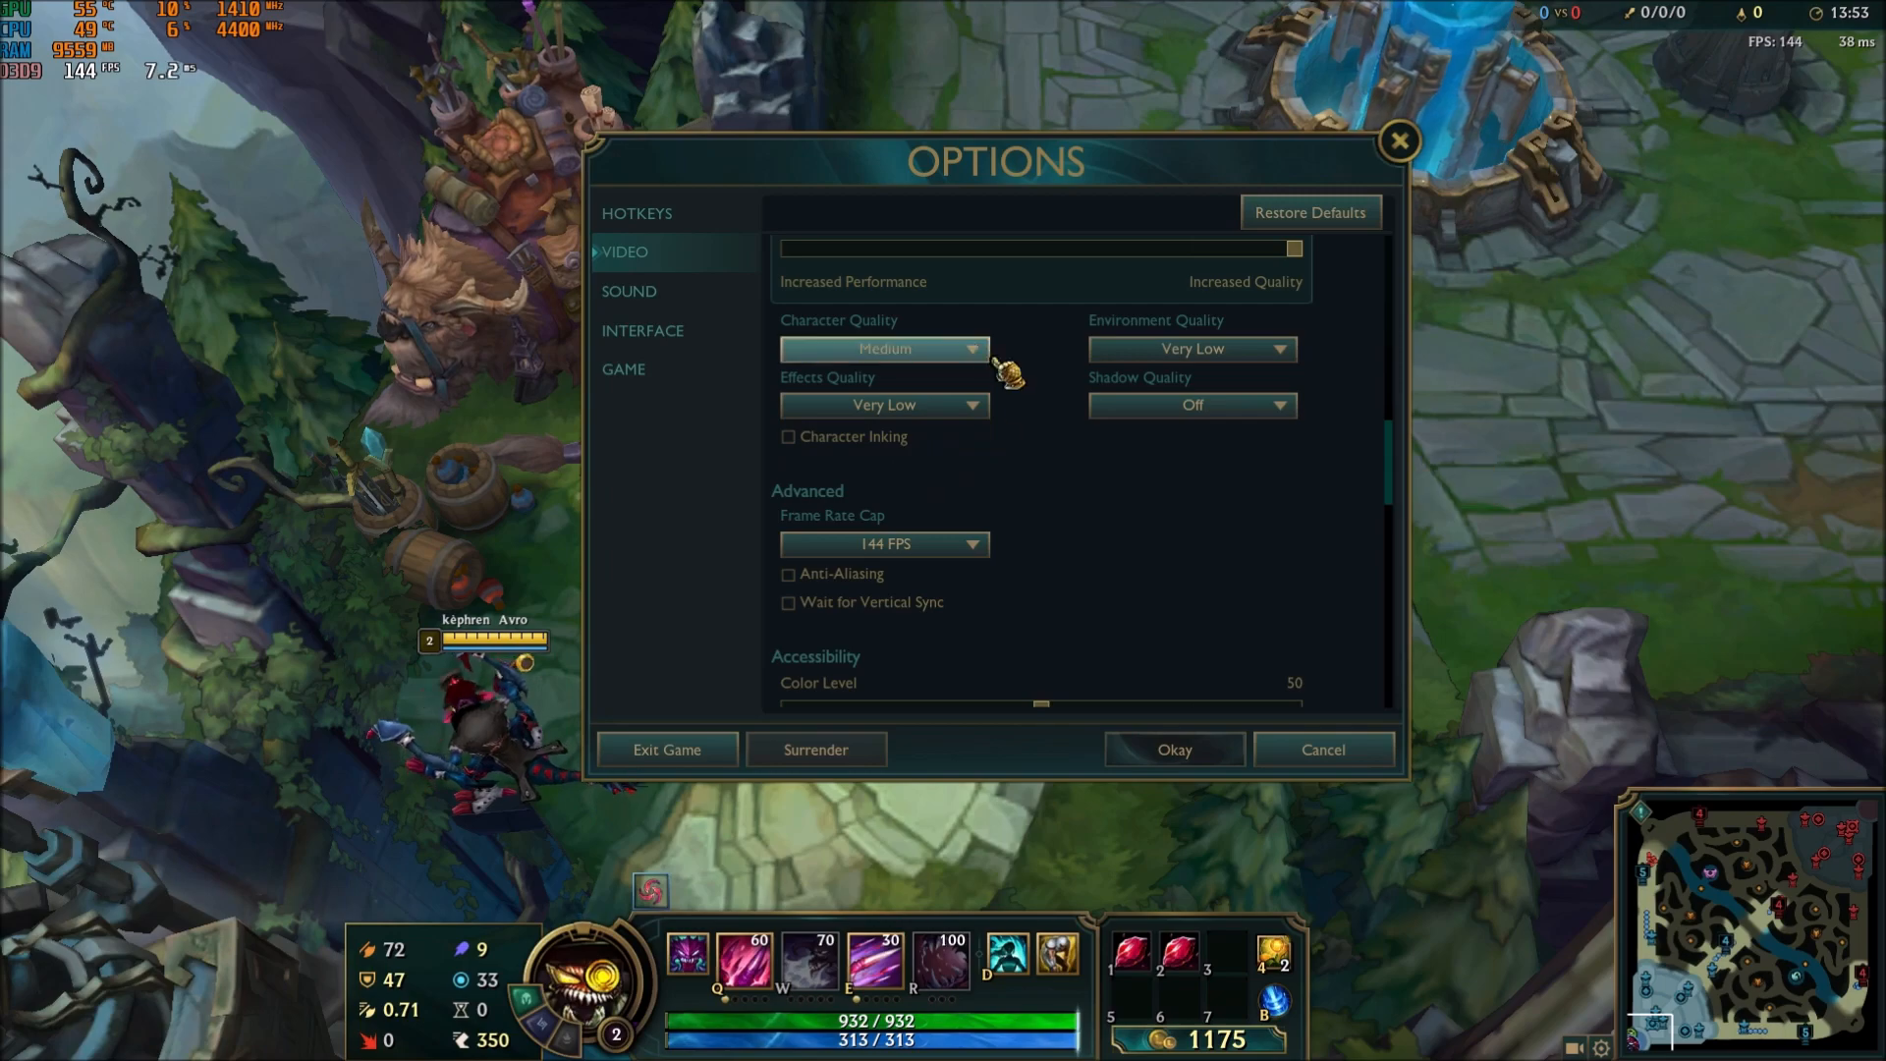
pyautogui.moveTo(1076, 436)
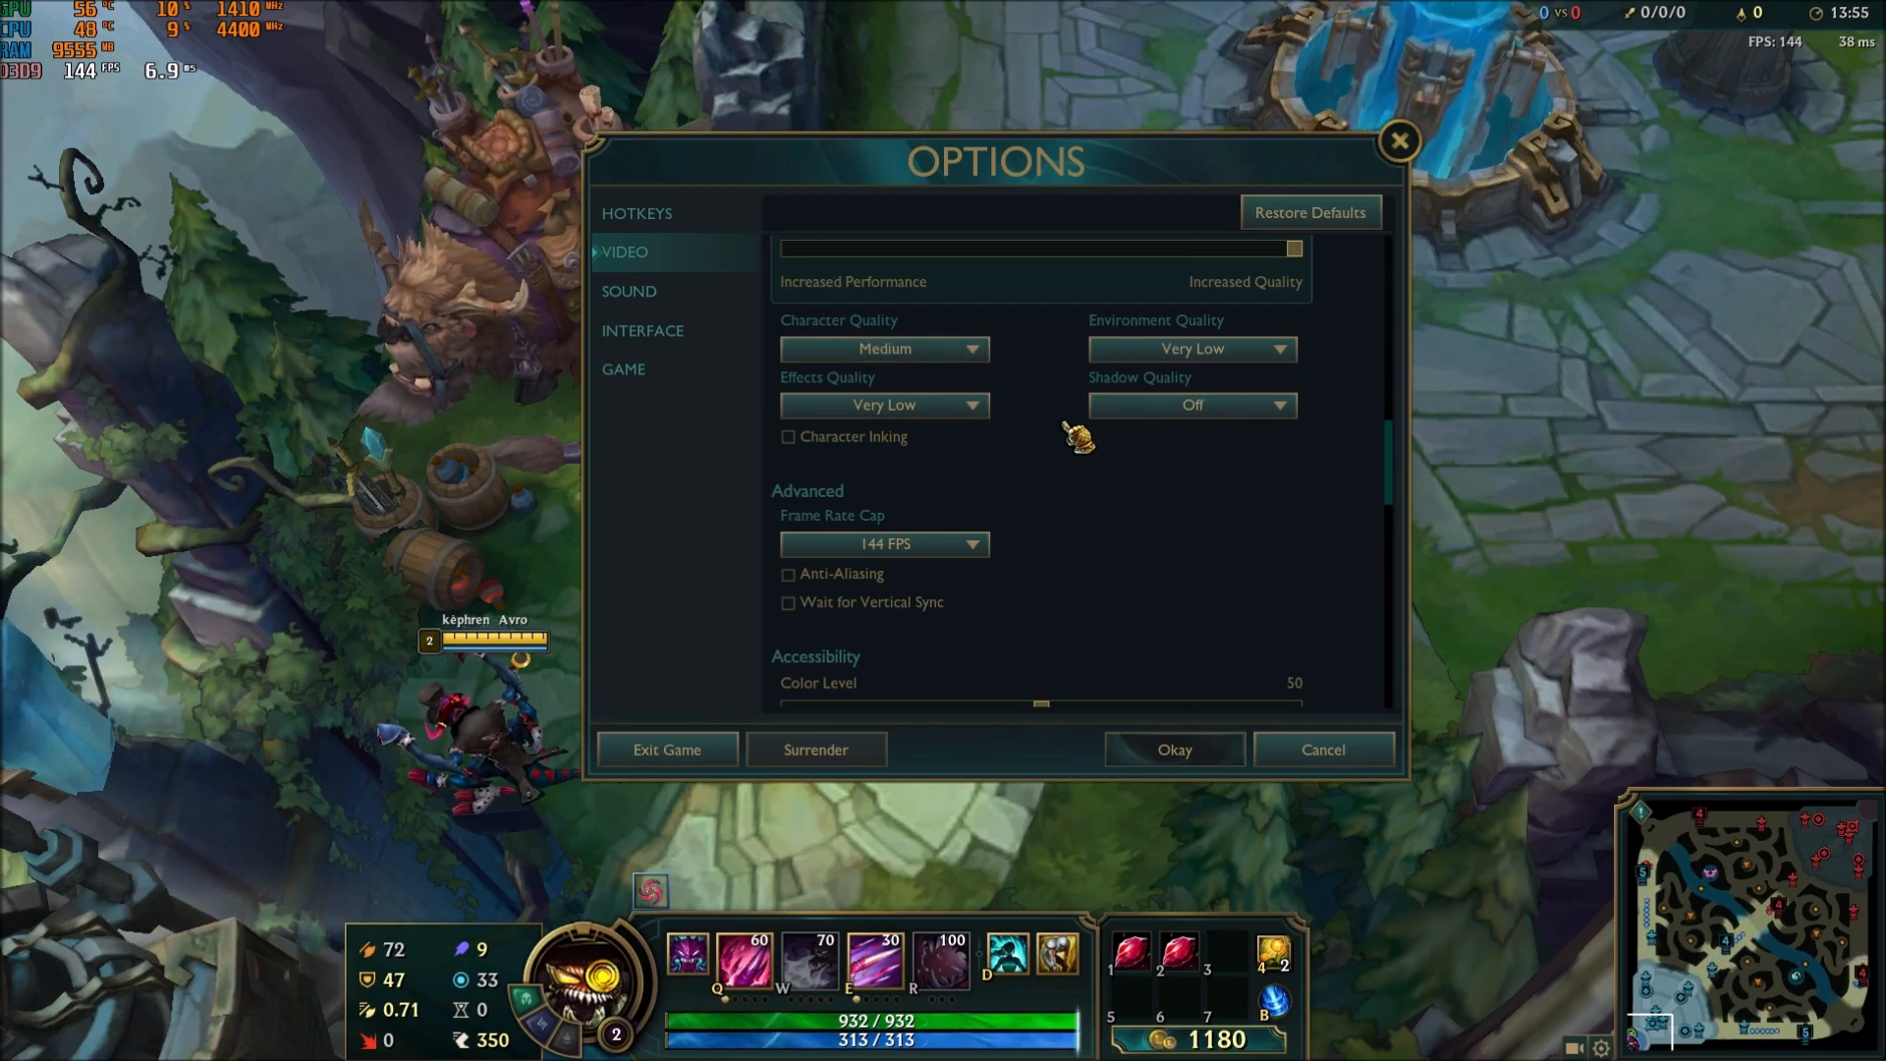
pyautogui.click(1191, 350)
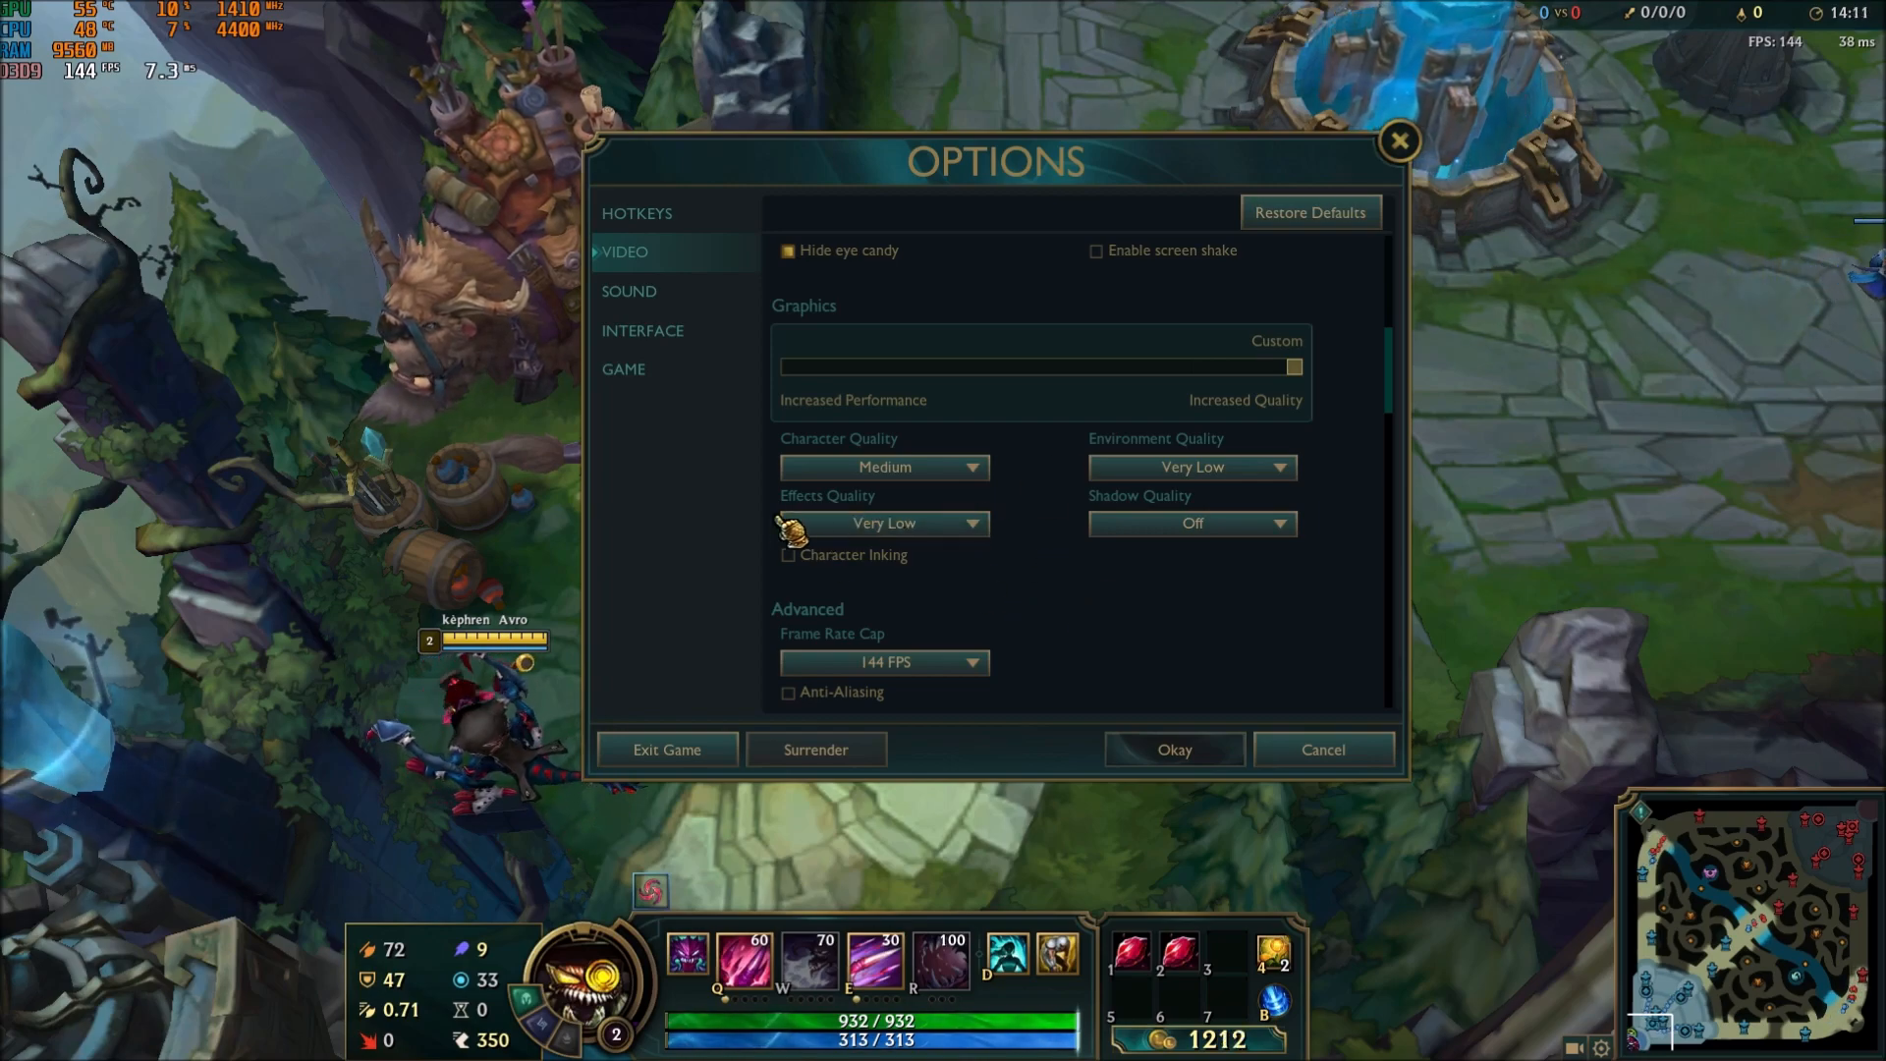
pyautogui.click(884, 523)
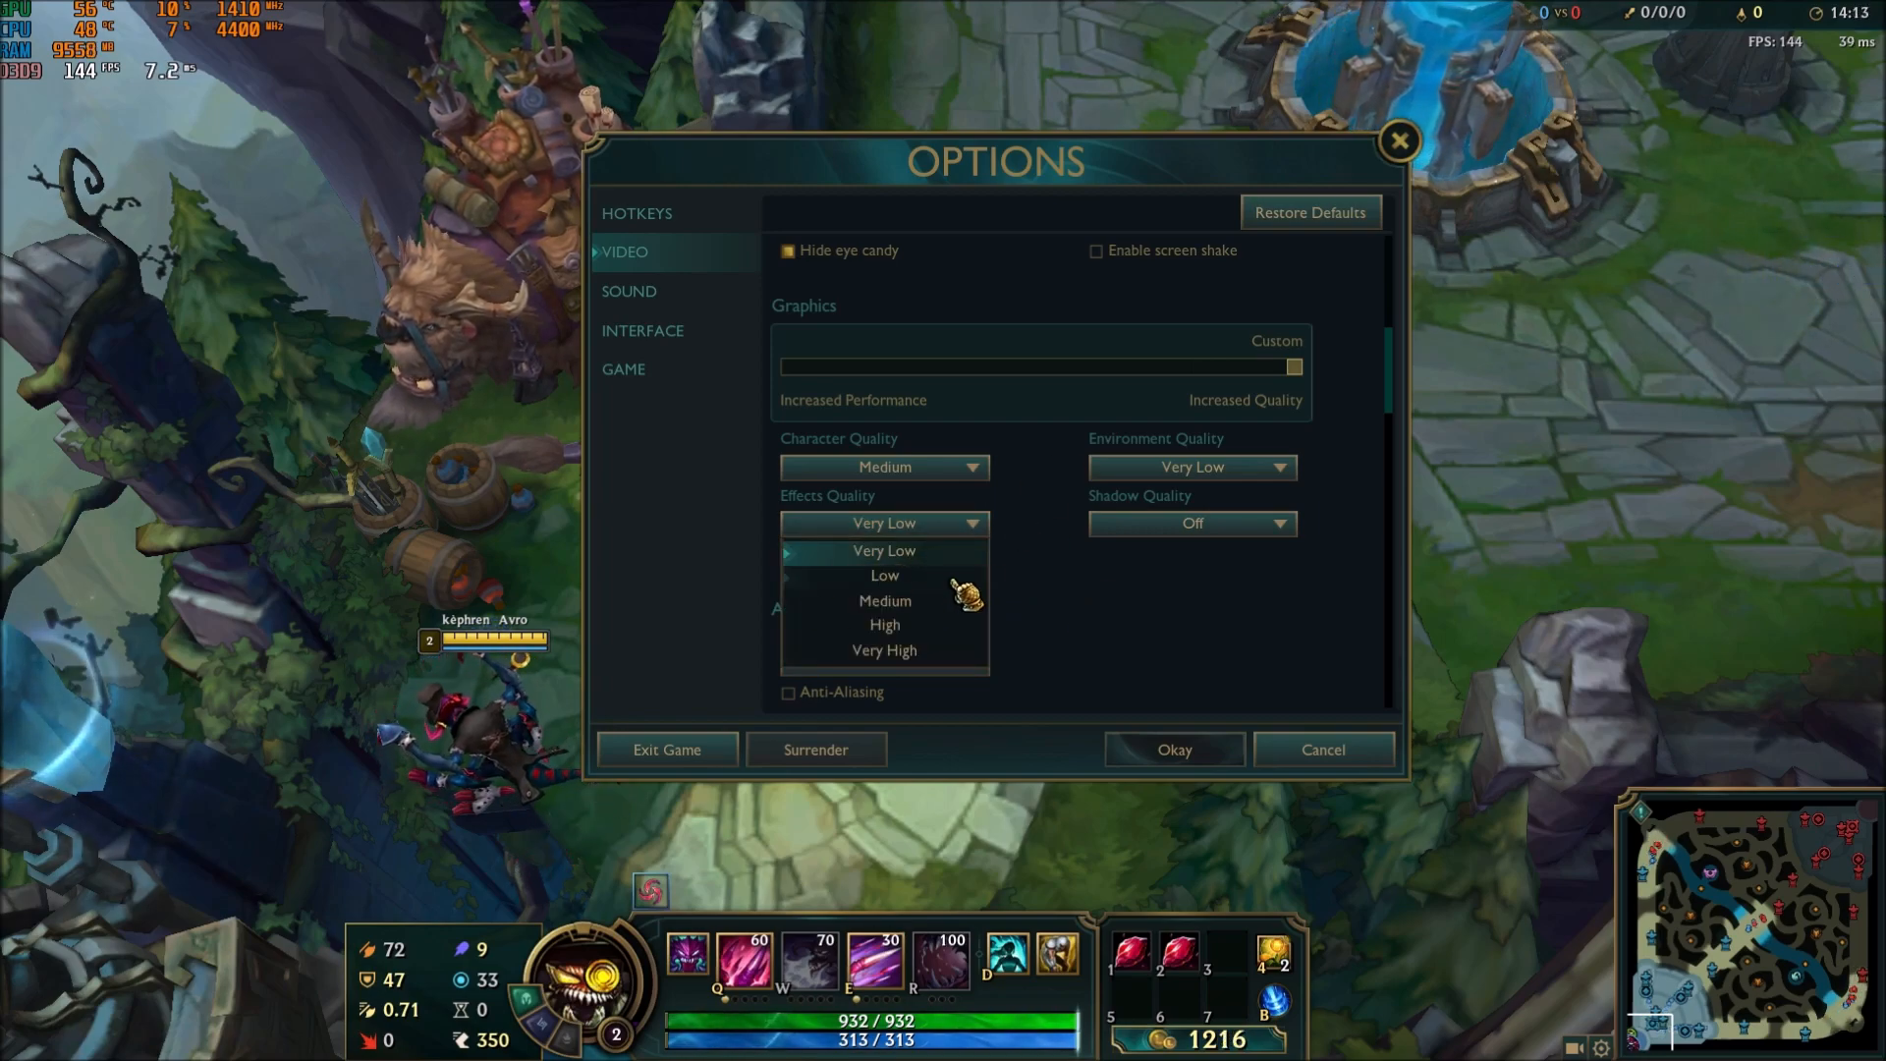
pyautogui.click(884, 550)
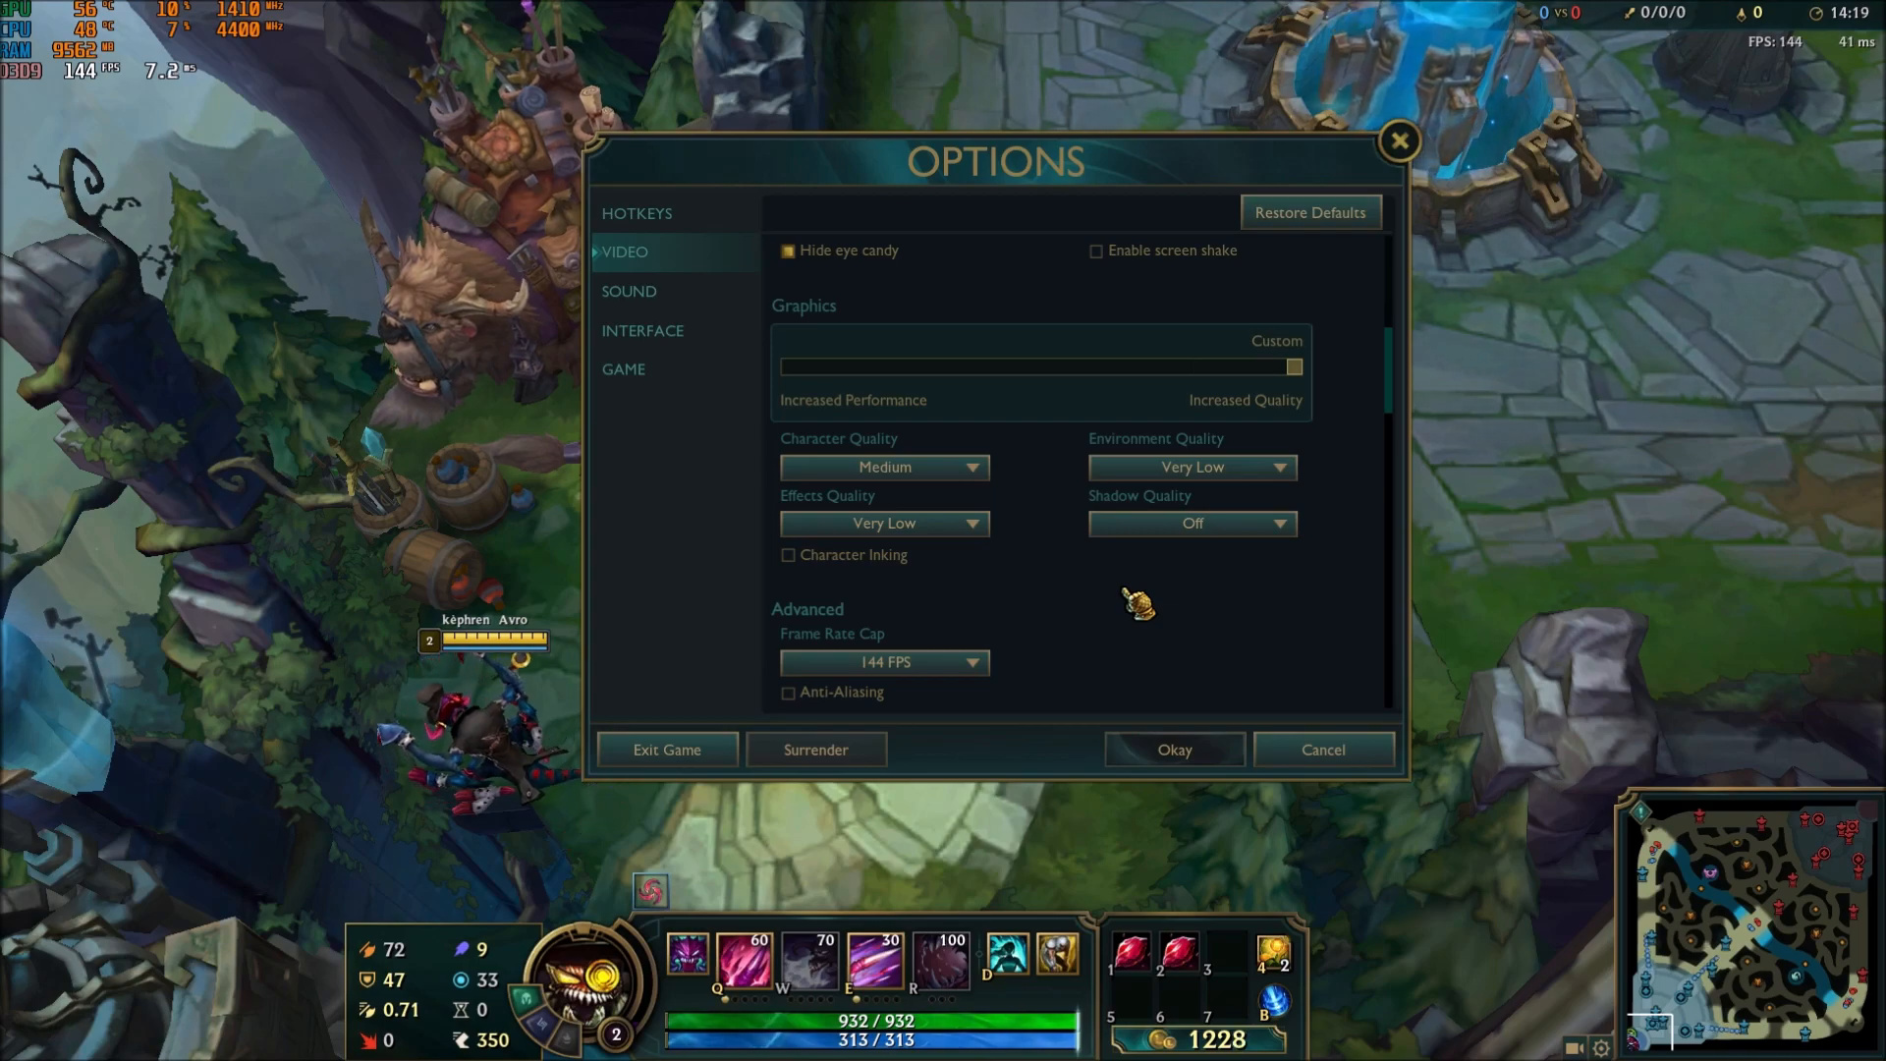
pyautogui.click(884, 523)
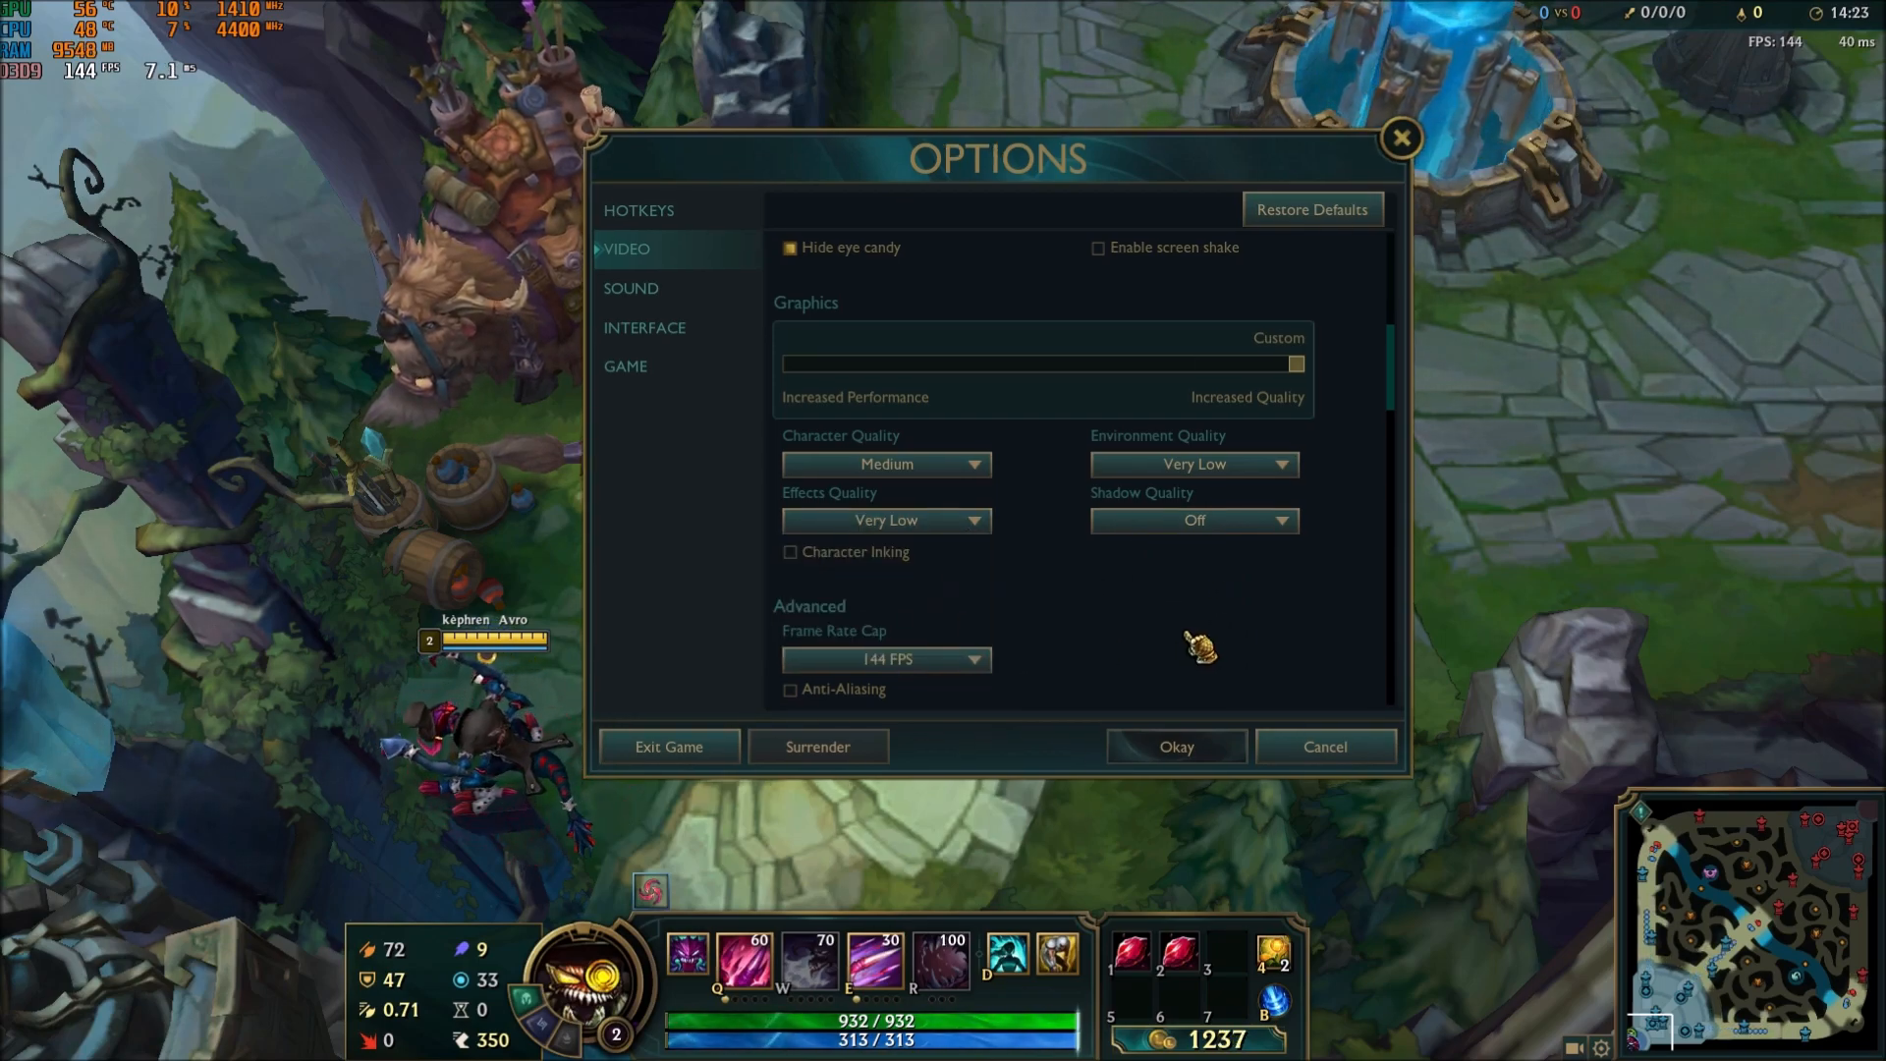
pyautogui.click(1192, 518)
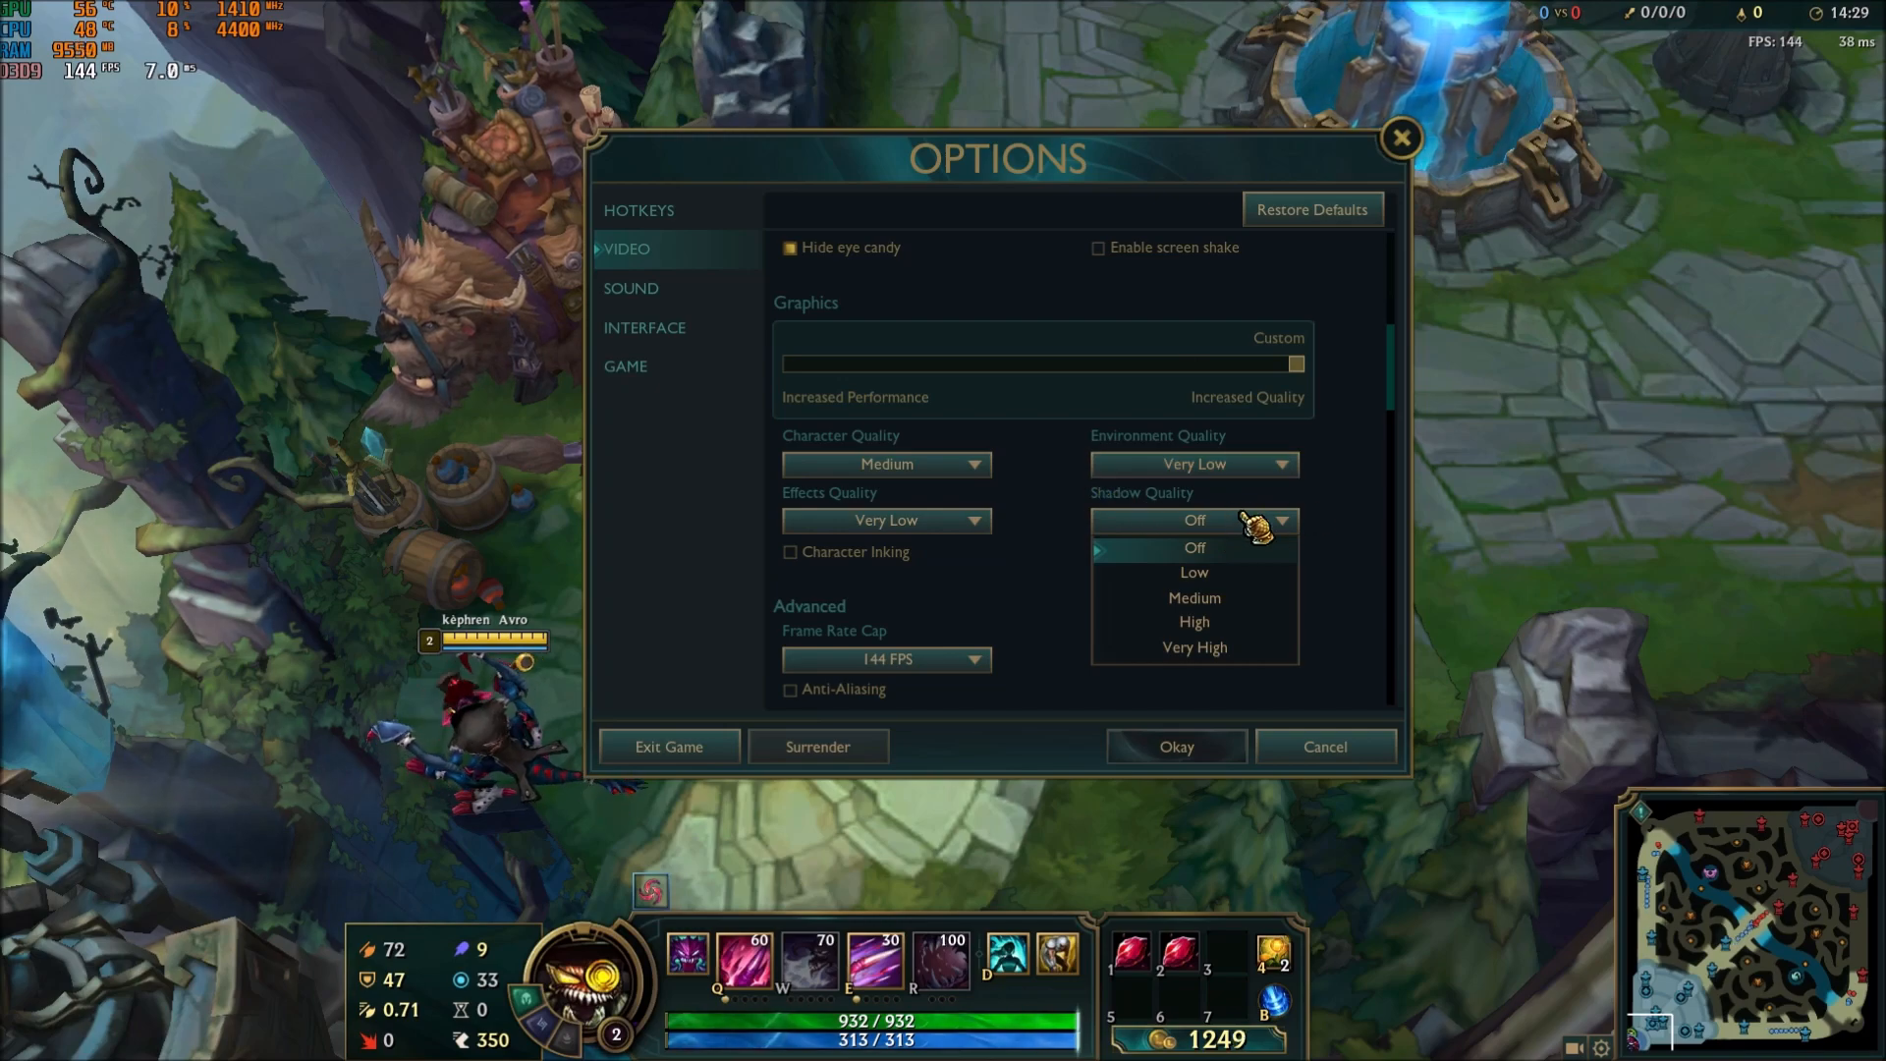
pyautogui.moveTo(1240, 563)
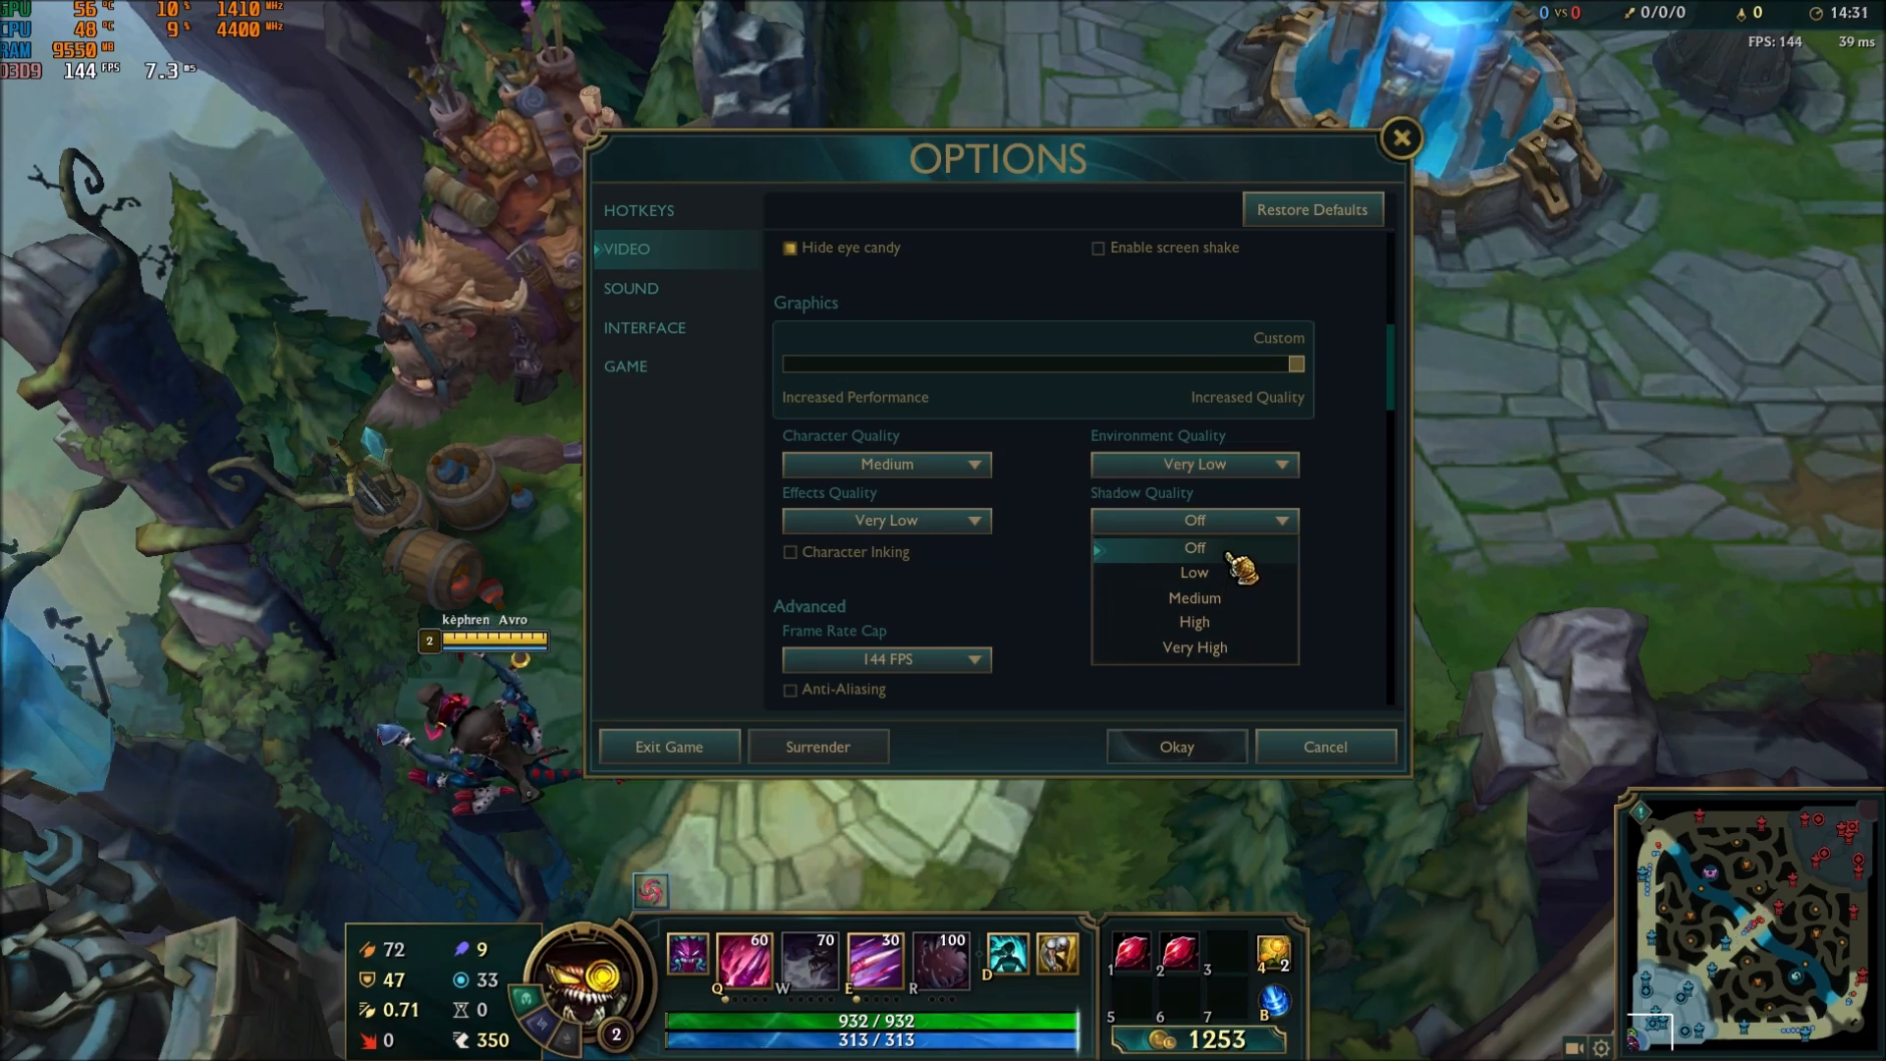
pyautogui.click(1192, 548)
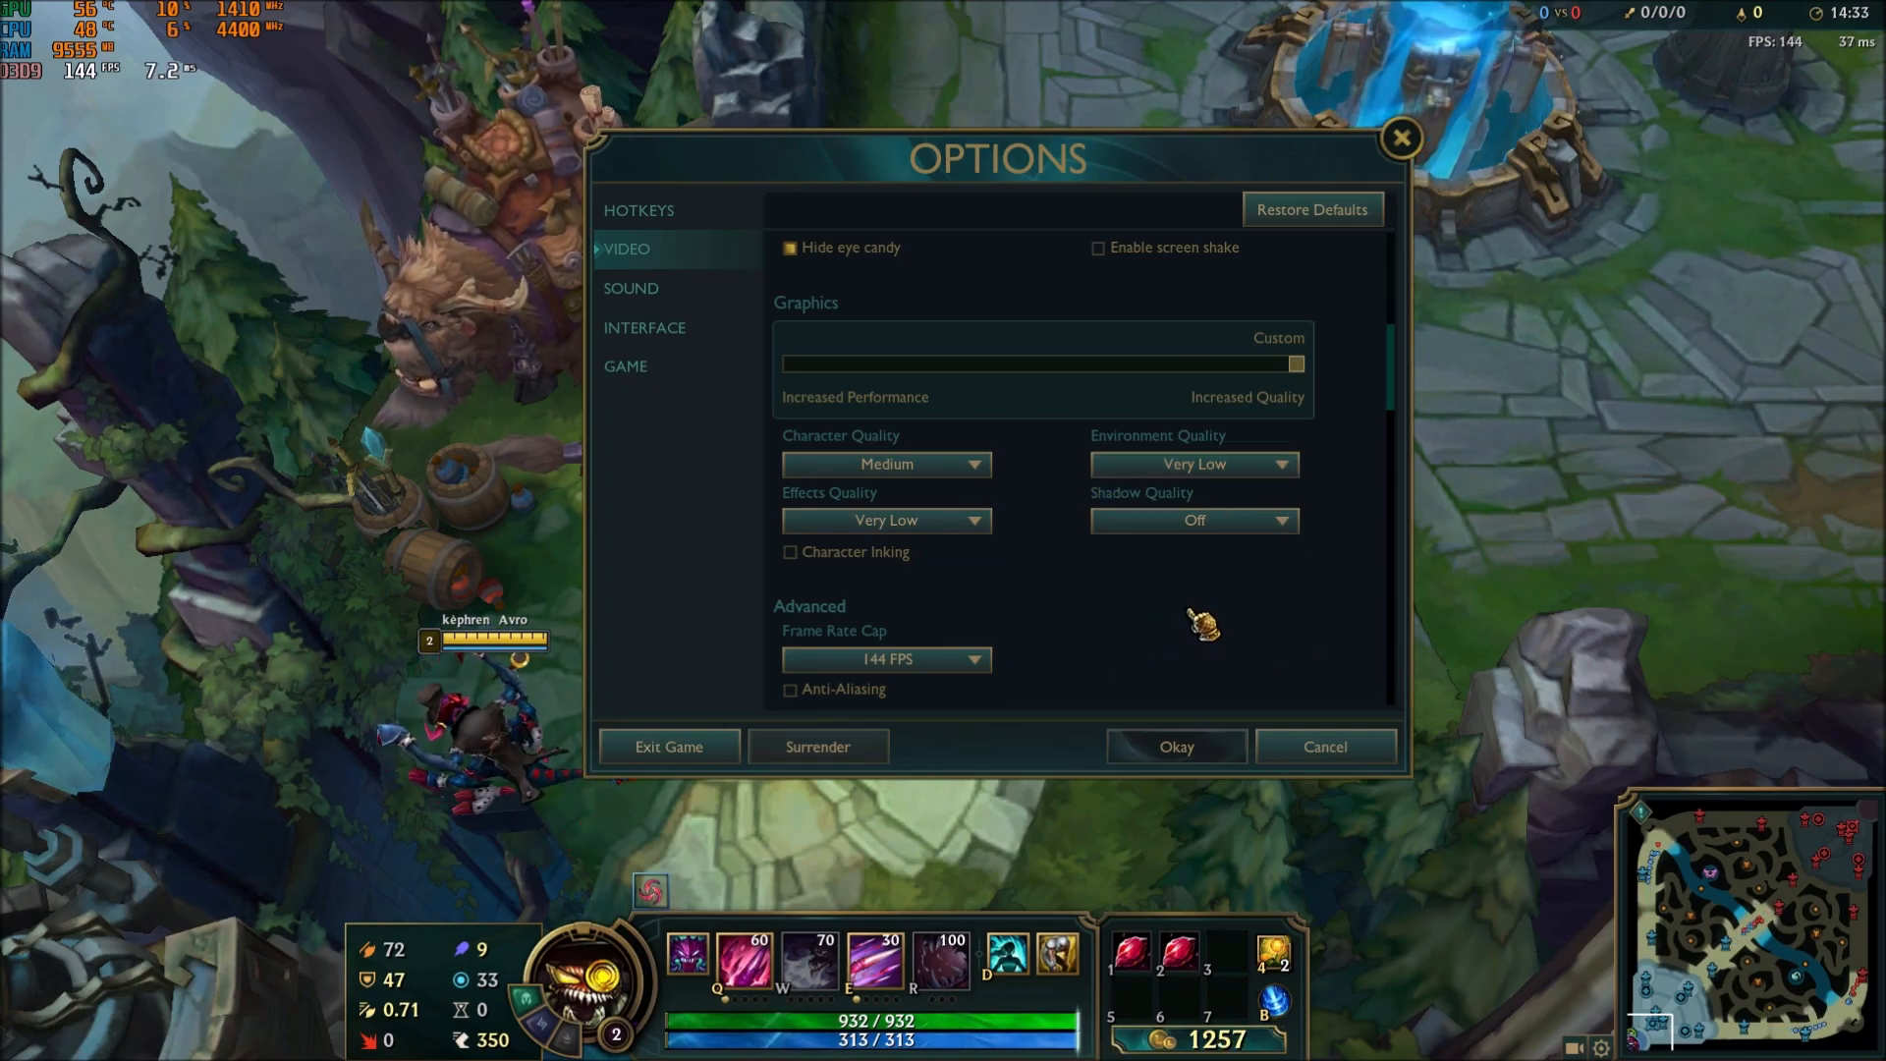
pyautogui.moveTo(1065, 601)
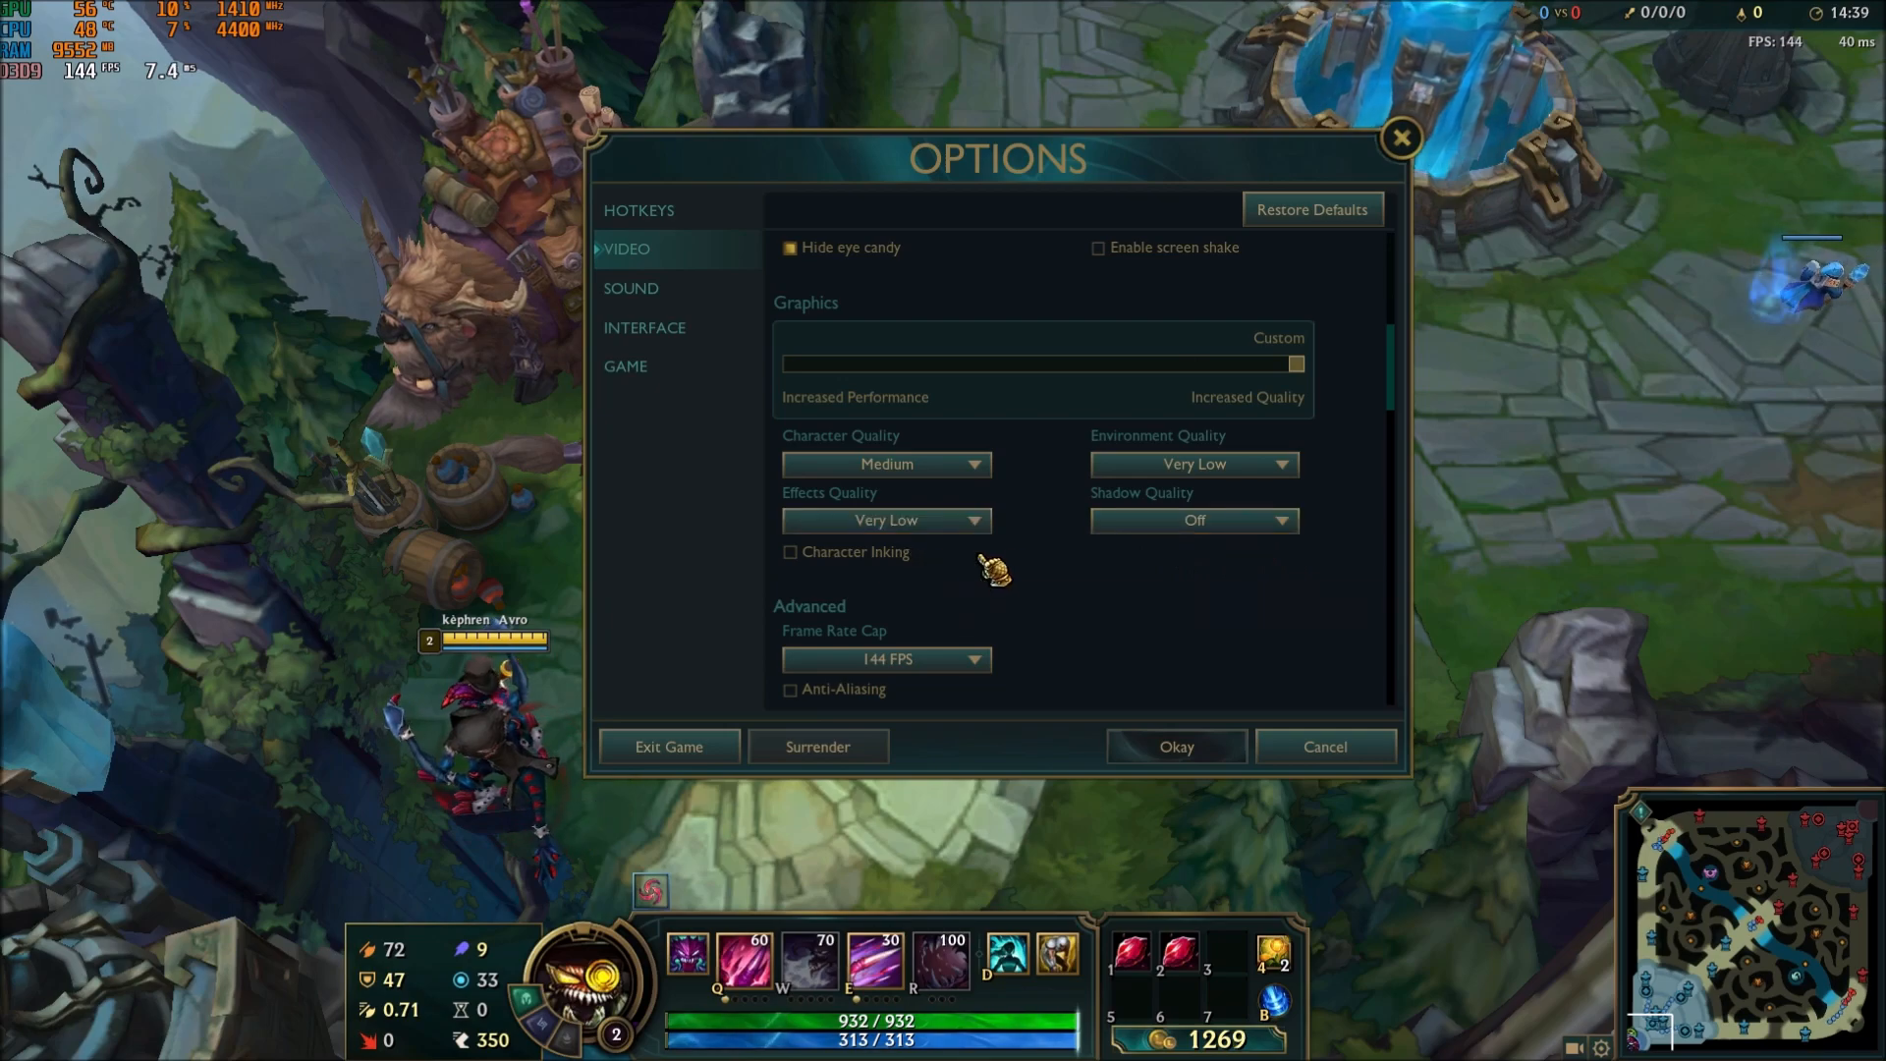
pyautogui.moveTo(1269, 572)
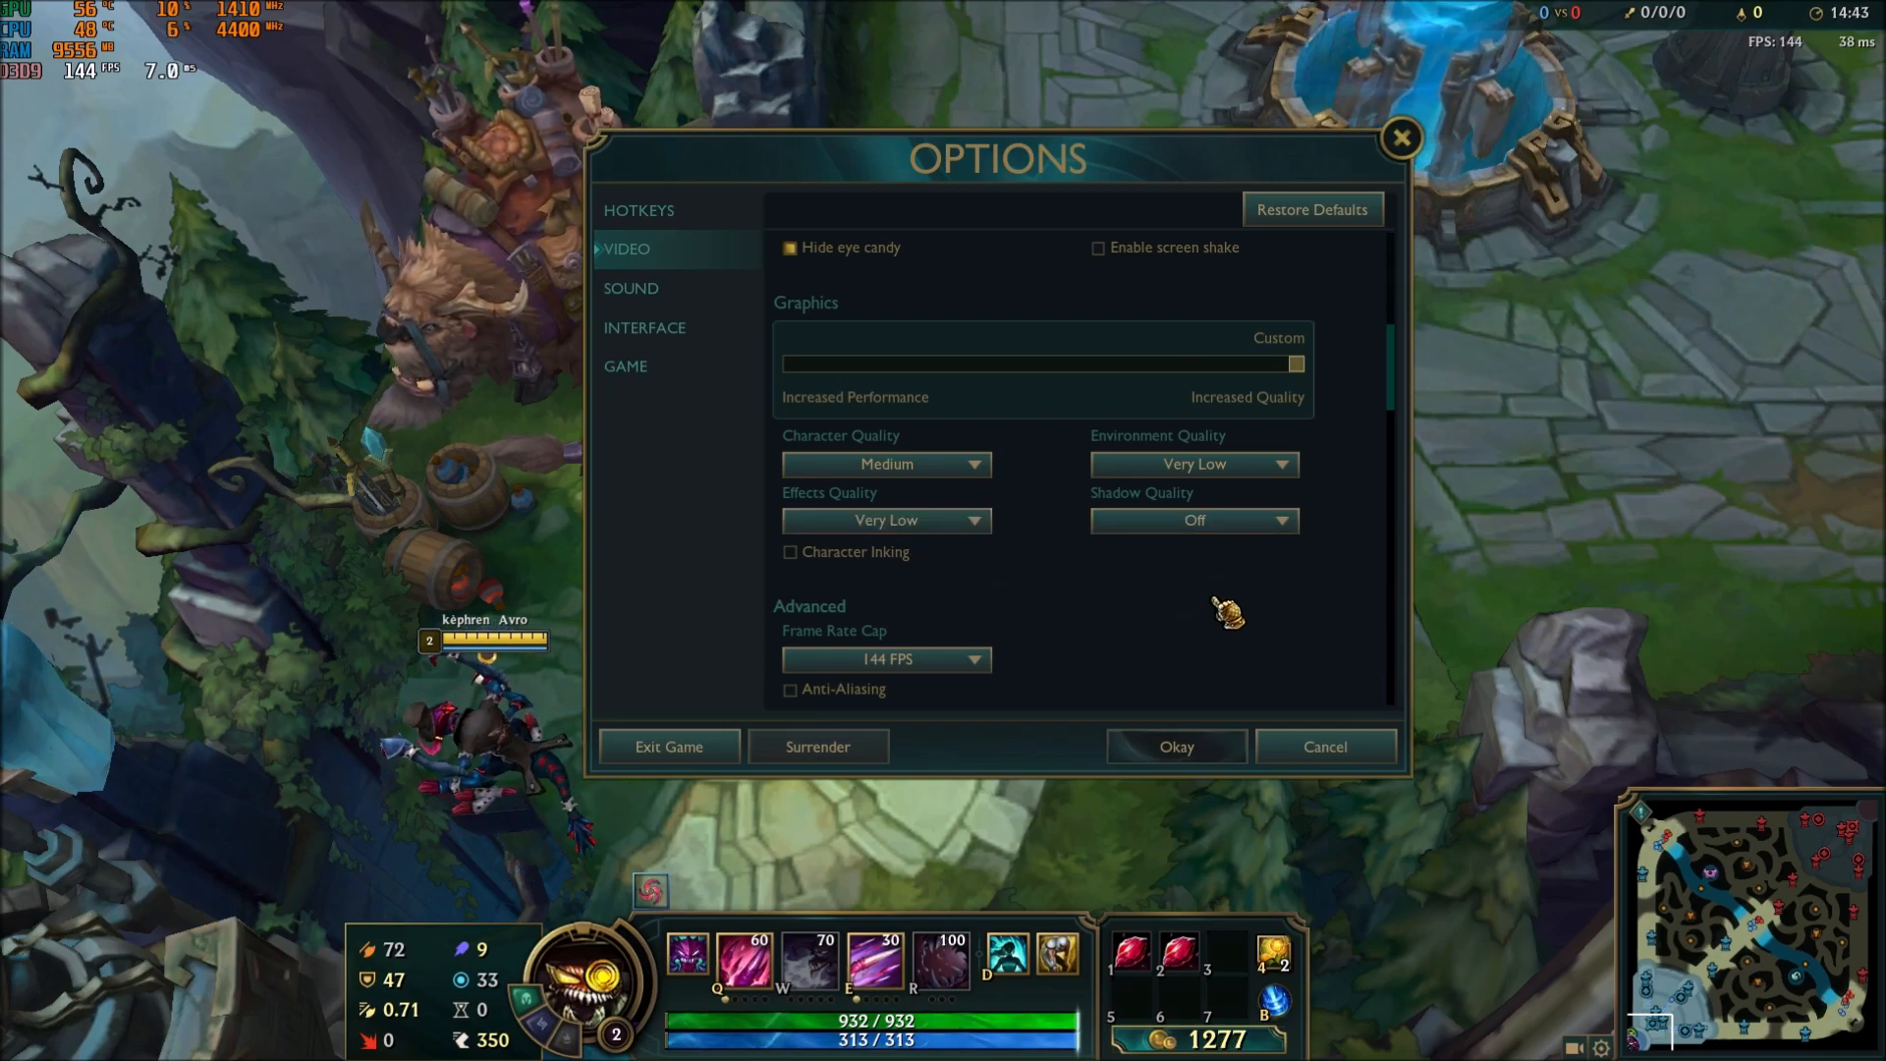
# Step: Recheck the Advanced Frame Rate Cap and keep it at 144 FPS
pyautogui.scroll(-3)
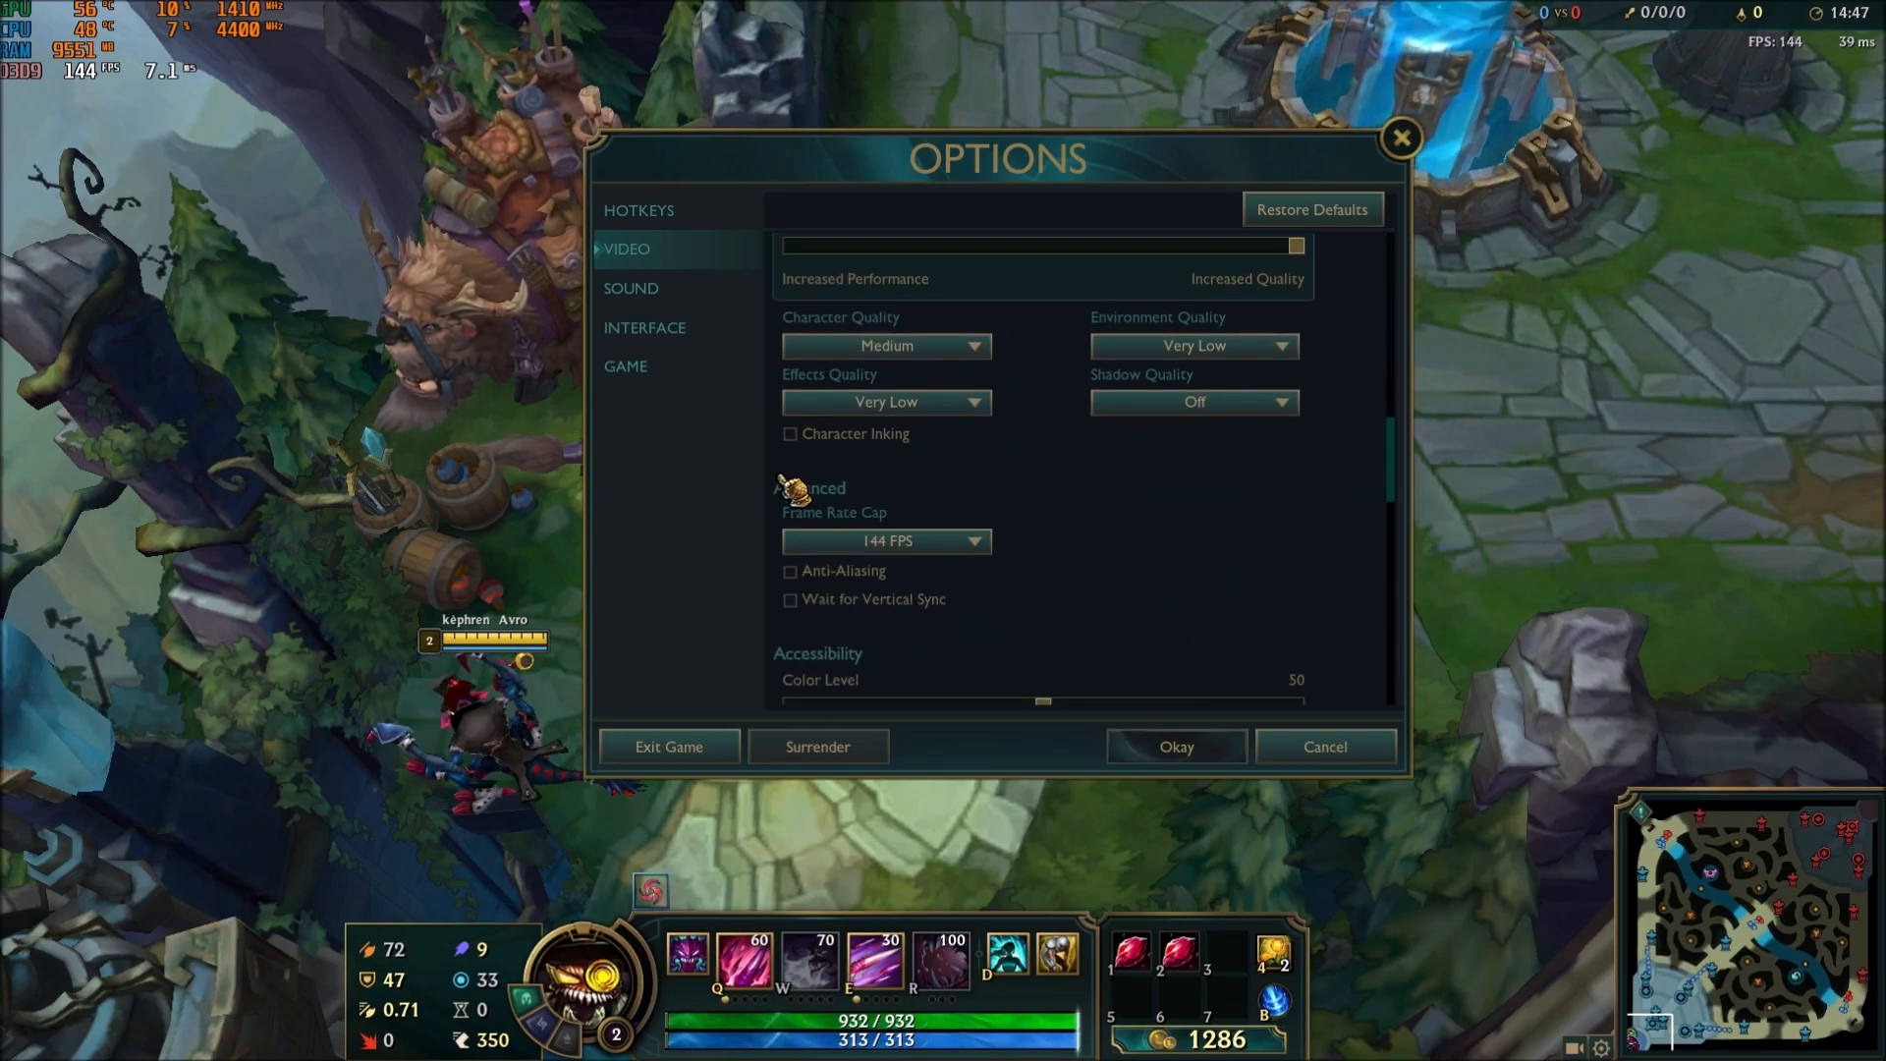
pyautogui.scroll(-3)
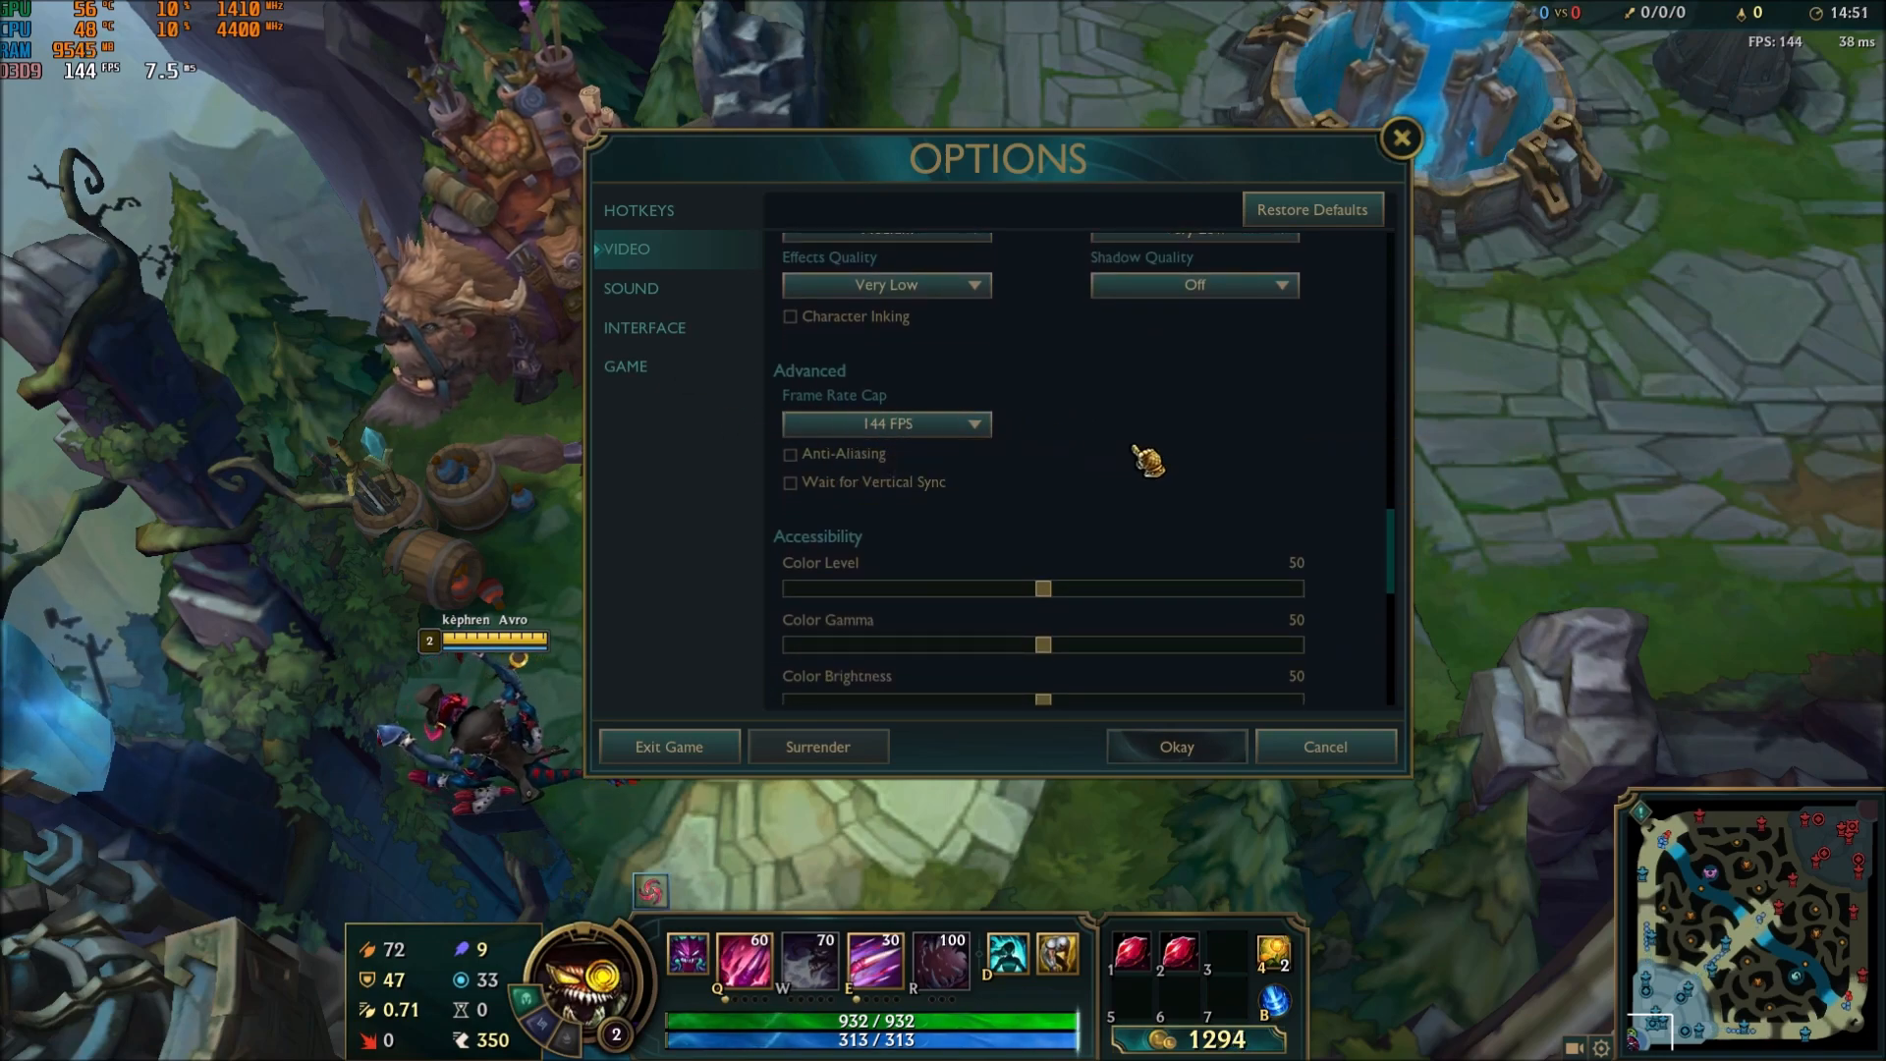
pyautogui.click(886, 423)
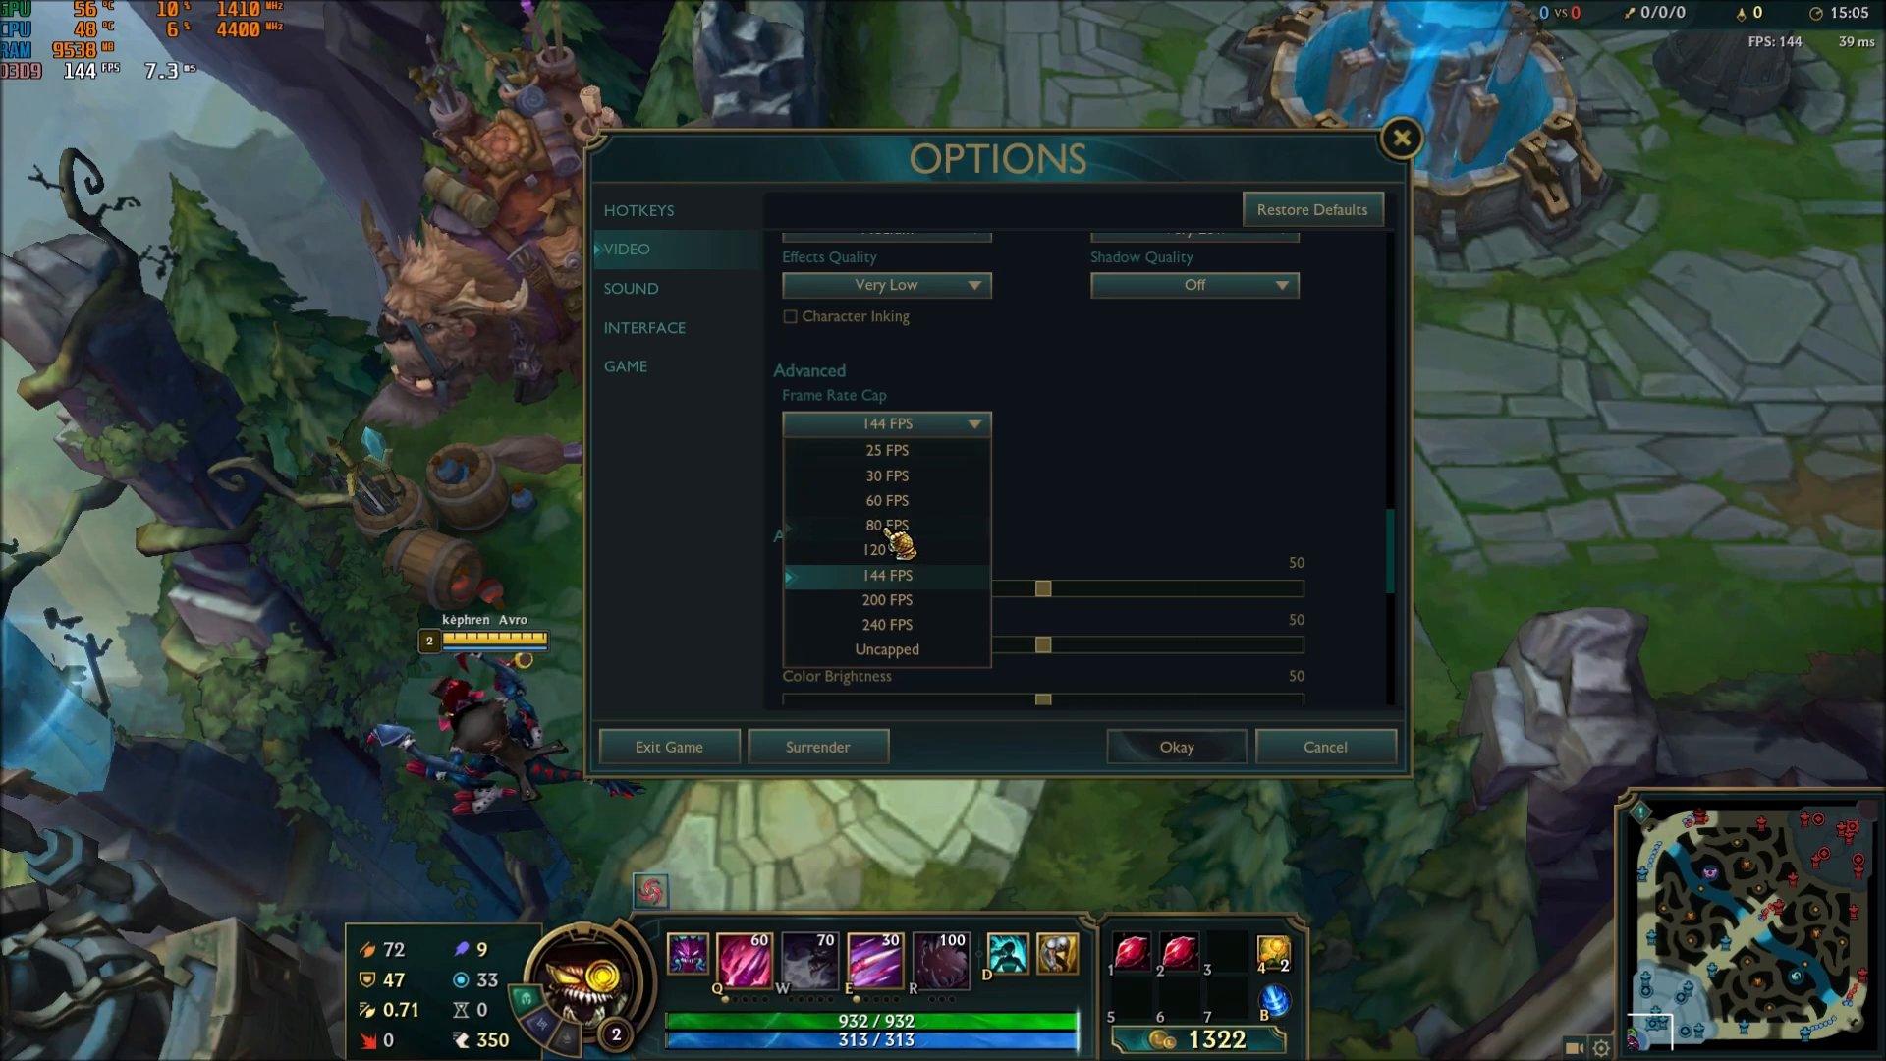
pyautogui.click(886, 575)
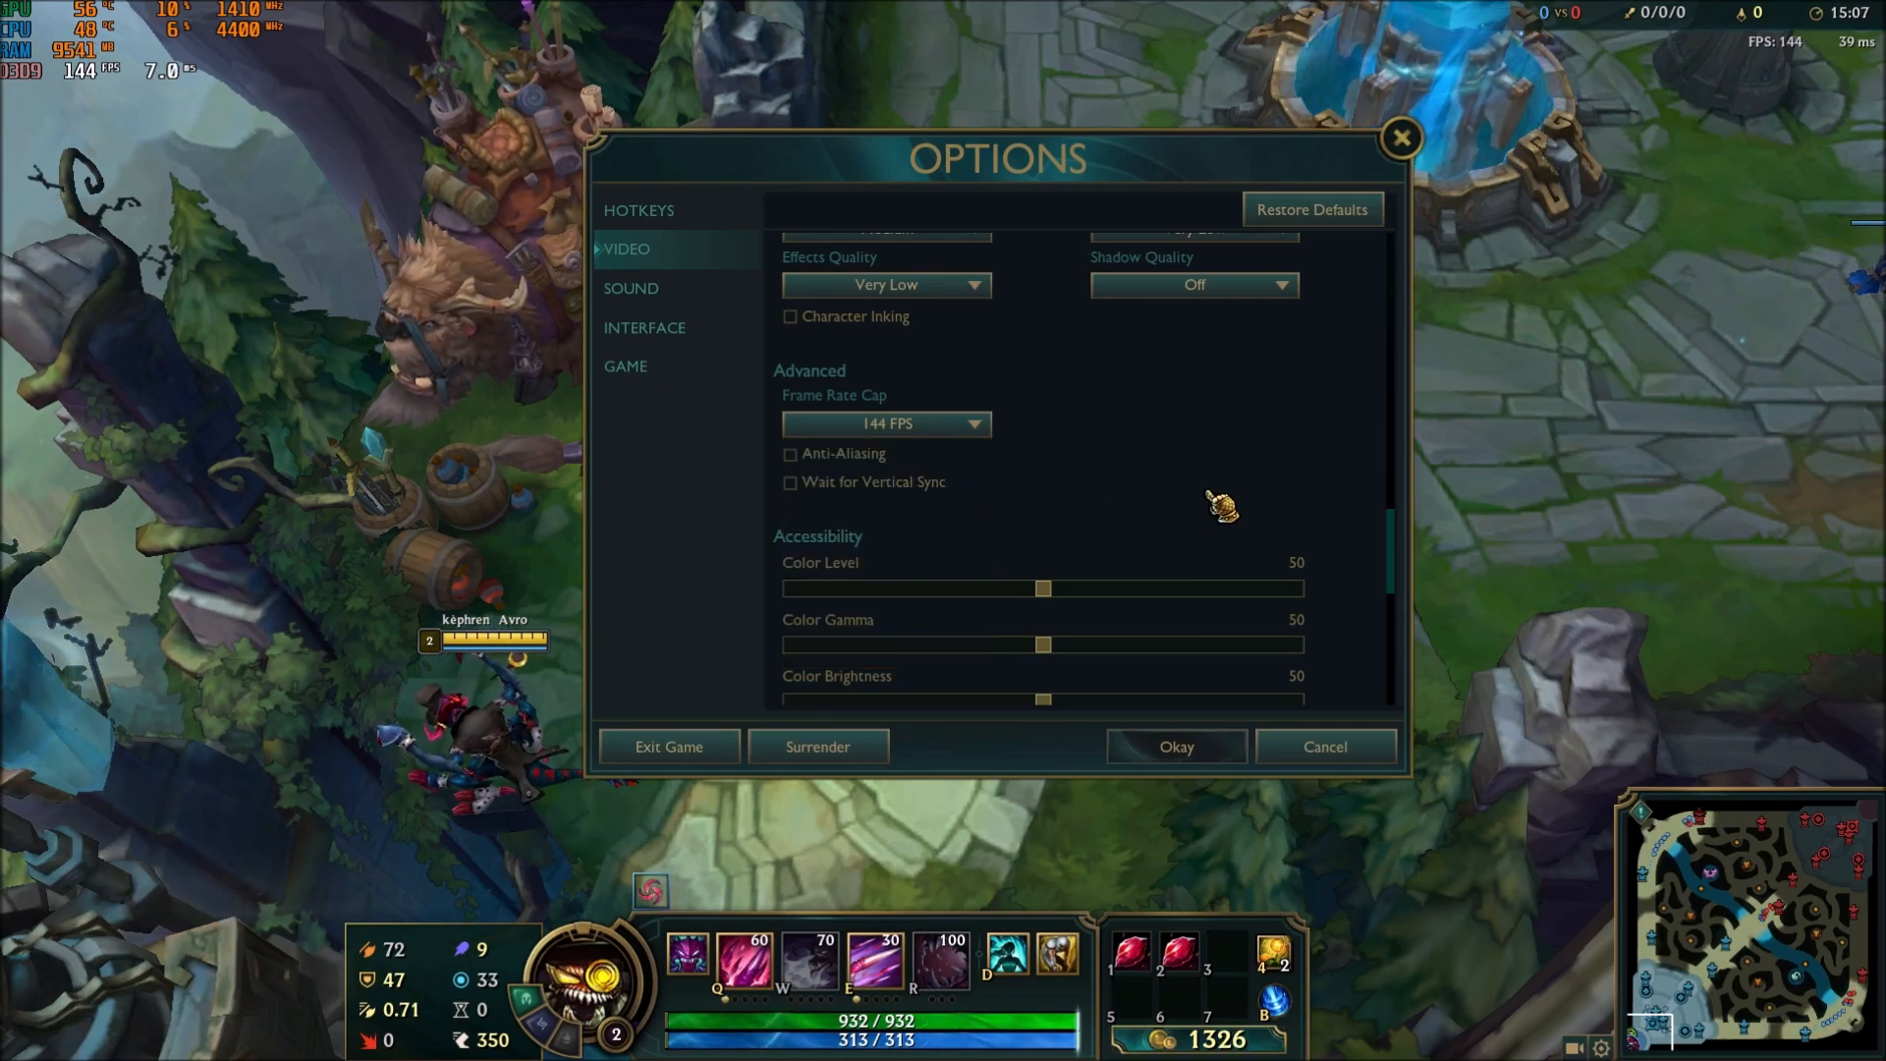
pyautogui.click(886, 423)
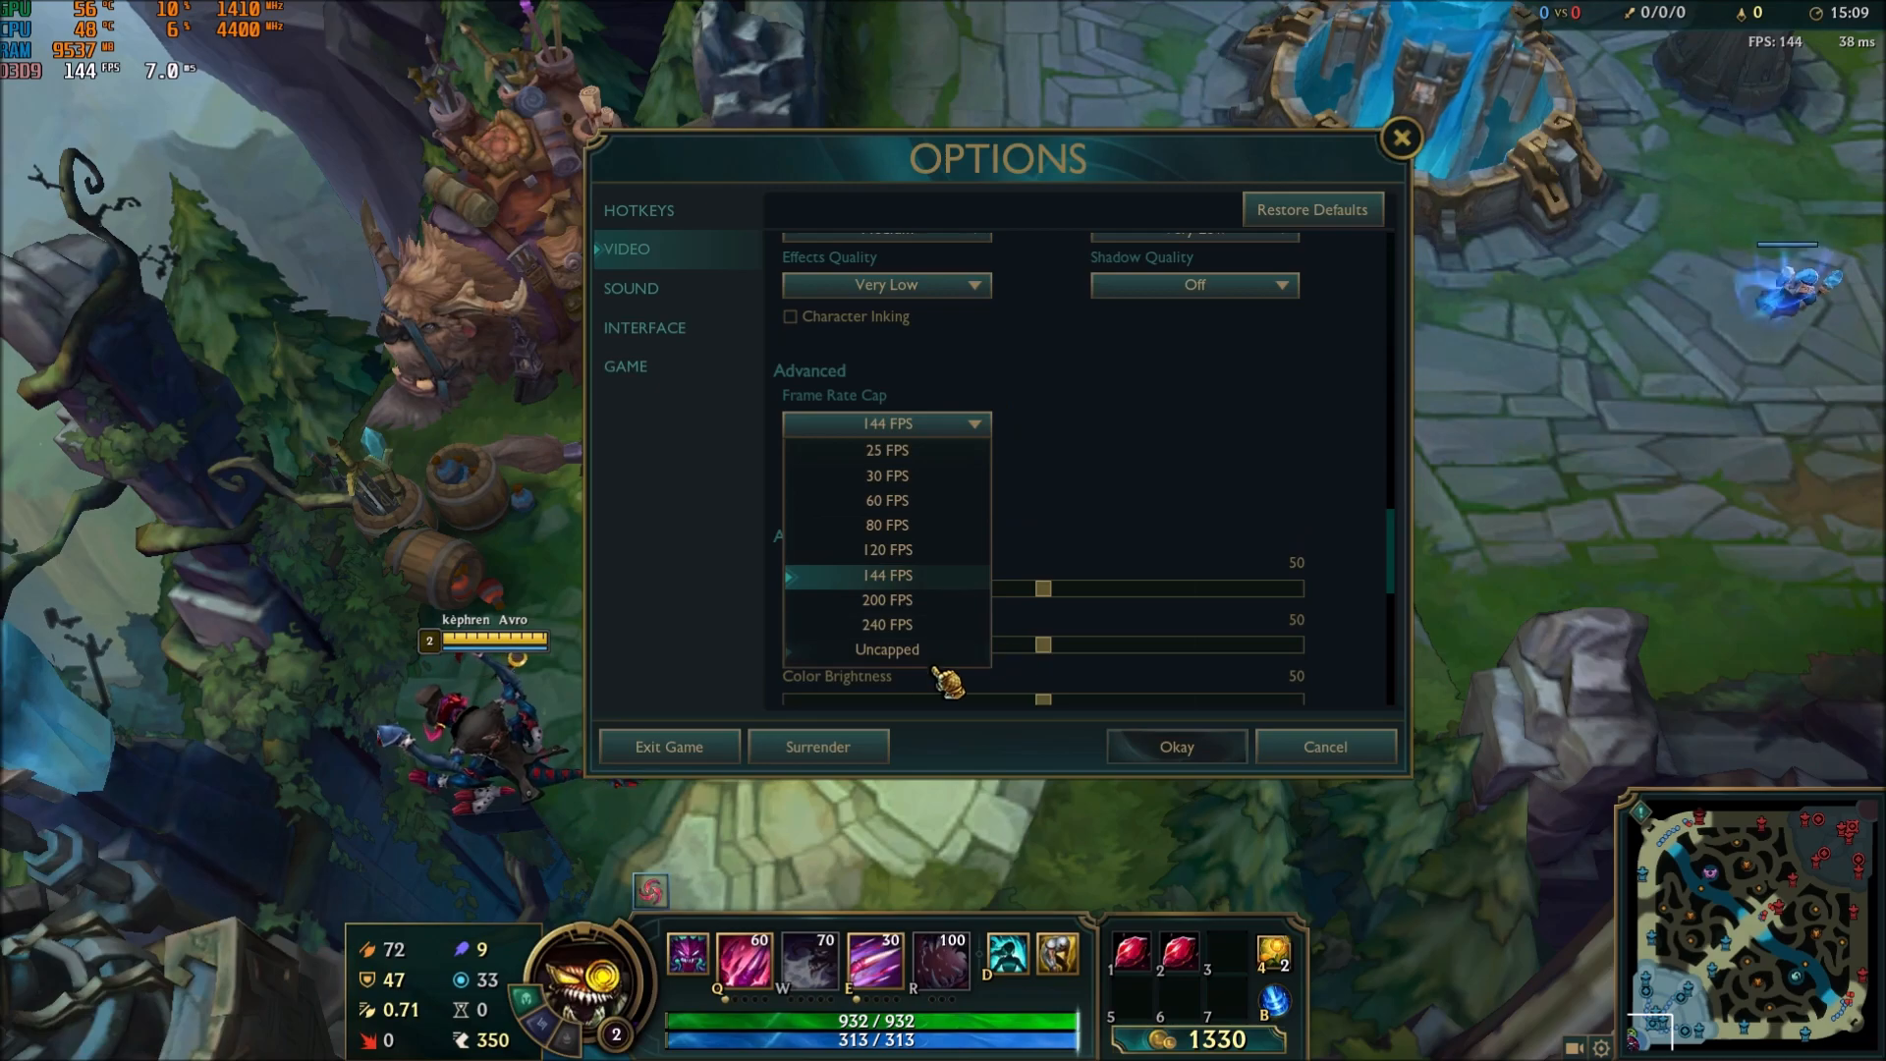
pyautogui.click(886, 576)
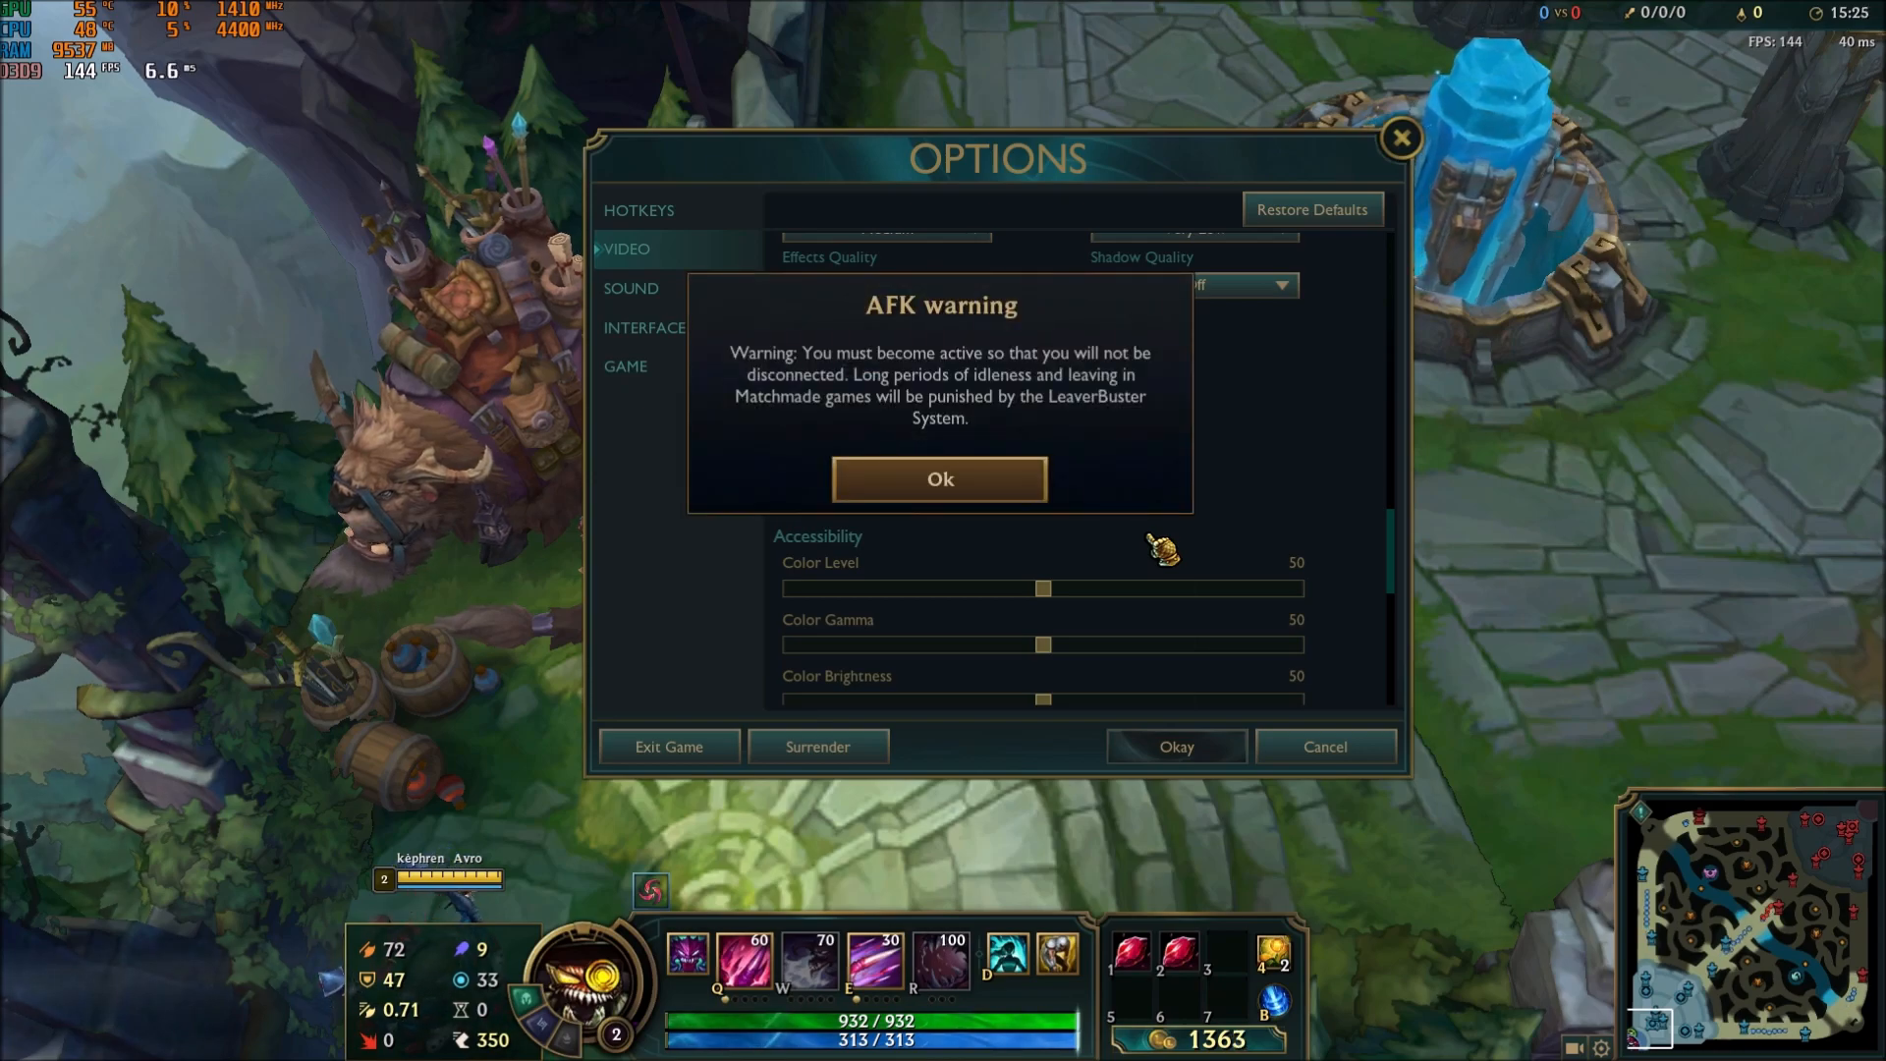
# Step: Dismiss the AFK warning with Ok, keeping anti-aliasing and VSync off
pyautogui.click(940, 480)
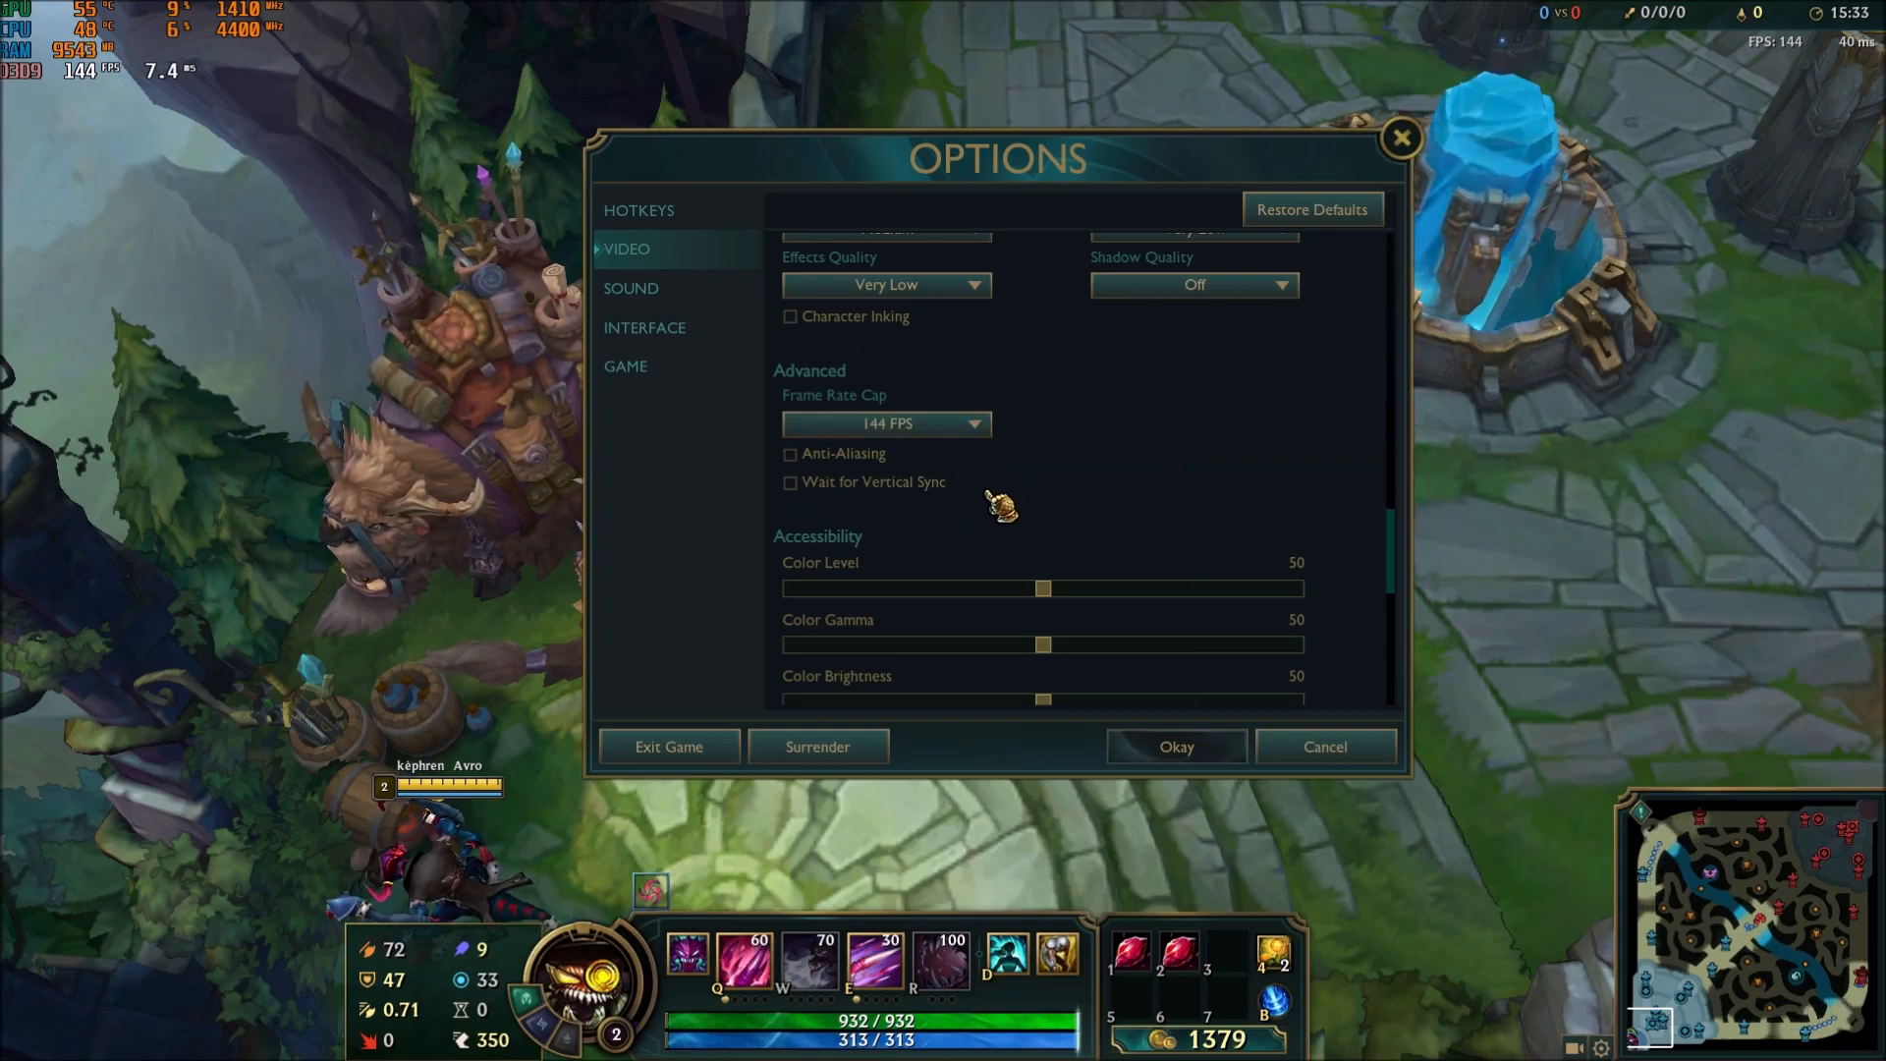
pyautogui.moveTo(975, 482)
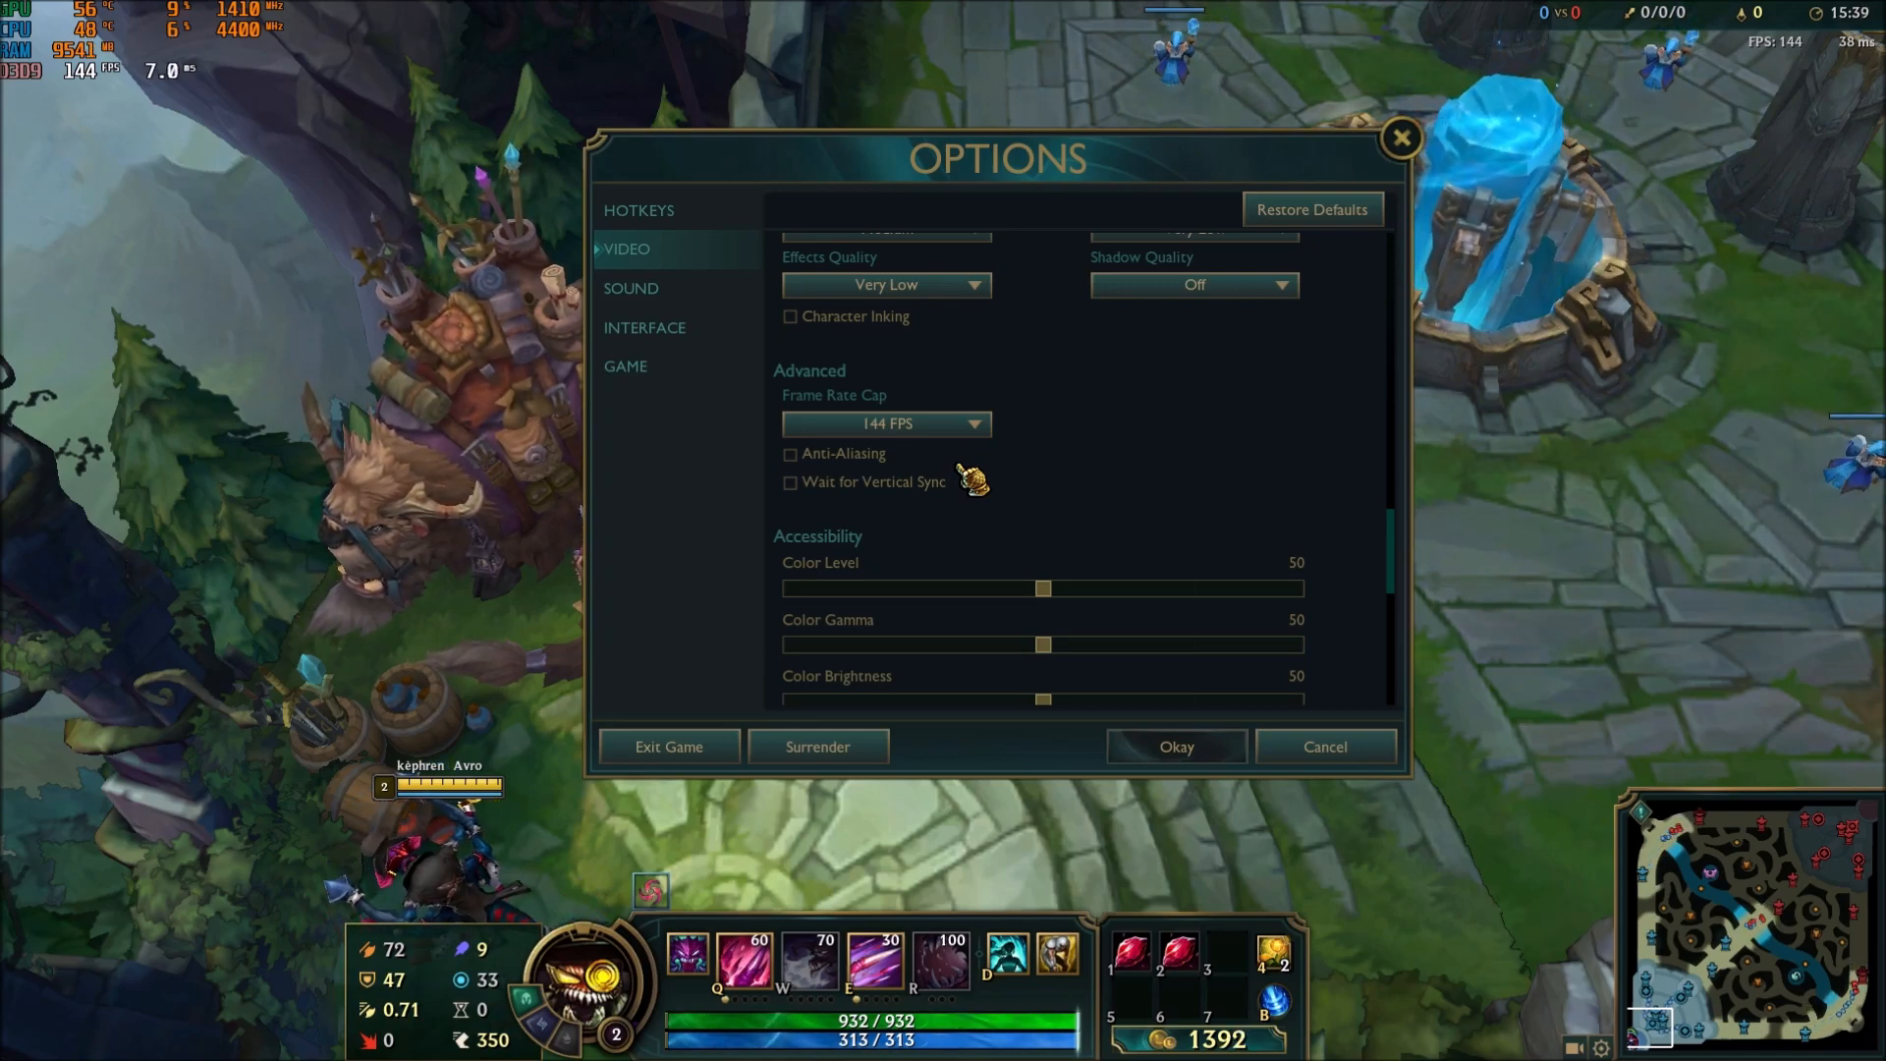
pyautogui.moveTo(945, 464)
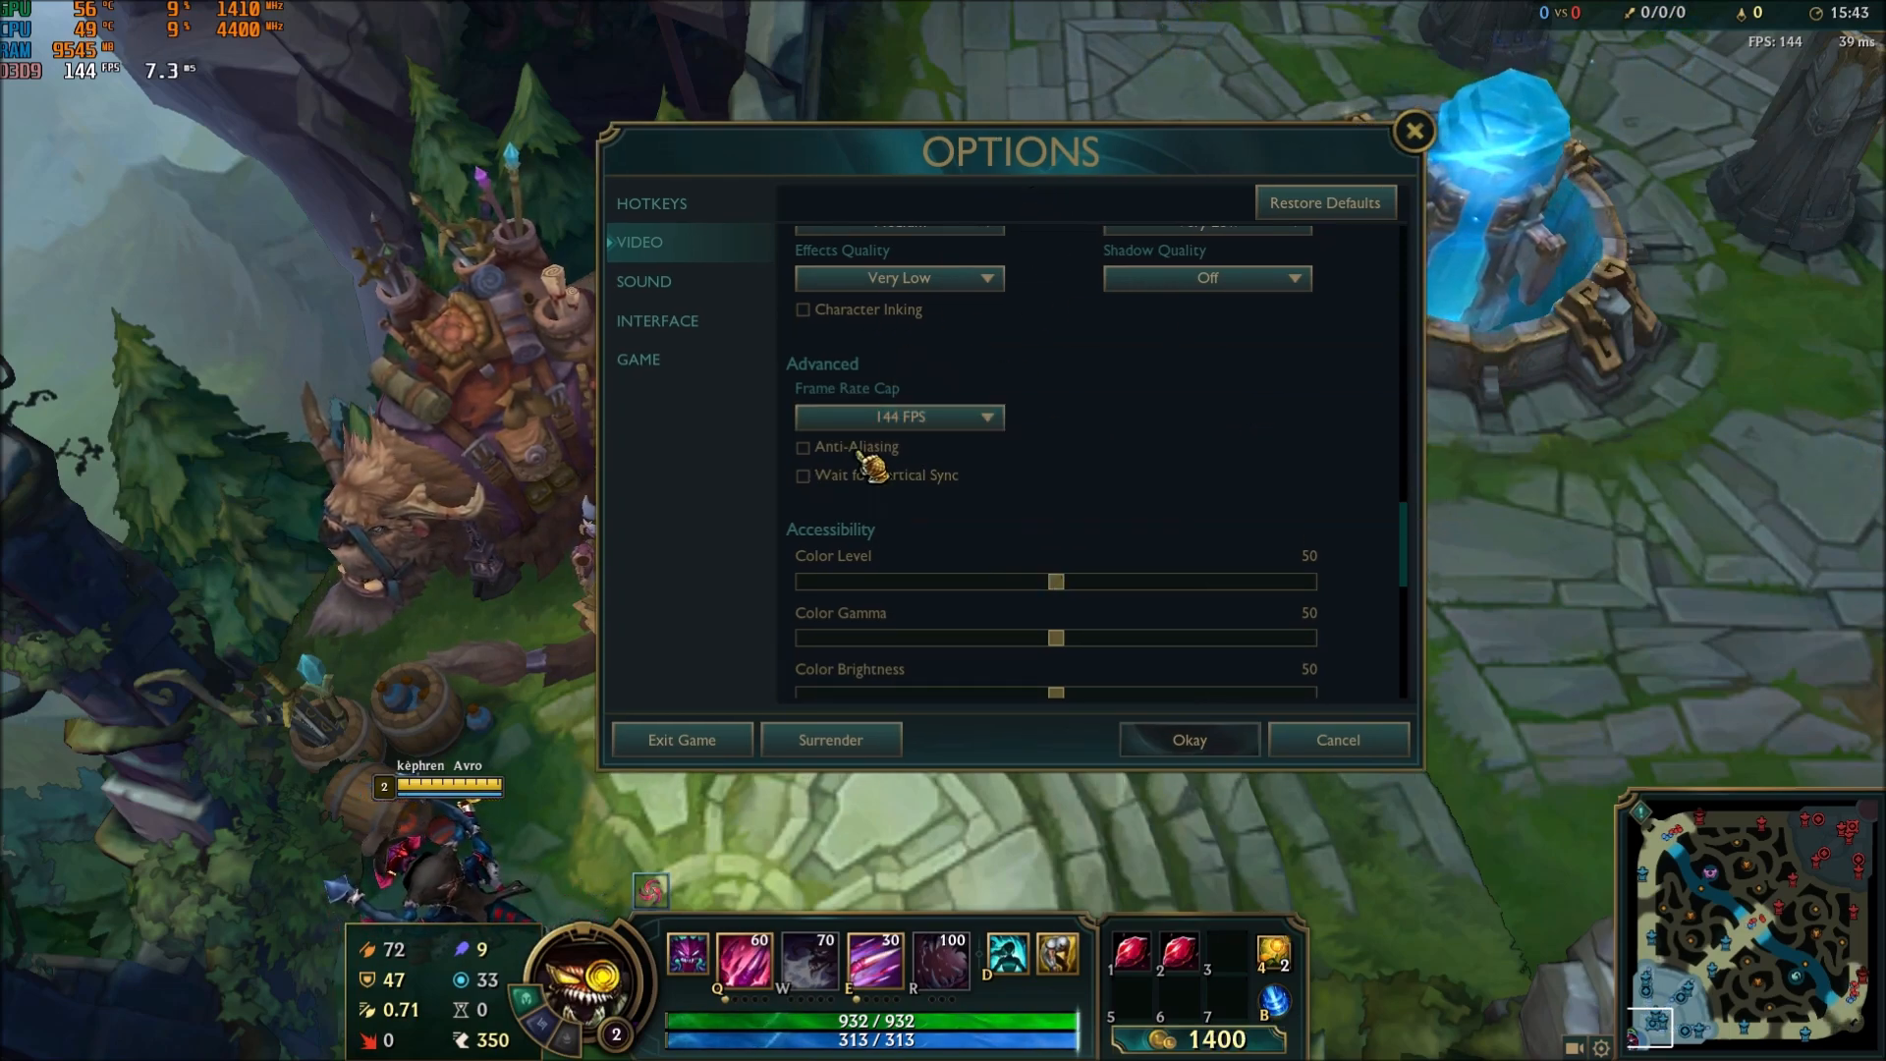
pyautogui.moveTo(848, 463)
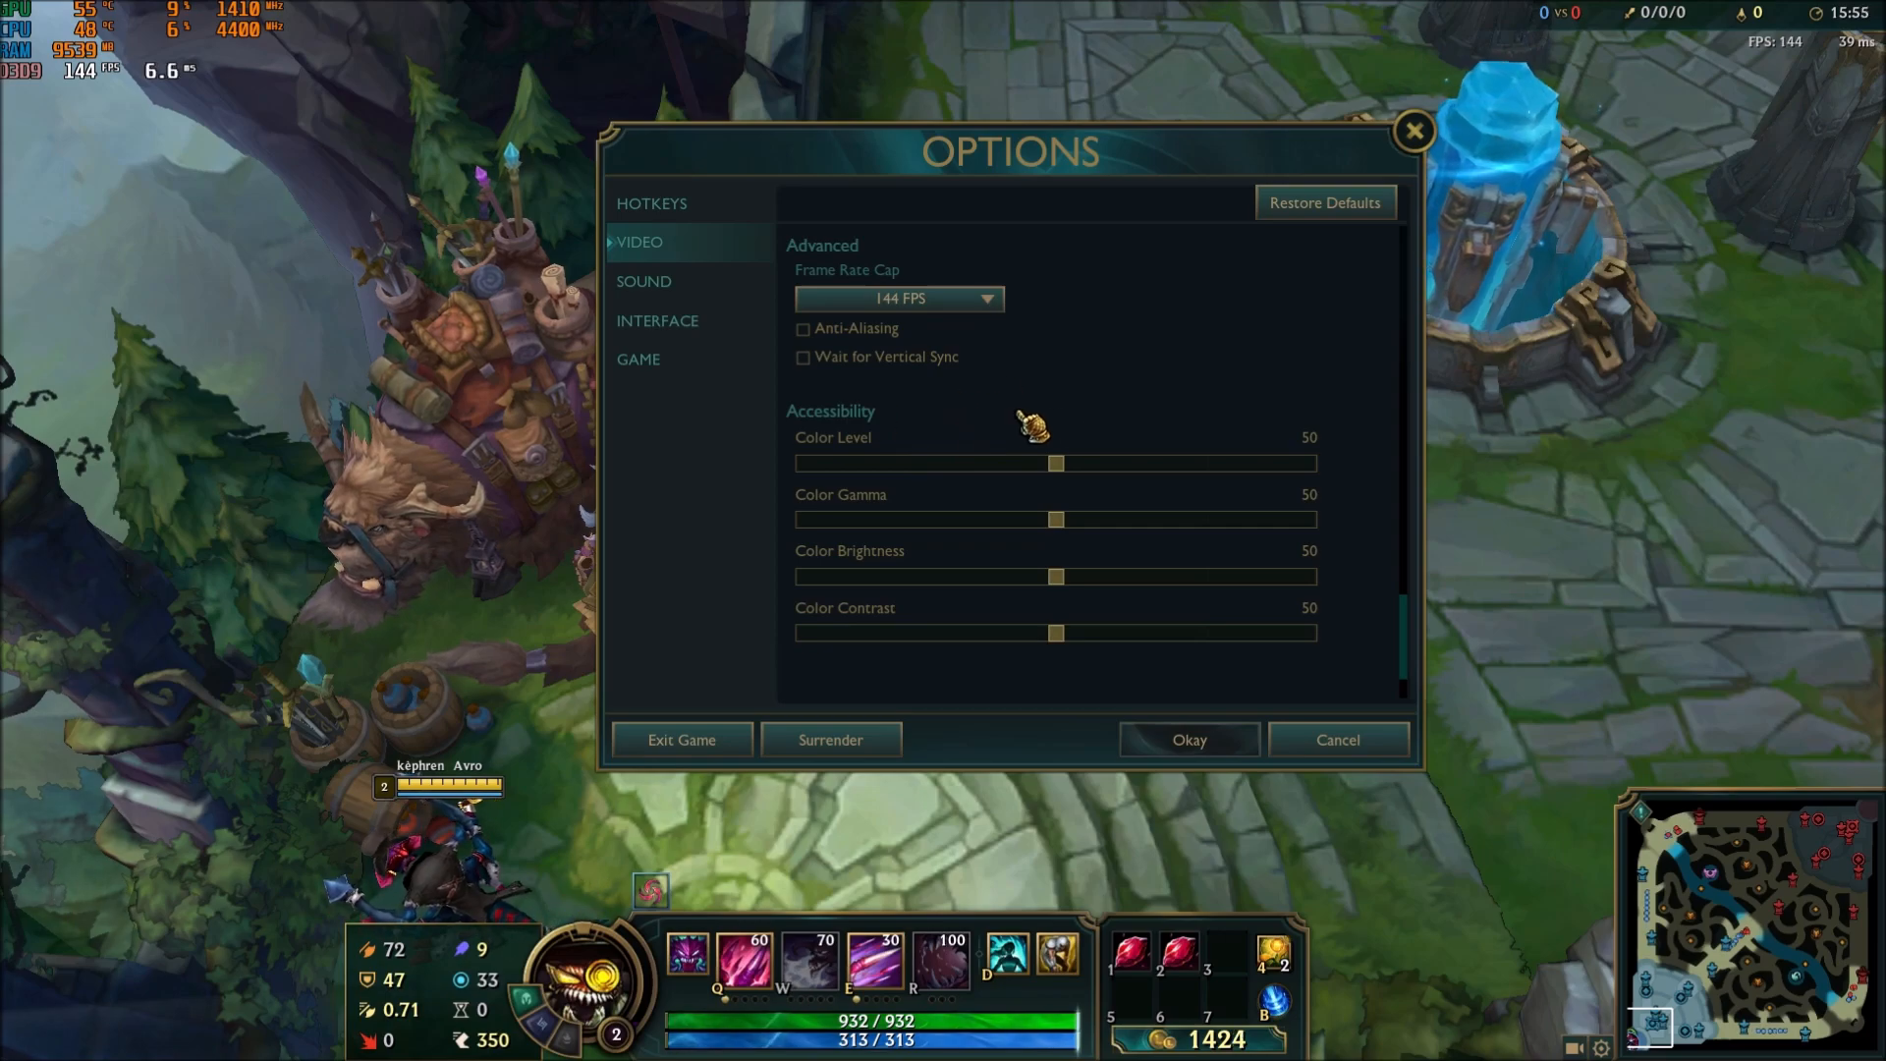
pyautogui.moveTo(1144, 413)
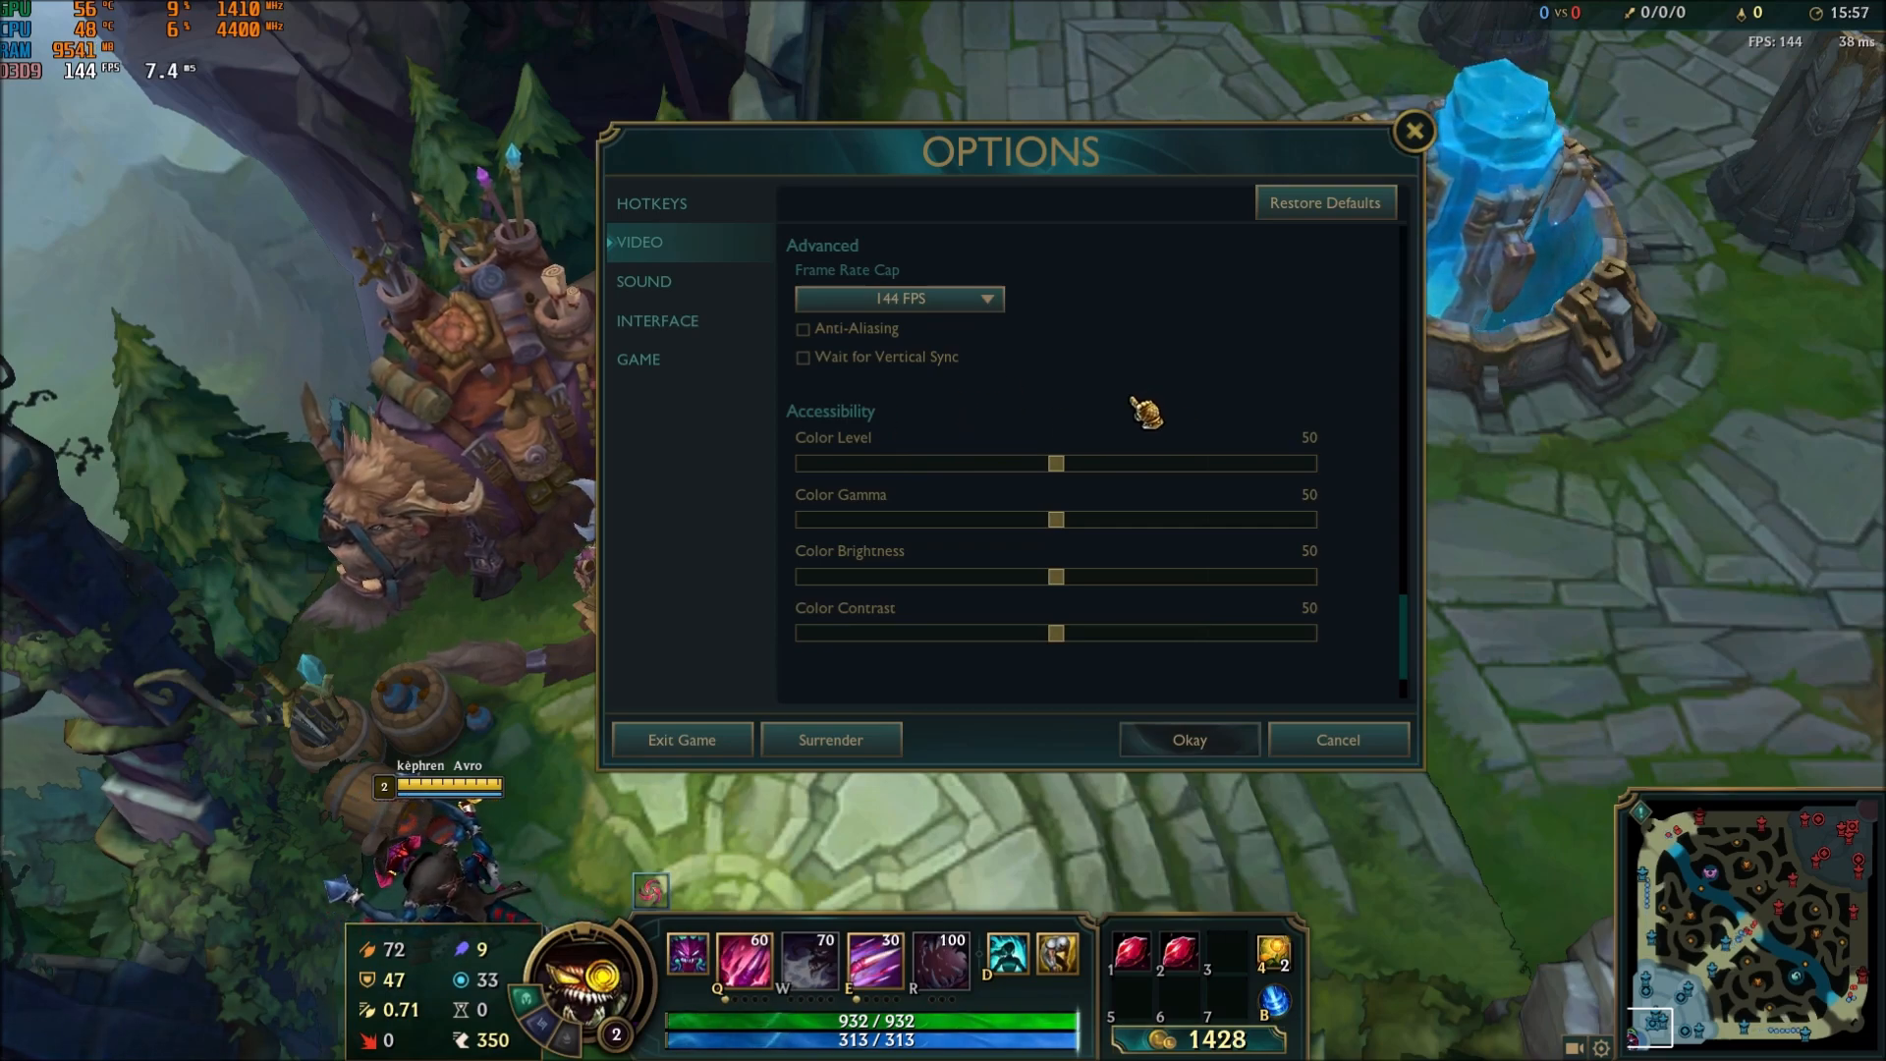
pyautogui.moveTo(1118, 566)
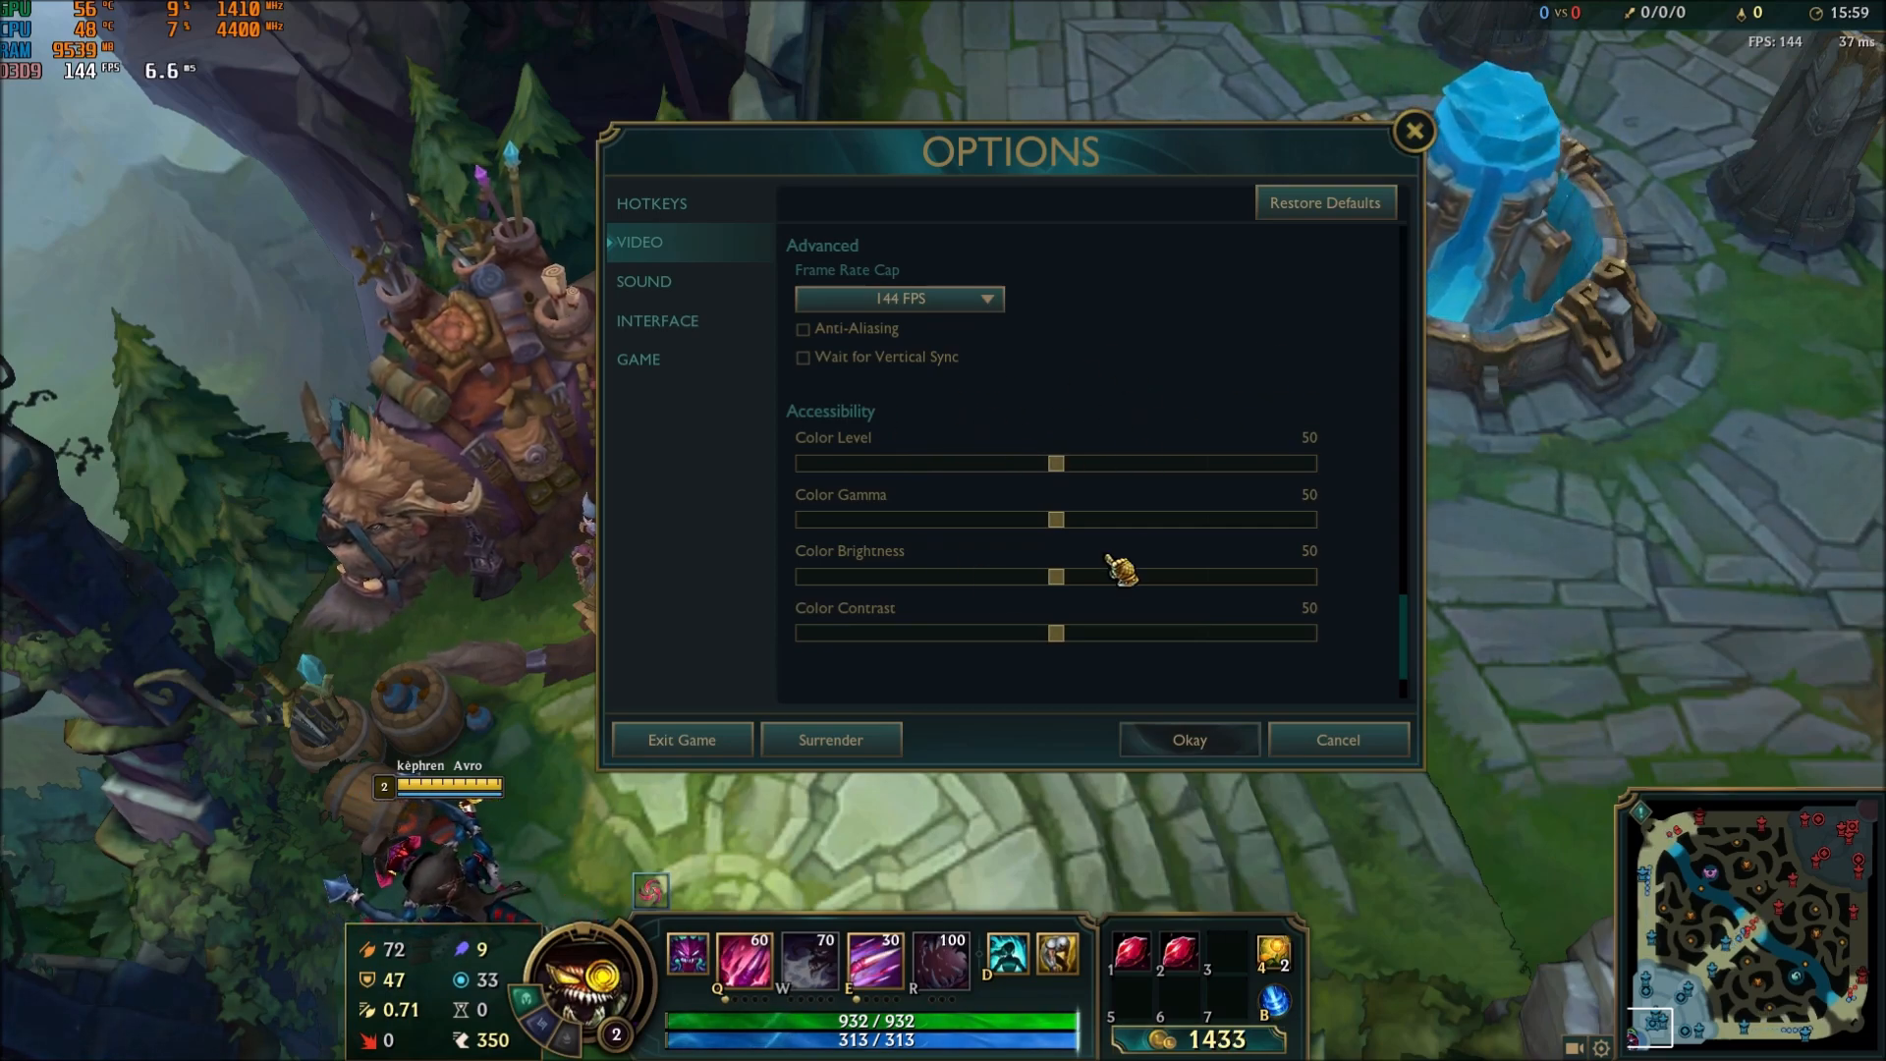